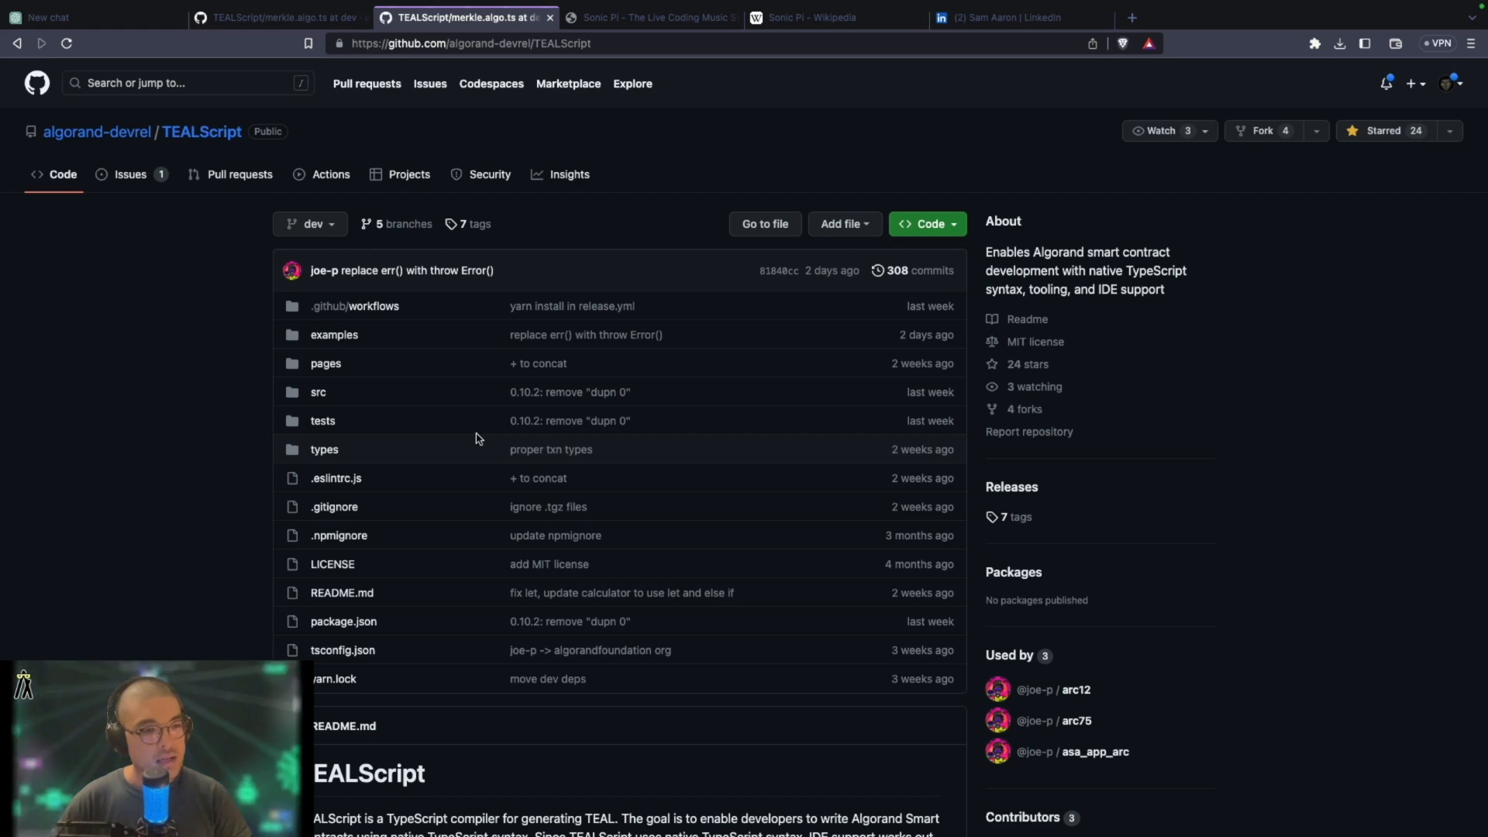
Read through the sonic-pi.net homepage, including 'Live Code Everything', then return to the intro.
scroll("down", 3)
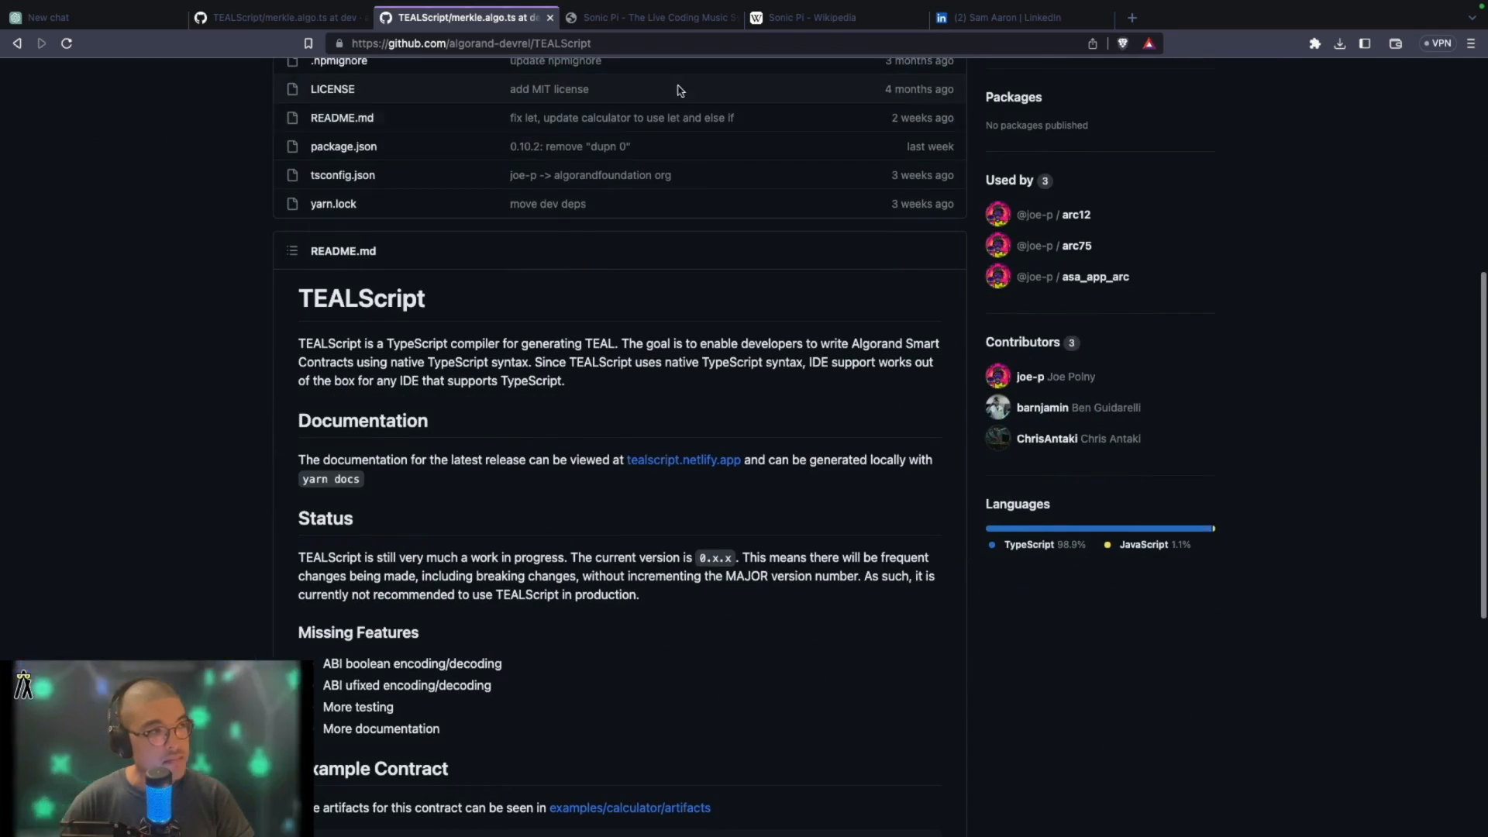
left_click(650, 18)
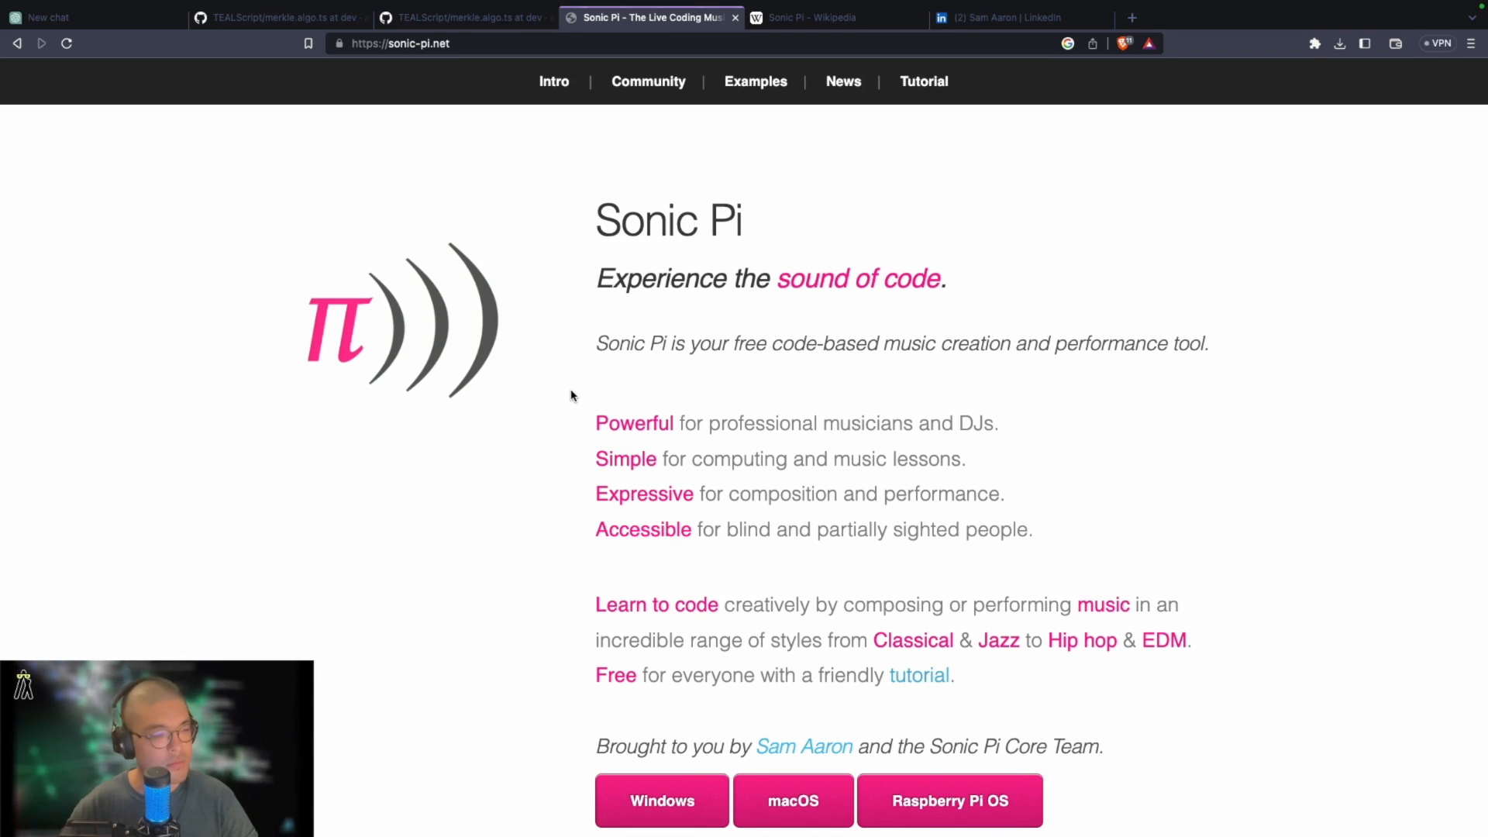
mouse_move(761, 698)
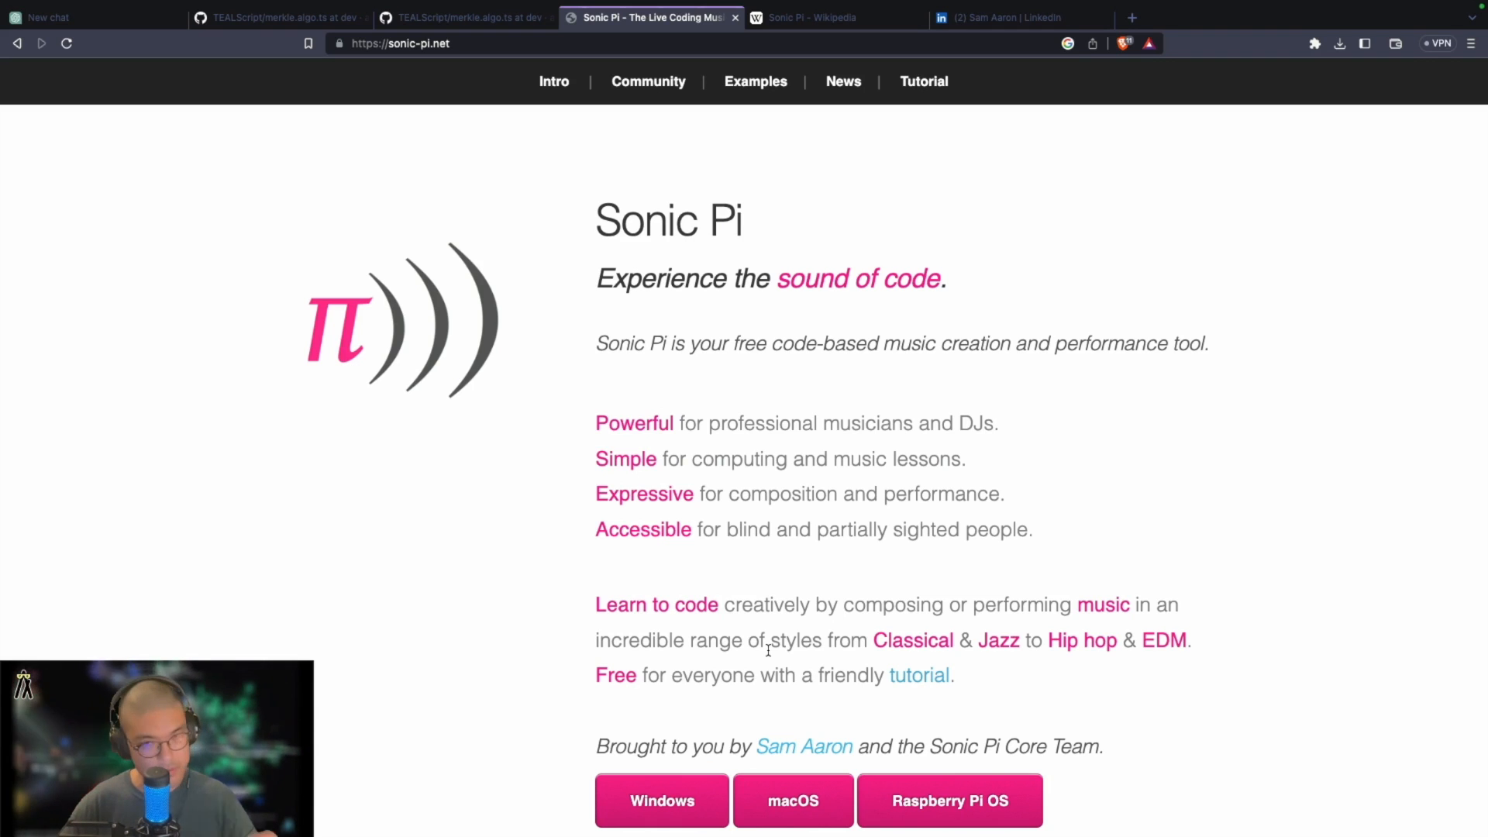
mouse_move(773, 667)
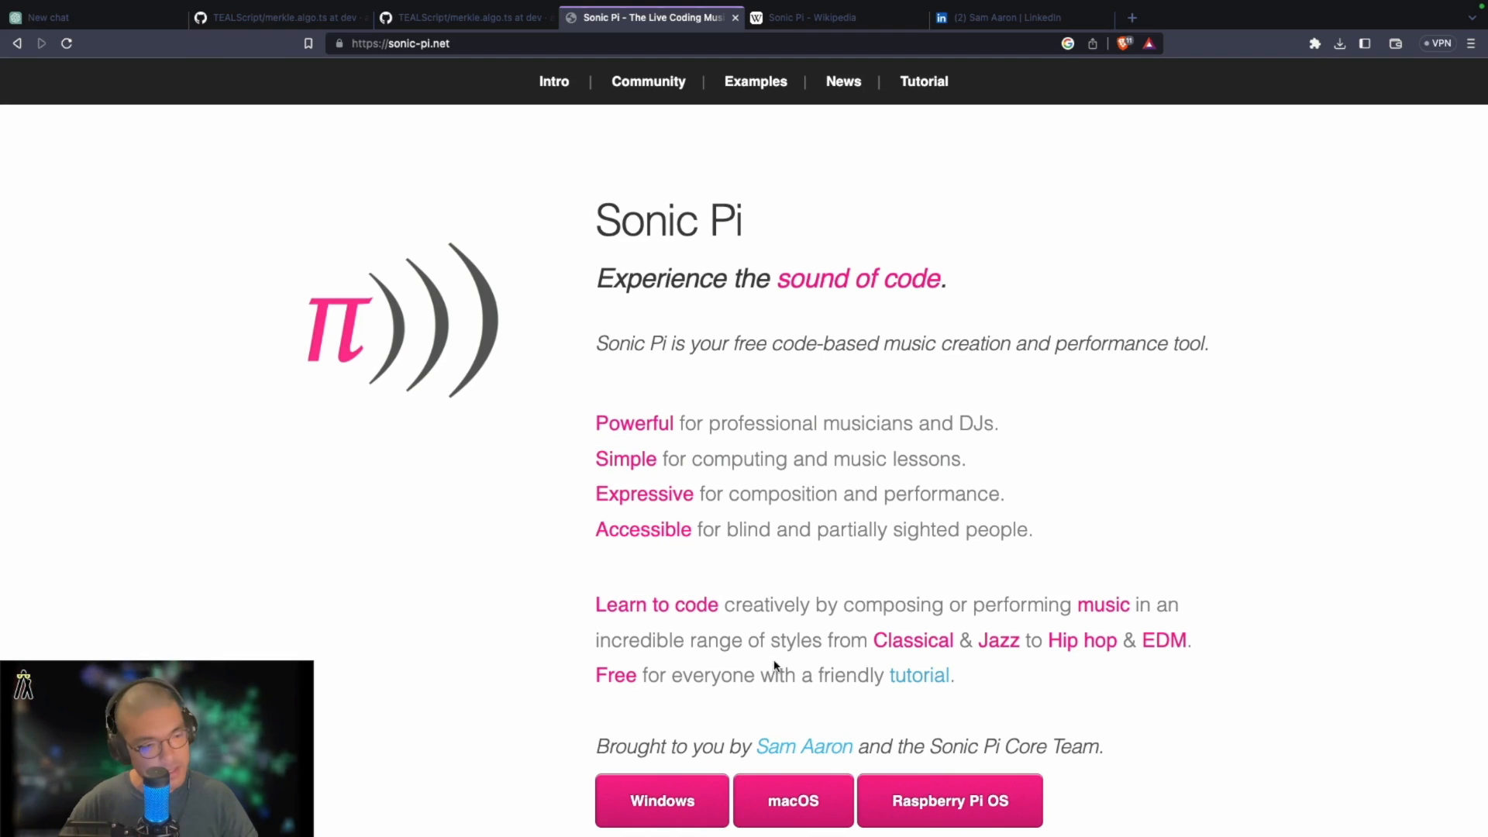
scroll("down", 3)
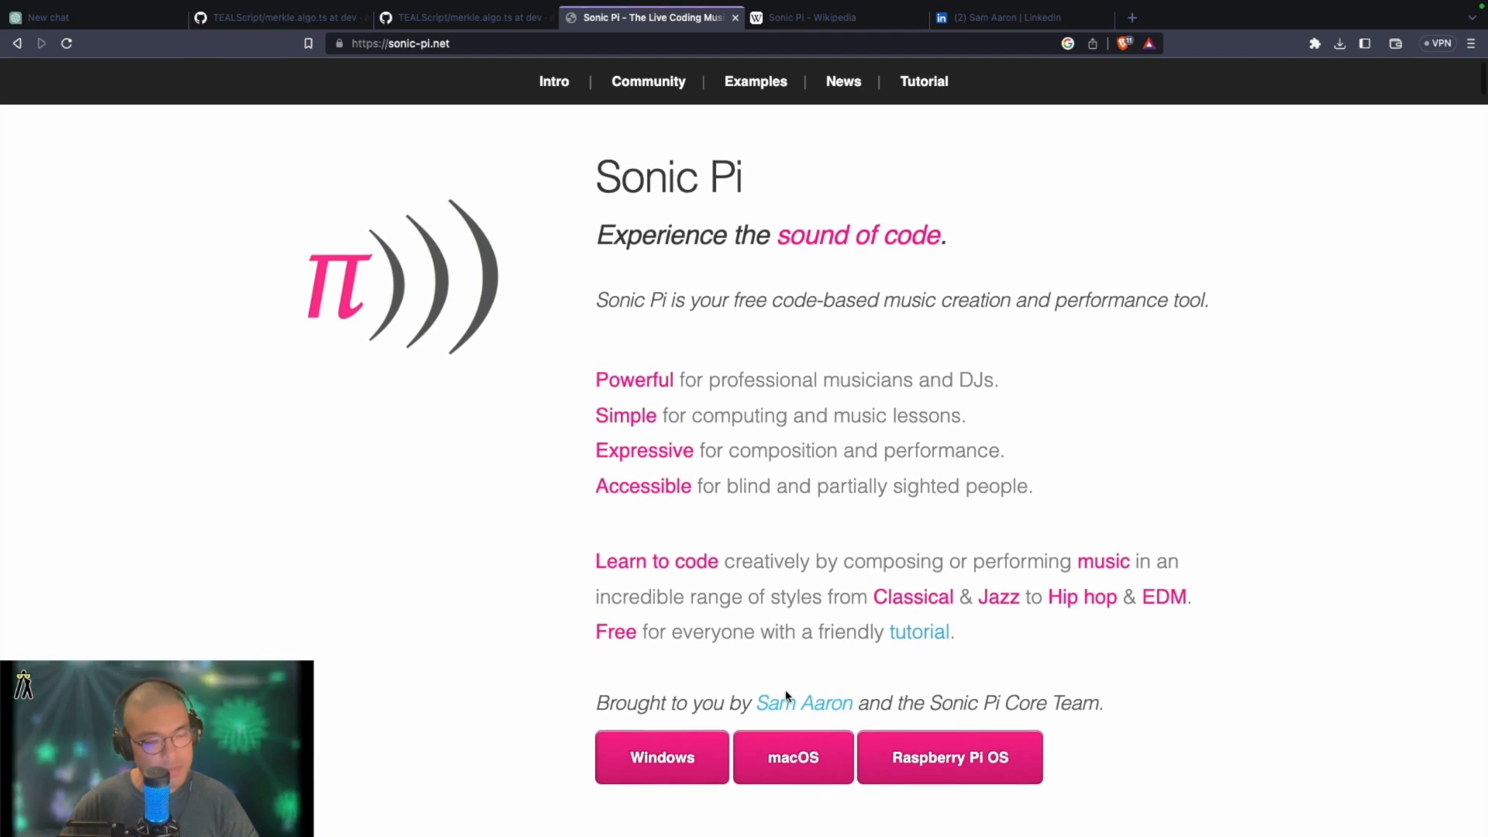
scroll("down", 3)
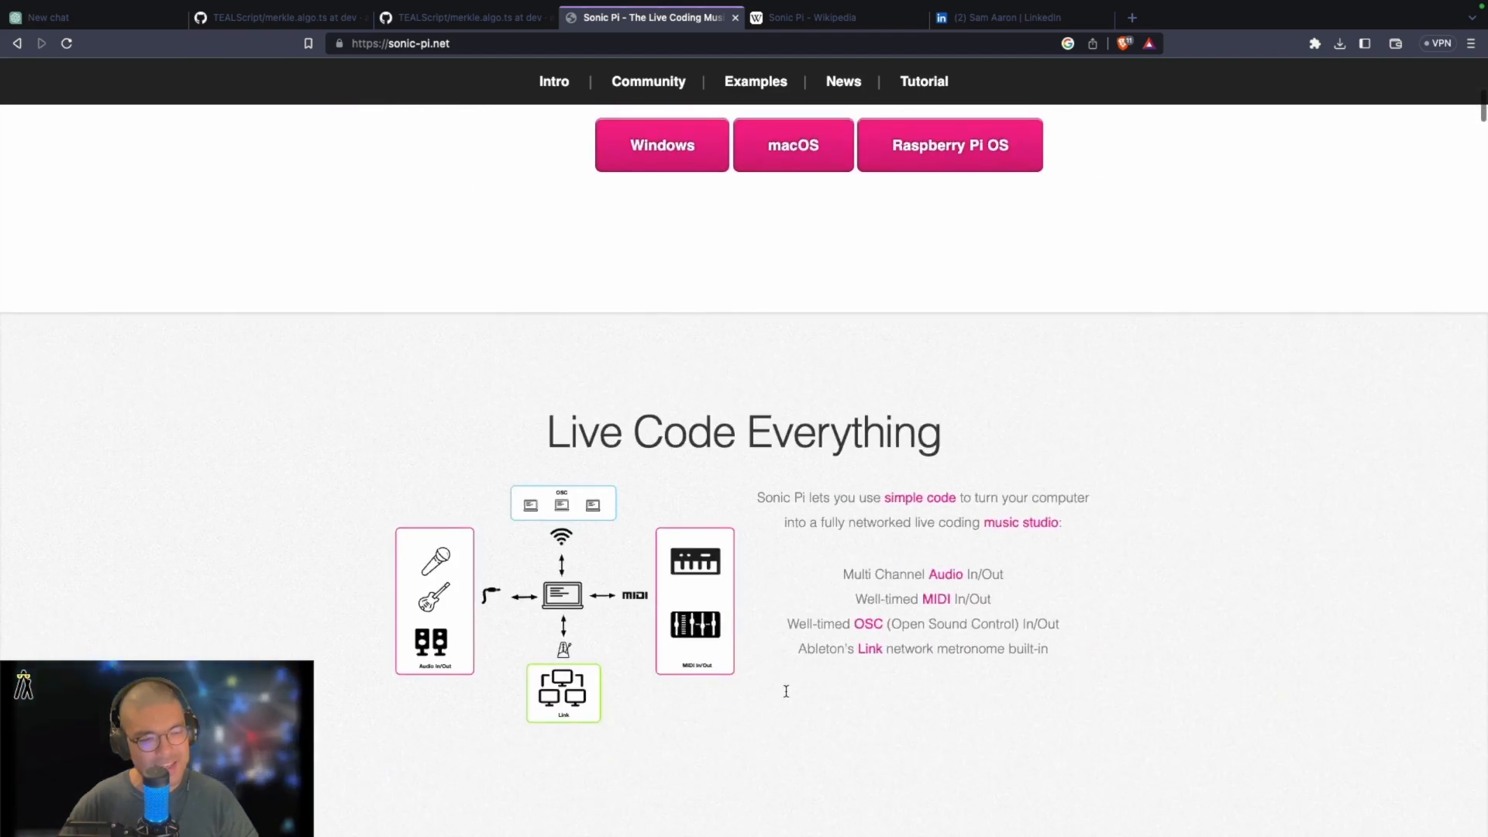
mouse_move(785, 696)
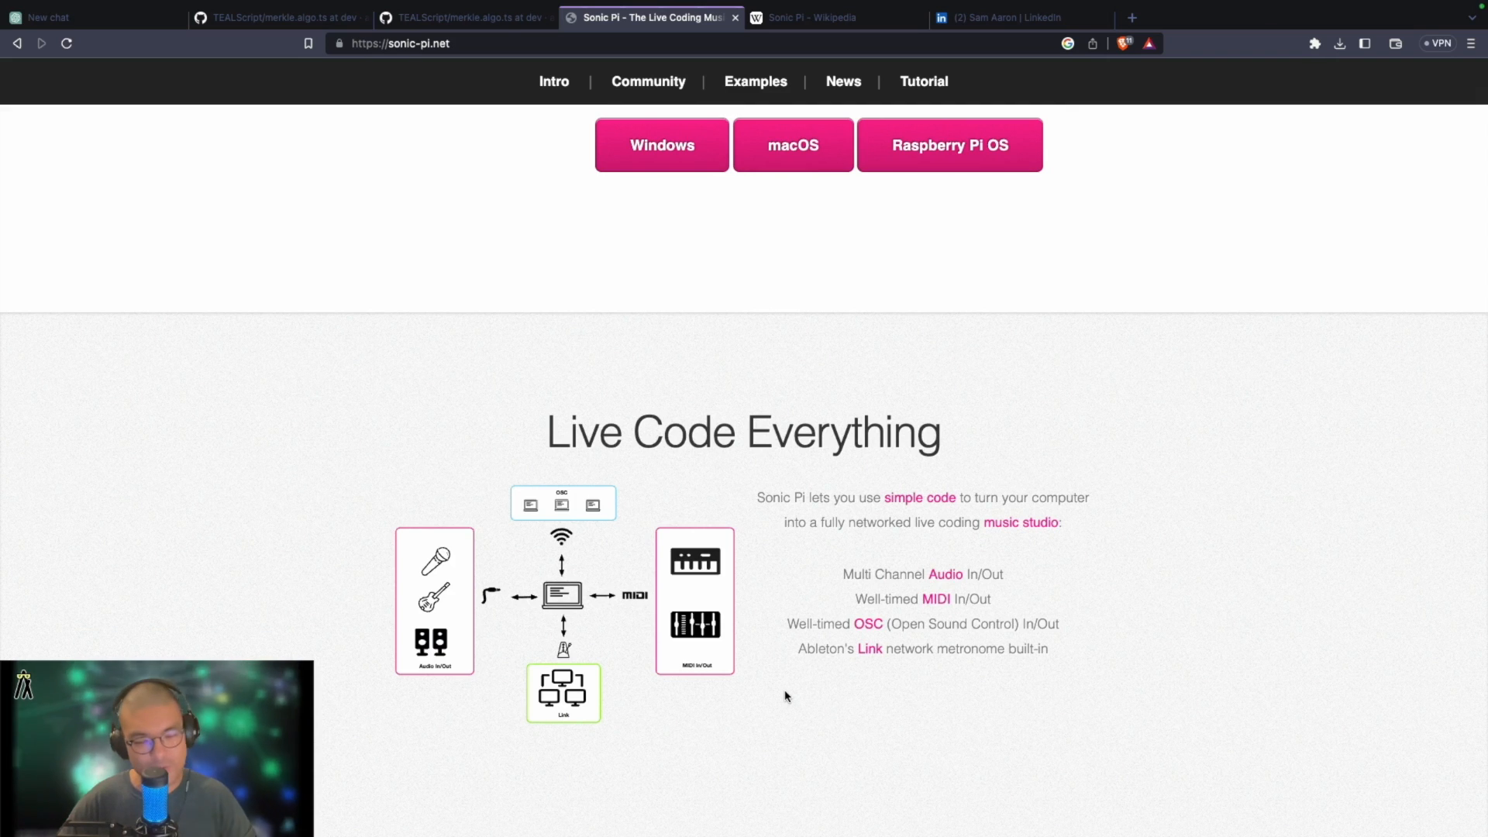
scroll("up", 3)
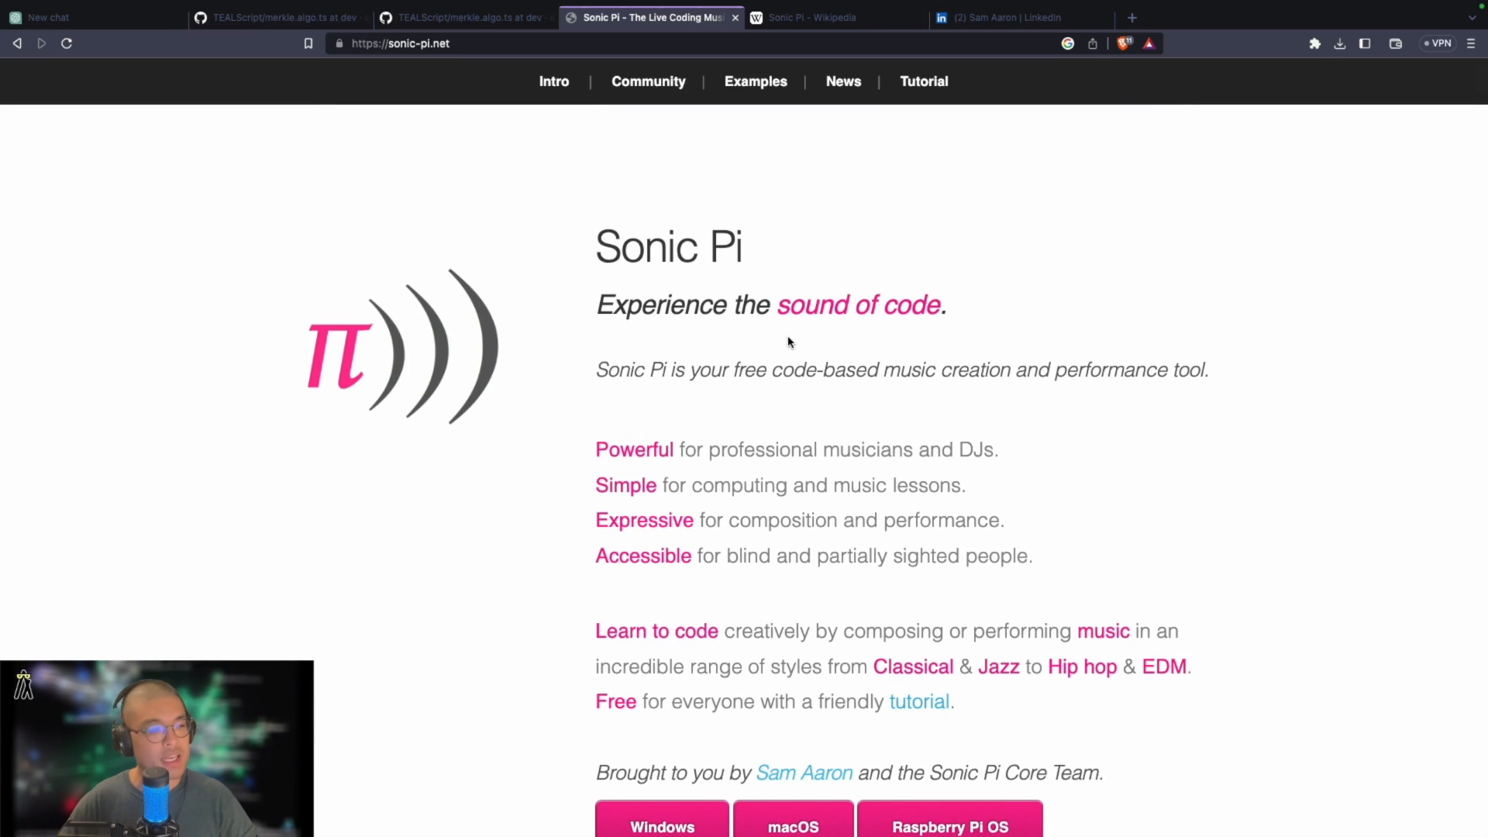
scroll("down", 3)
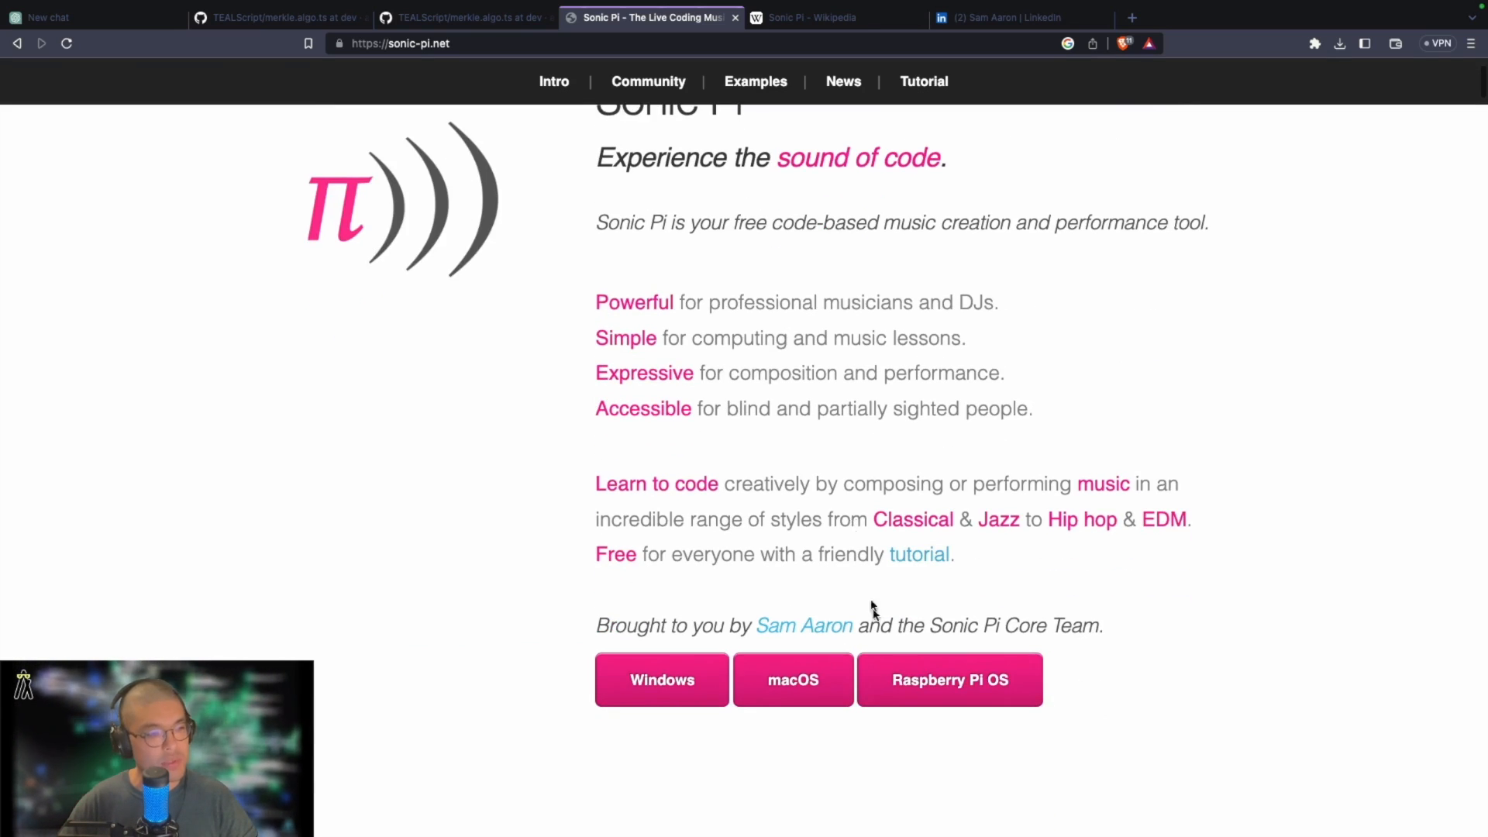
mouse_move(532, 196)
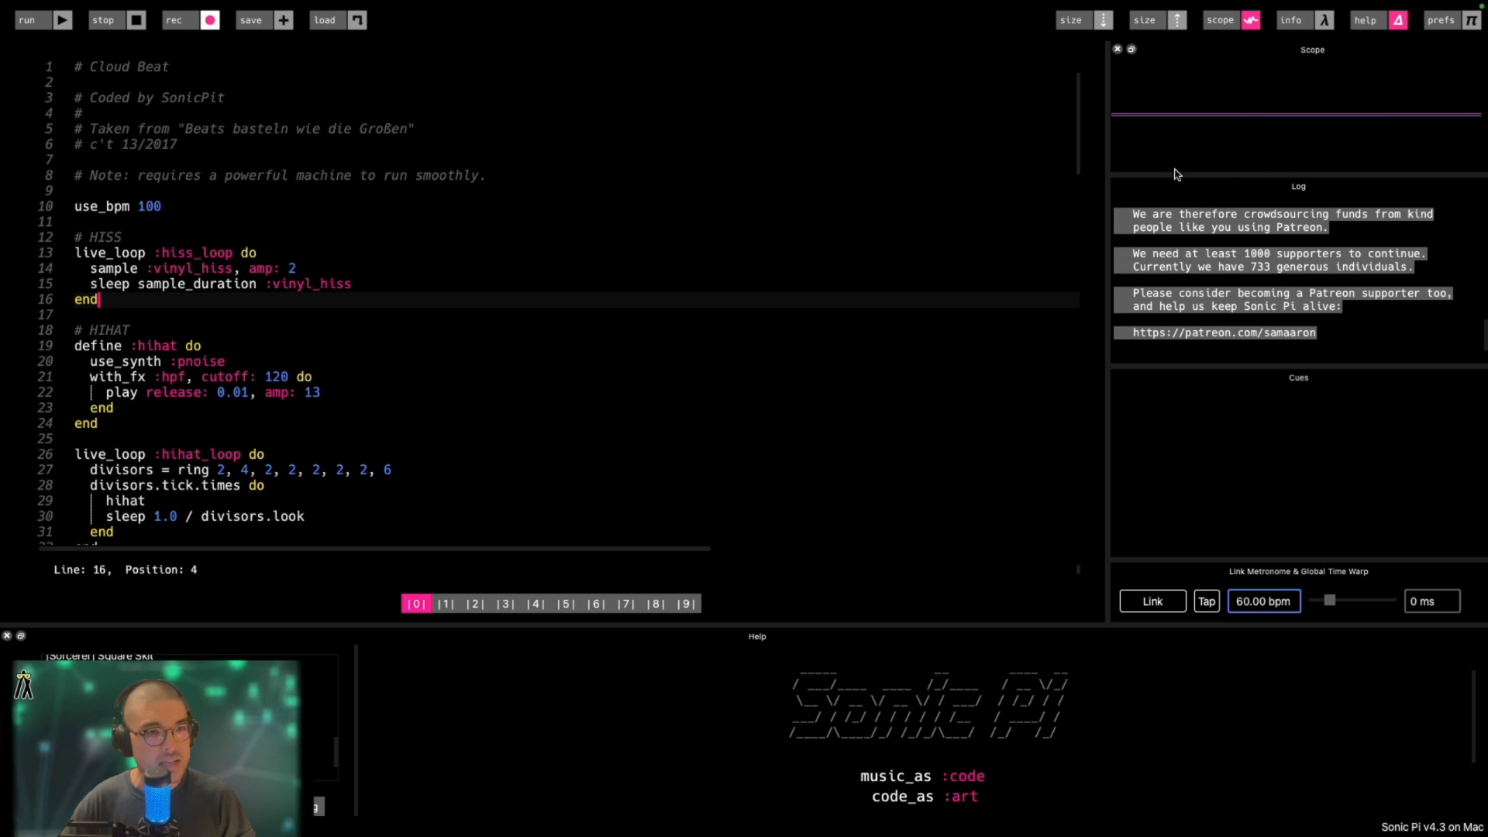
mouse_move(1197, 487)
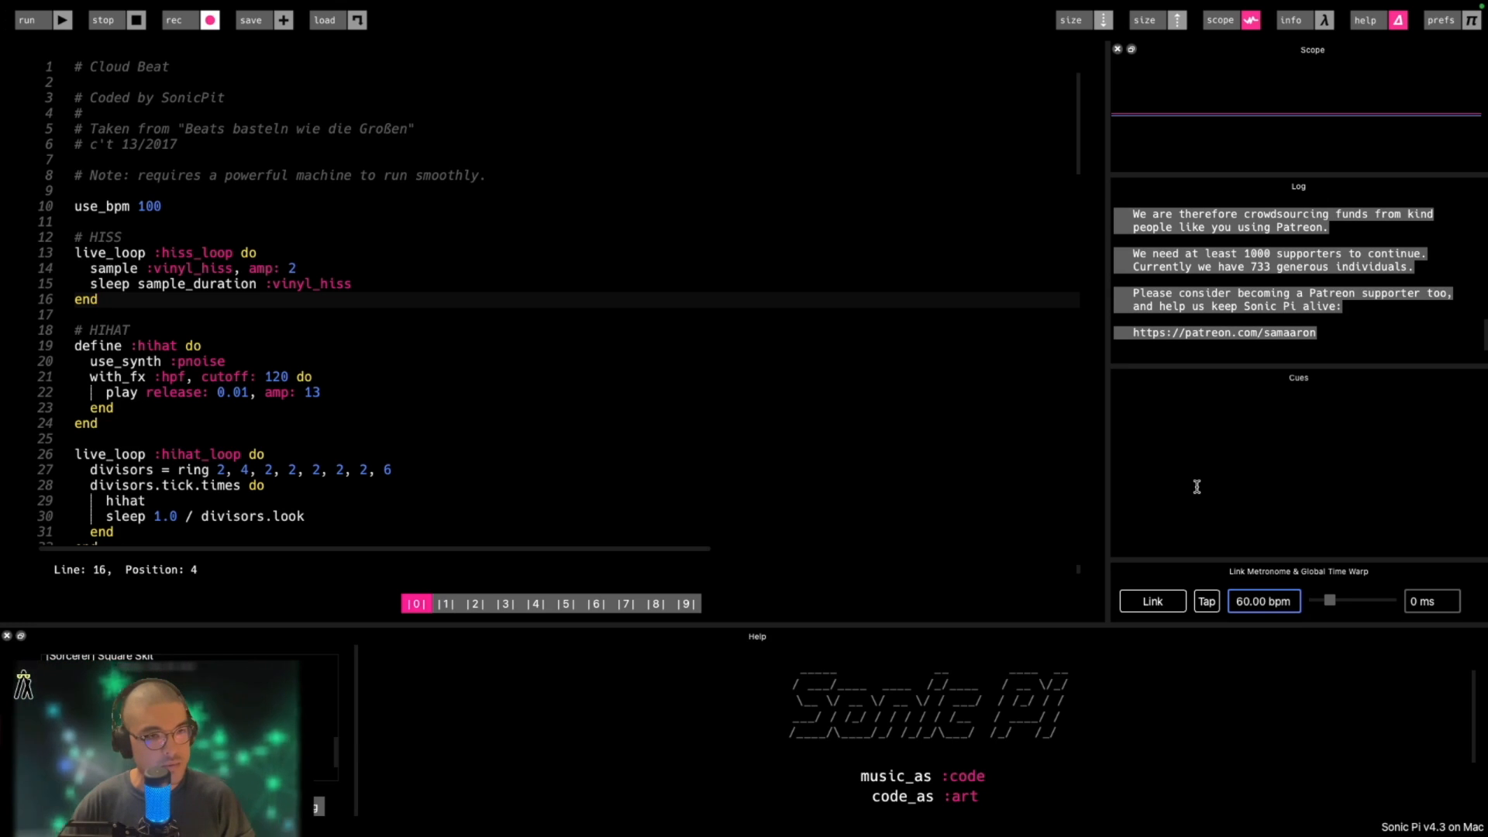
mouse_move(1261, 132)
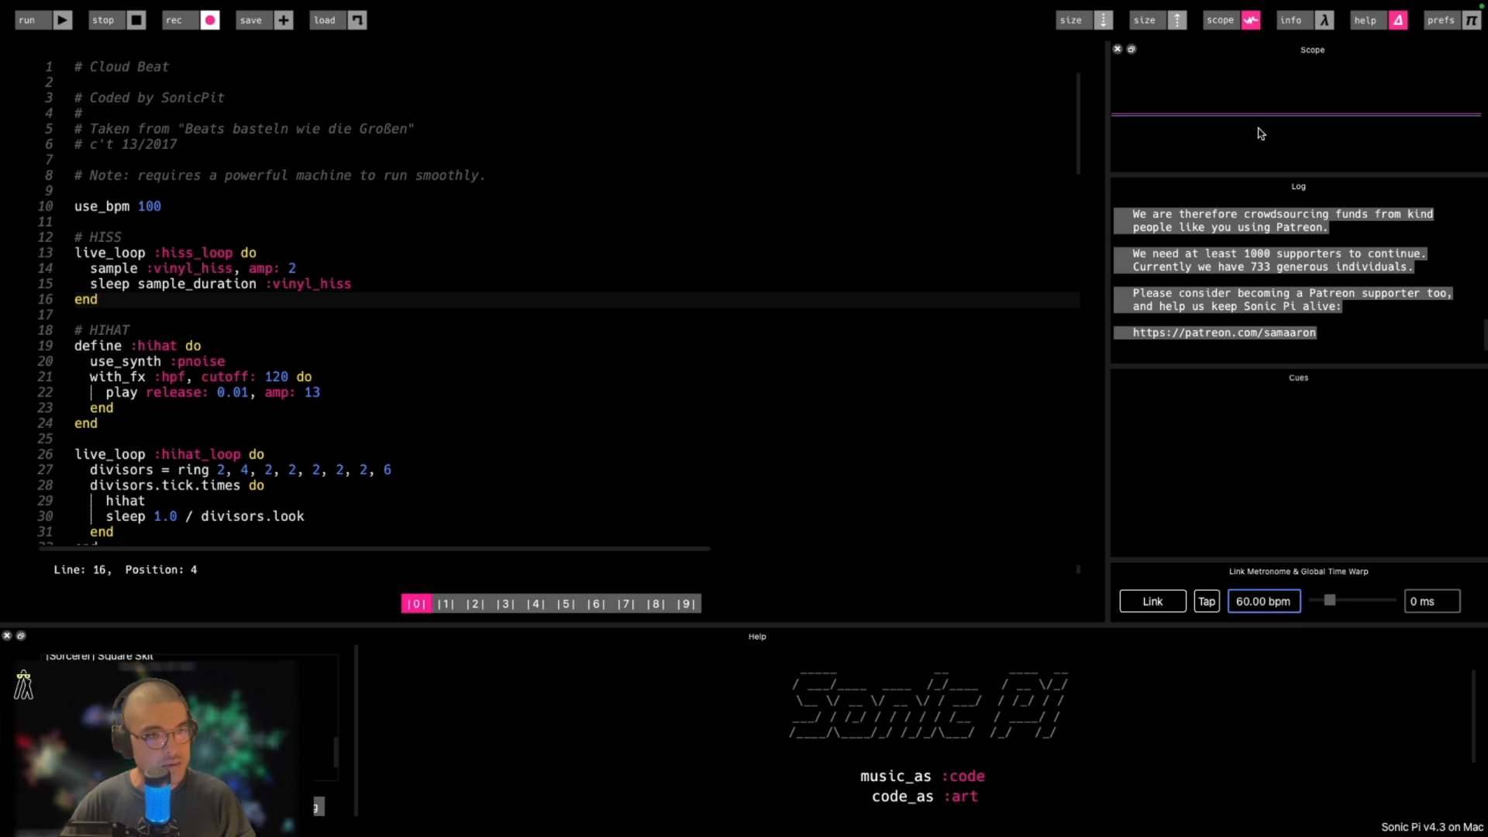
mouse_move(1237, 144)
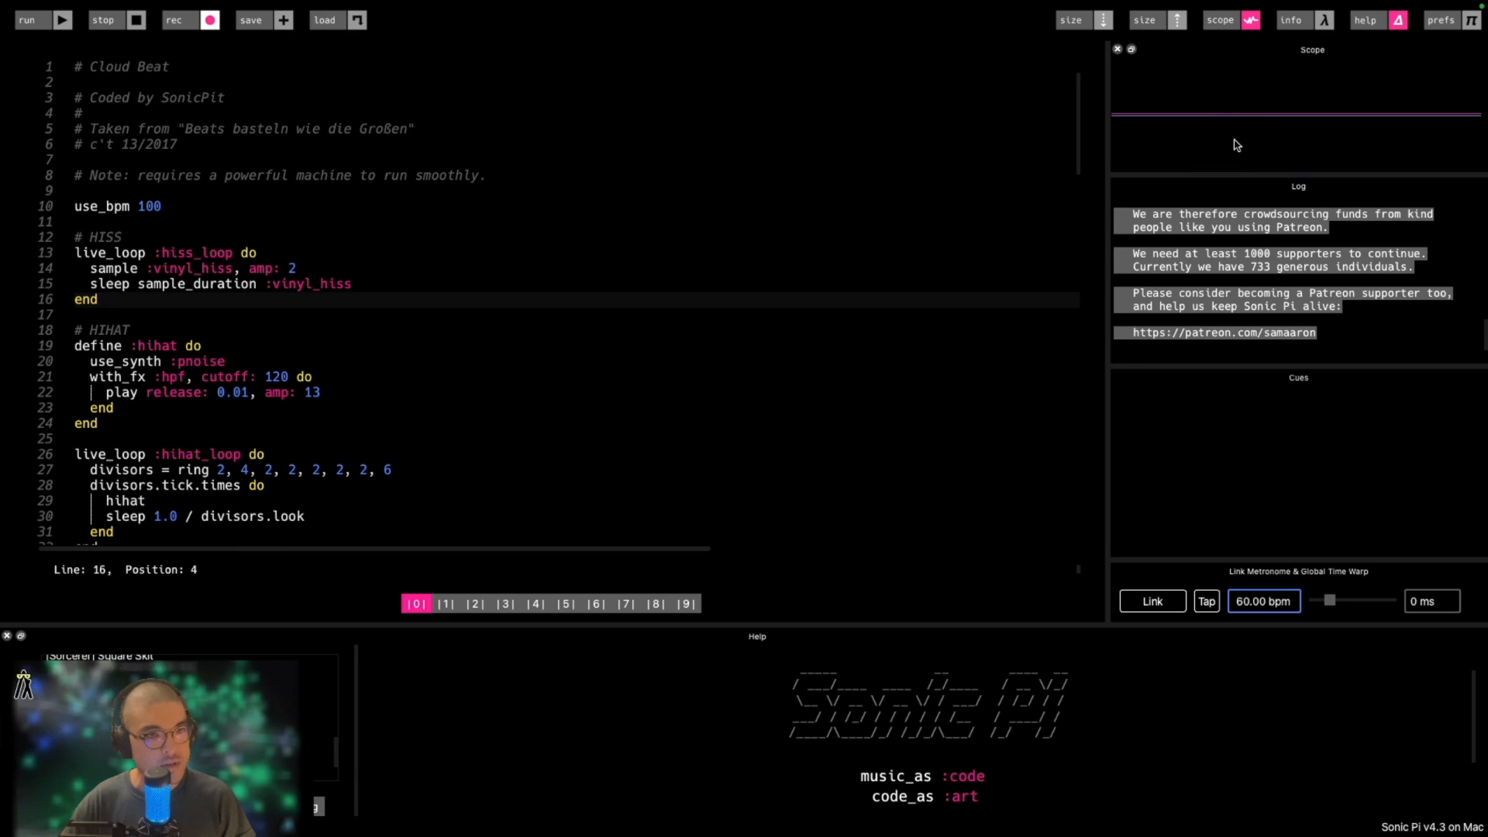
mouse_move(1222, 198)
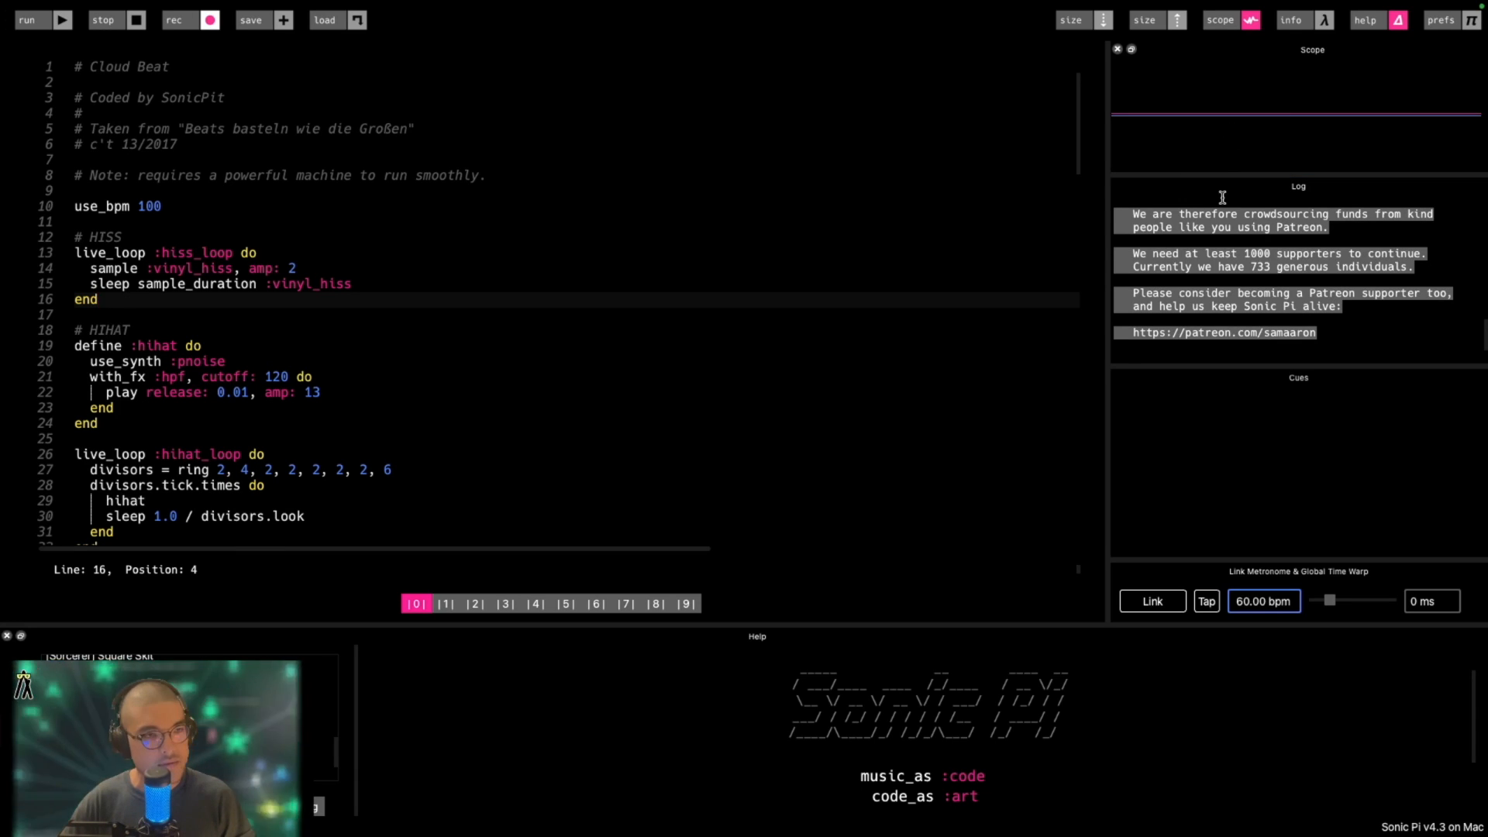
Scroll the Cloud Beat example in buffer 0 to show the snare loop help.
scroll("down", 3)
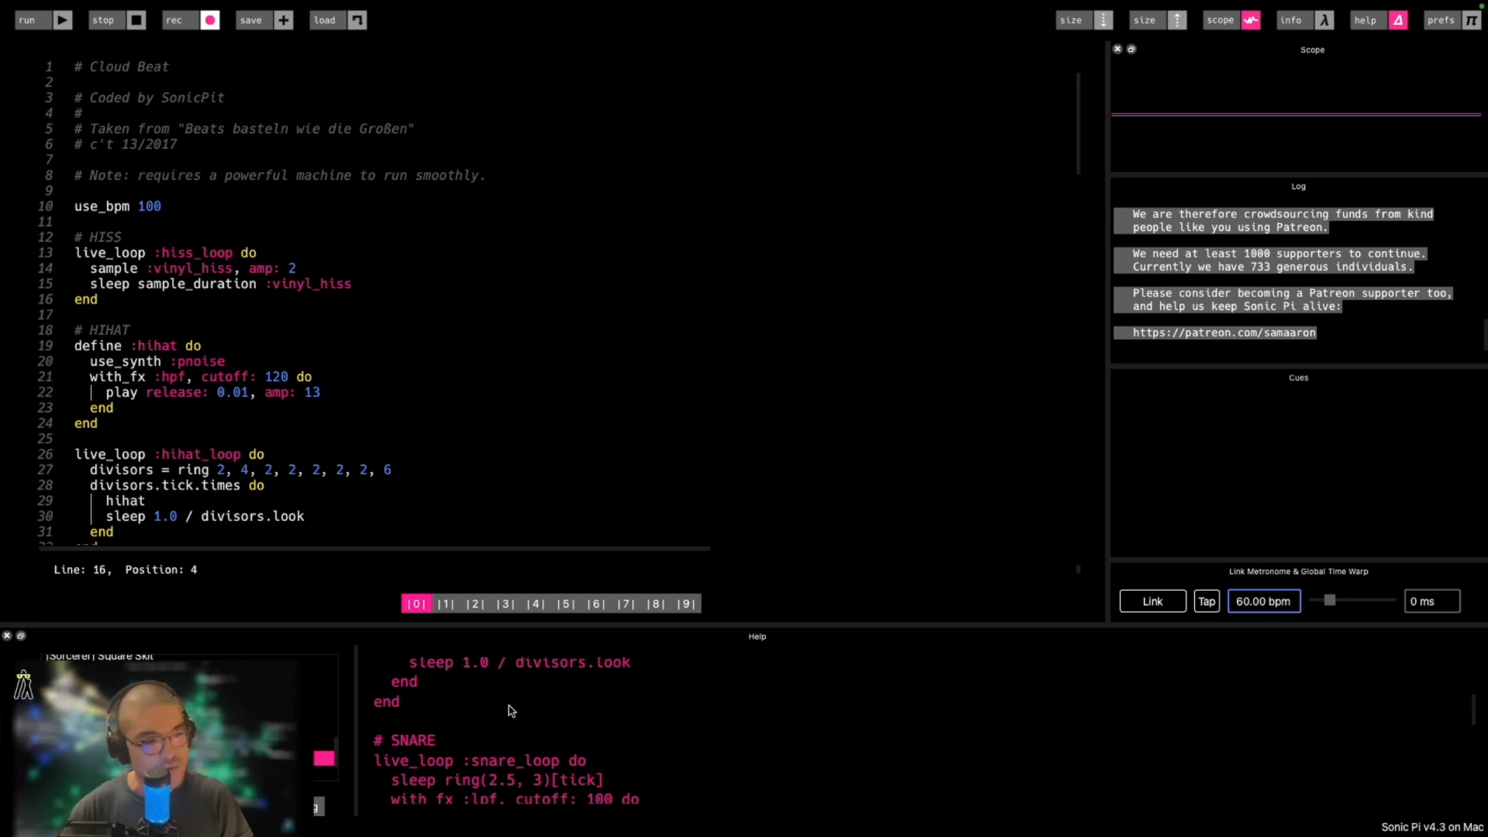
Scroll through the Cloud Beat code and help pane, then play the track.
scroll("down", 3)
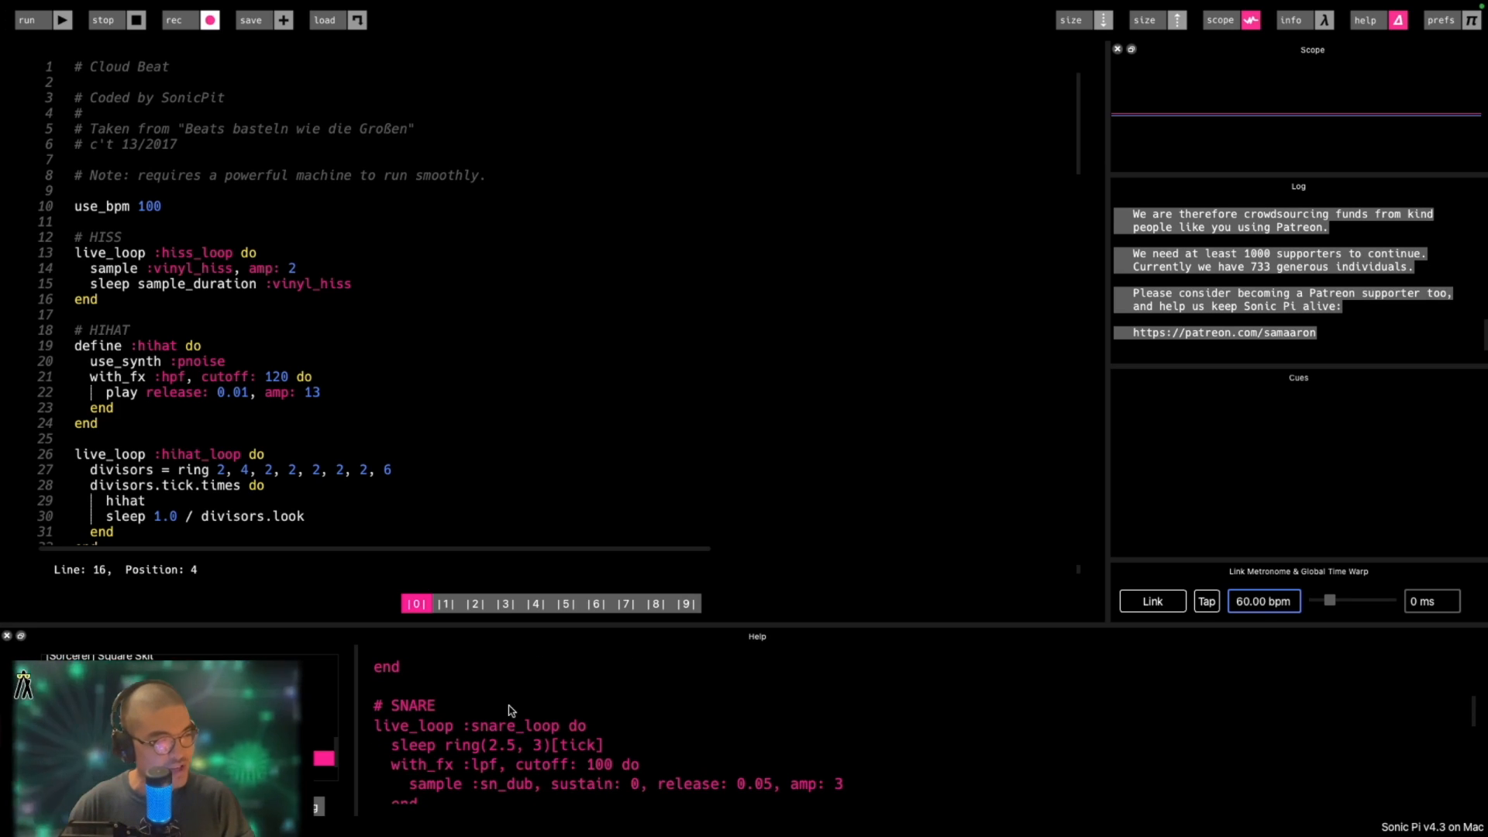
scroll("down", 3)
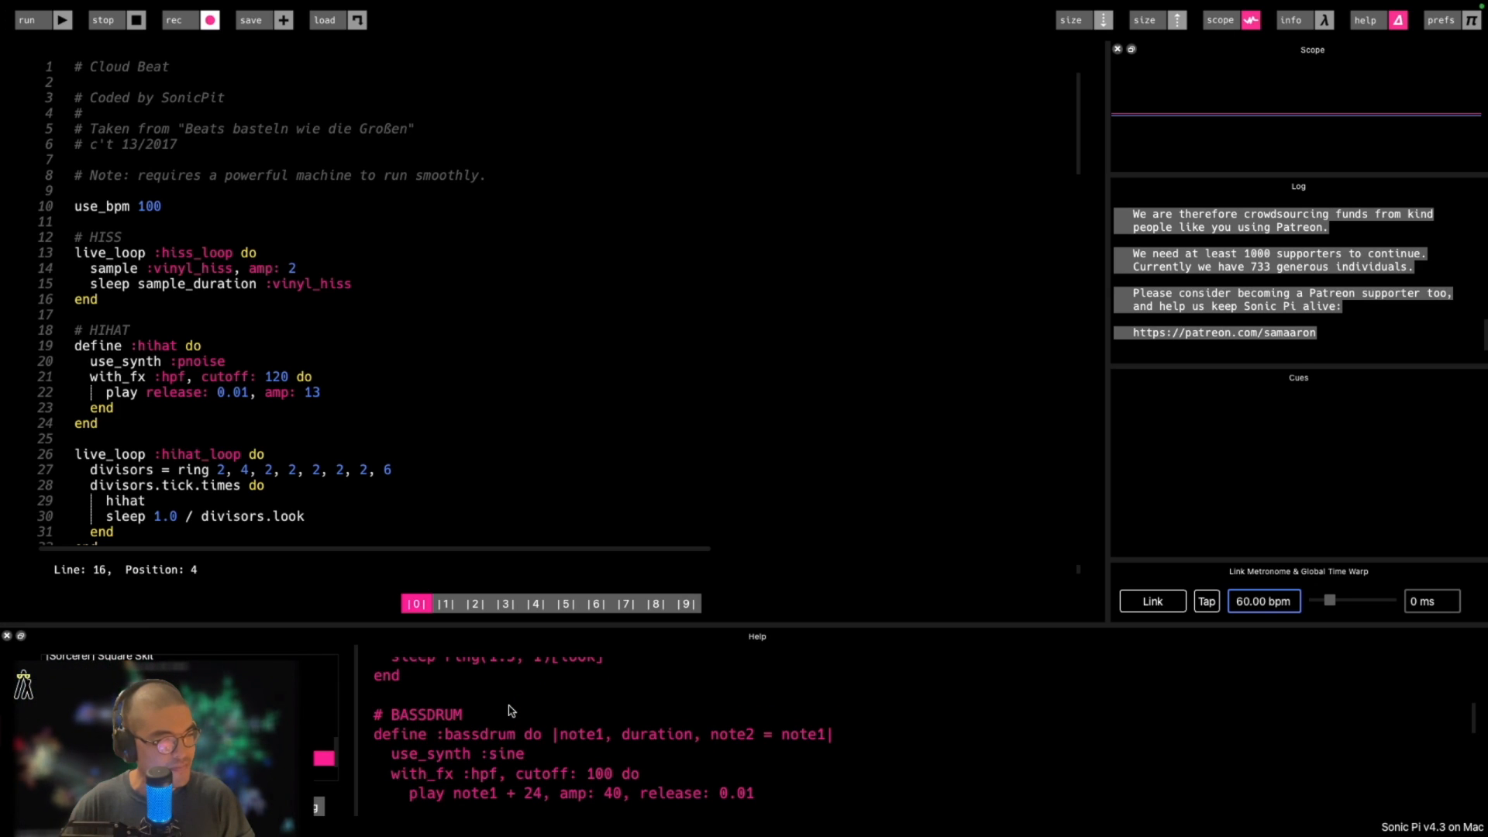
mouse_move(485, 710)
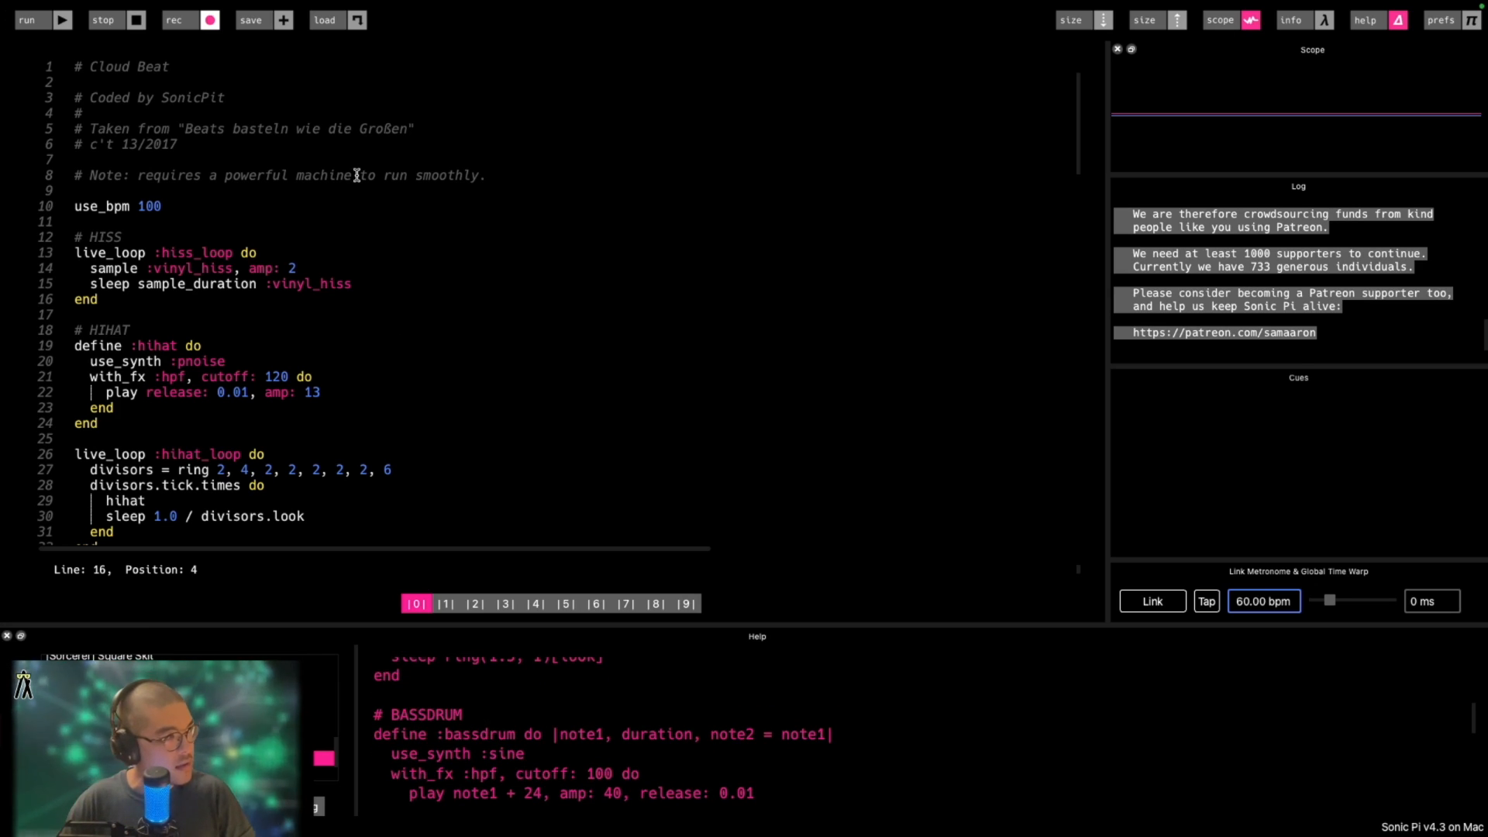
scroll("down", 3)
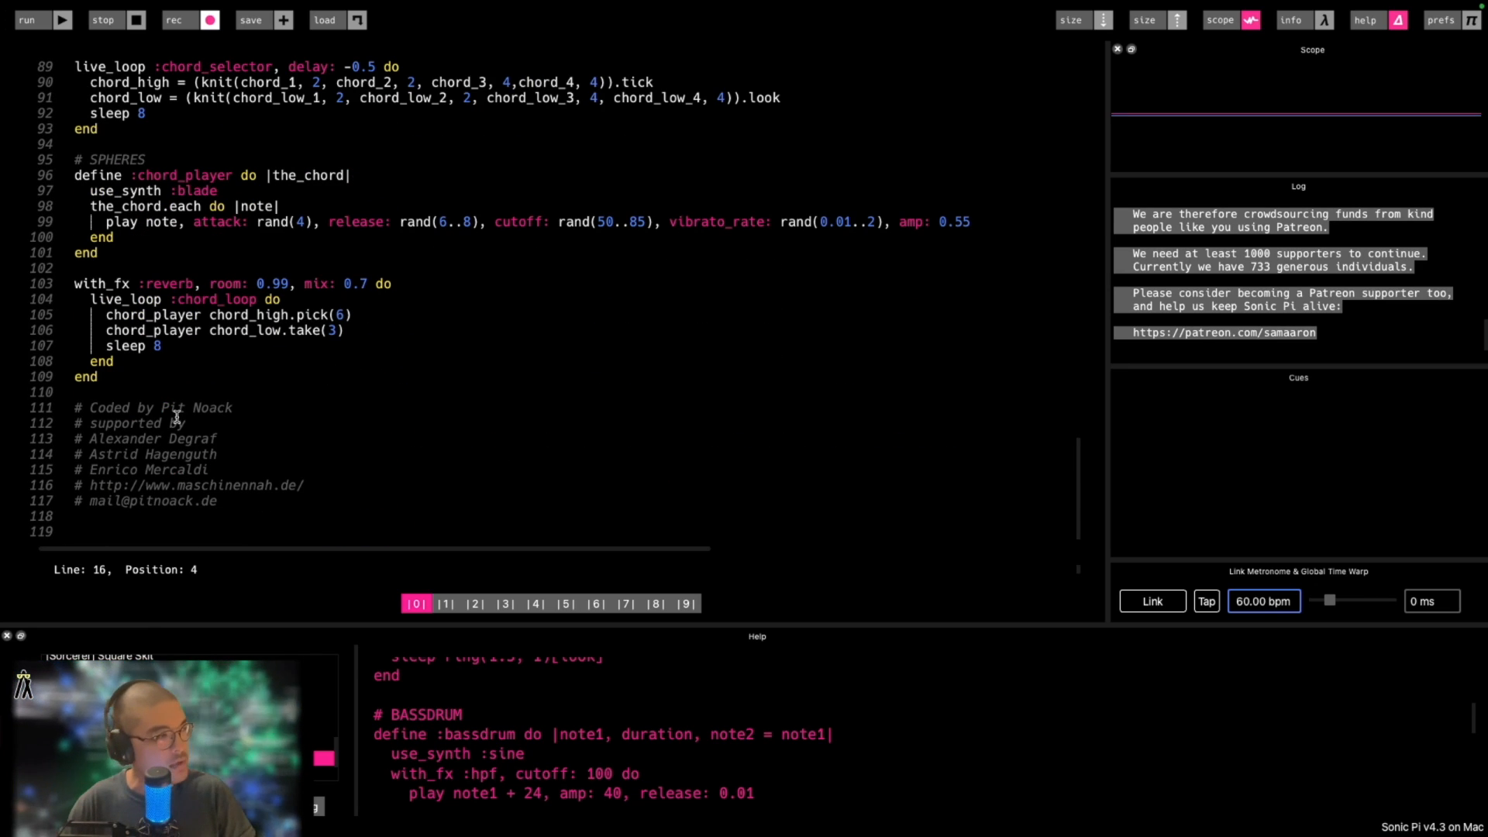
scroll("up", 3)
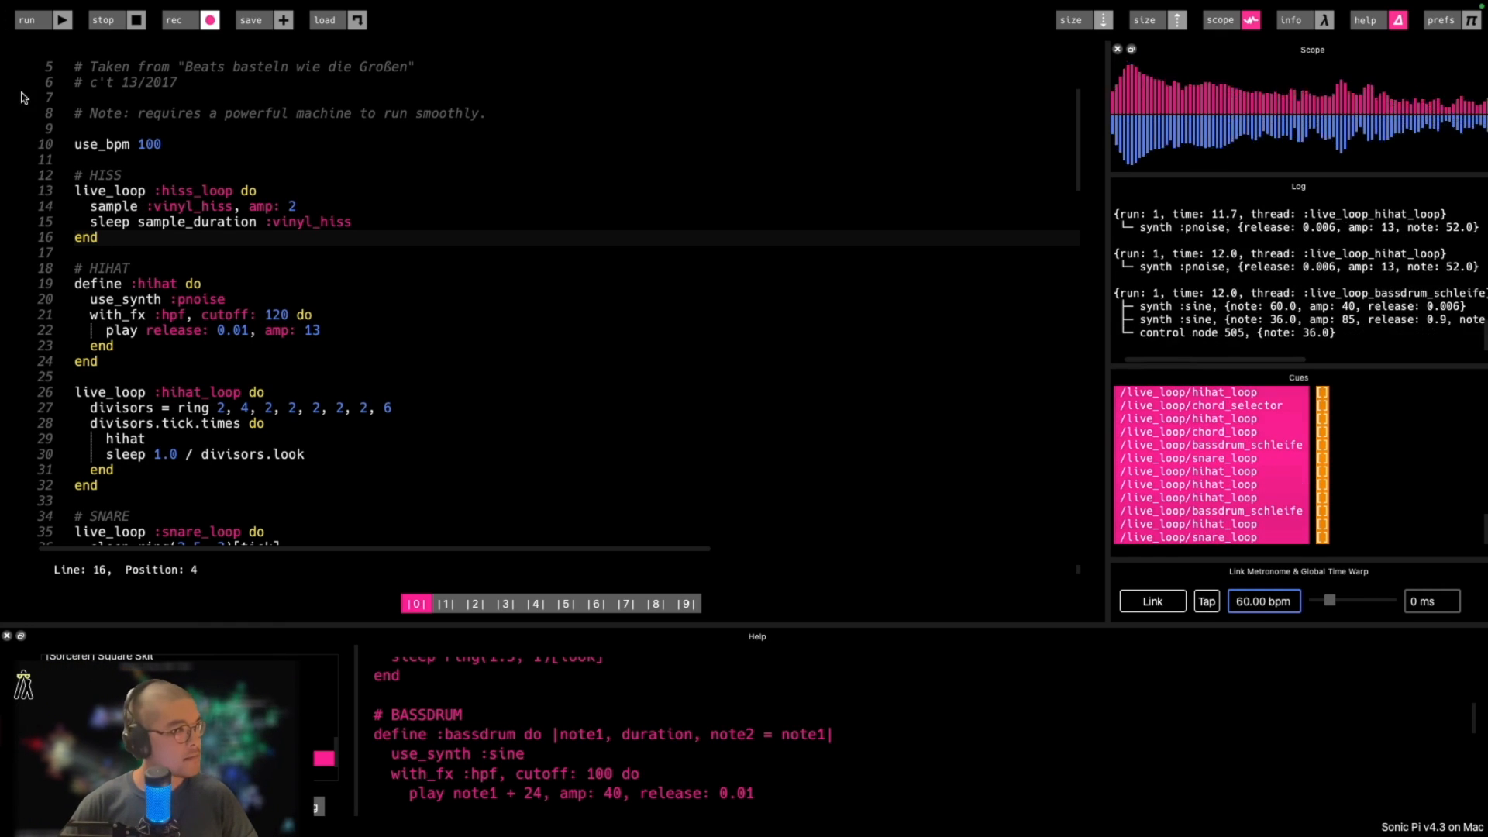
left_click(103, 19)
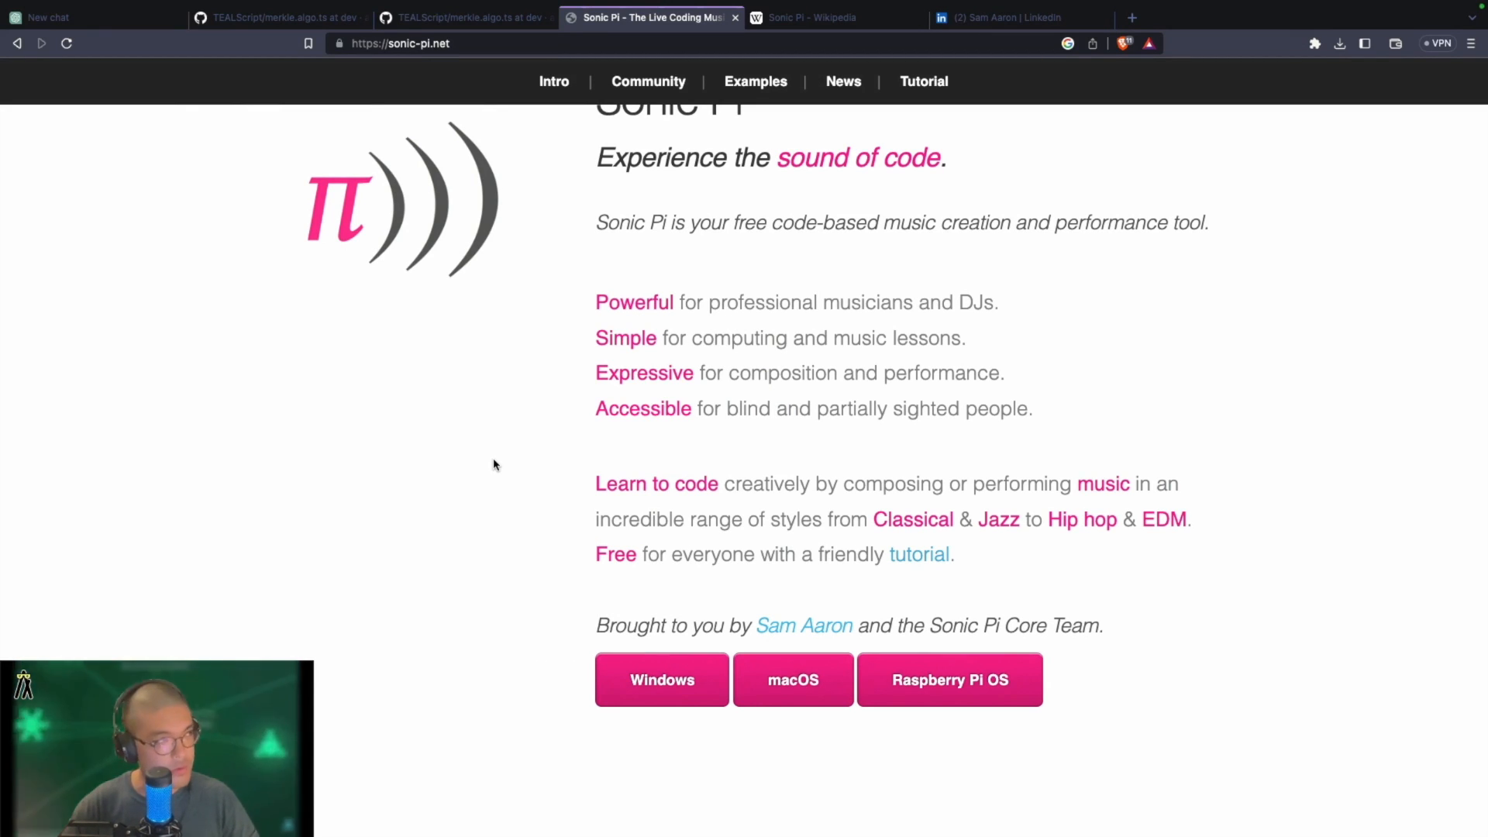
mouse_move(624, 322)
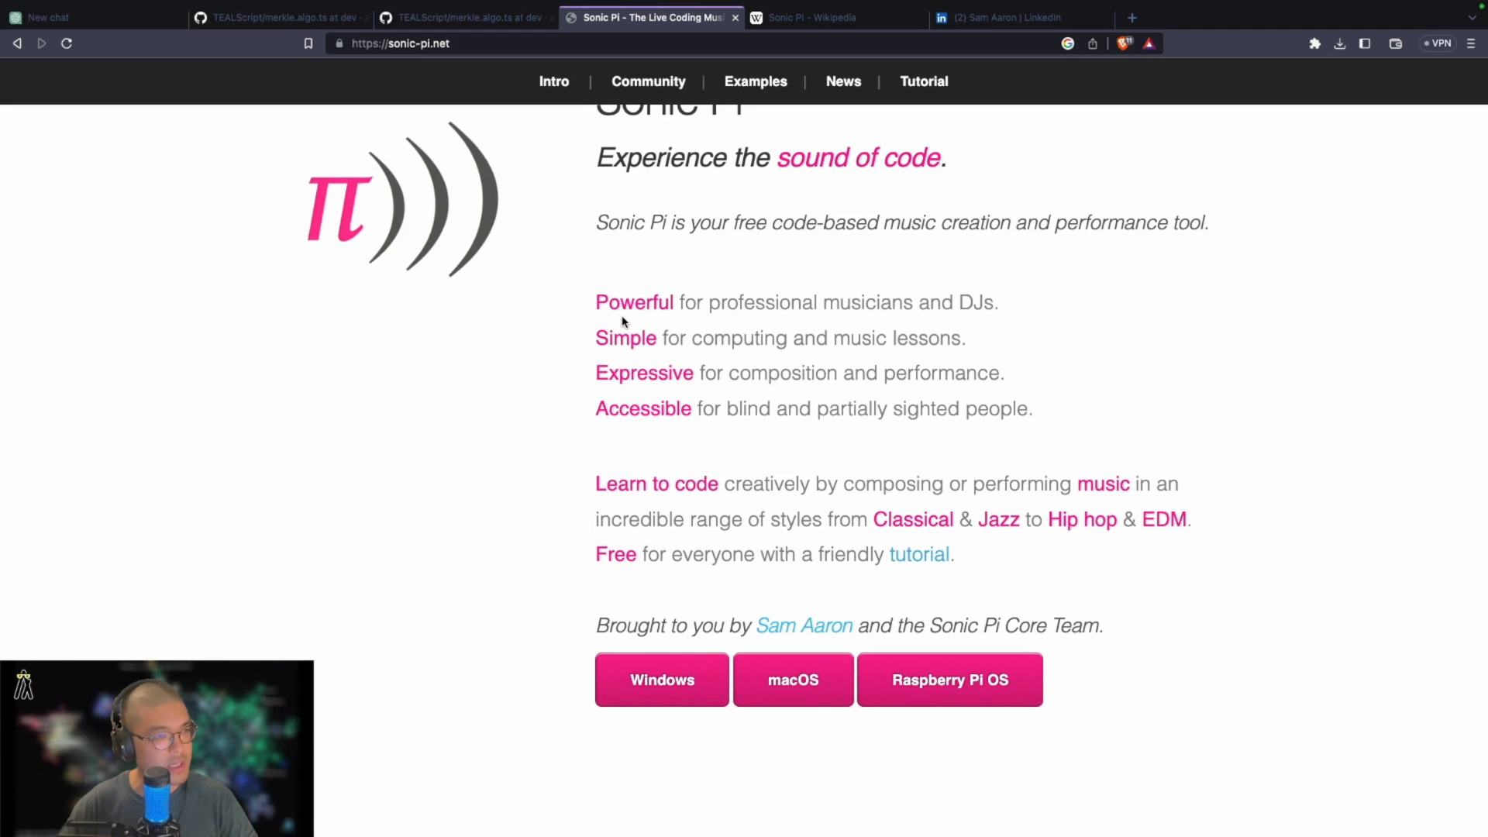
Switch from the Sonic Pi app back to the browser tab.
left_click(465, 17)
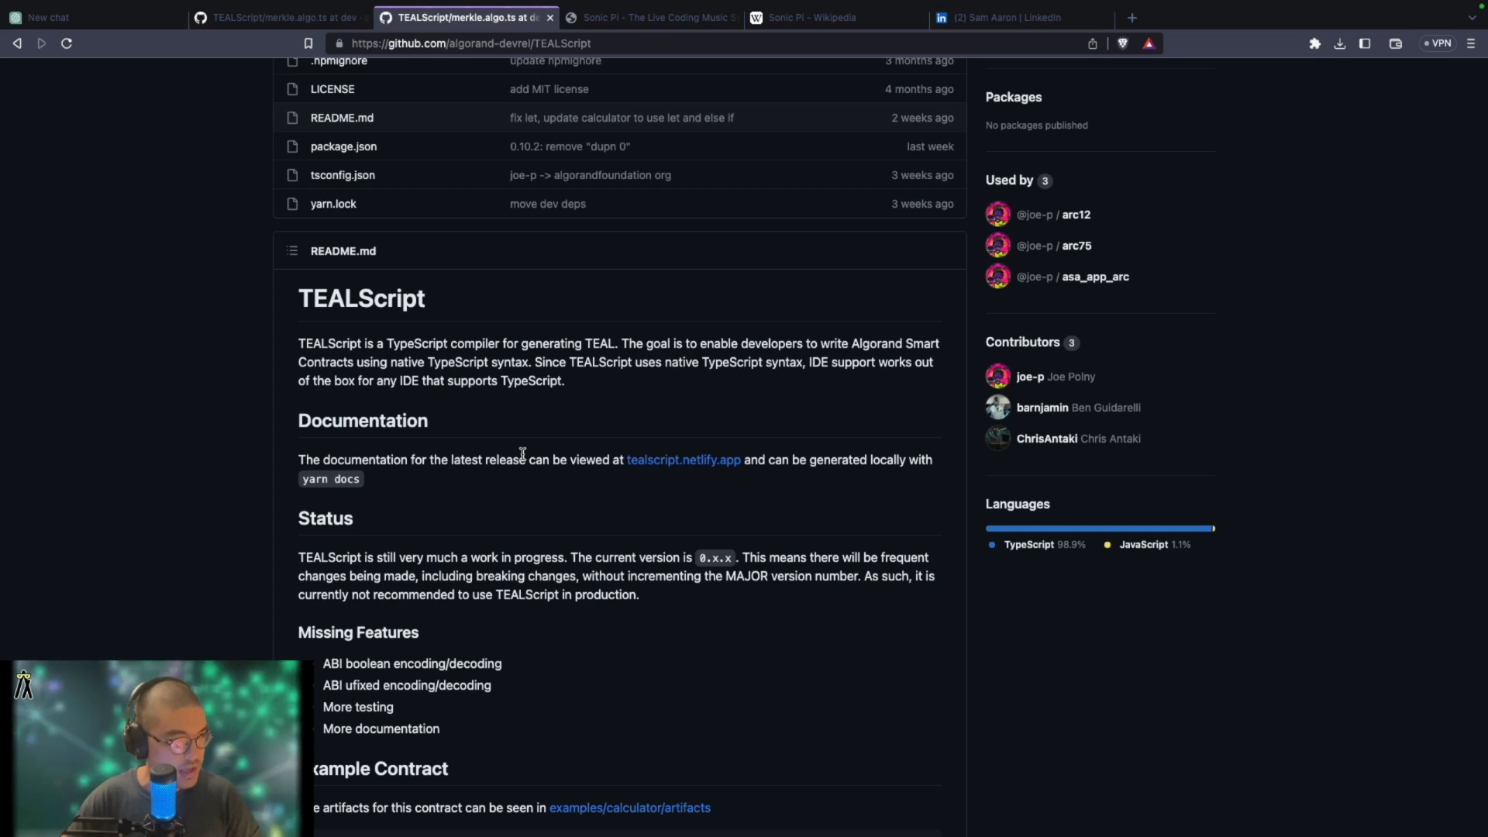
mouse_move(605, 453)
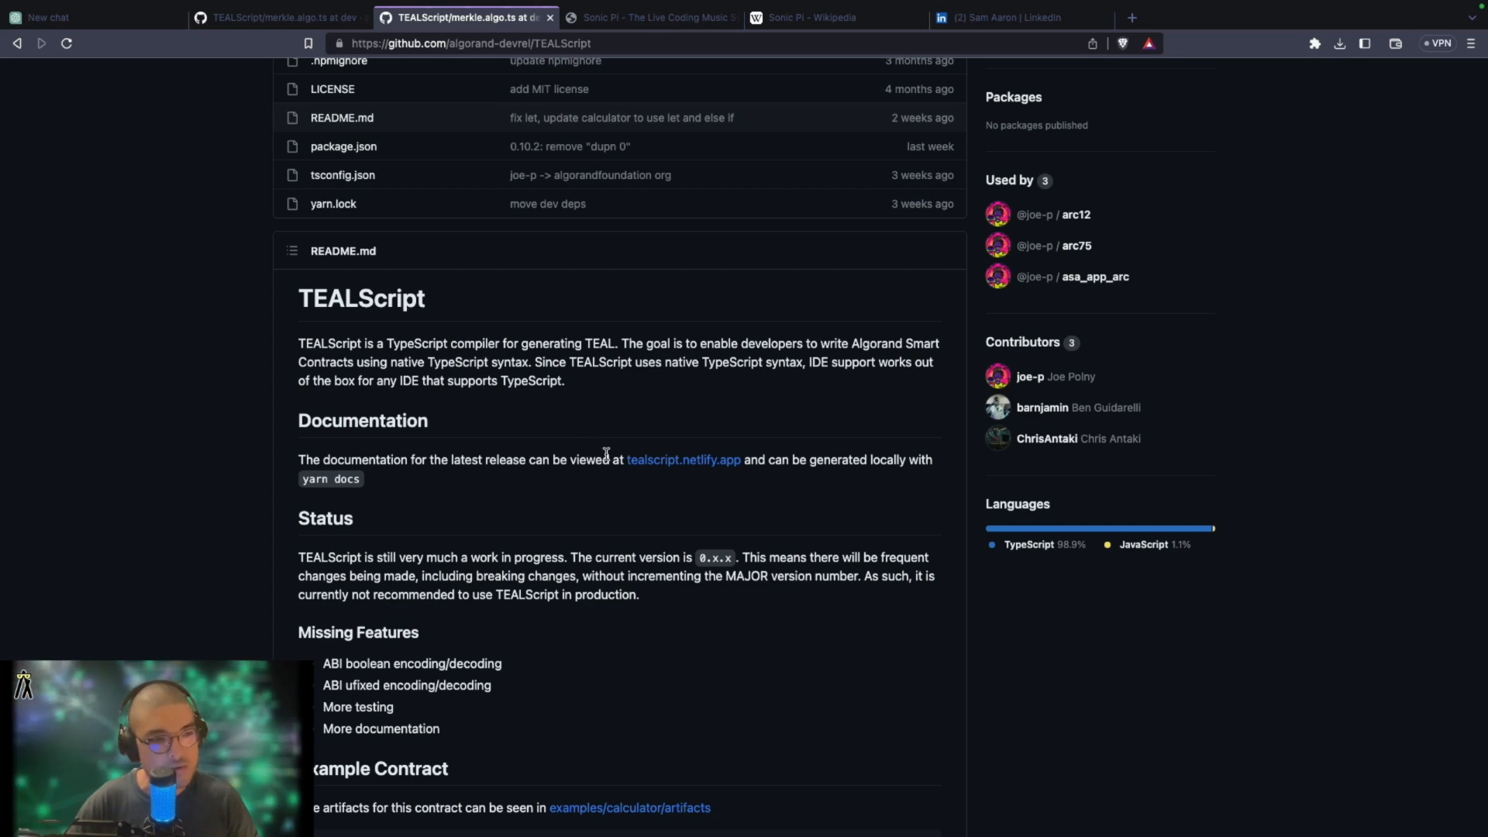
mouse_move(542, 503)
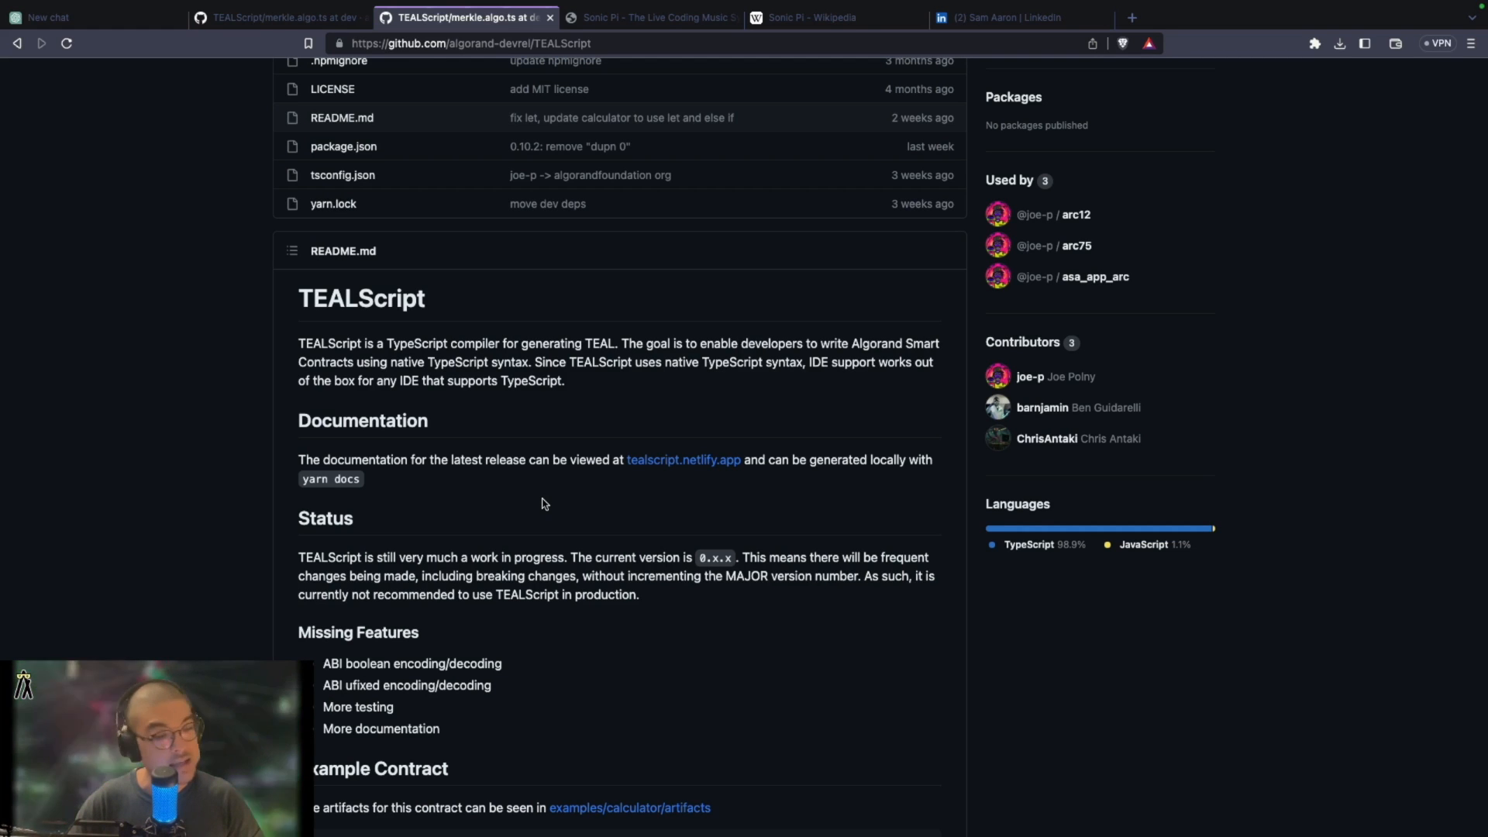
Scroll the TEALScript repository page back up to its src, tests and examples folders.
scroll("up", 3)
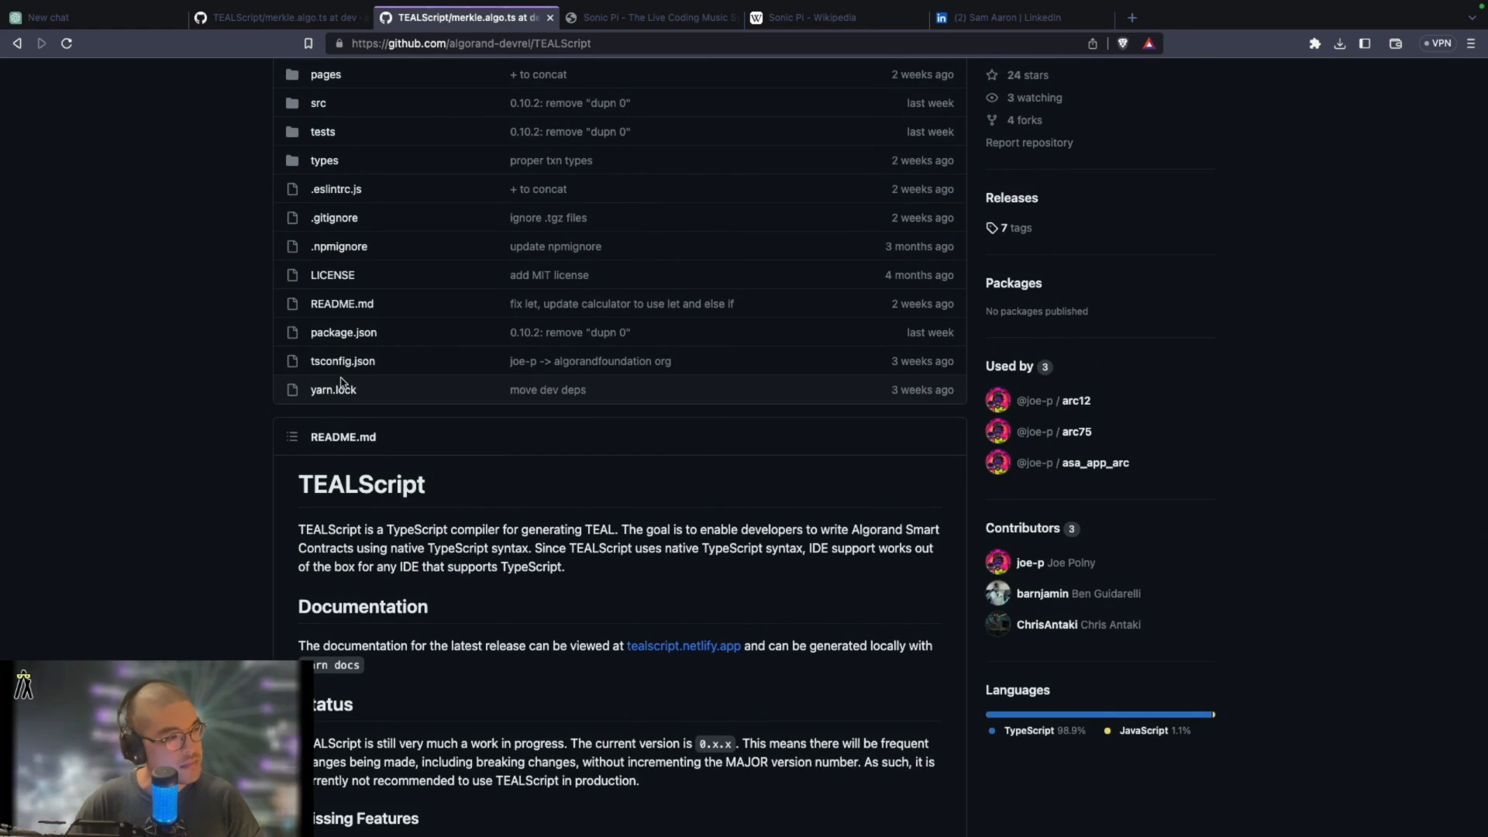
scroll("up", 3)
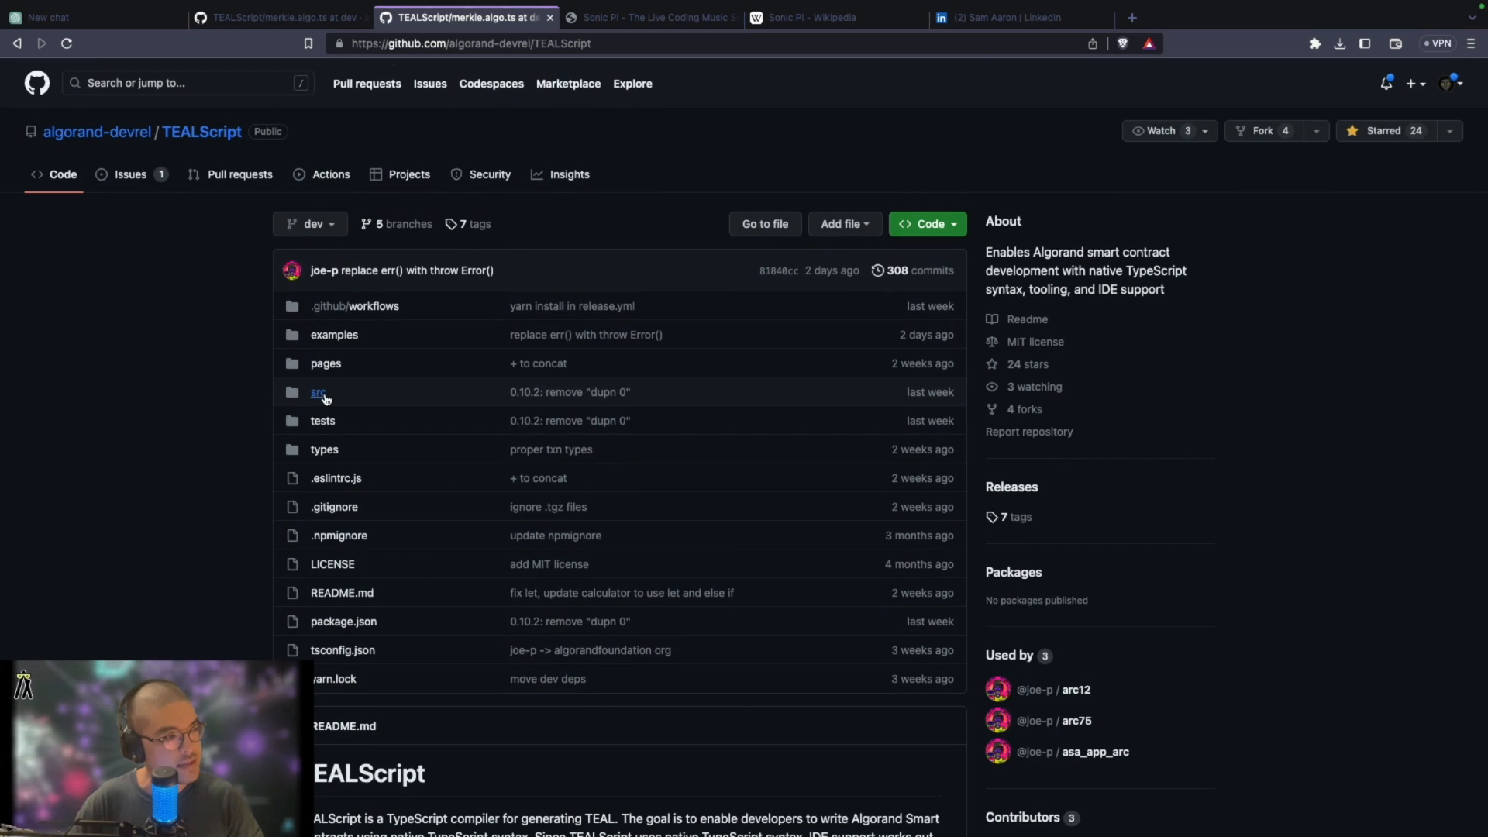
scroll("down", 3)
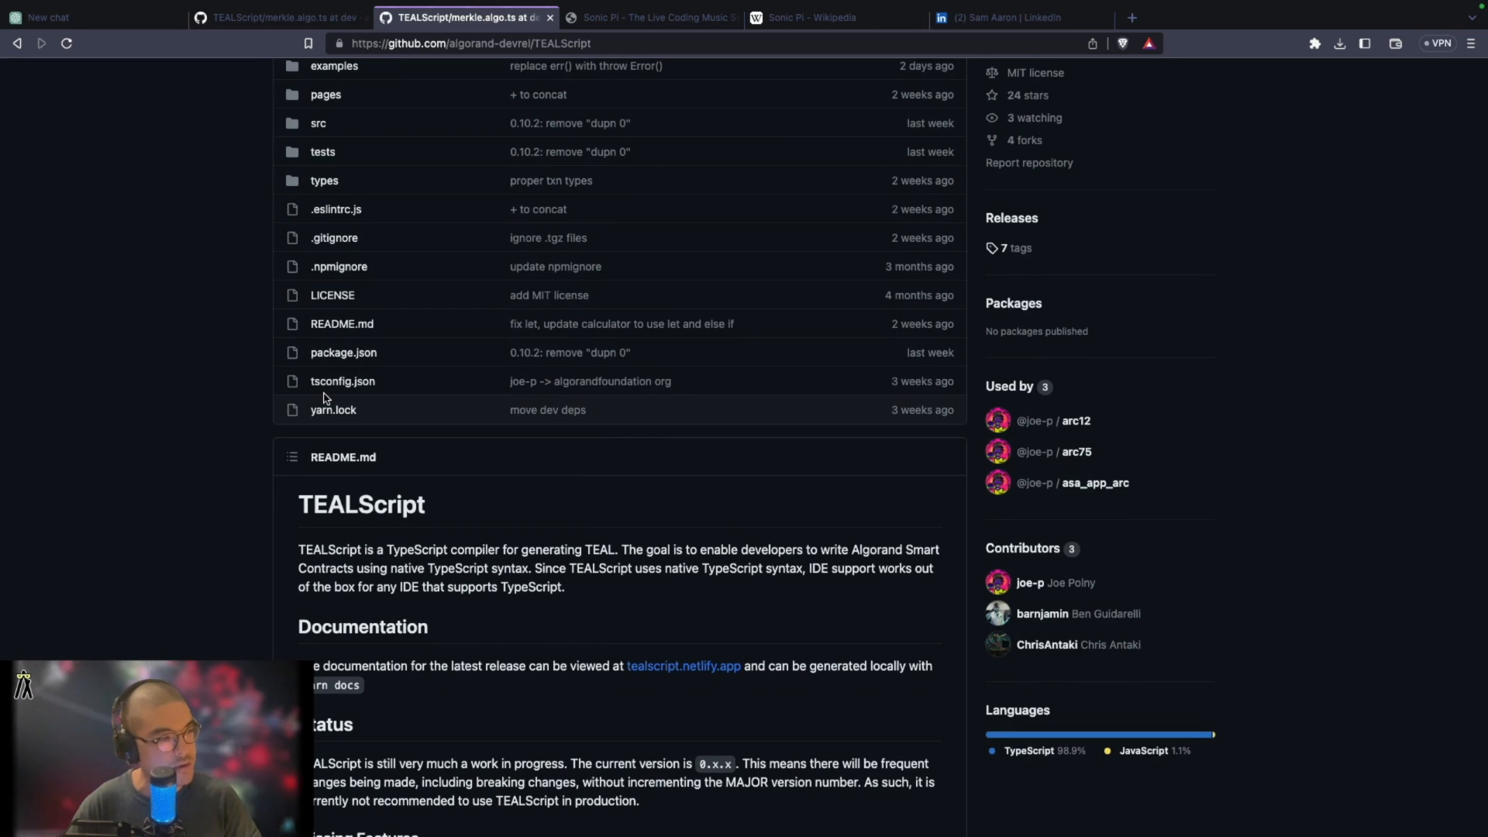
mouse_move(360, 504)
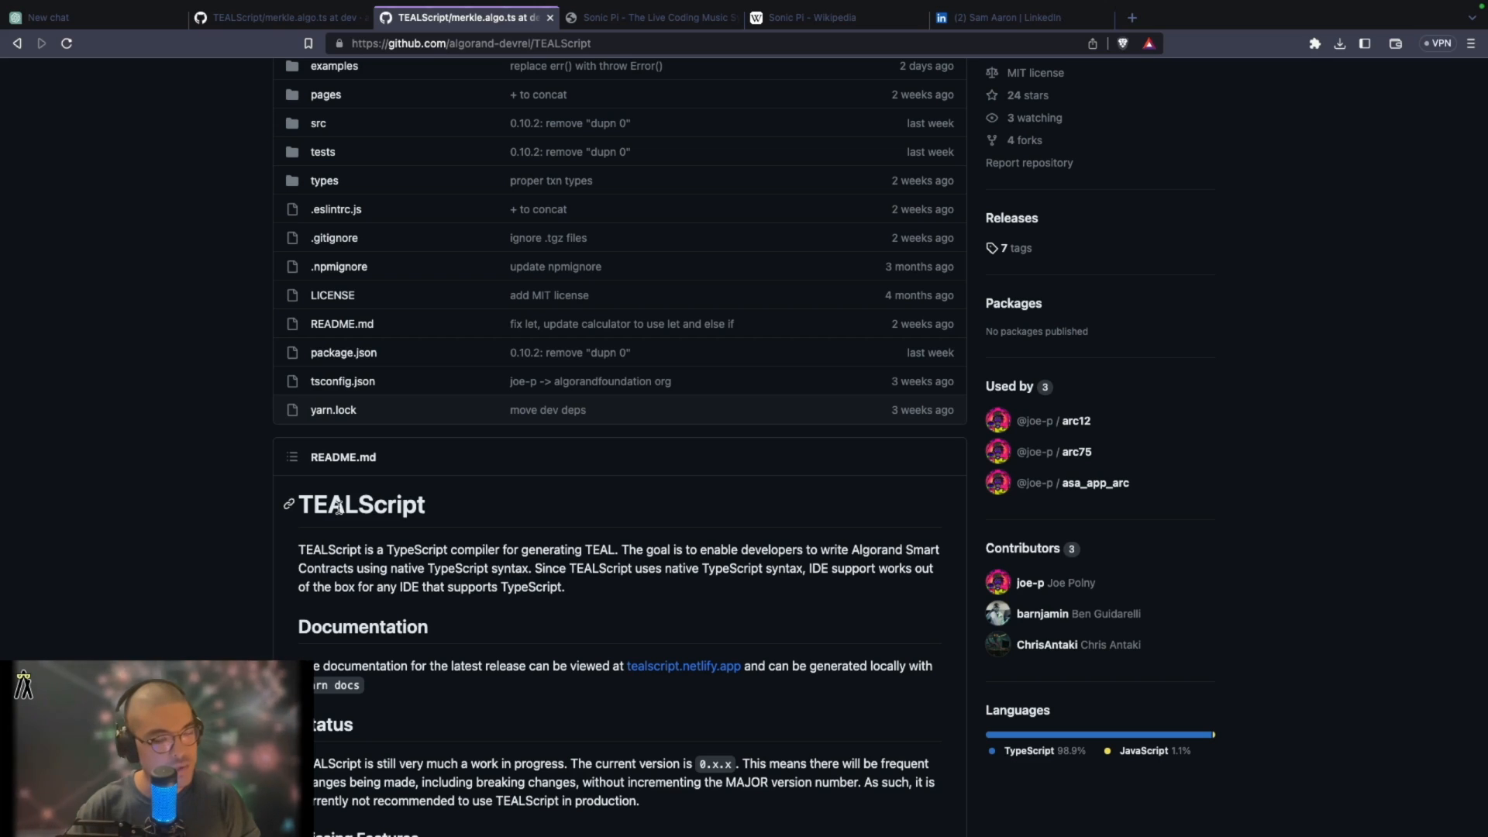
scroll("up", 3)
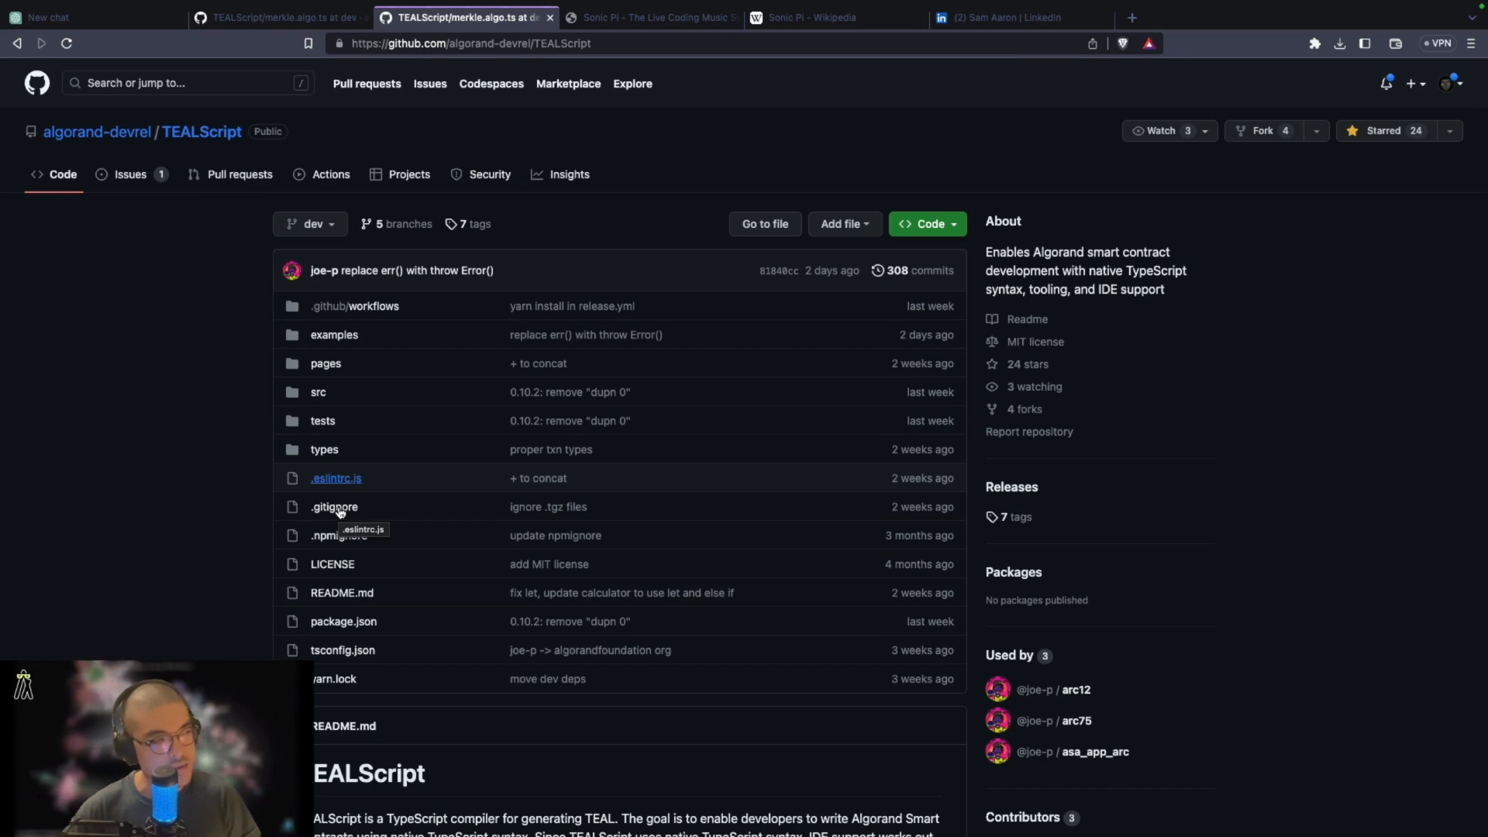
Open TEALScript's examples/merkle folder and then its merkle.algo.ts contract file.
left_click(334, 334)
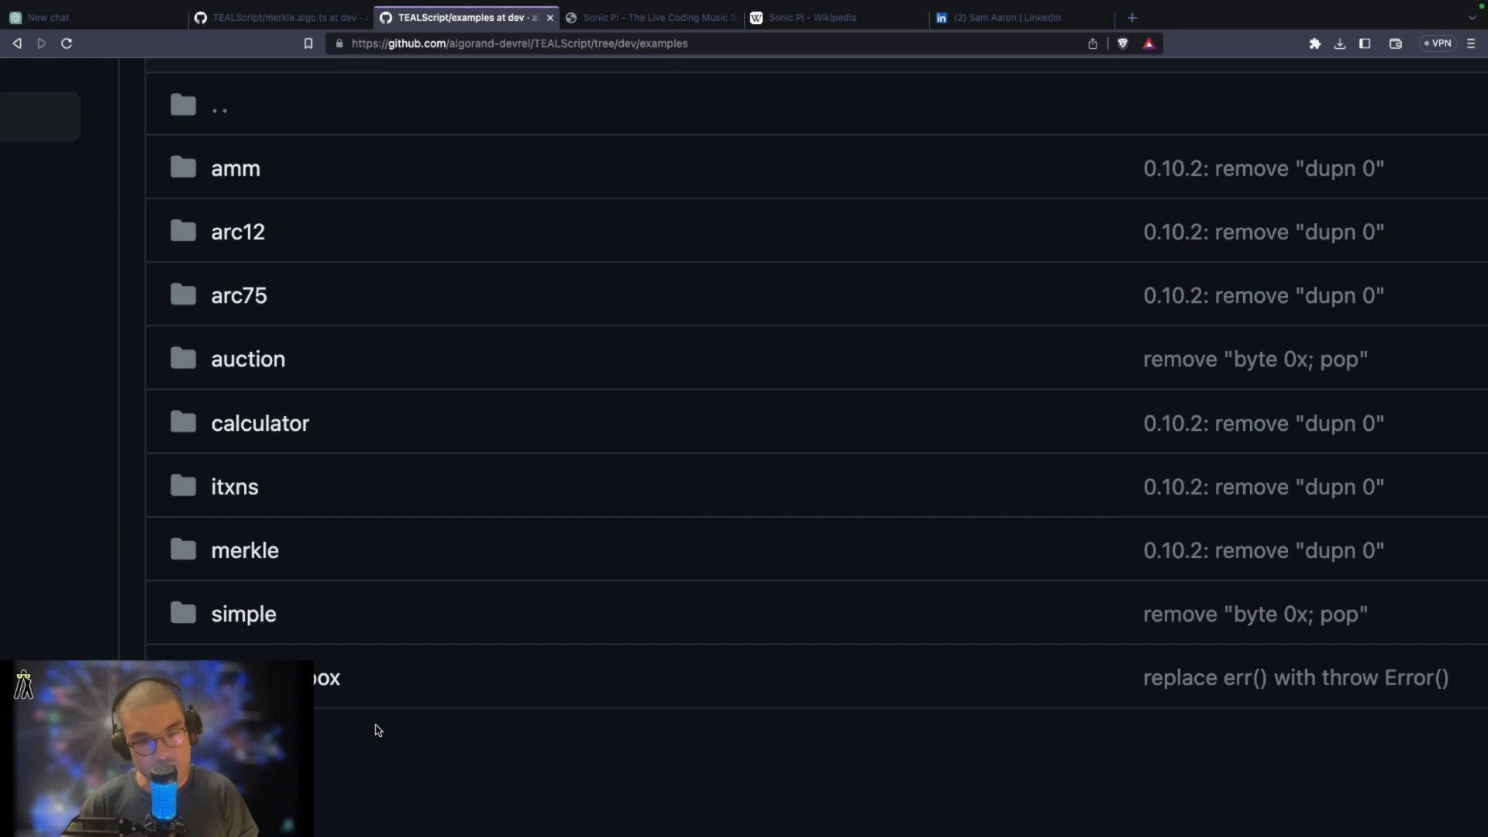
mouse_move(244, 550)
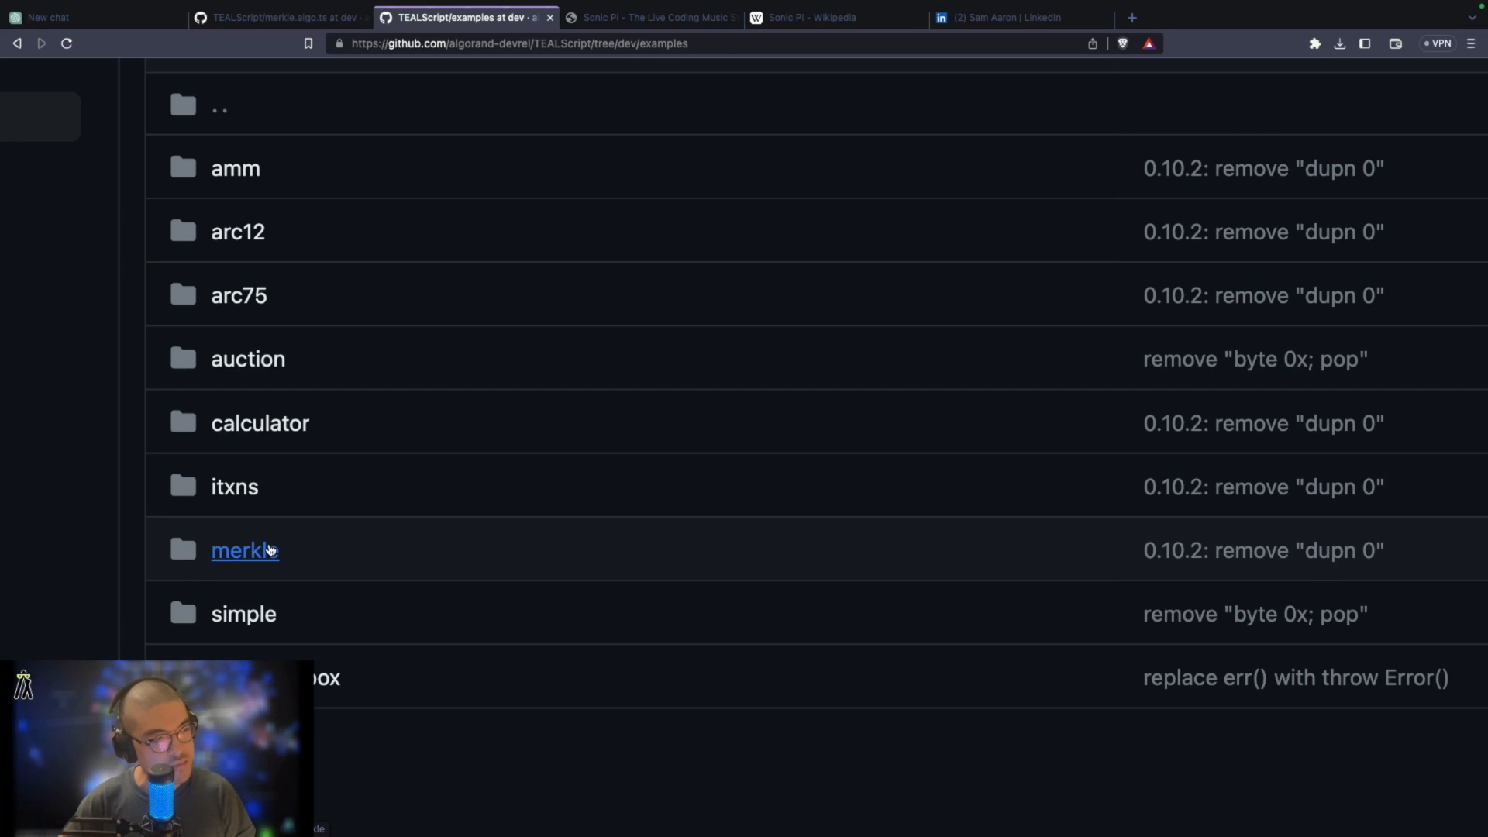
left_click(237, 549)
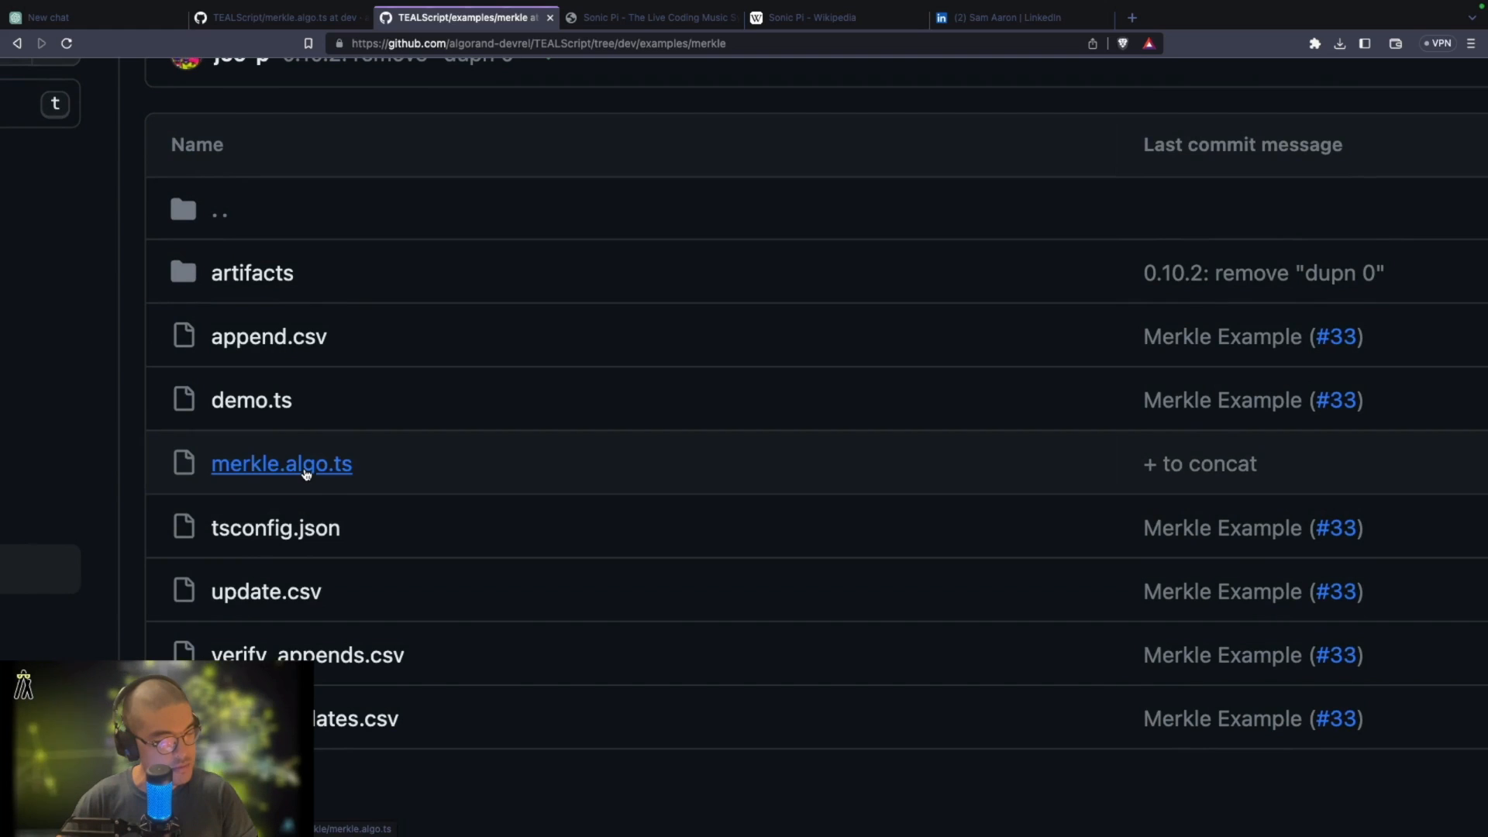
left_click(281, 464)
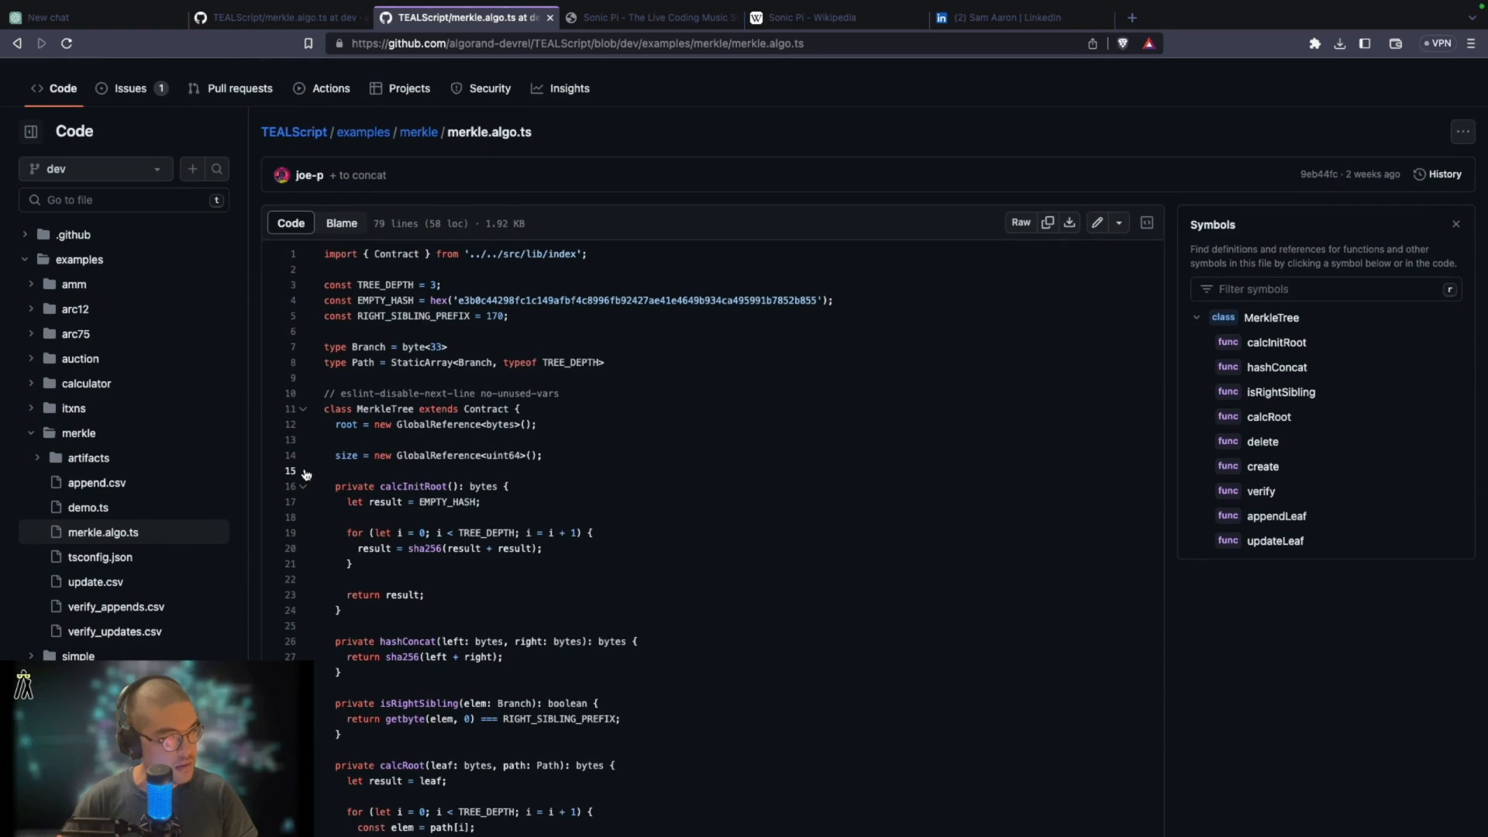
Read the MerkleTree contract's calcRoot, appendLeaf and updateLeaf code, then scroll back up.
scroll("down", 3)
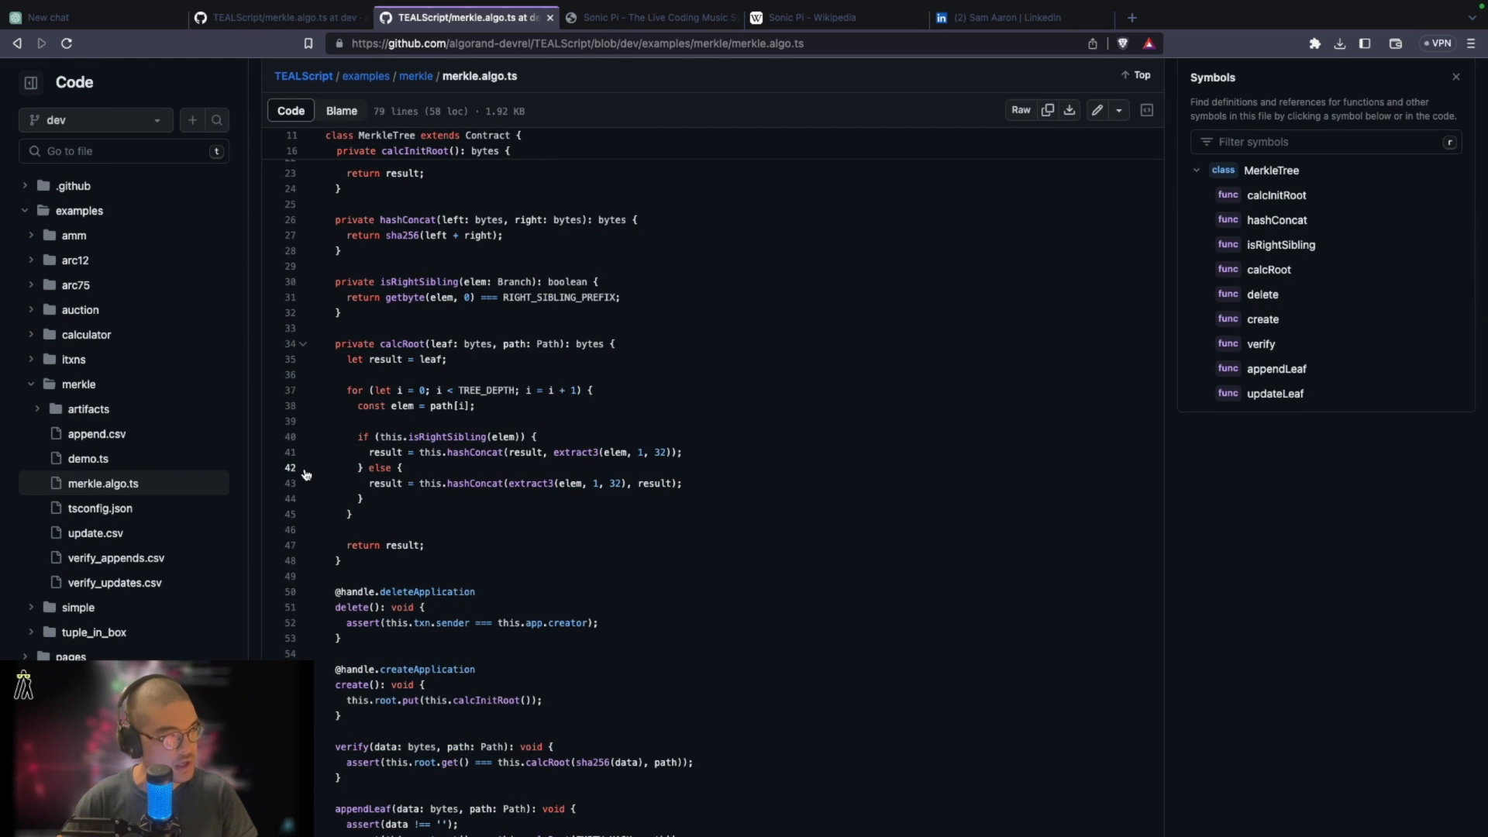
scroll("down", 3)
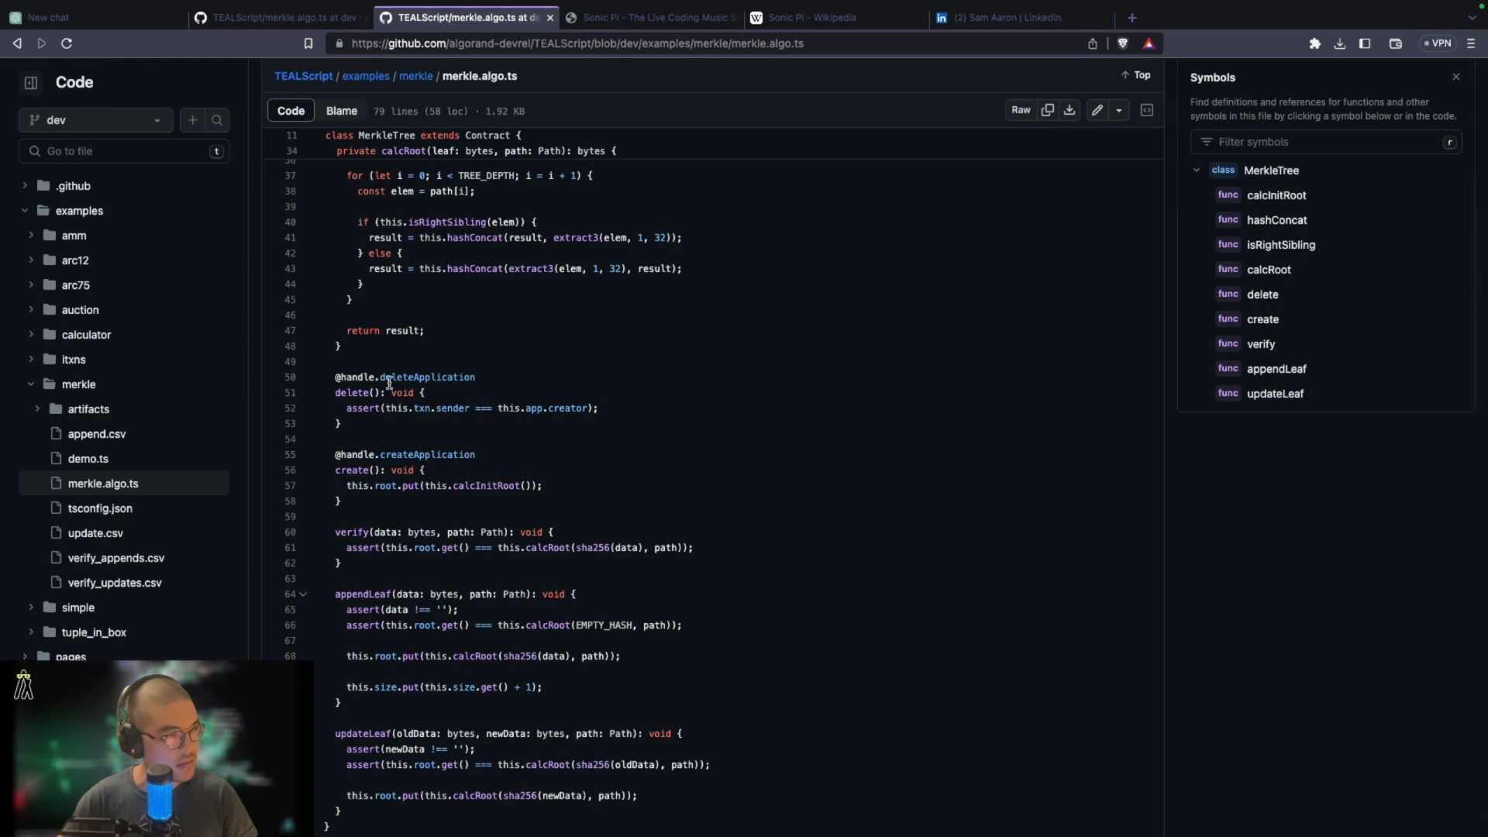
scroll("up", 3)
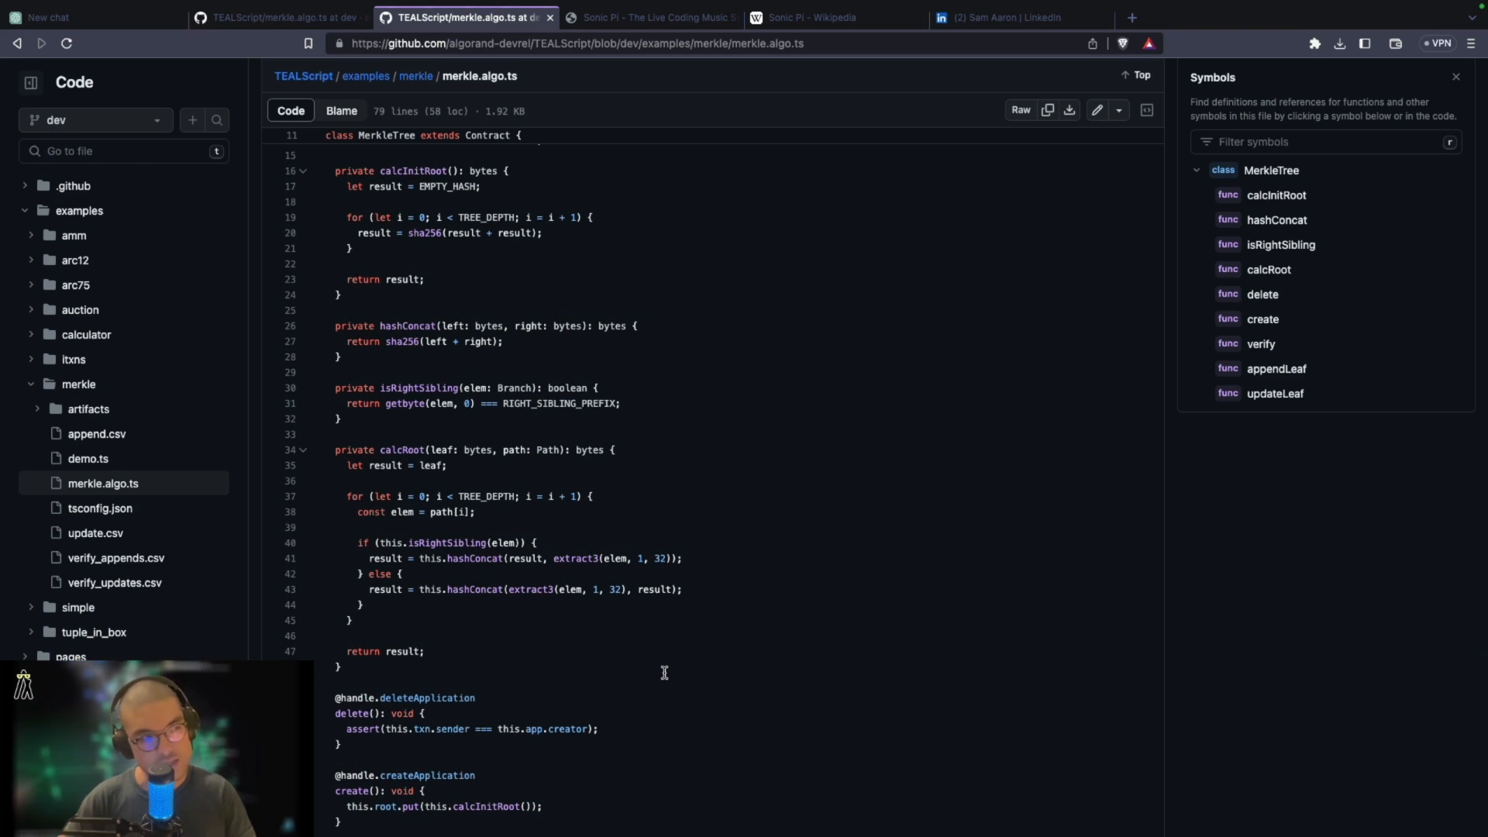
scroll("up", 3)
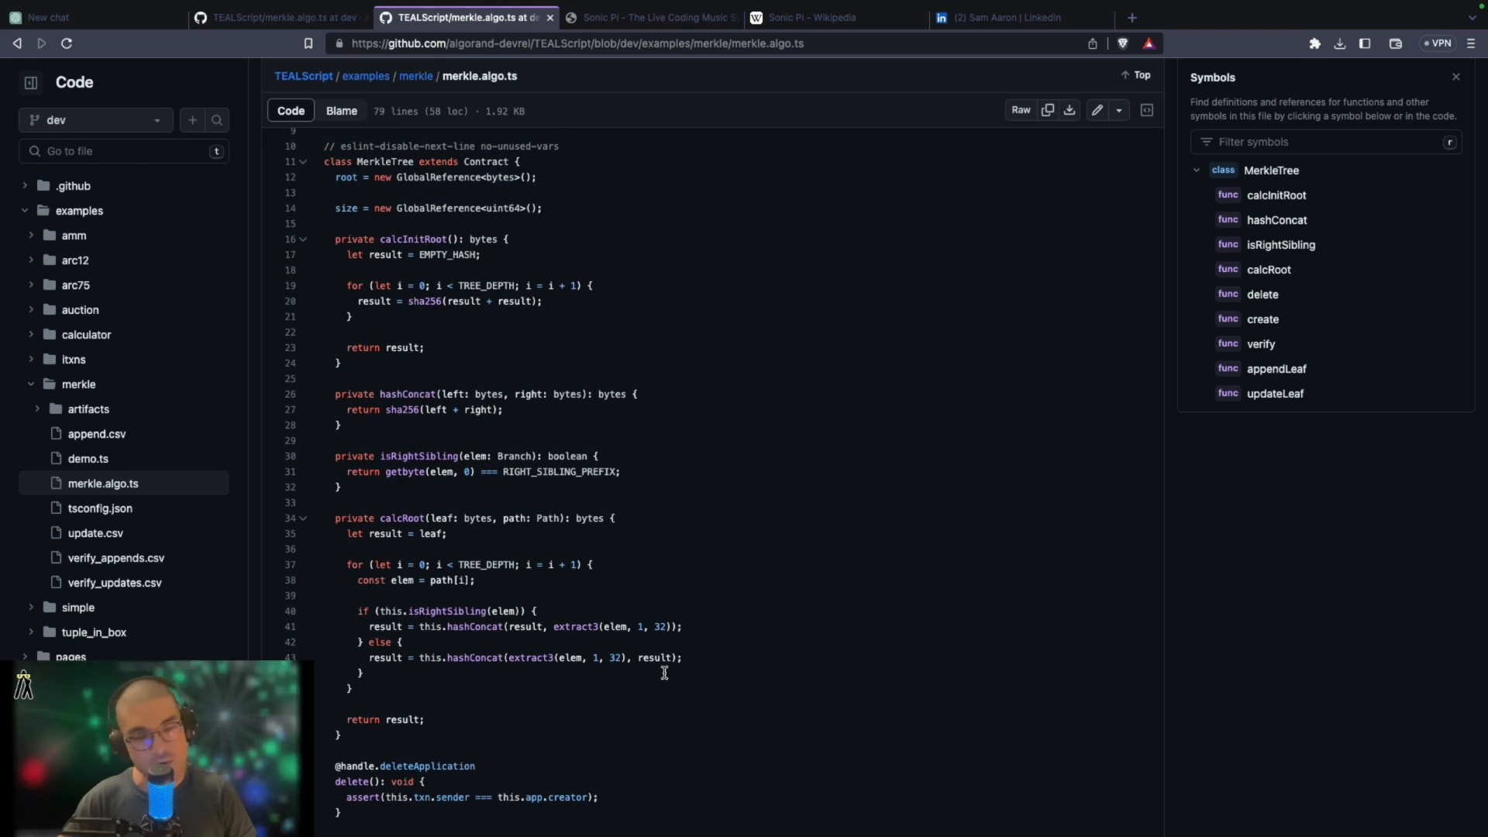
scroll("up", 3)
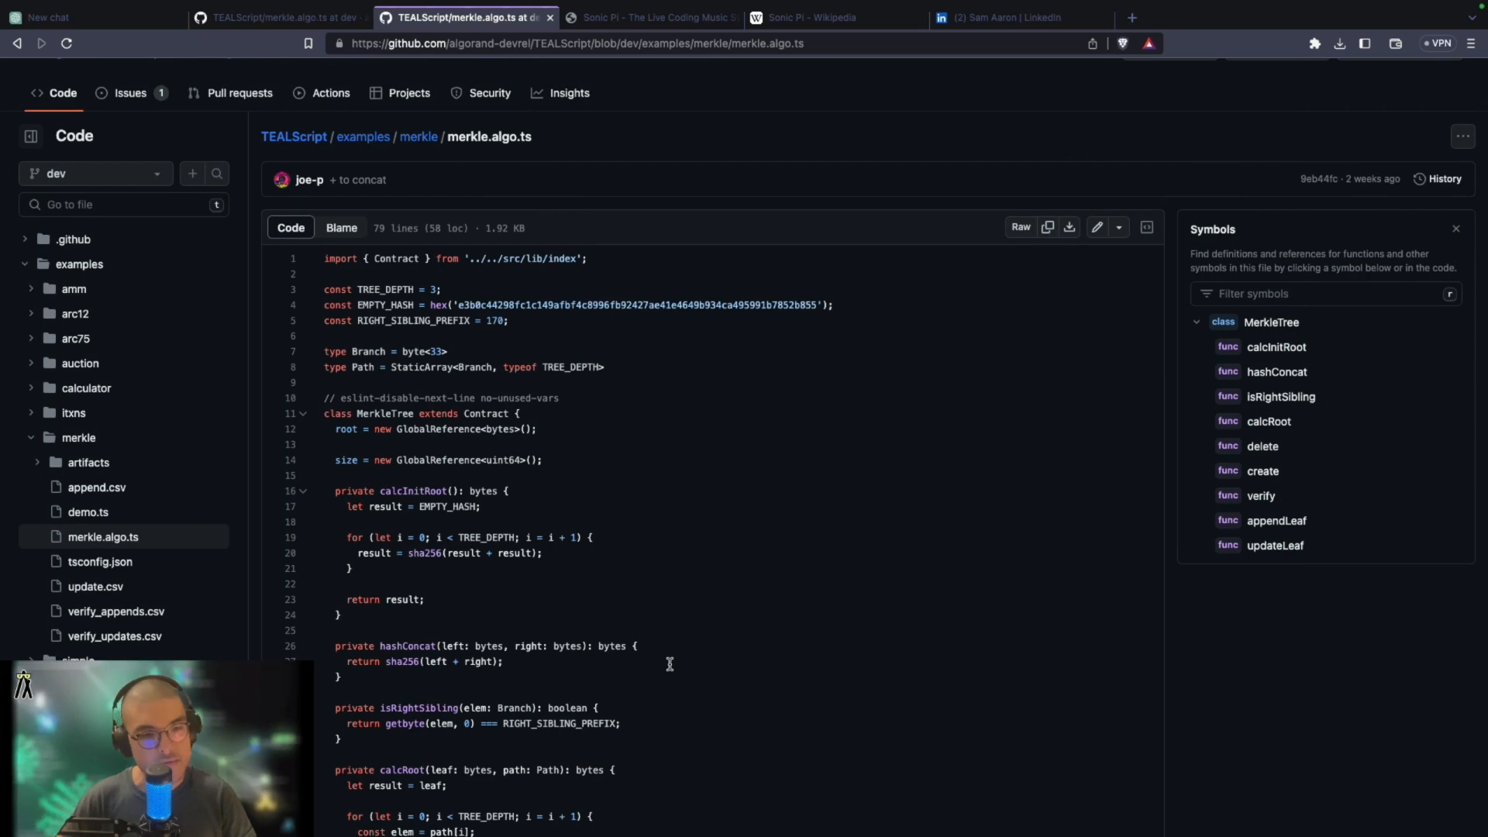
left_click(1020, 227)
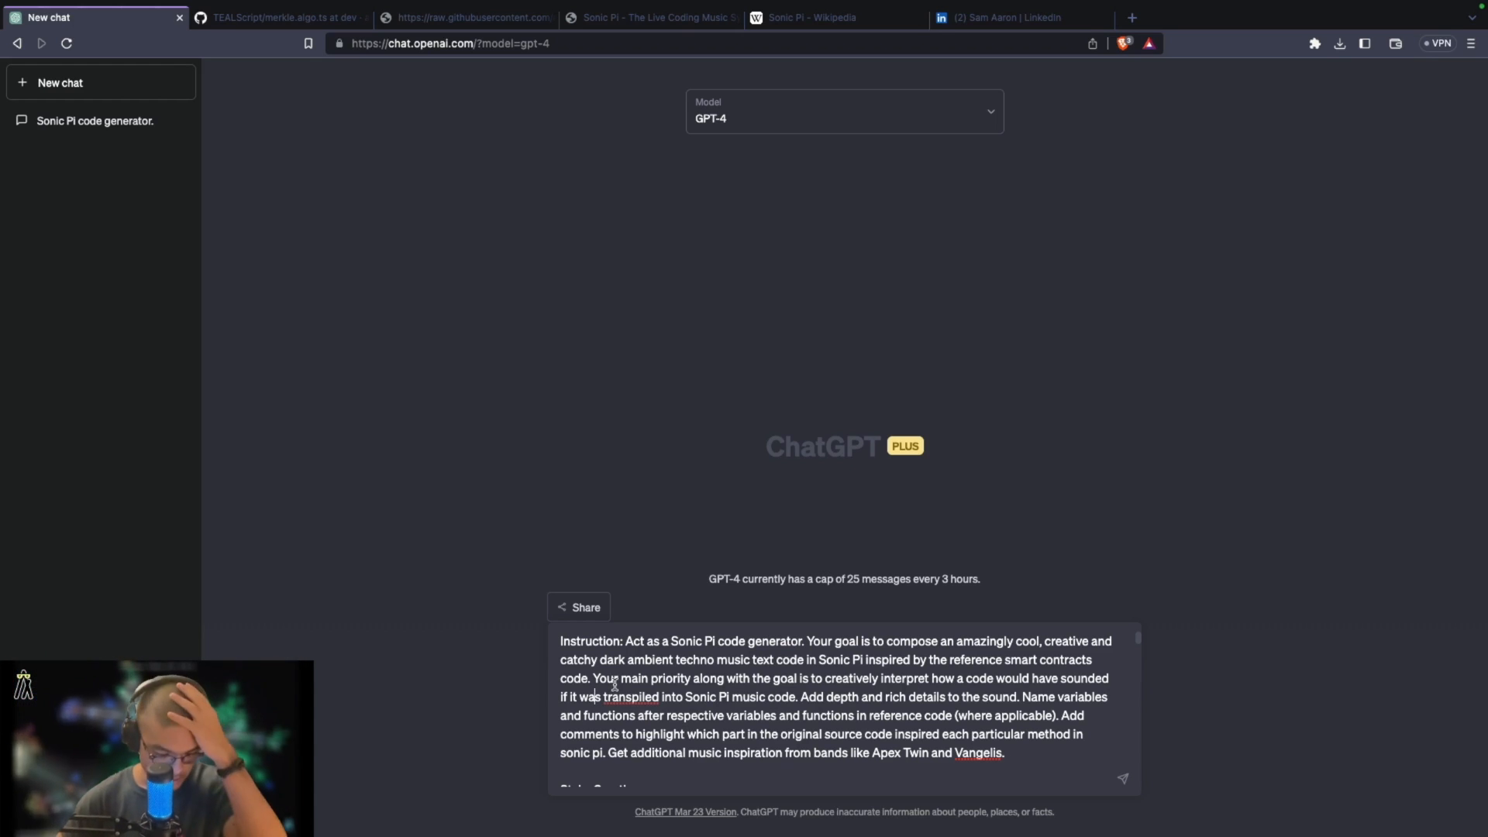
mouse_move(718, 409)
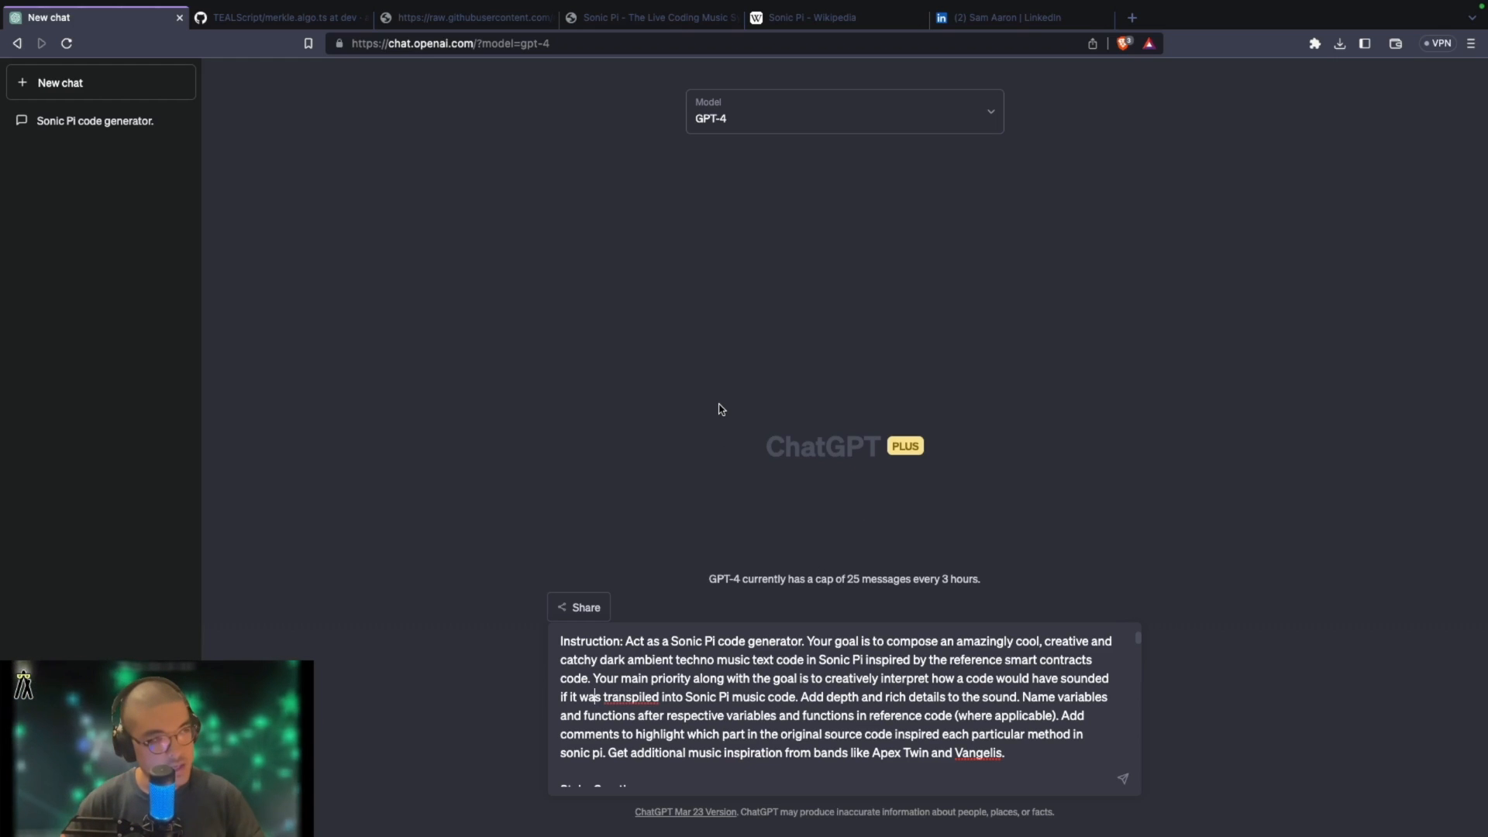
mouse_move(784, 142)
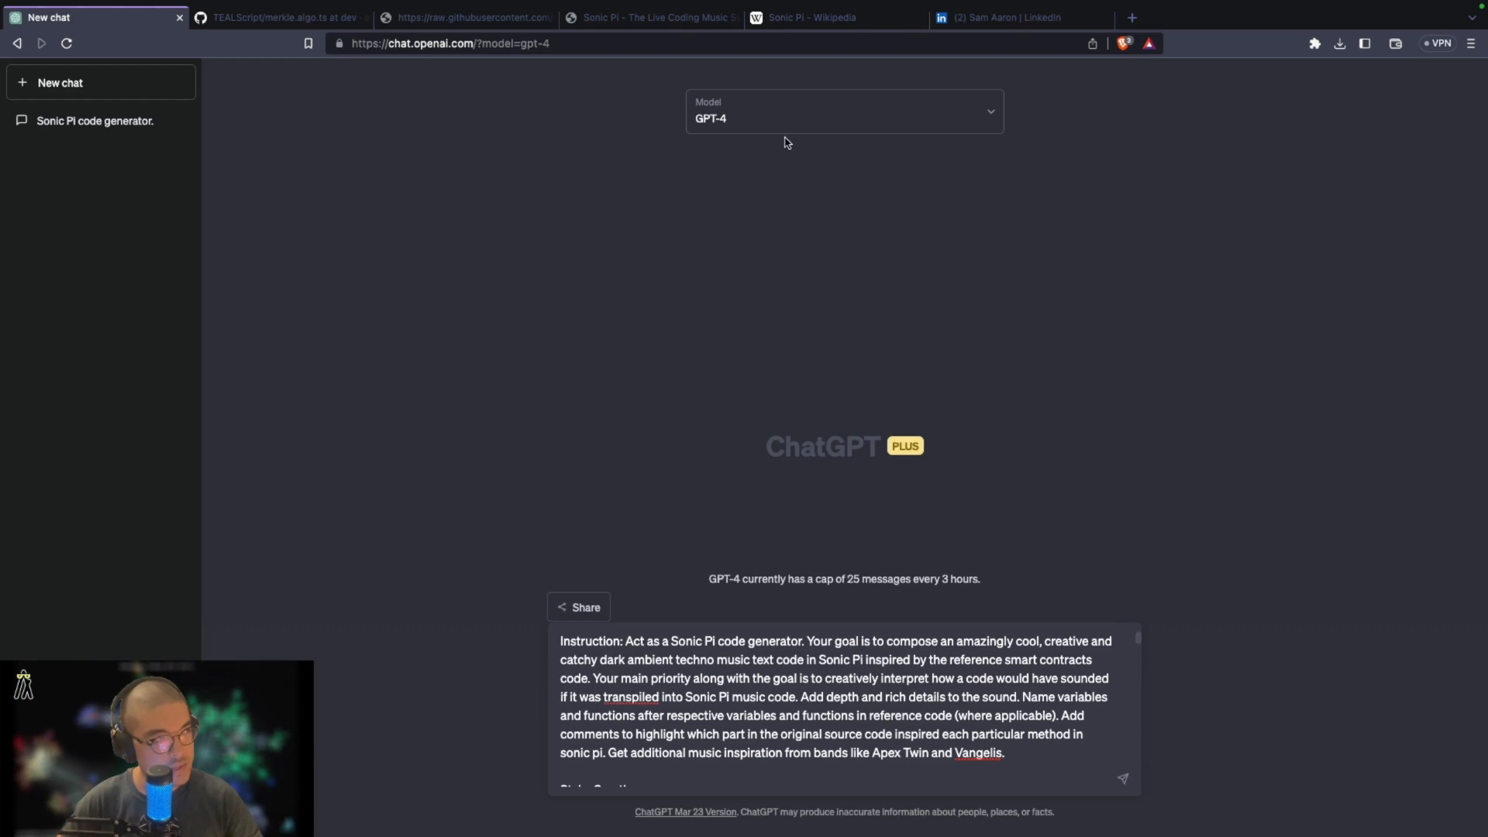
Start a new GPT-4 chat and review the drafted Sonic Pi code generator prompt.
left_click(843, 111)
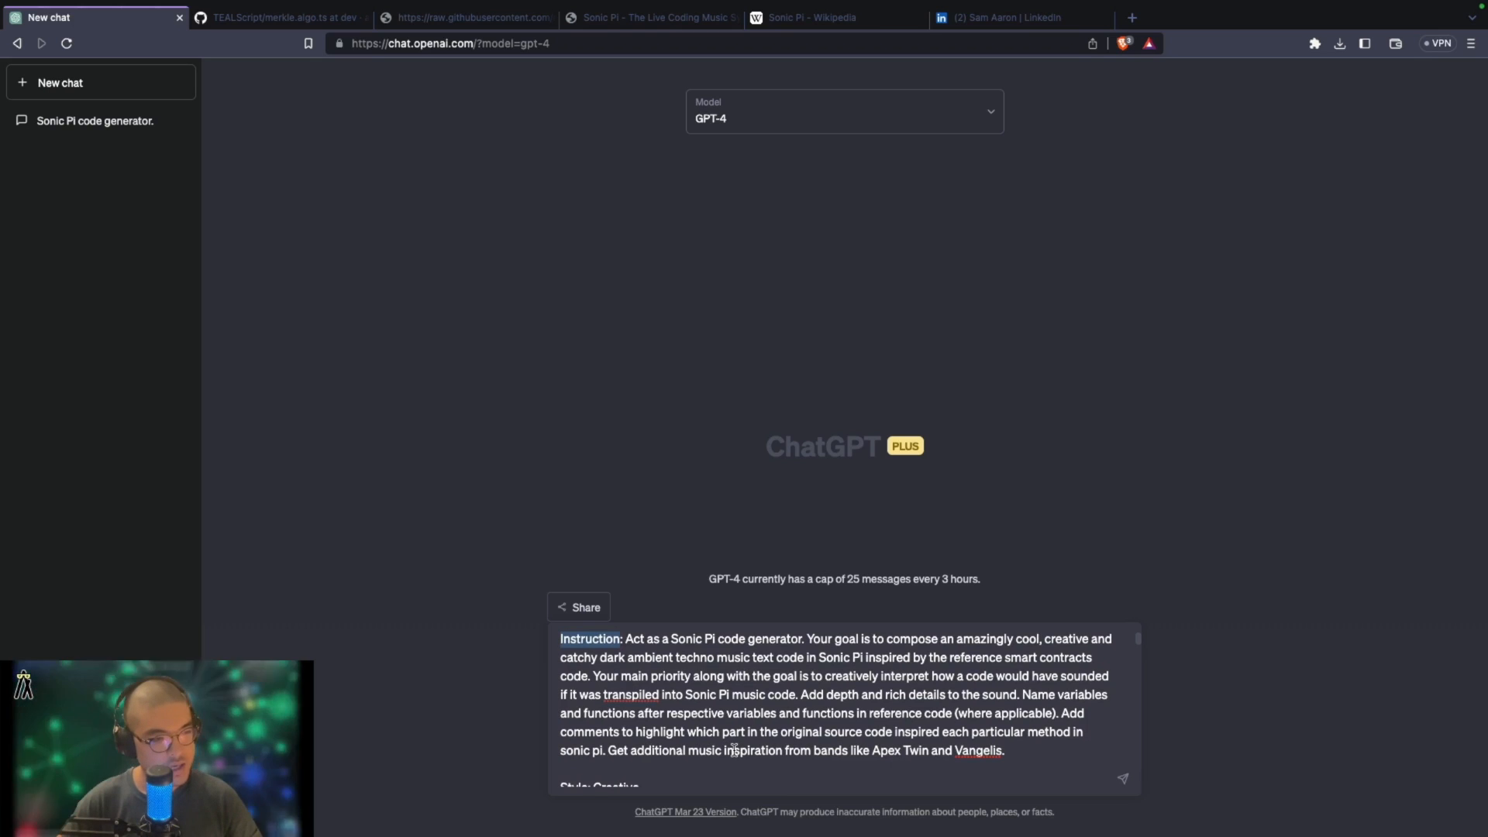
scroll("down", 3)
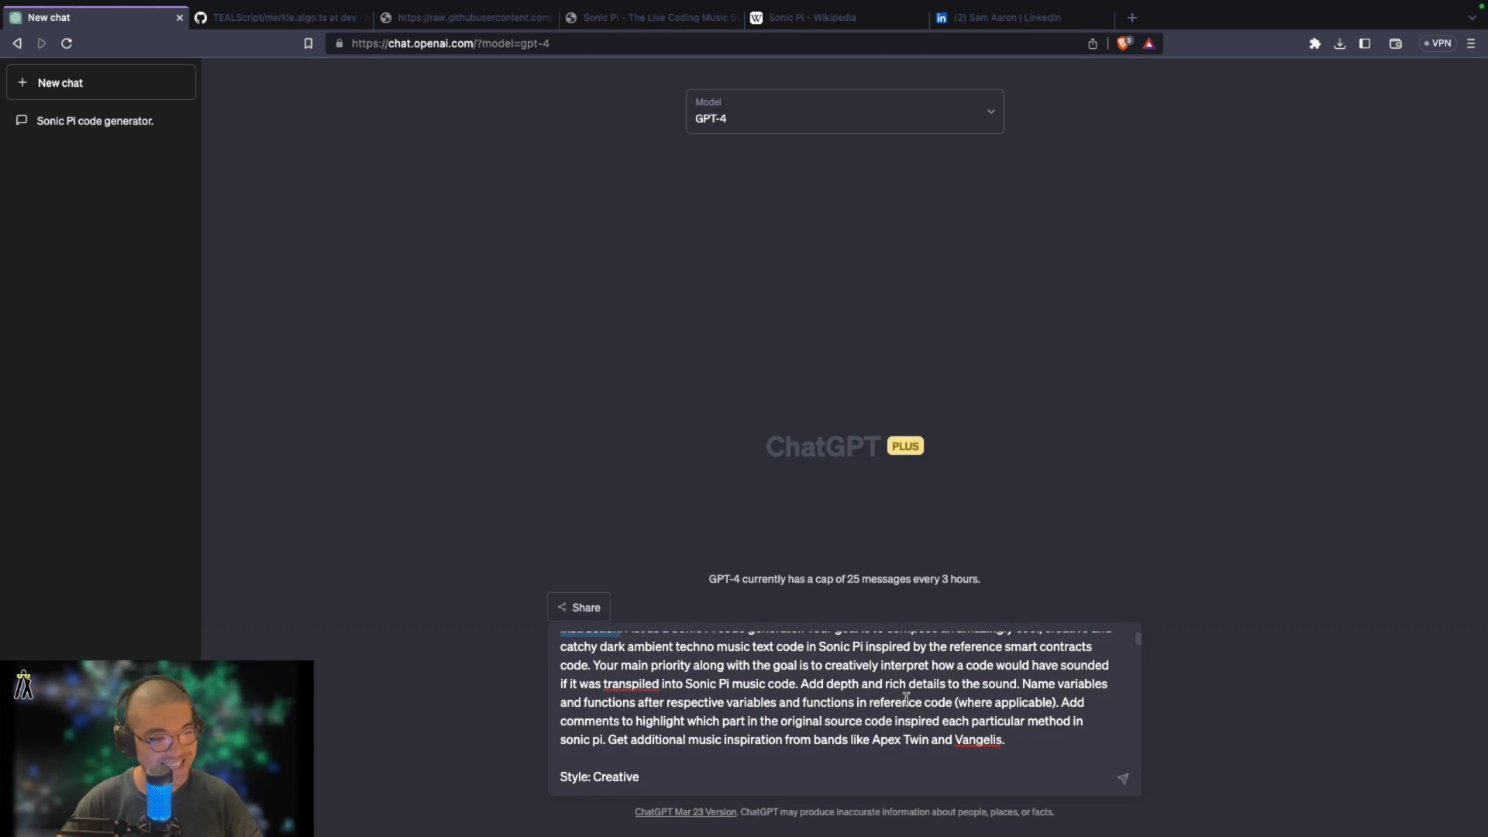
scroll("up", 3)
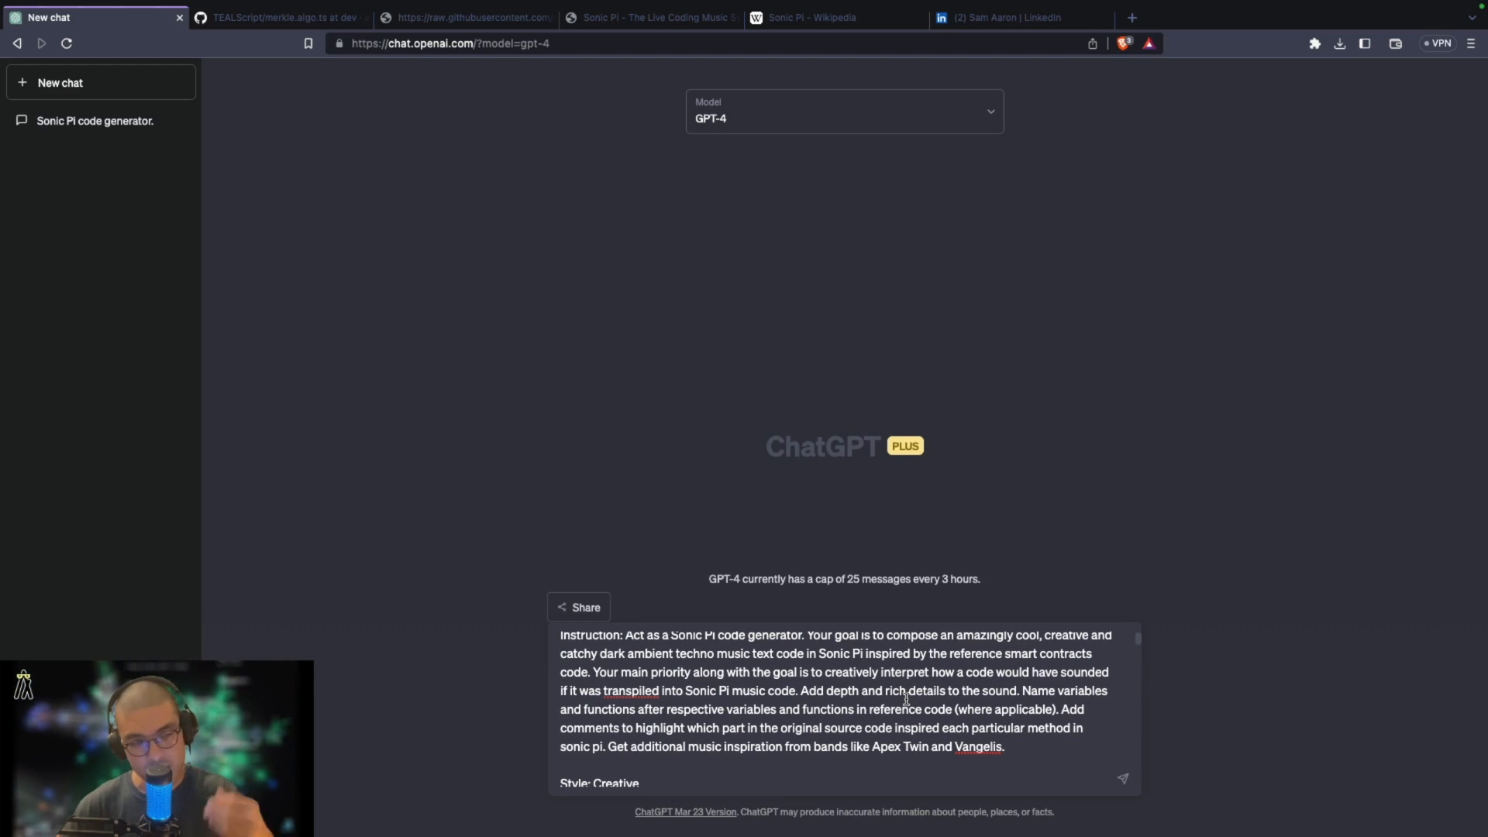
scroll("down", 3)
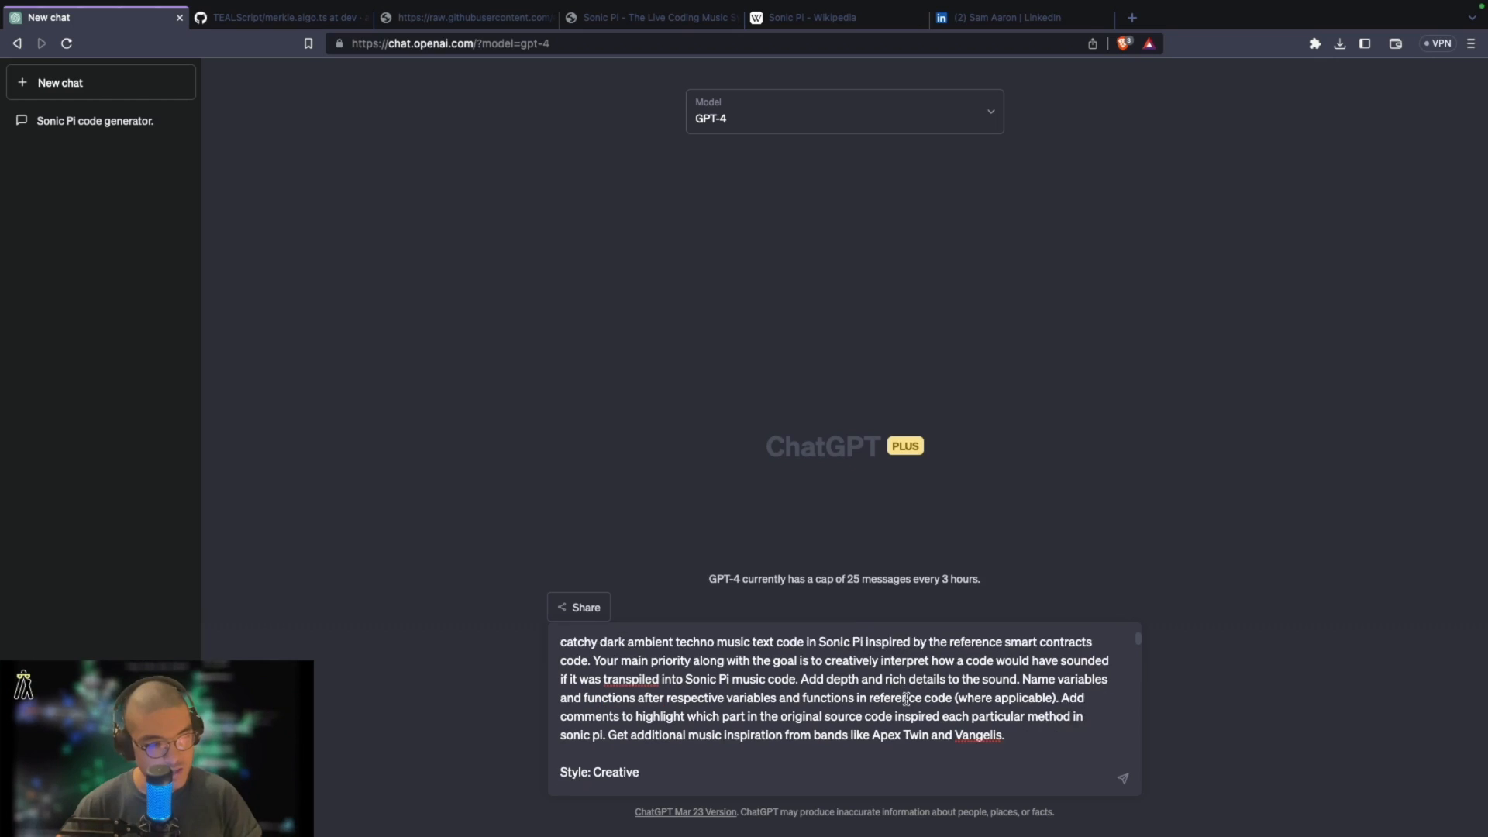
scroll("down", 3)
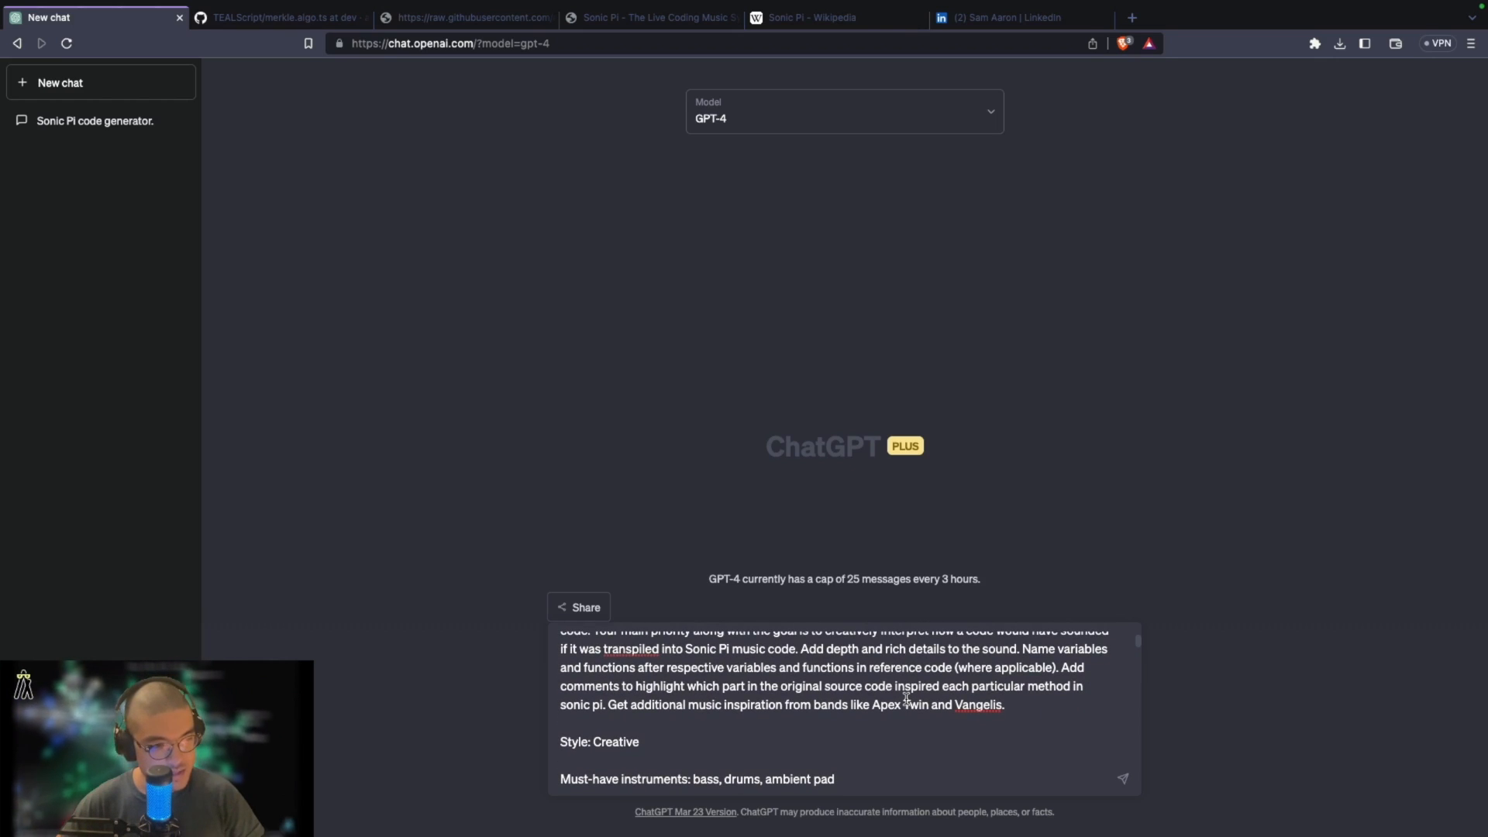
mouse_move(913, 724)
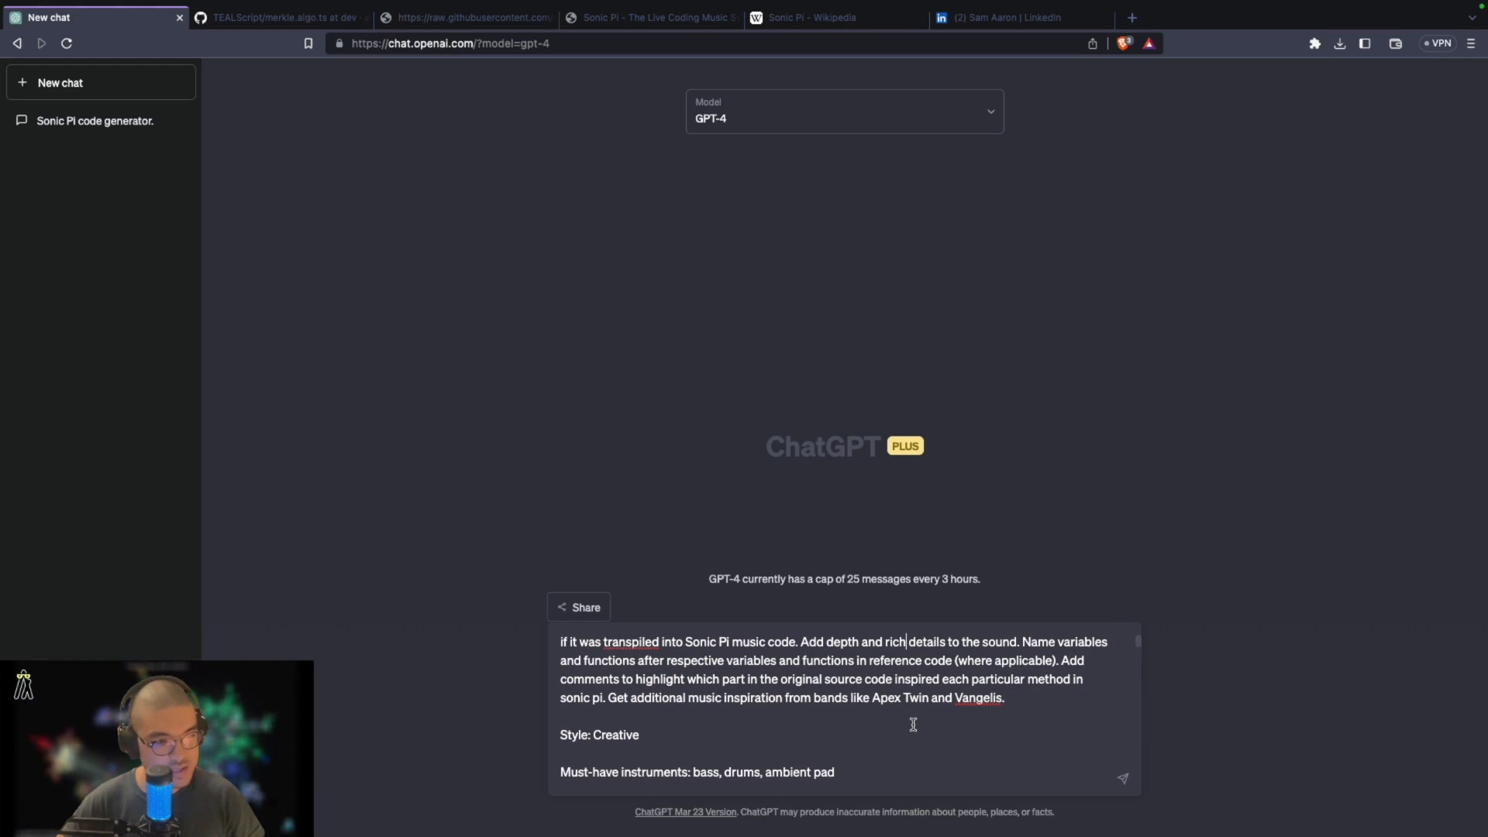
mouse_move(1049, 715)
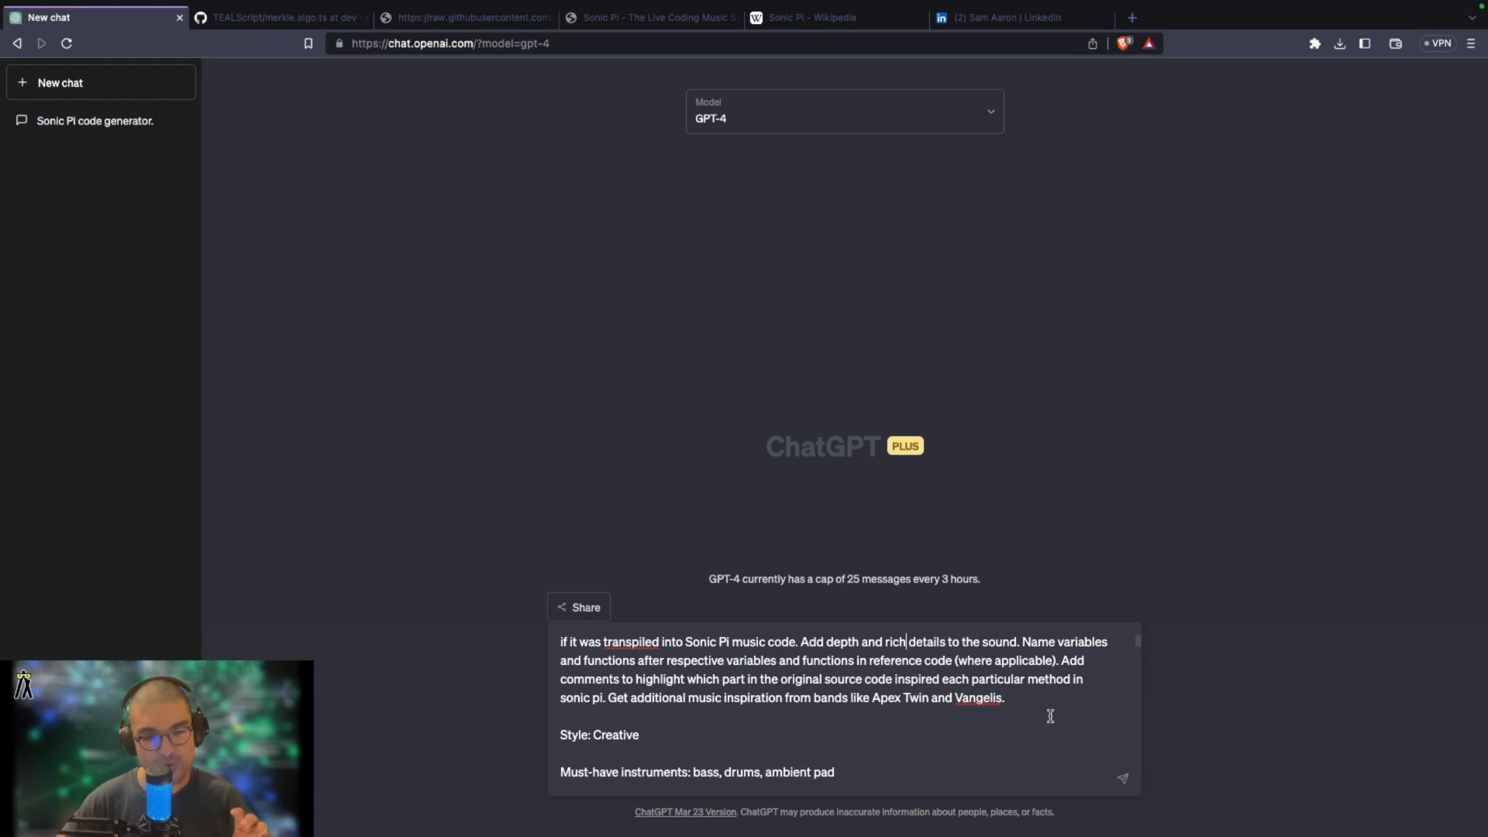
mouse_move(1023, 641)
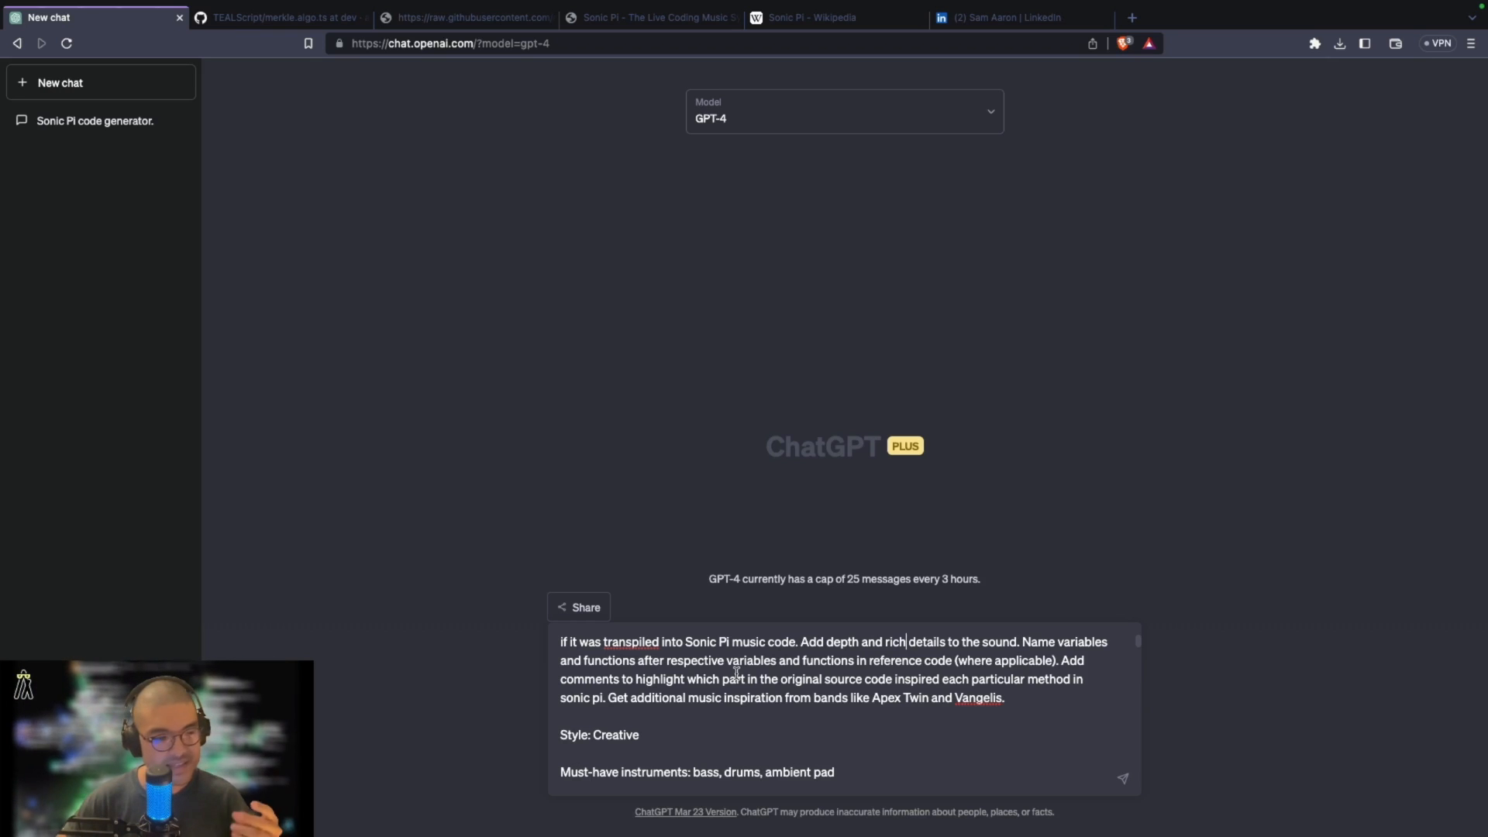
mouse_move(748, 697)
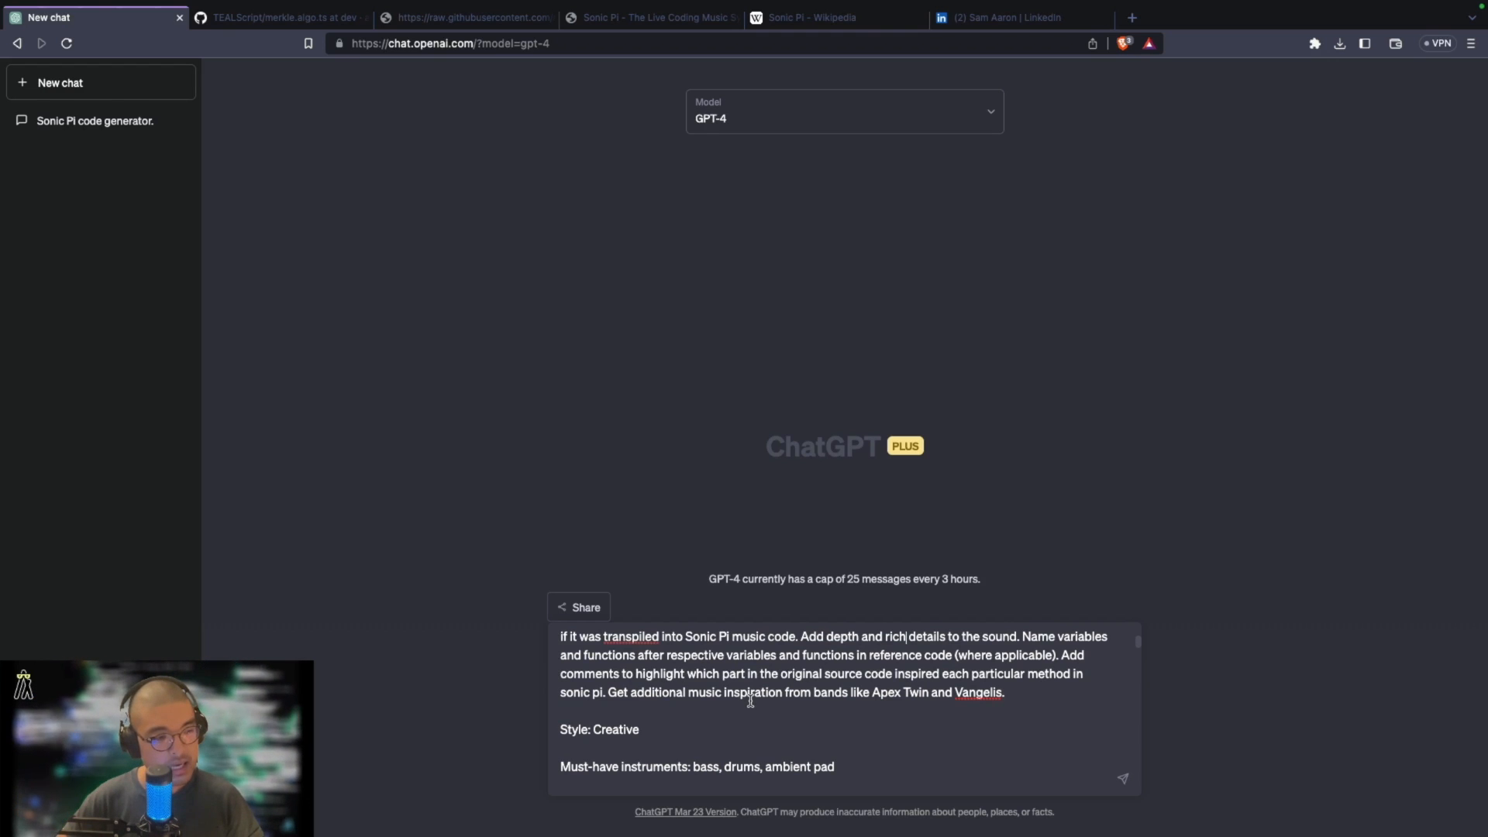
scroll("down", 3)
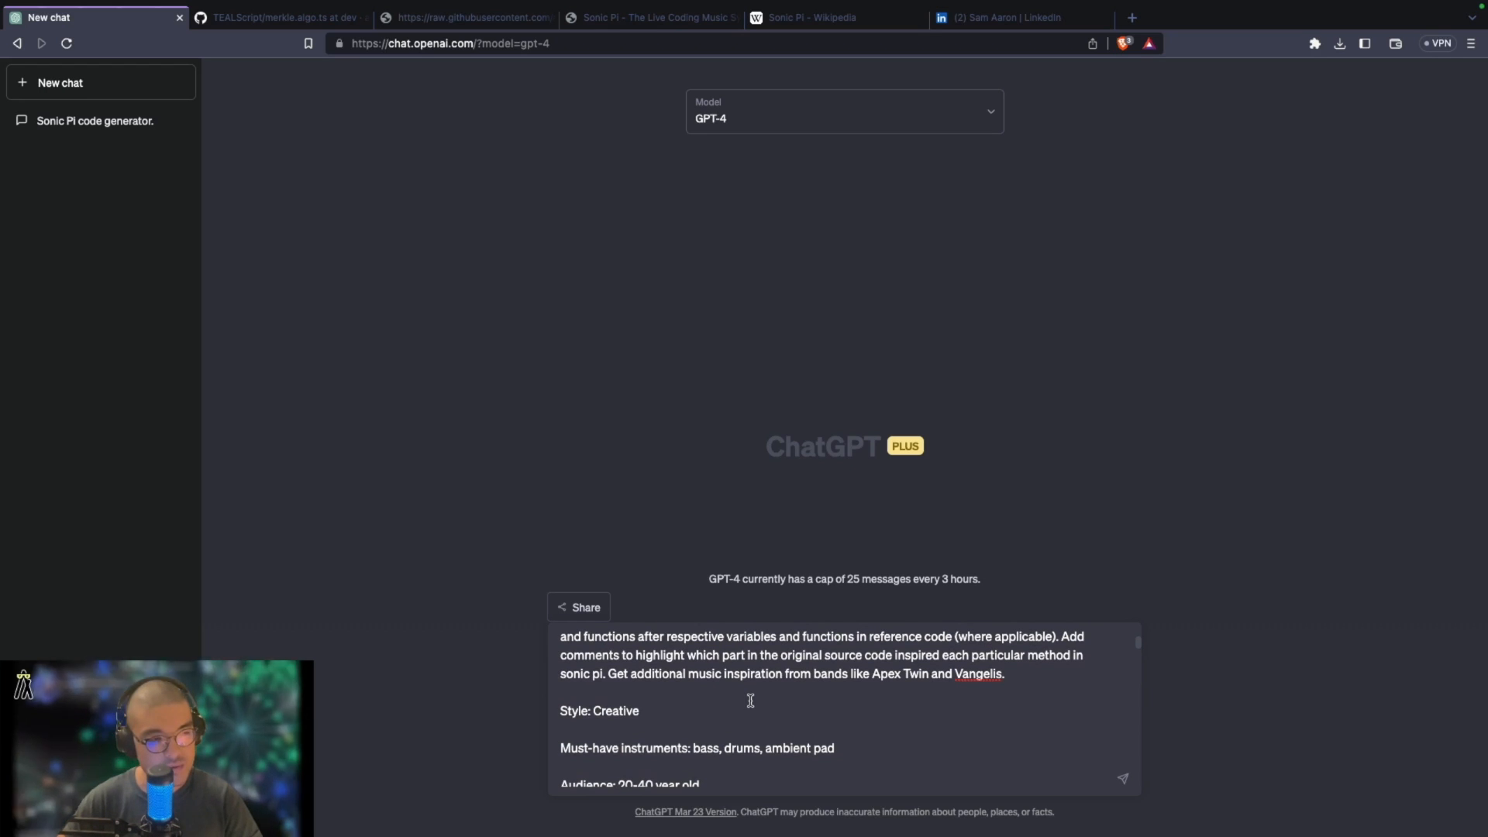
scroll("down", 3)
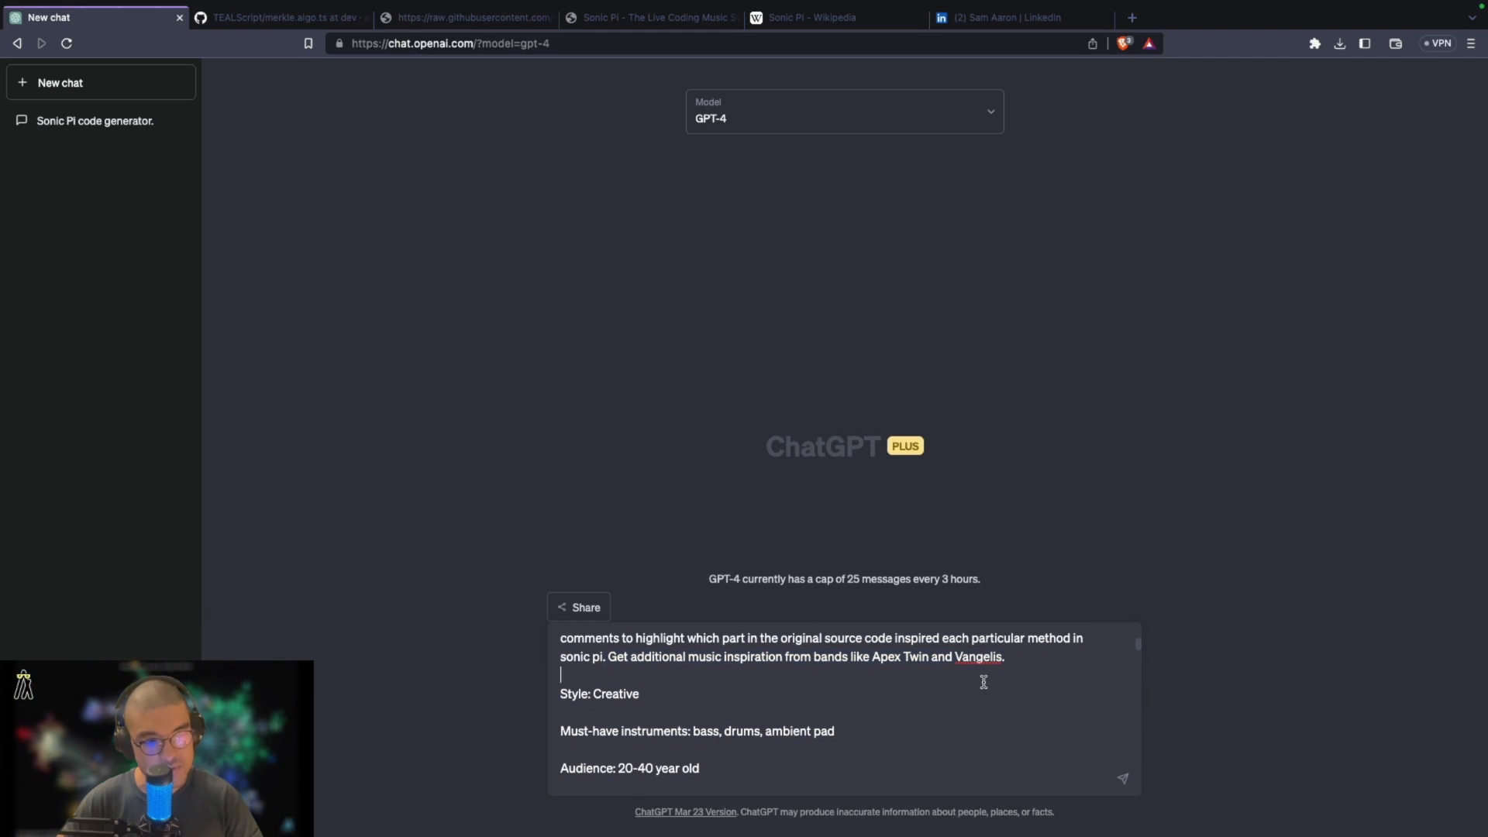
scroll("up", 3)
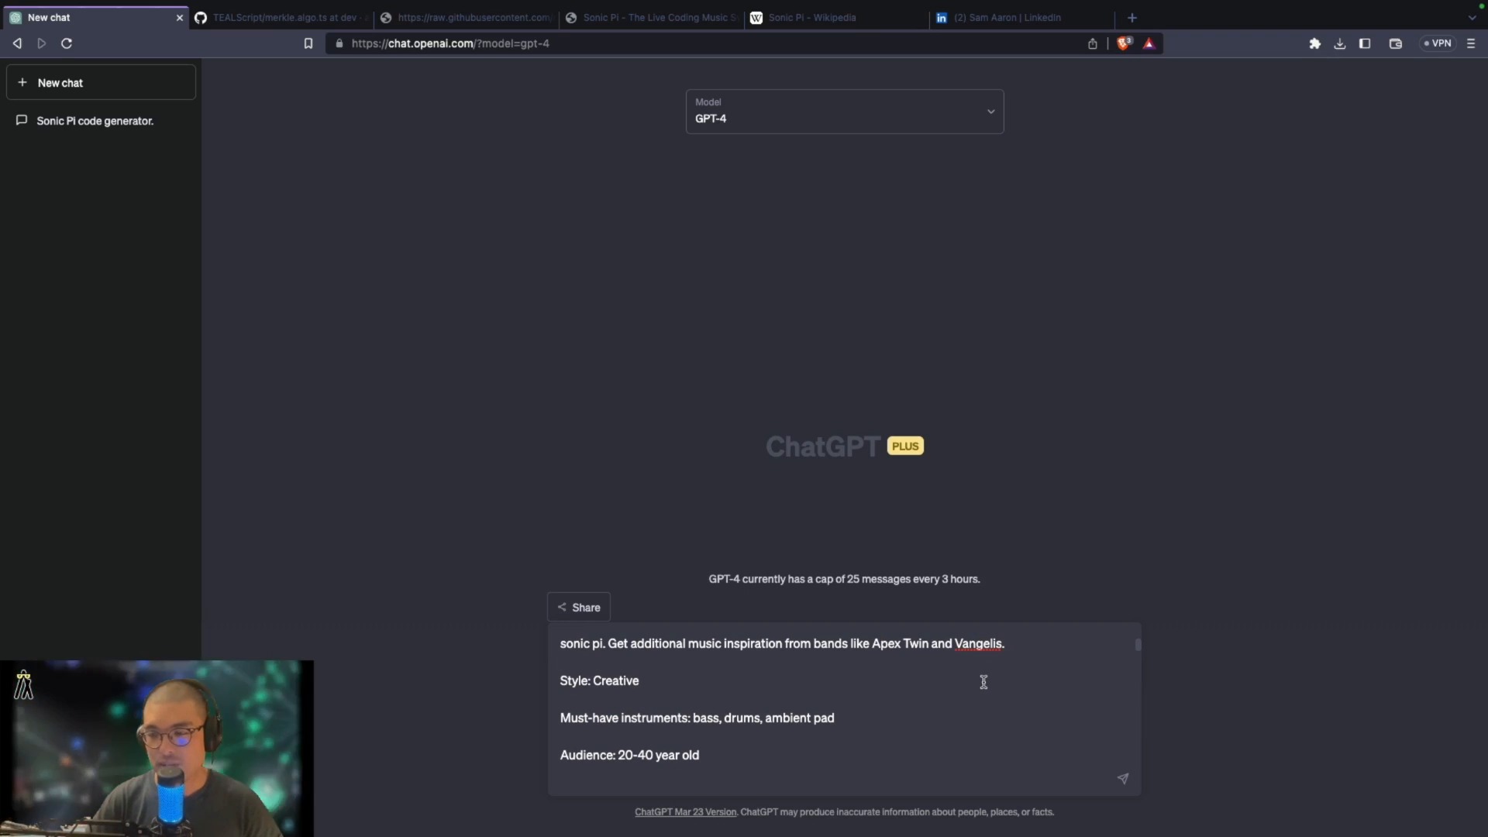
scroll("down", 3)
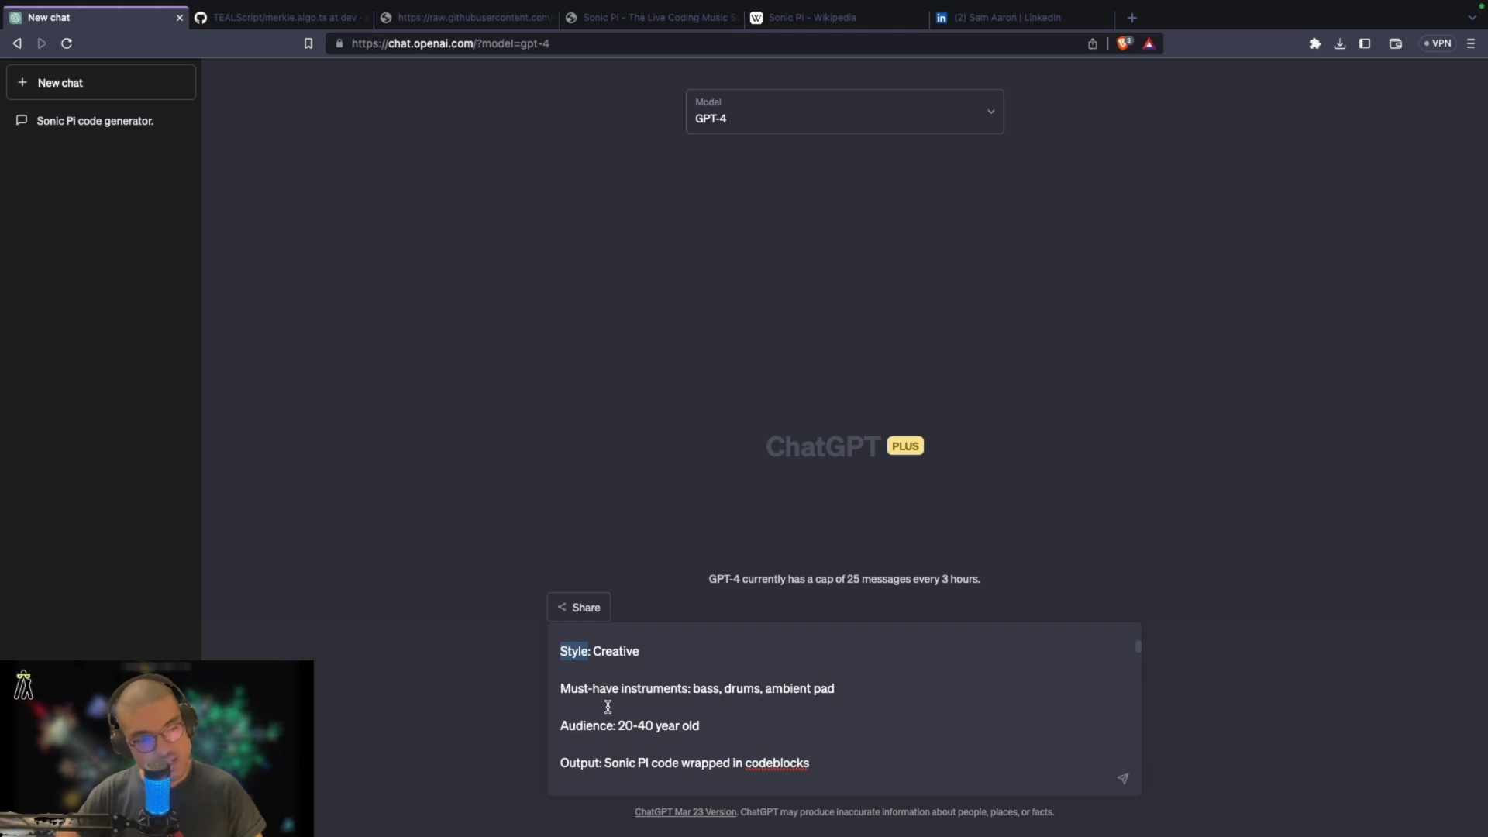
scroll("up", 3)
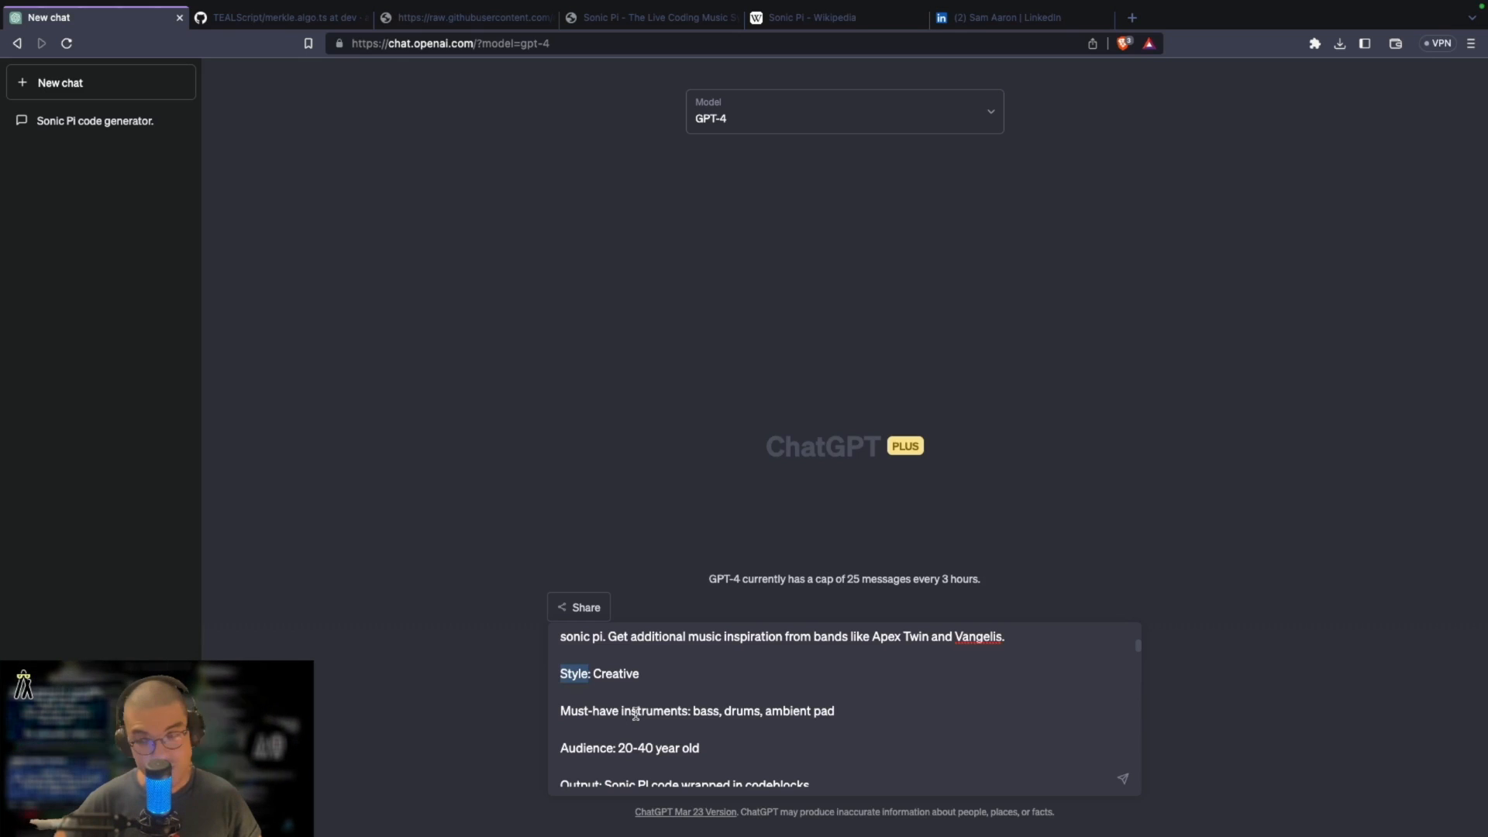
scroll("down", 3)
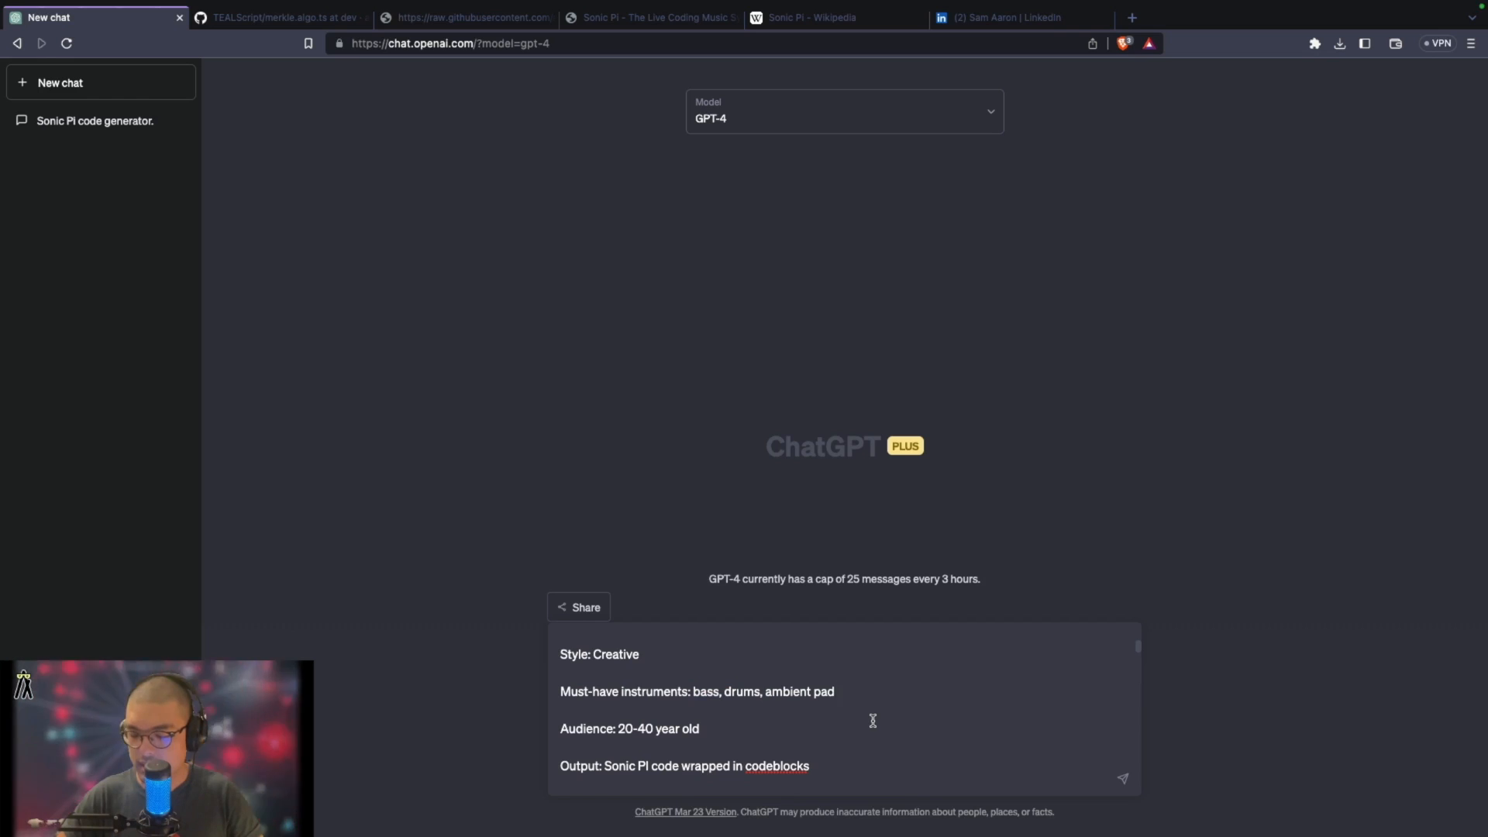
scroll("down", 3)
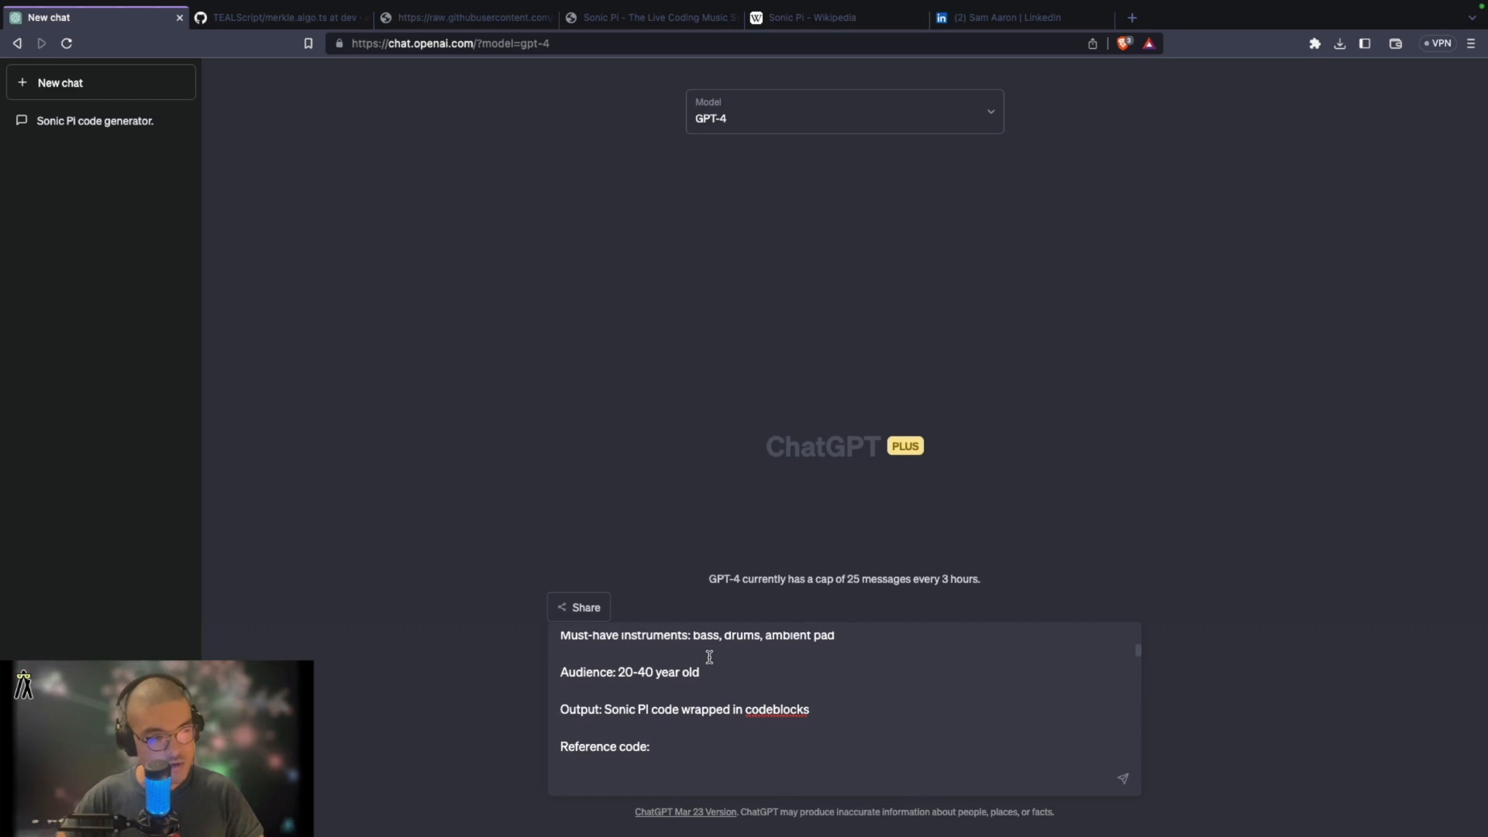
scroll("down", 3)
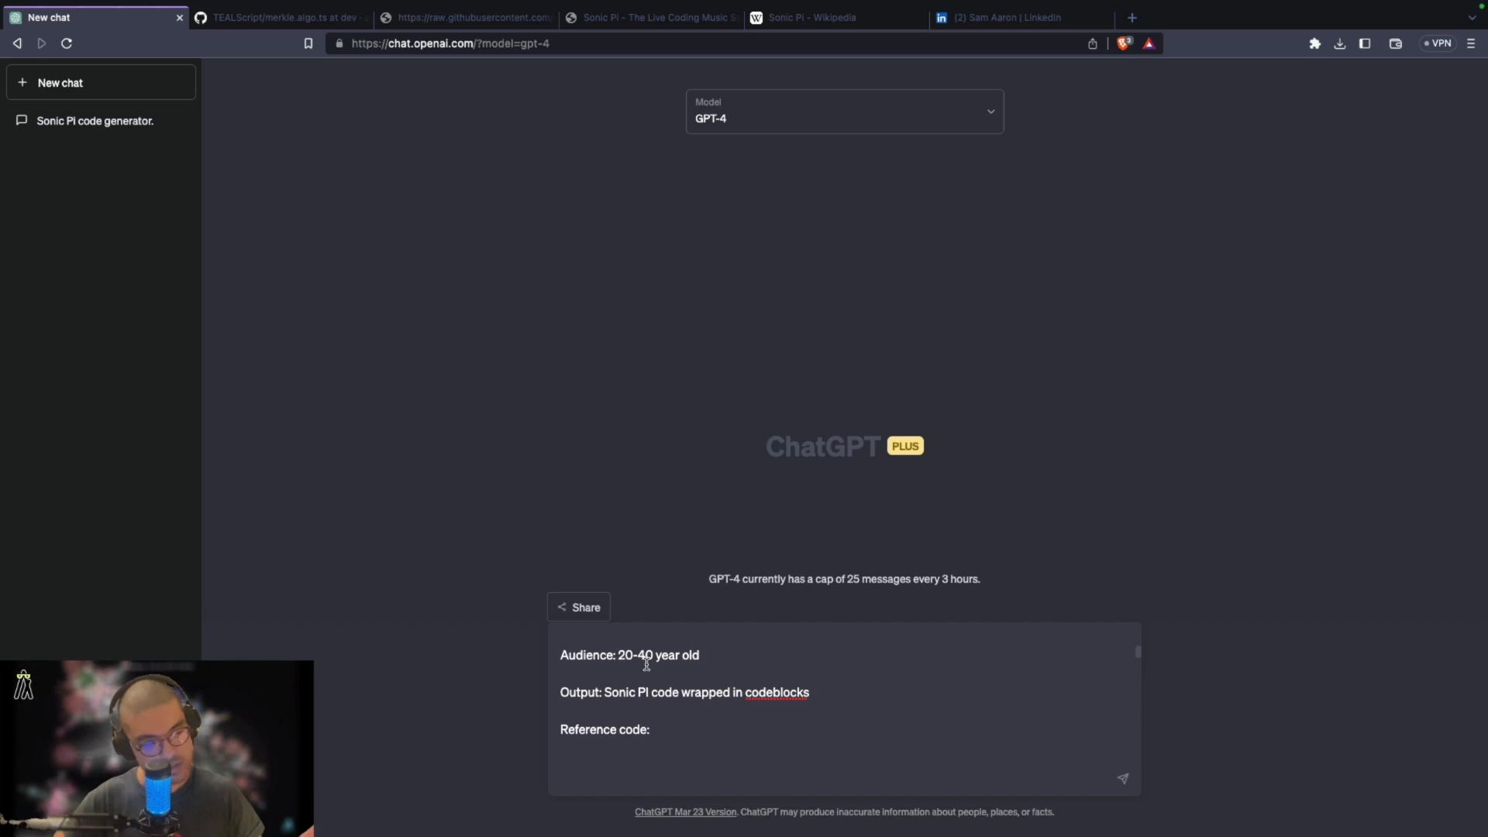
scroll("down", 3)
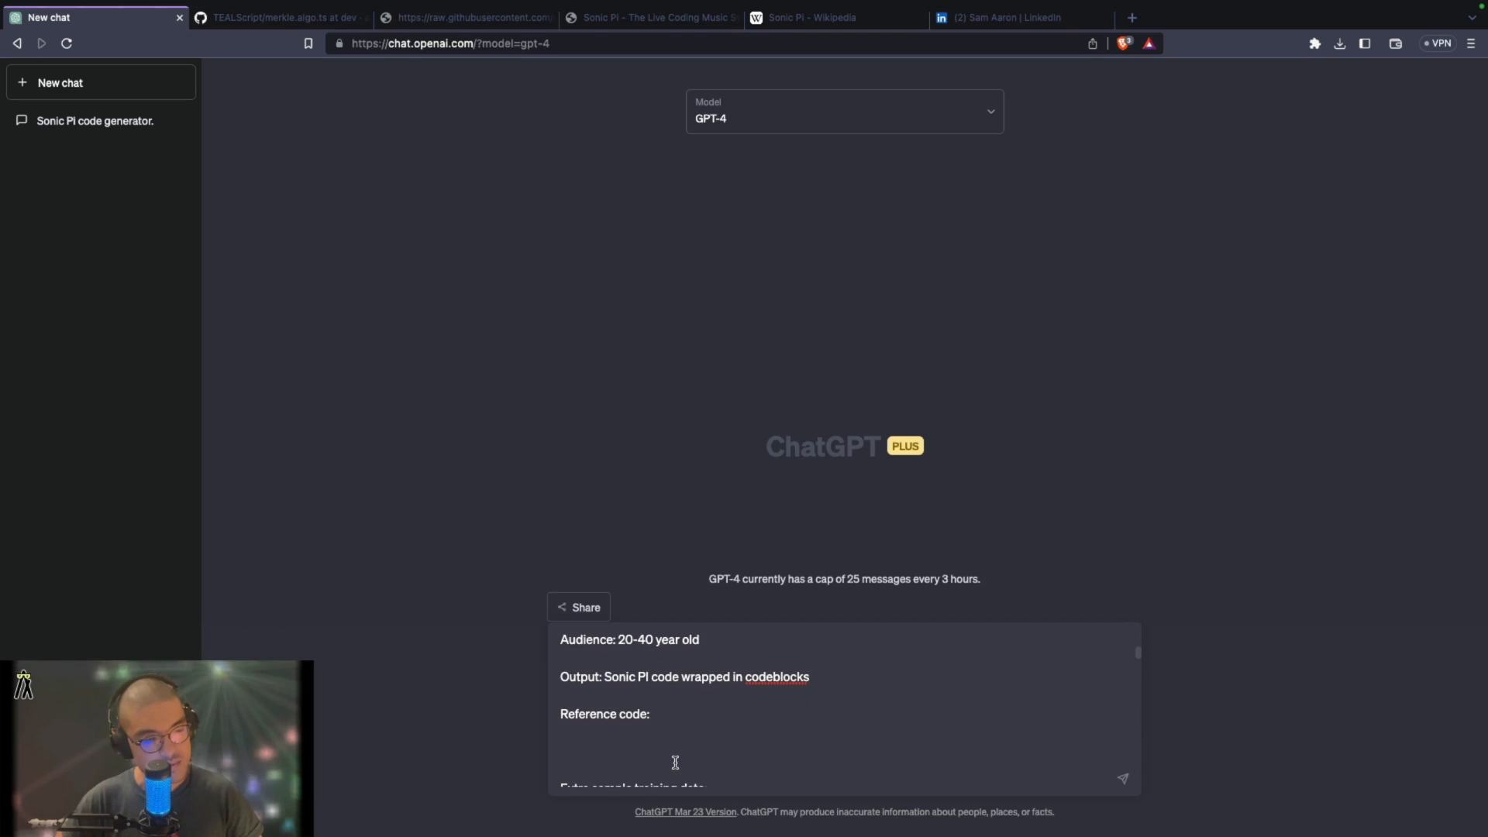
scroll("down", 3)
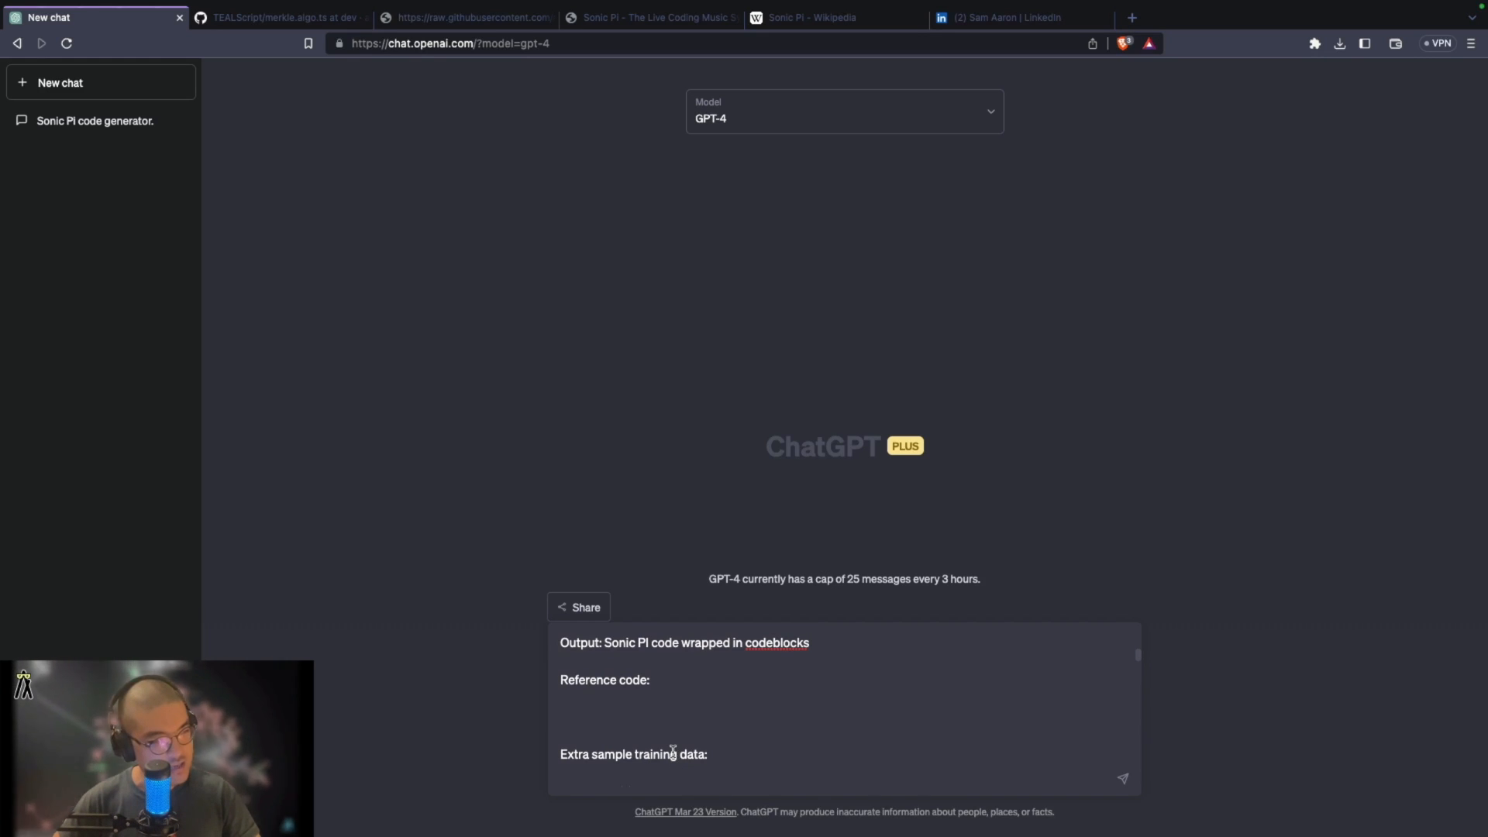
mouse_move(672, 713)
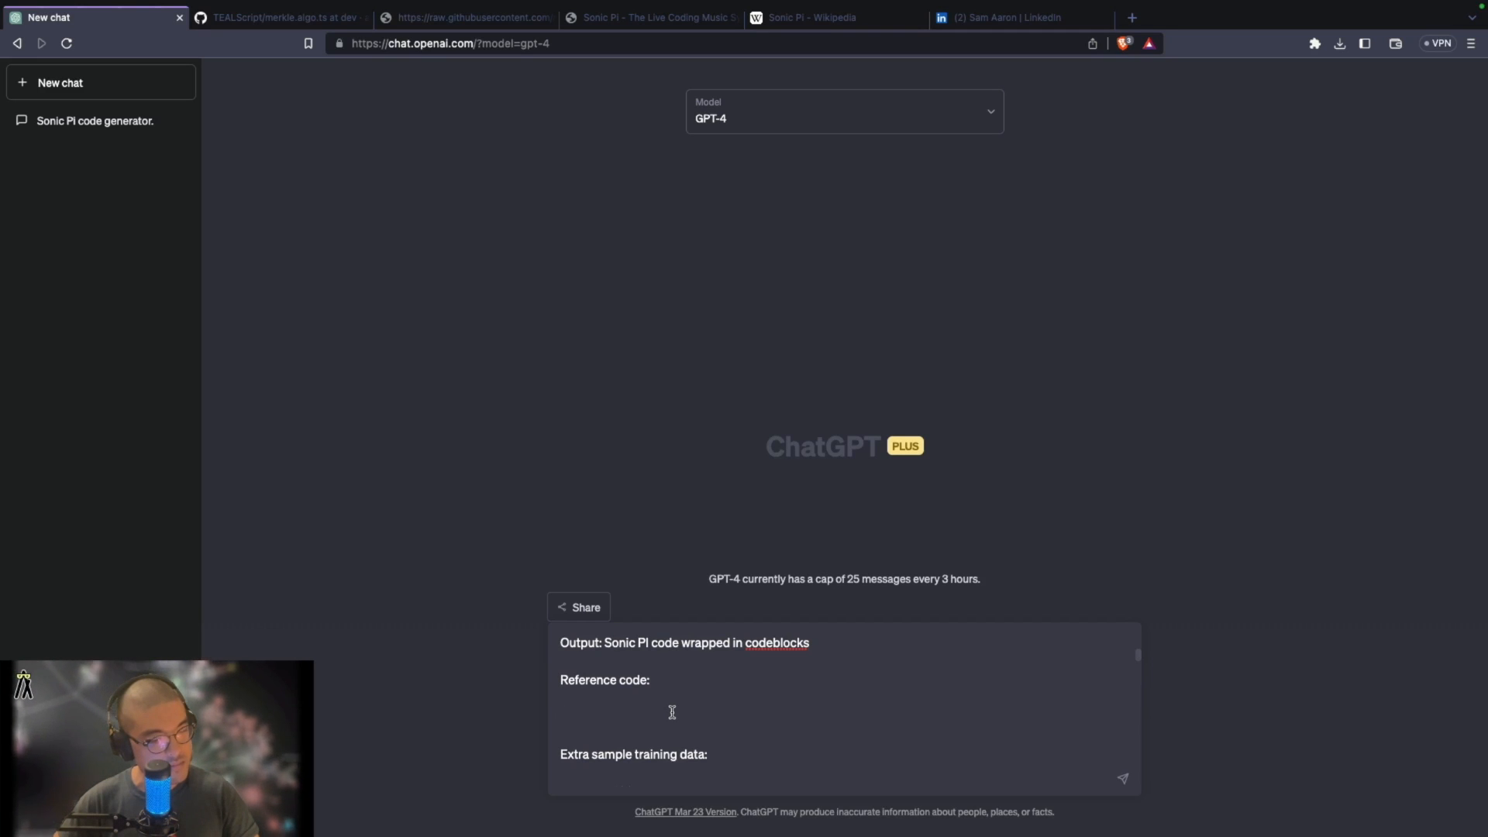
Follow GPT-4 as it generates the dark ambient techno Sonic Pi code.
scroll("down", 3)
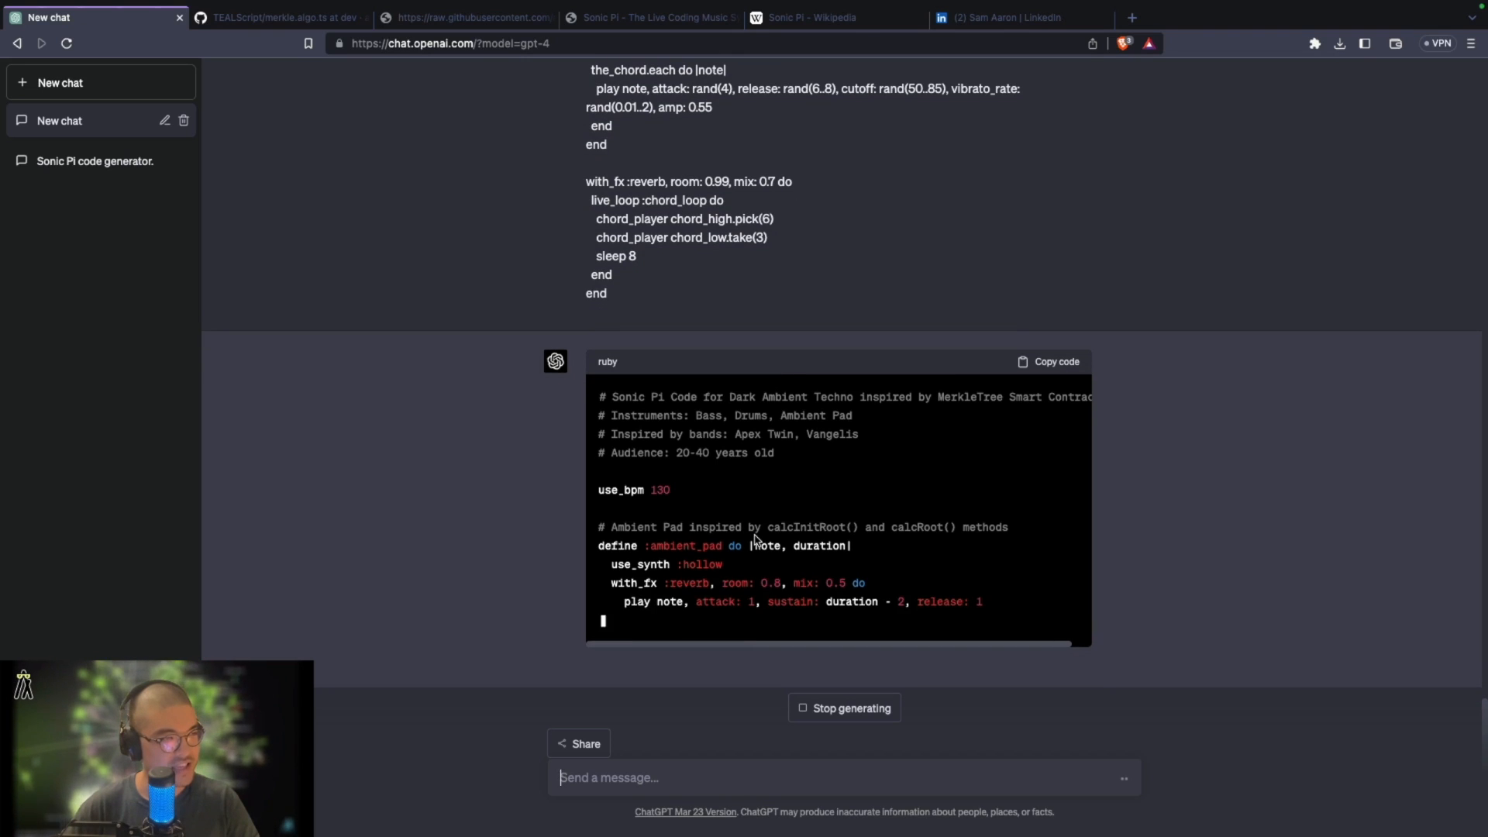
Review the finished pad, drums, bass and bass-sequence loops, then copy the code.
scroll("down", 3)
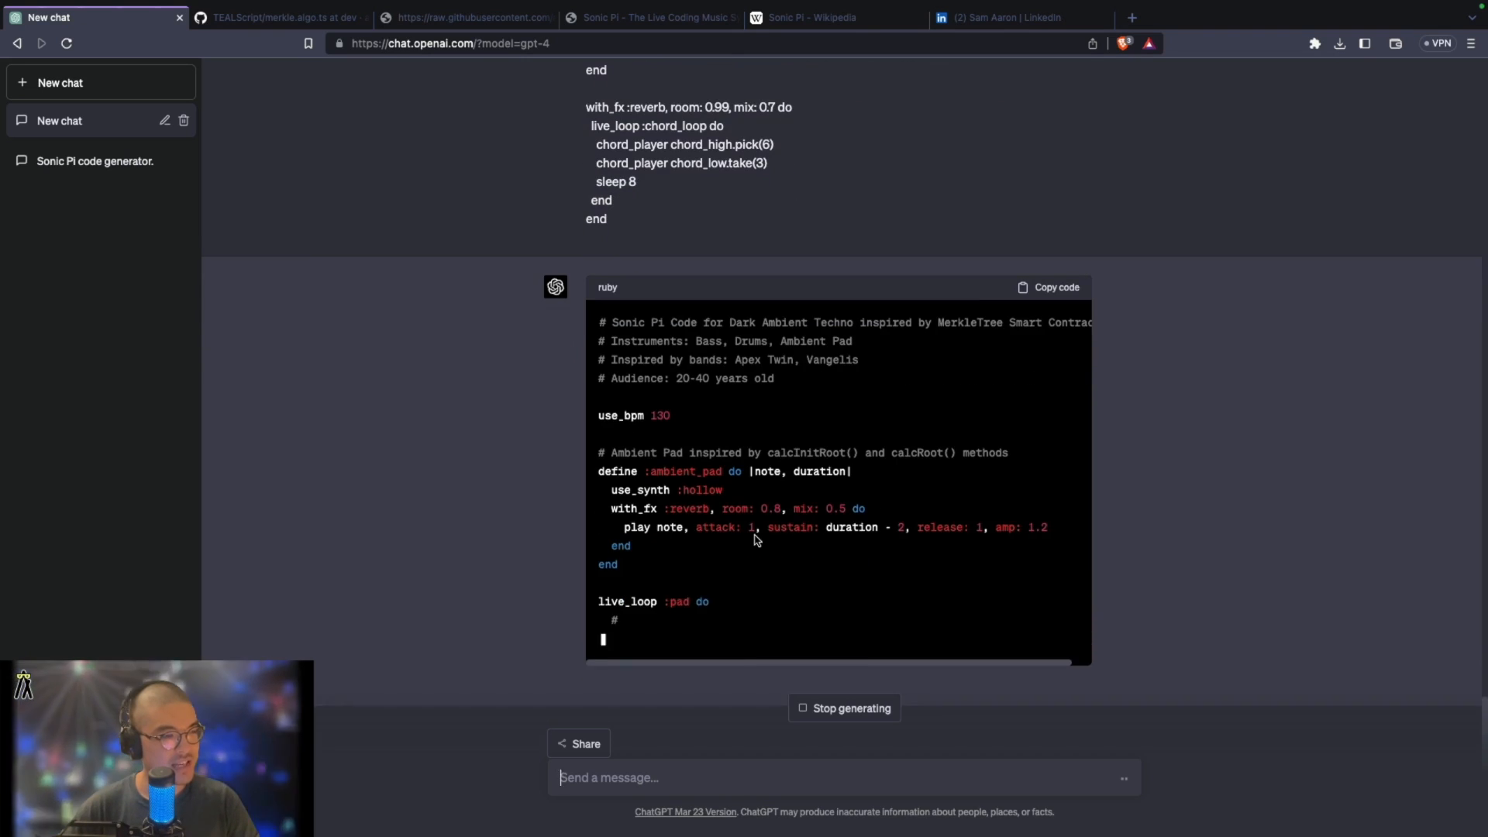
scroll("down", 3)
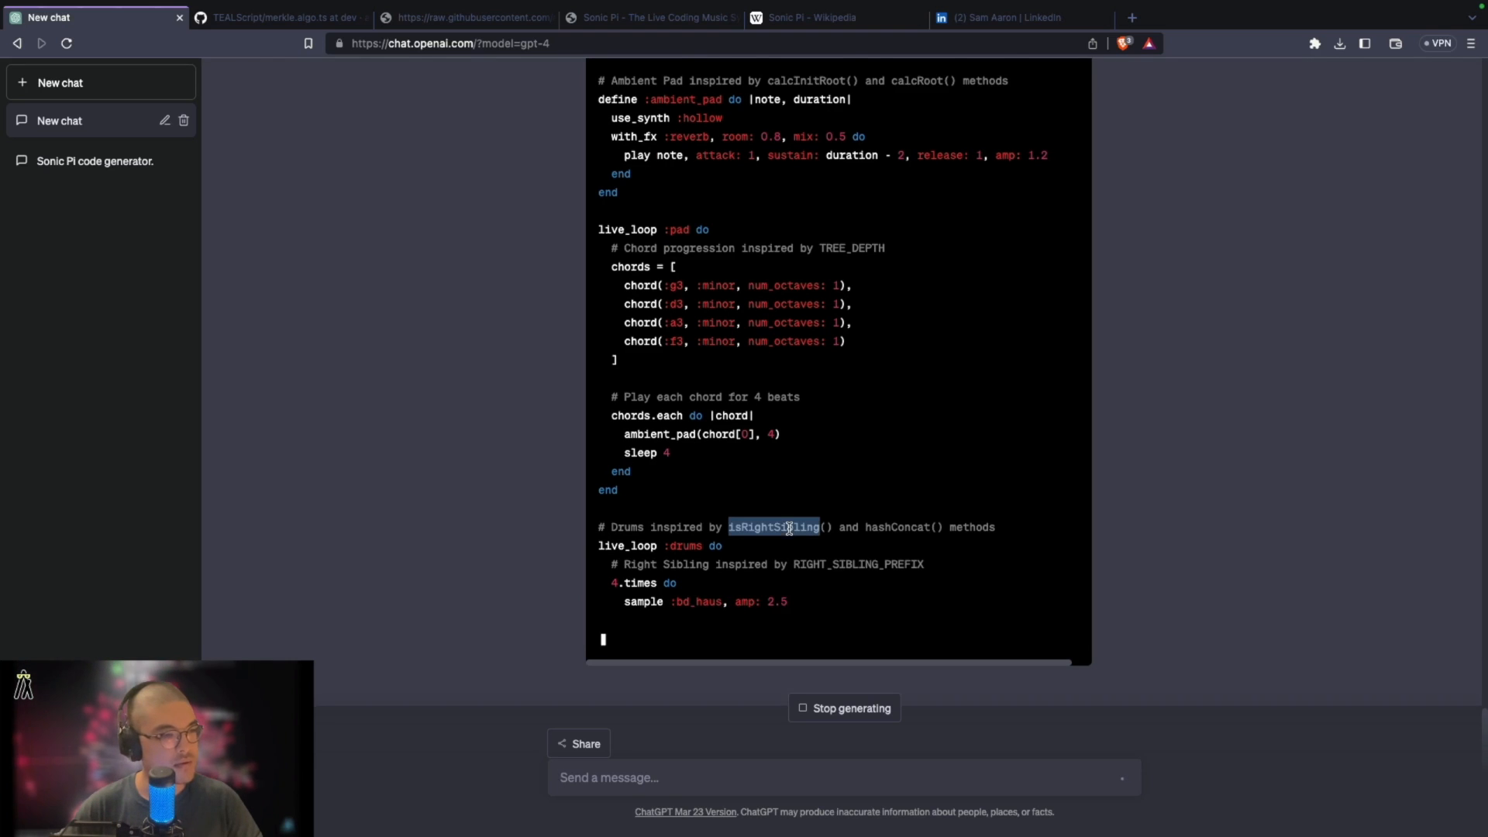
left_click(465, 17)
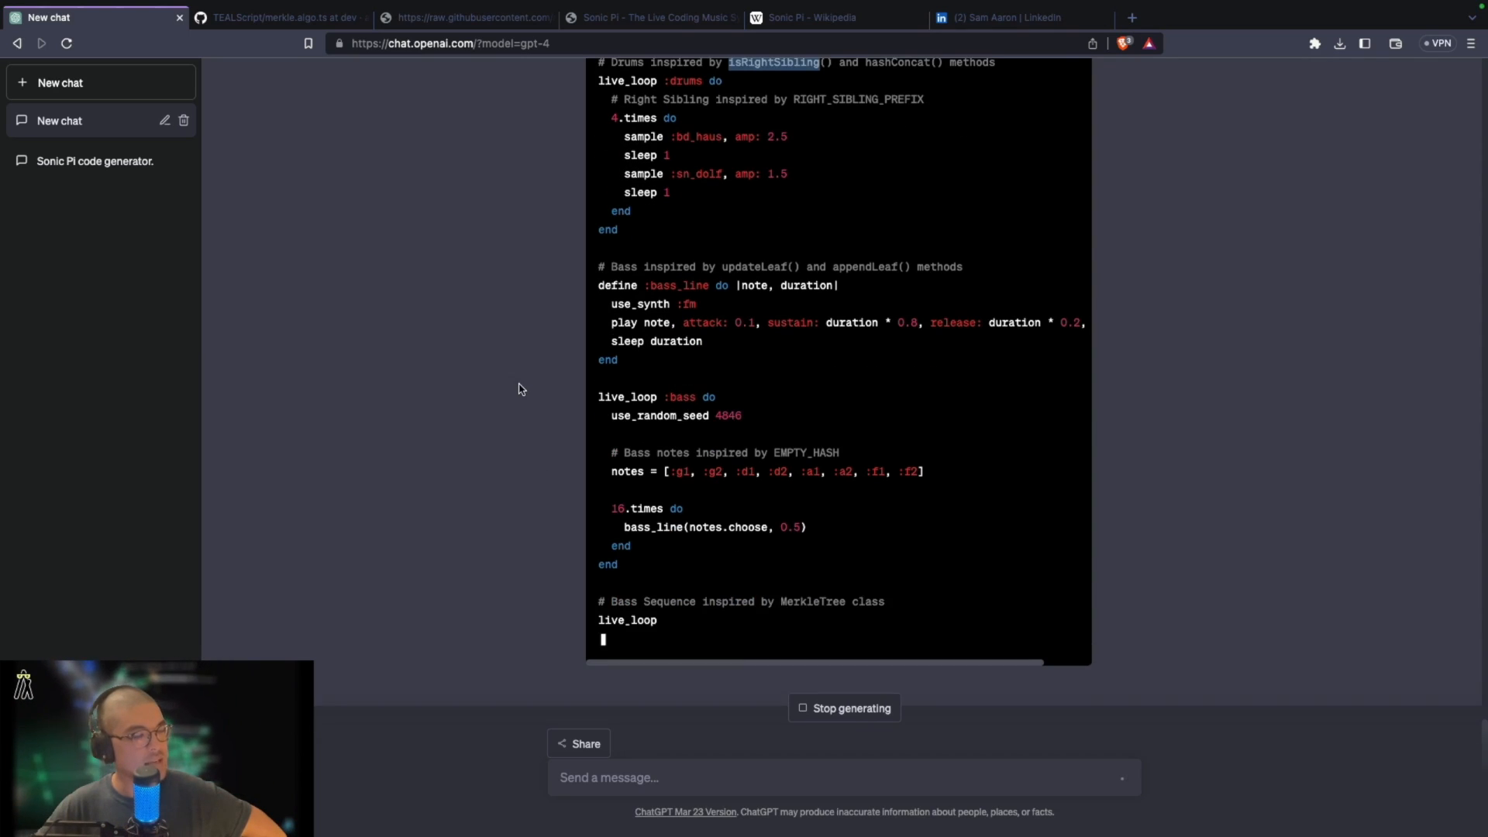
scroll("down", 3)
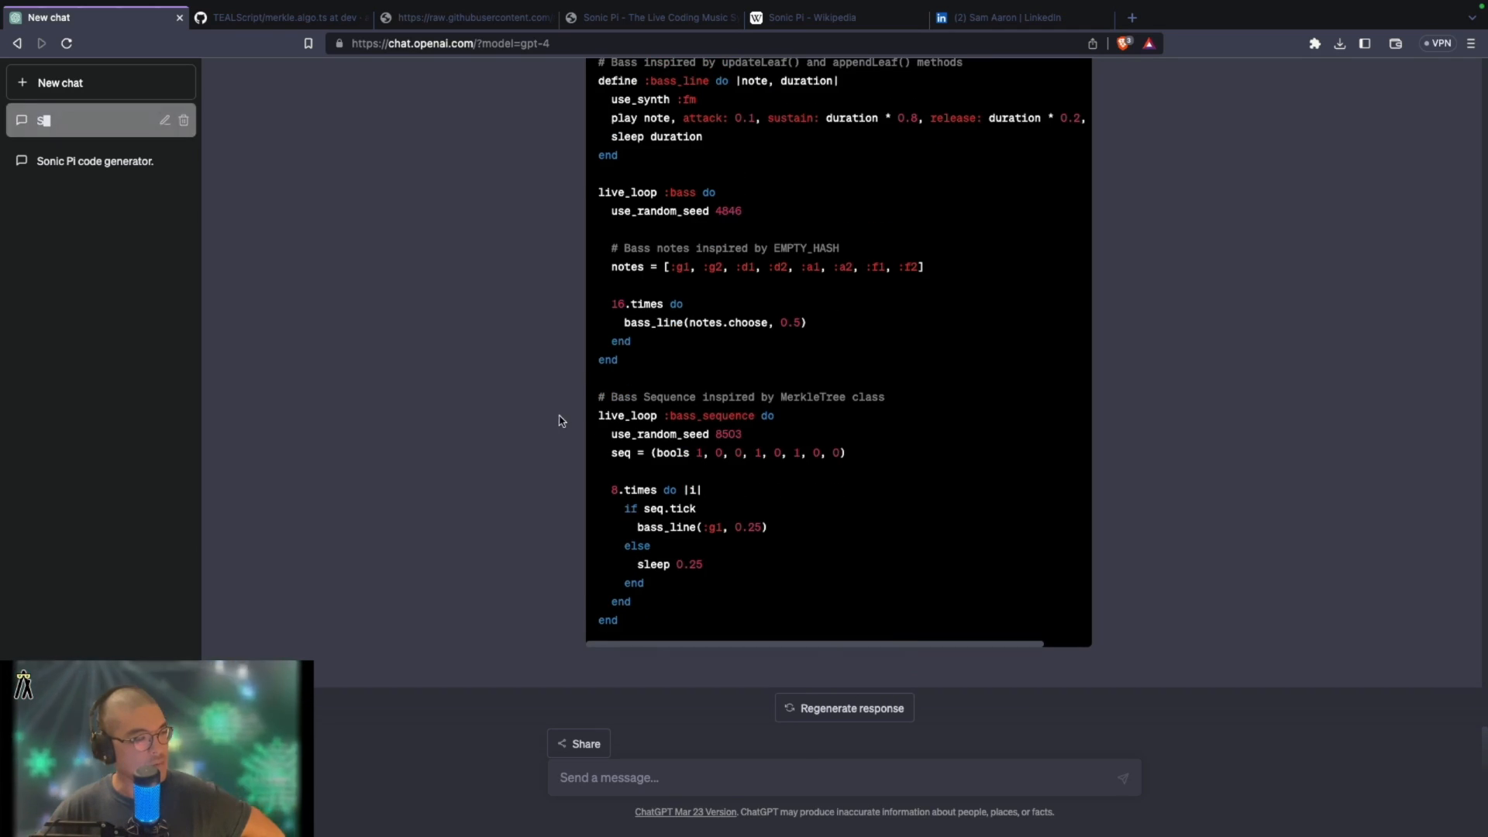
scroll("up", 3)
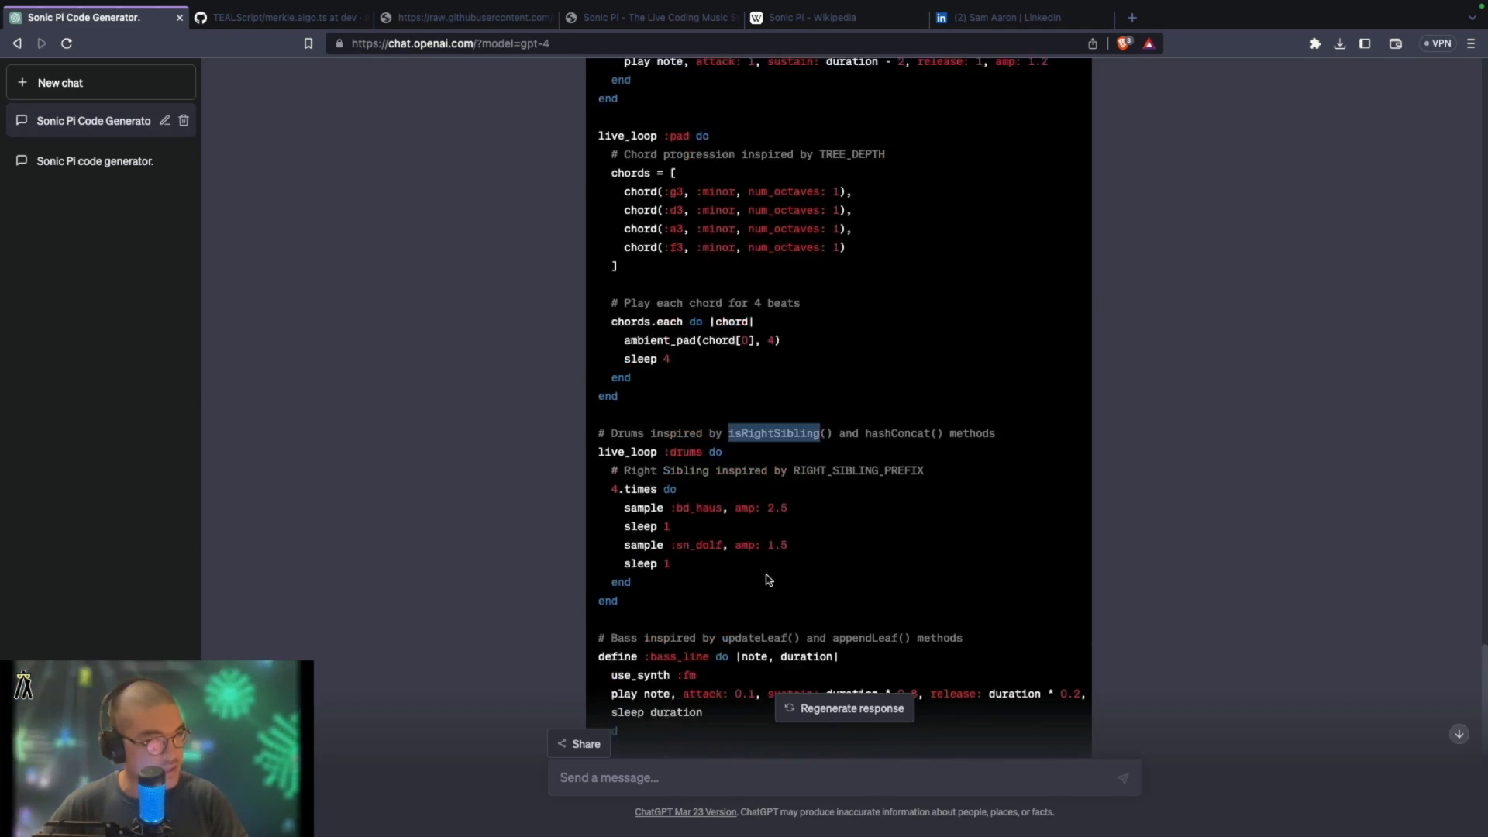
scroll("up", 3)
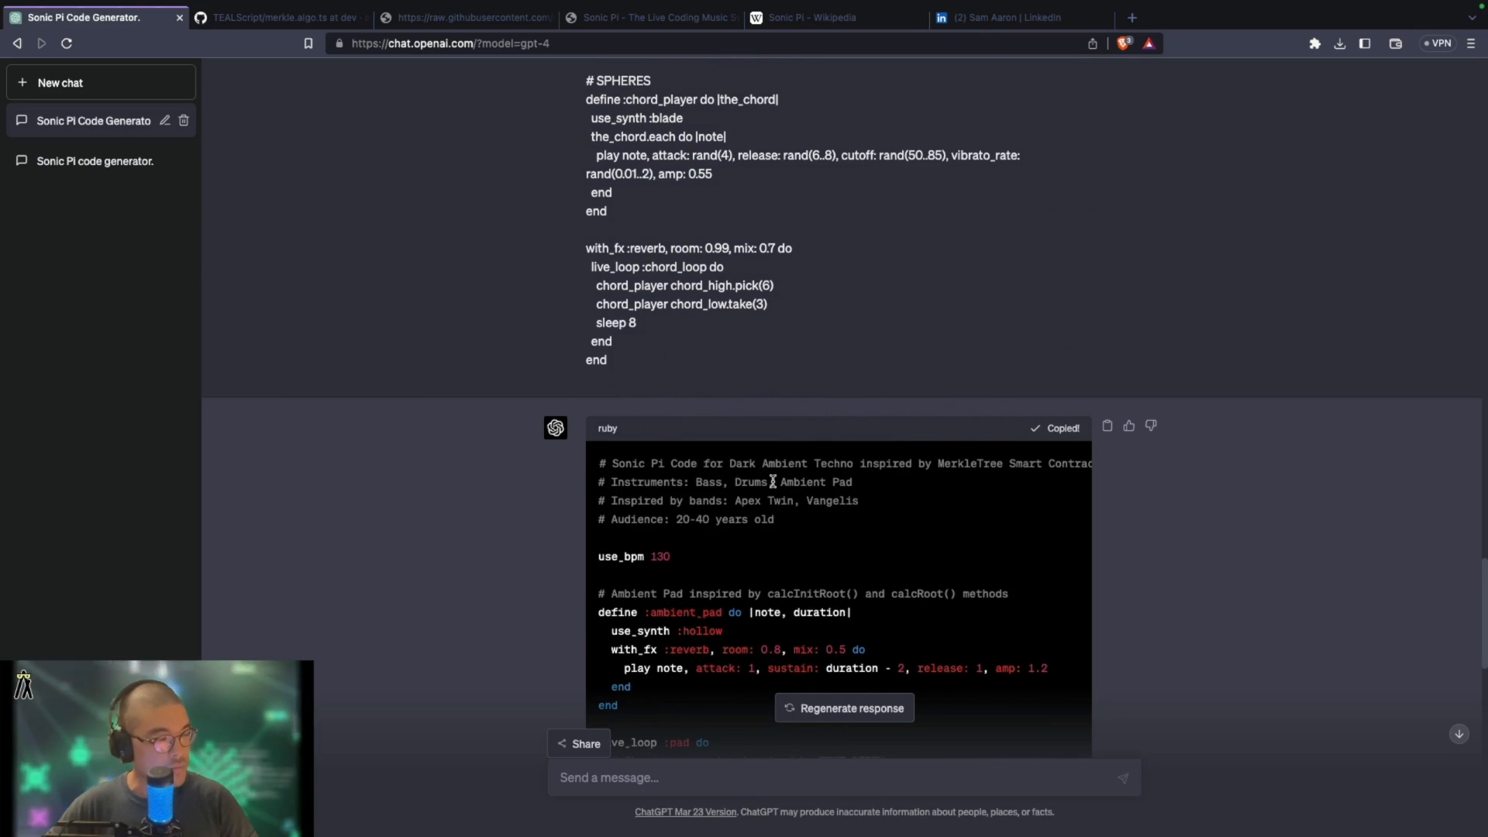
scroll("down", 3)
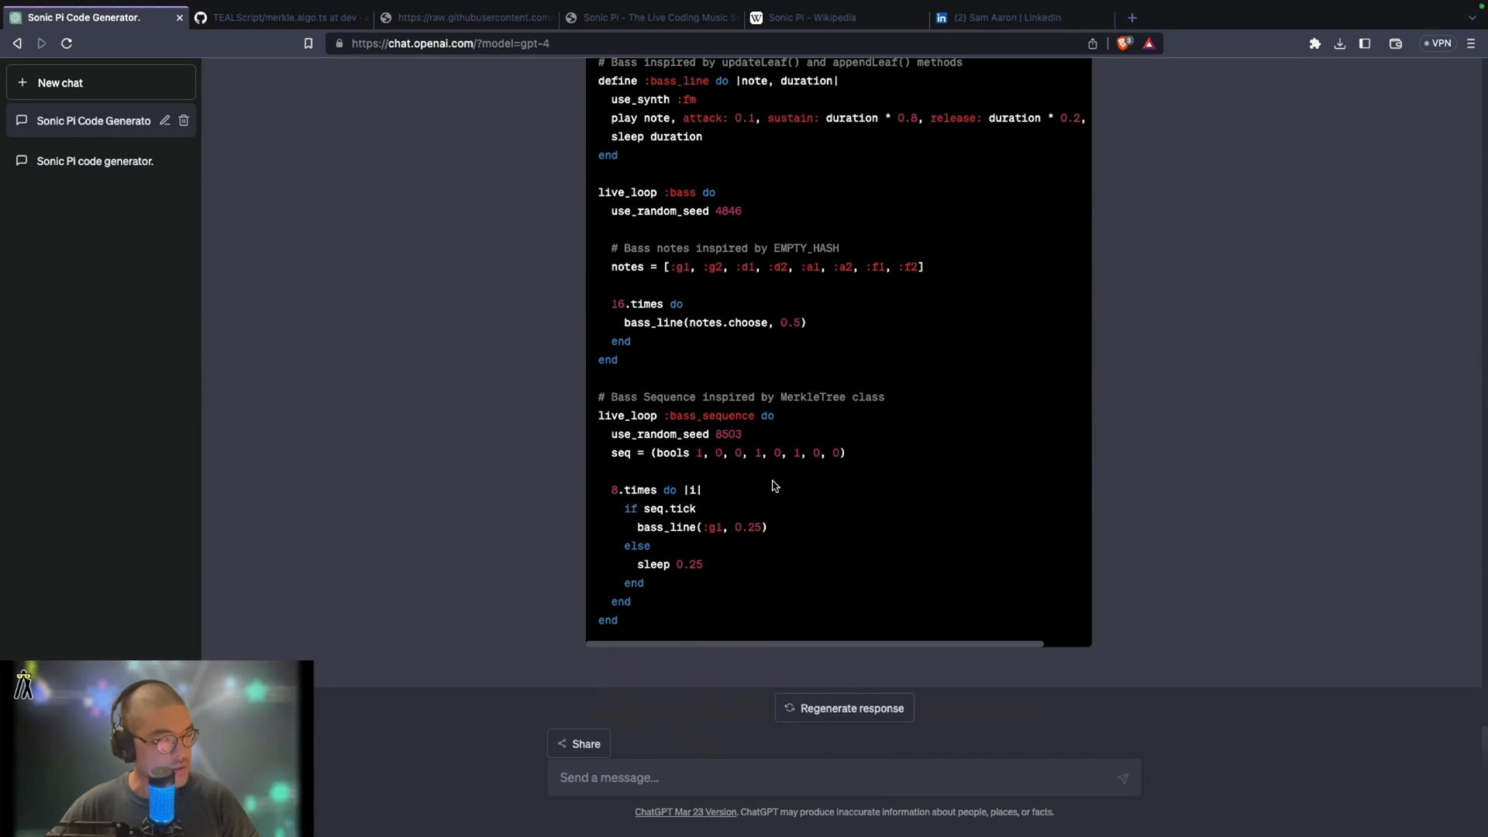
mouse_move(490, 452)
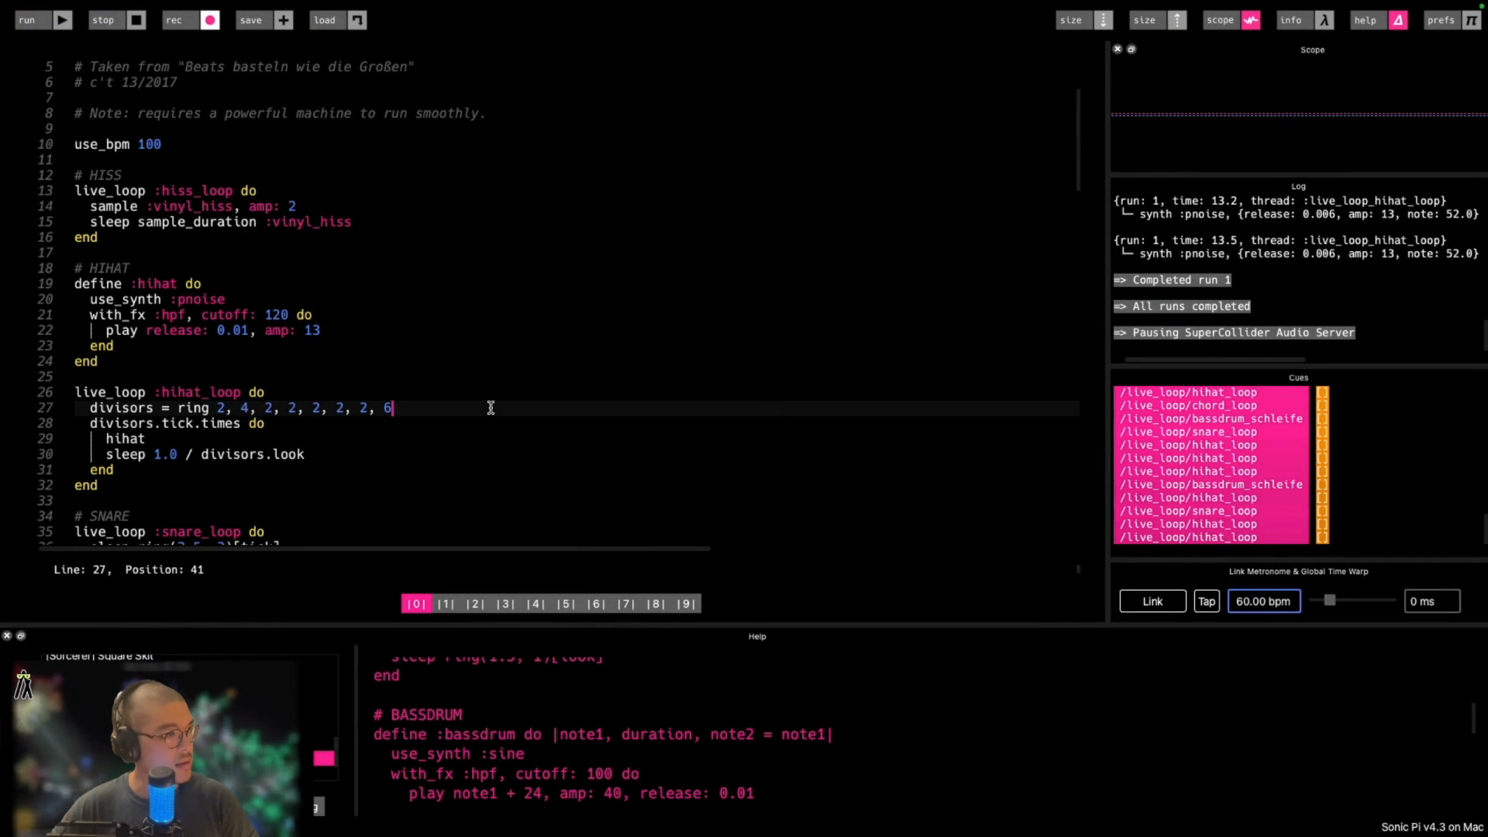
Run the pasted dark ambient techno code, scroll through its pad, drums and bass loops, then stop.
scroll("down", 3)
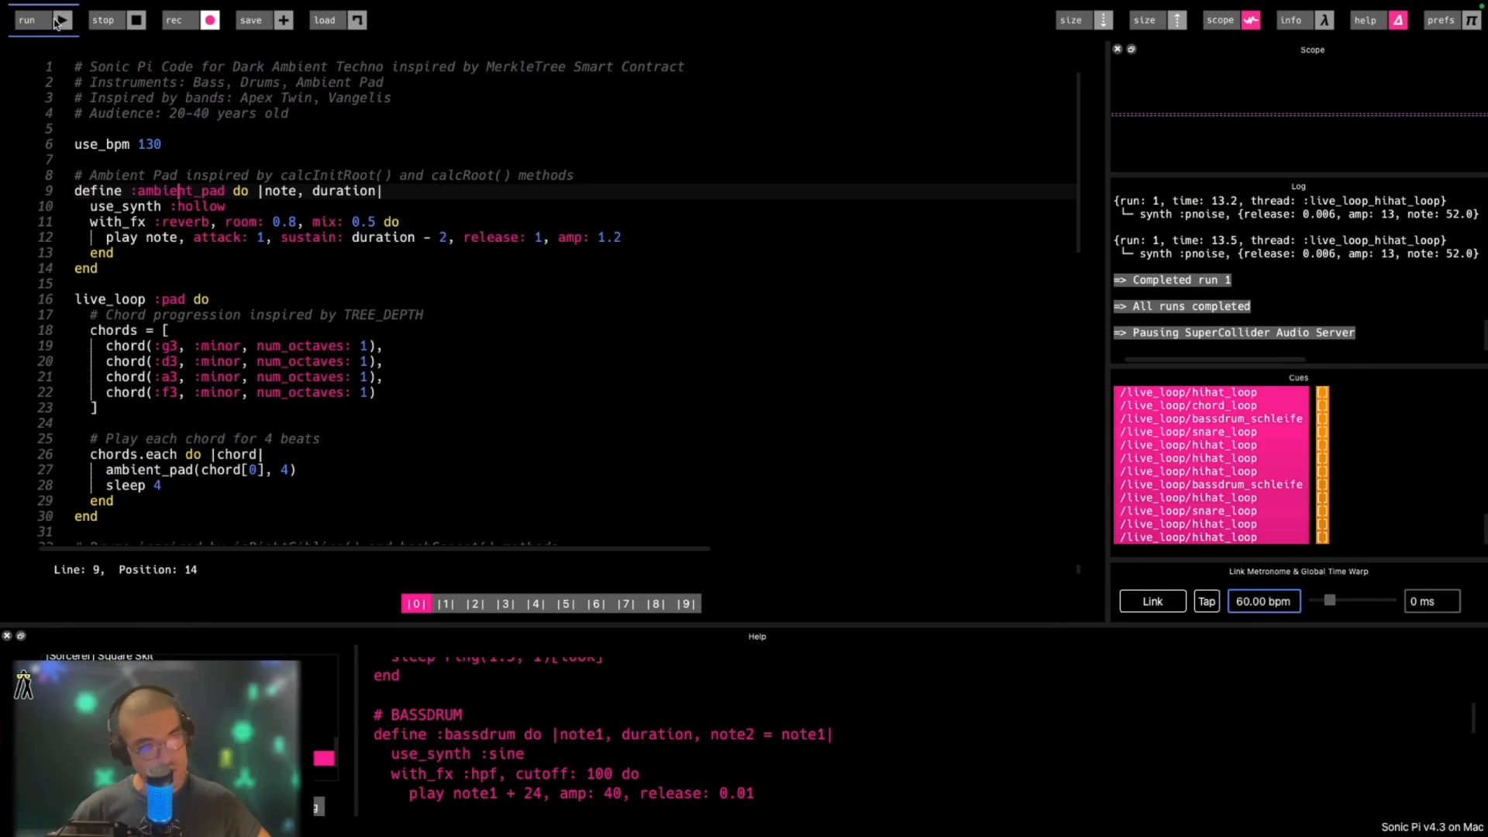
left_click(29, 20)
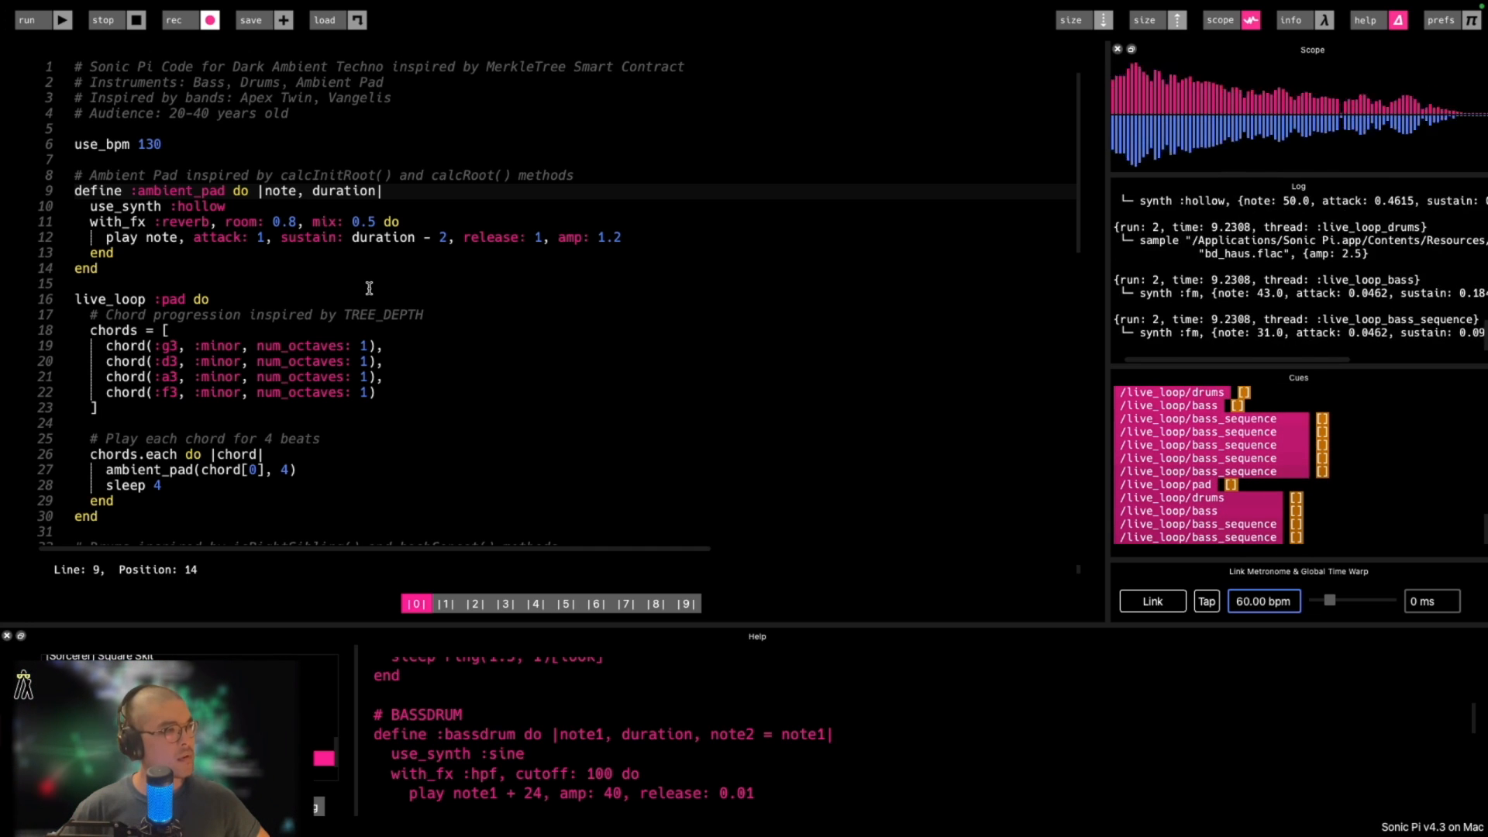
scroll("down", 3)
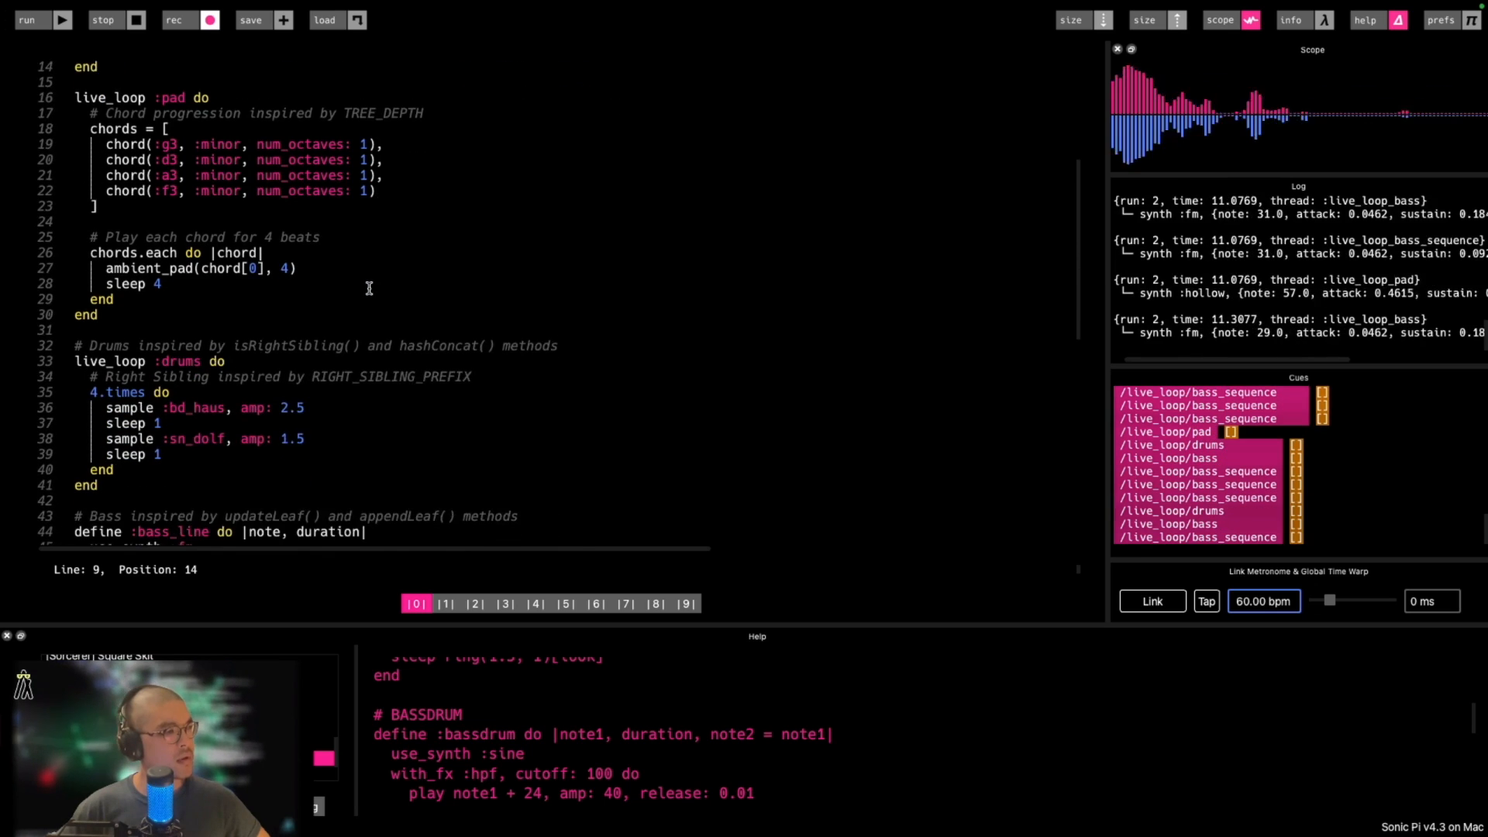
scroll("down", 3)
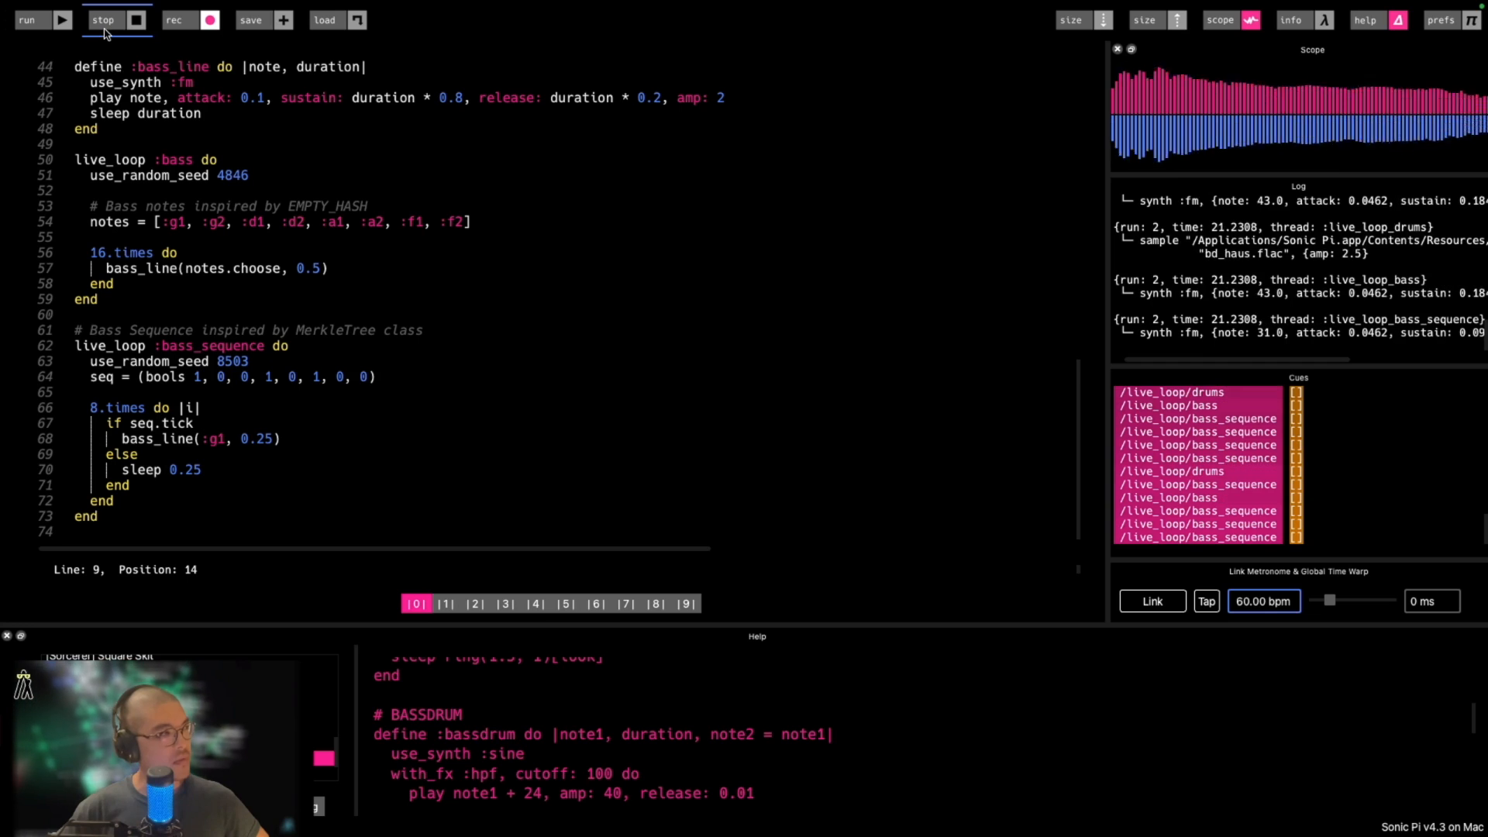
mouse_move(102, 19)
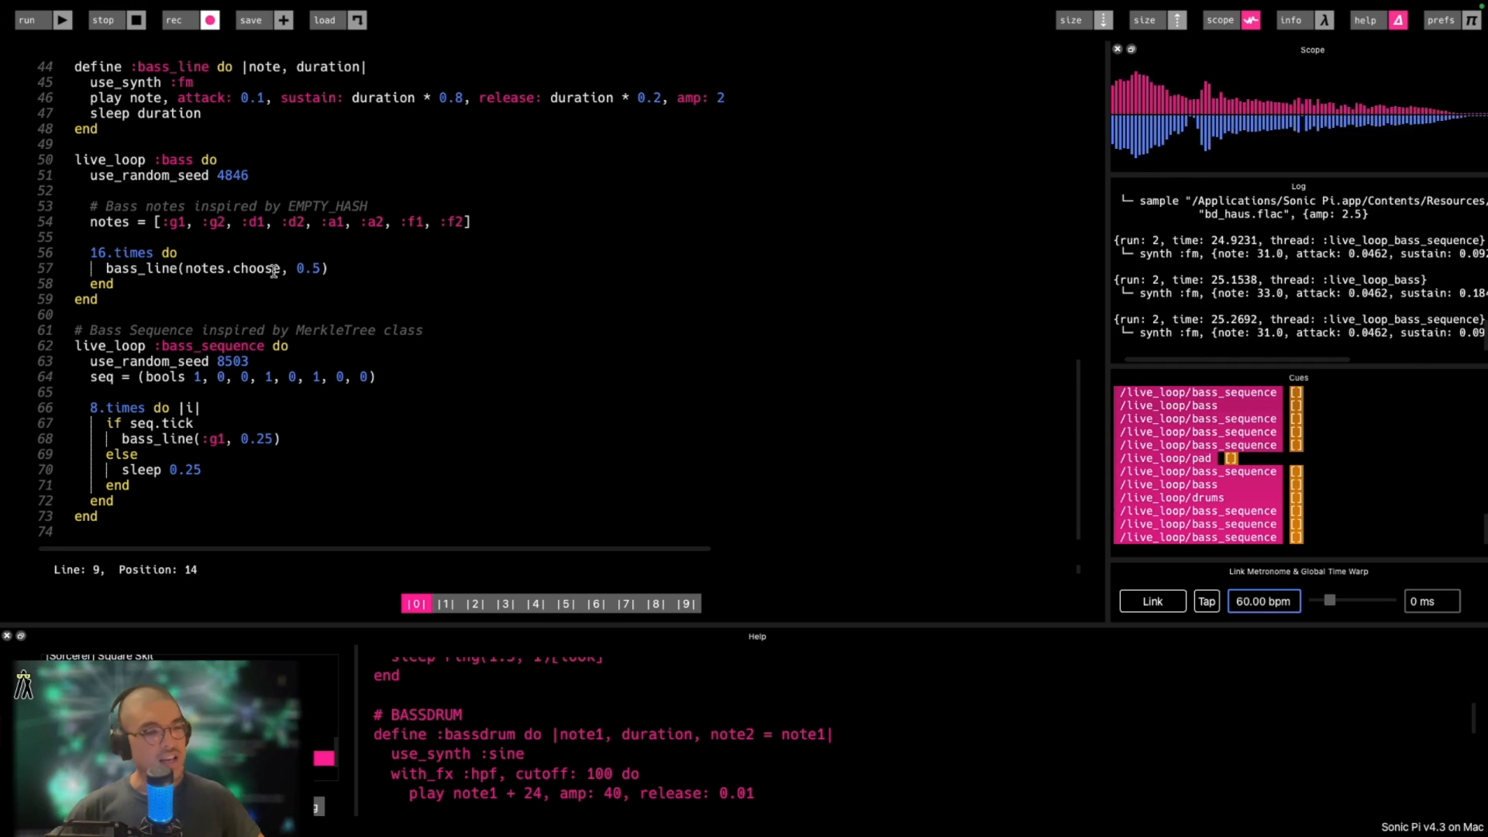
left_click(102, 20)
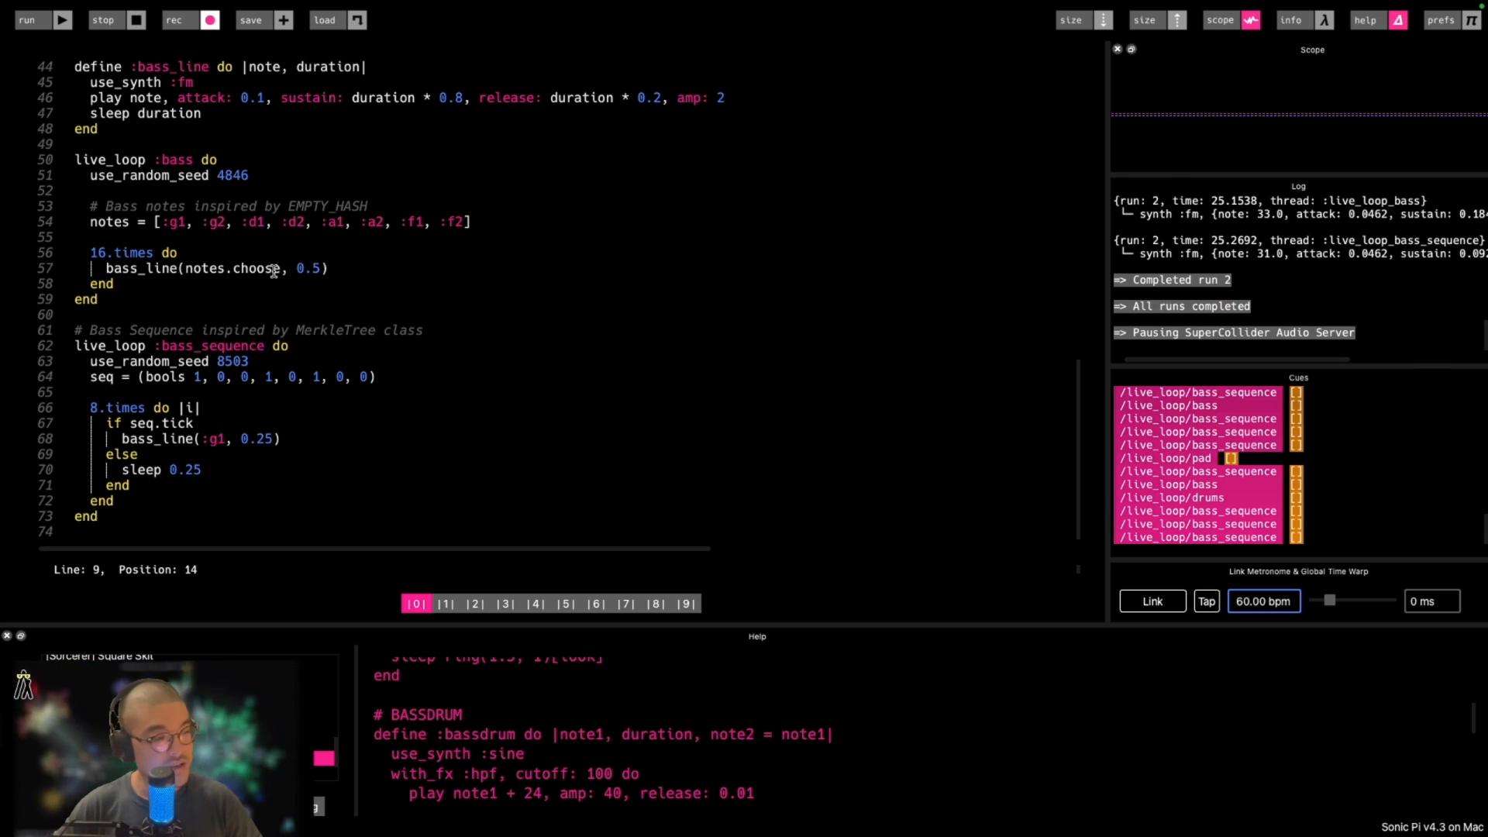
scroll("up", 3)
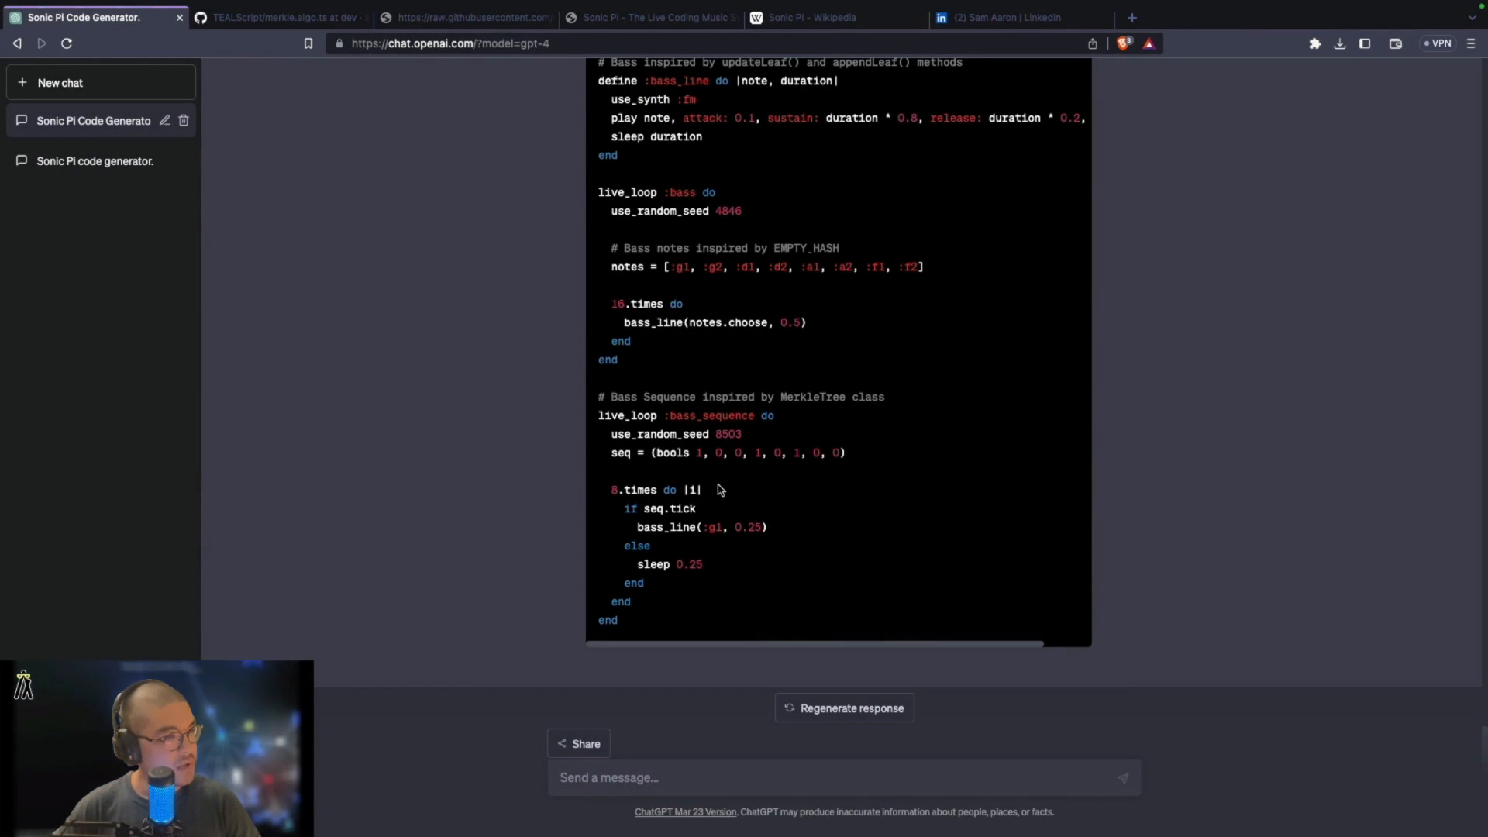
scroll("up", 3)
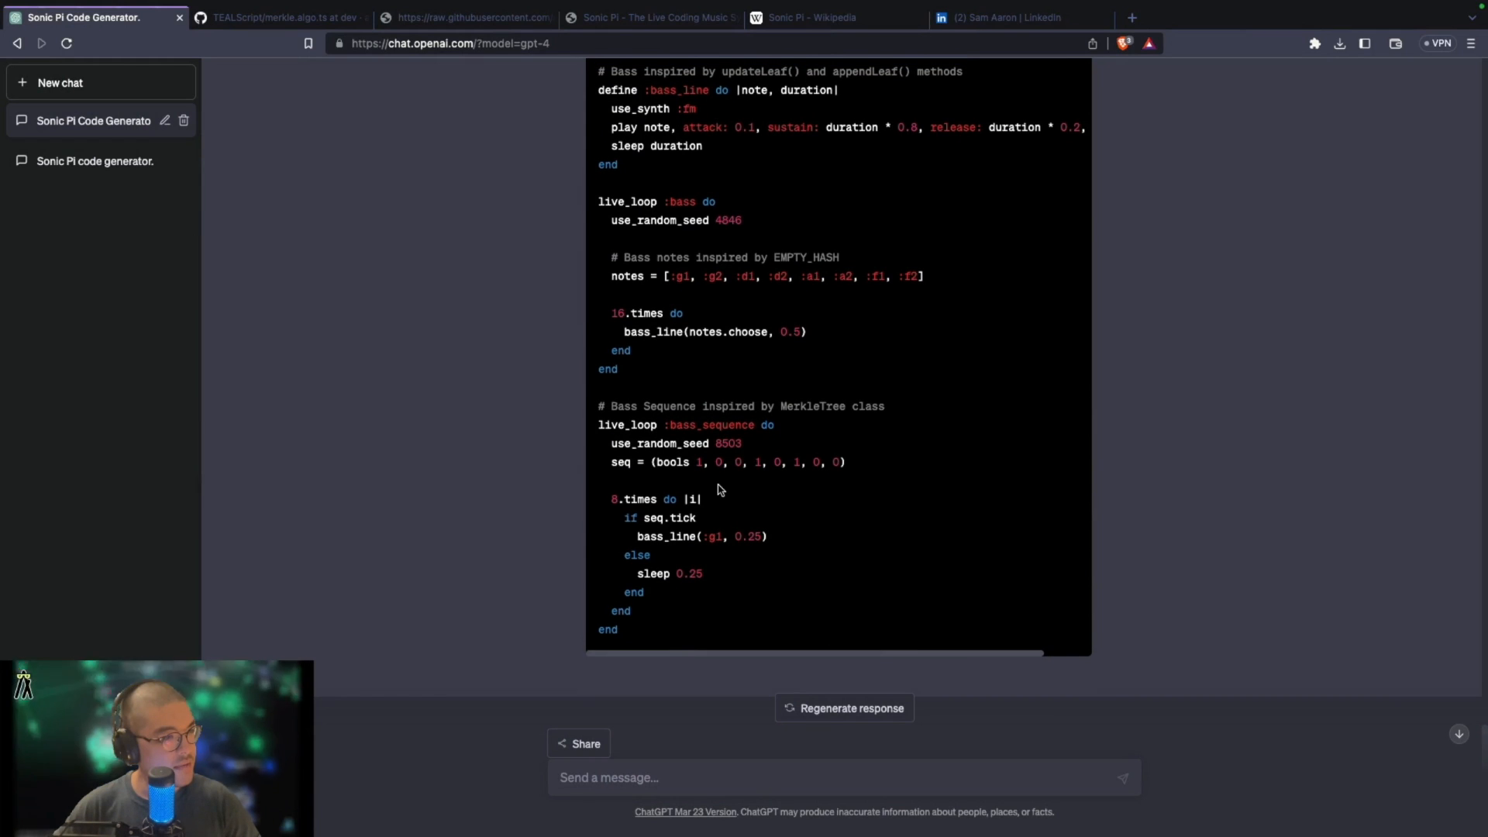
scroll("up", 3)
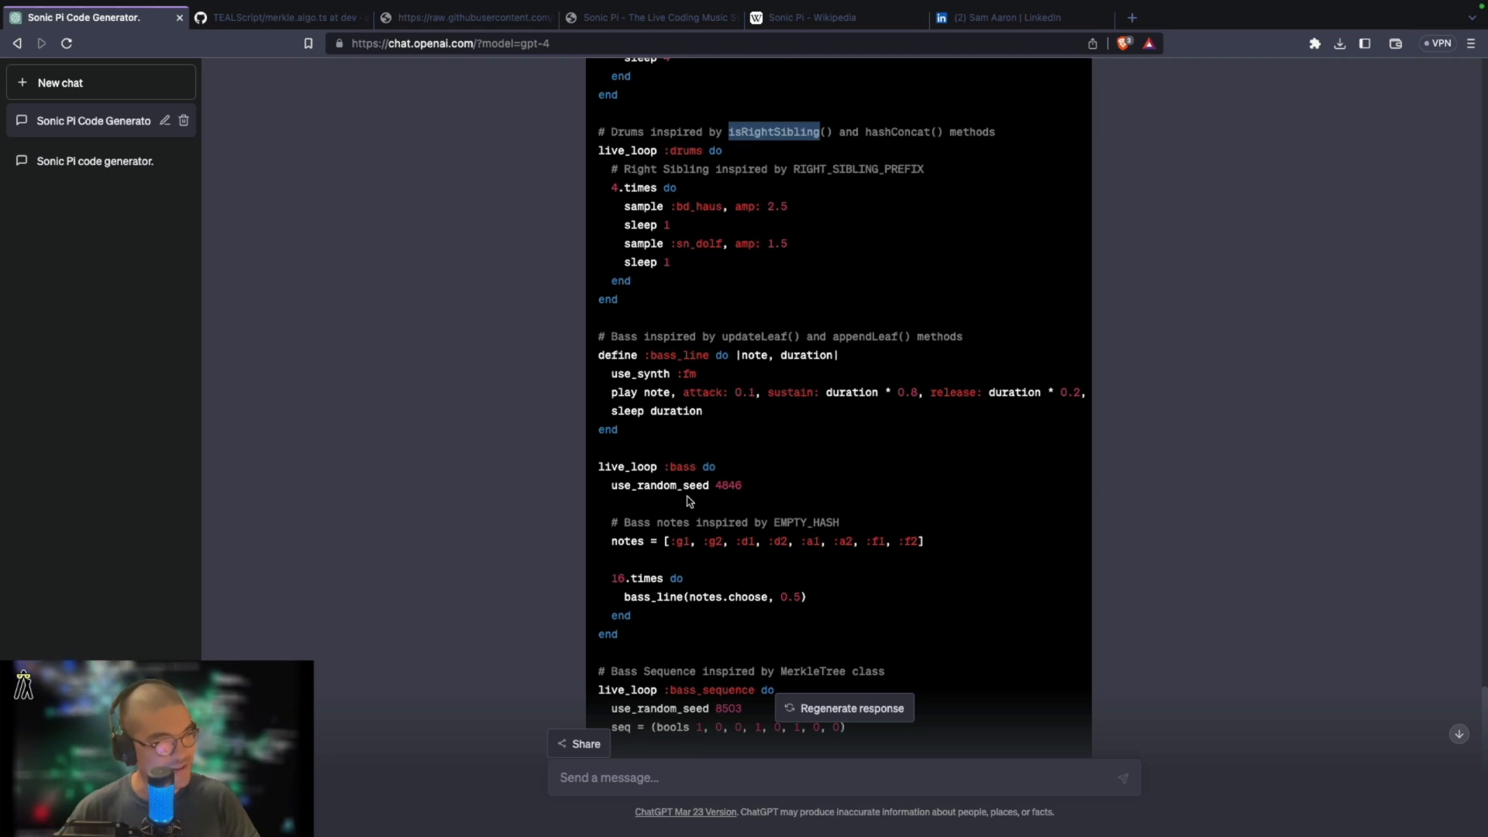
scroll("up", 3)
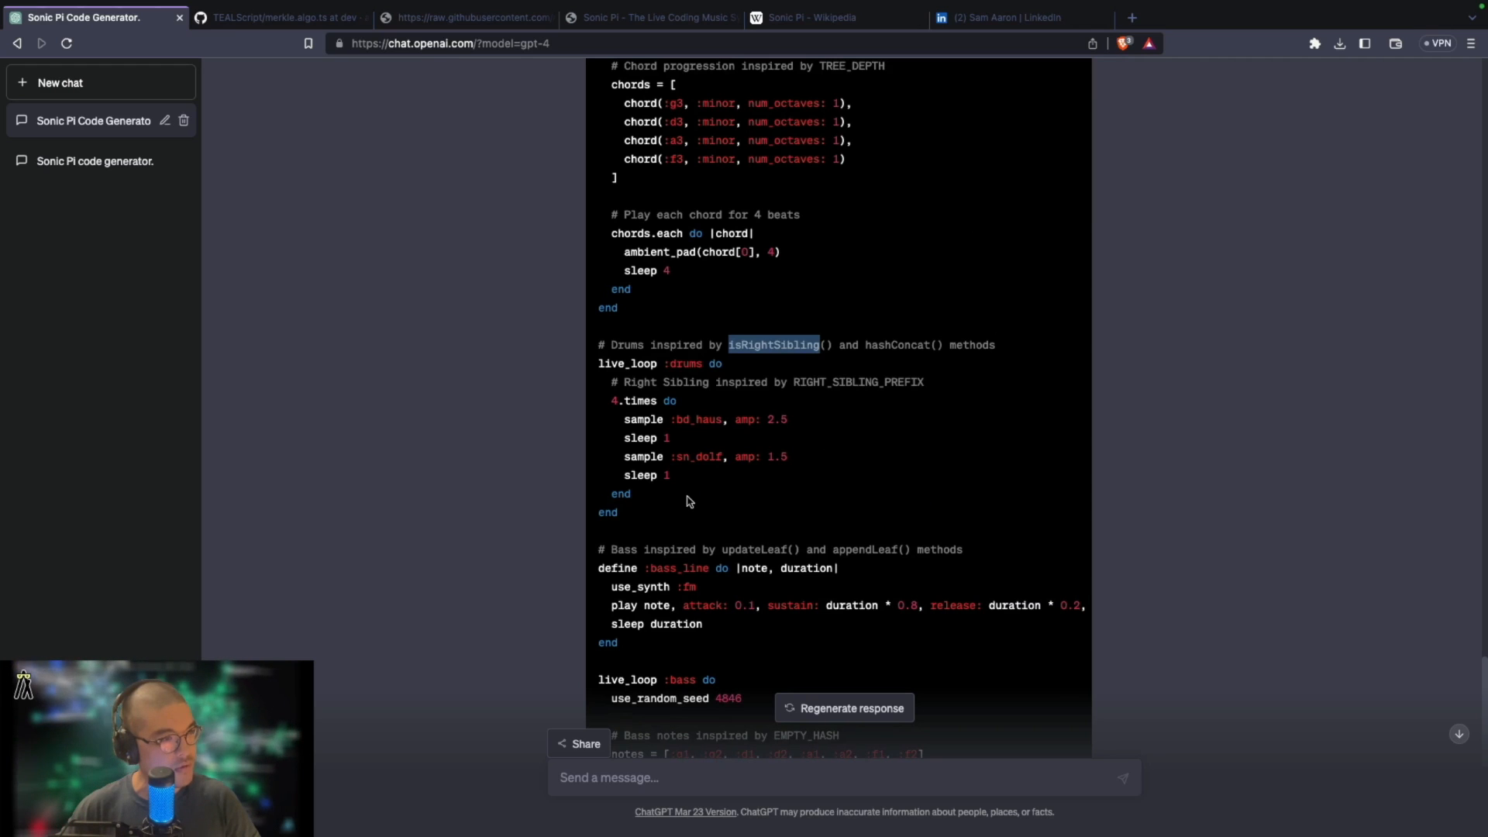
mouse_move(727, 544)
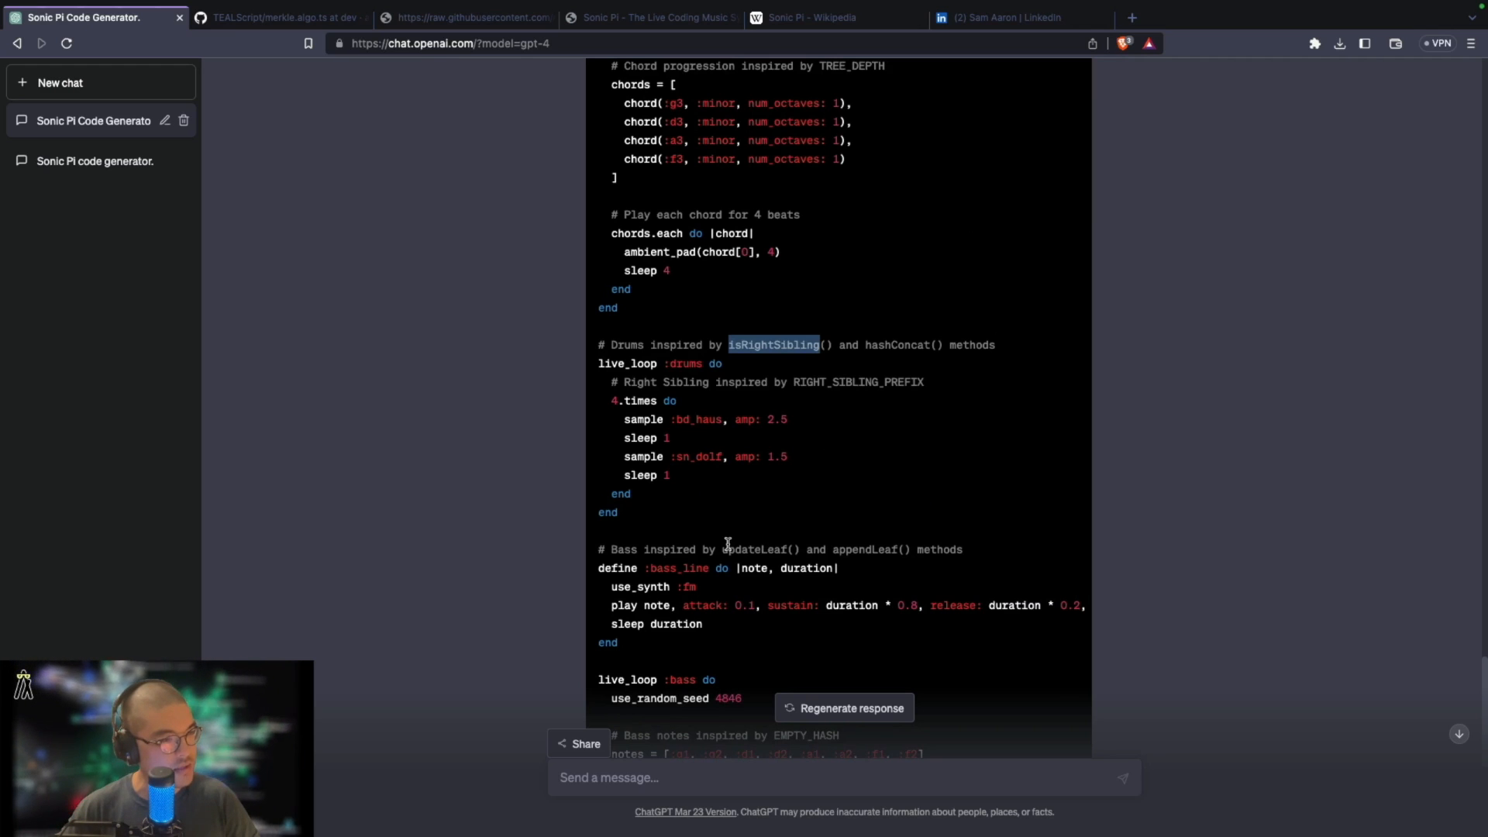
scroll("down", 3)
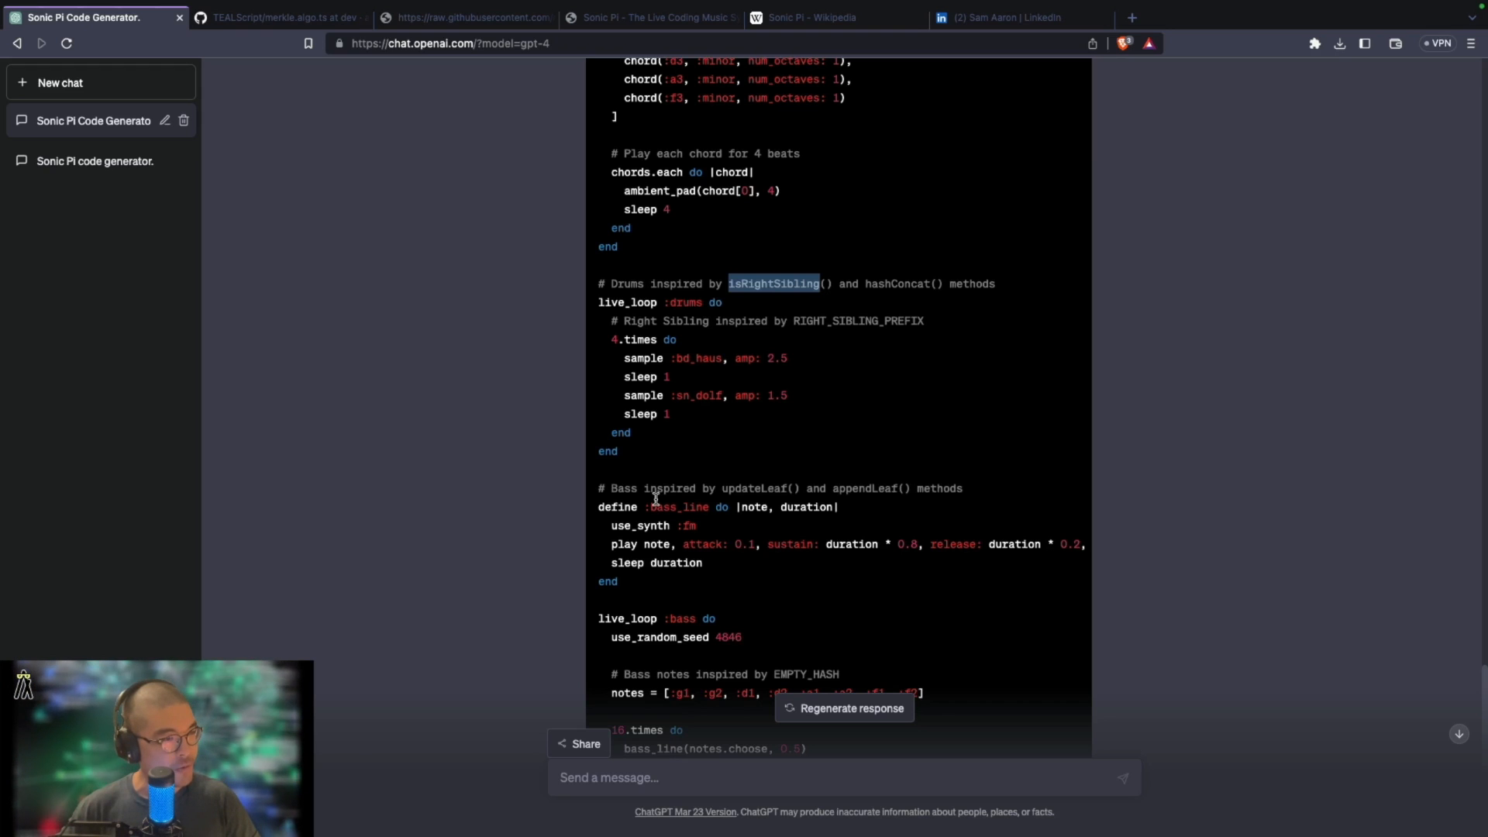
mouse_move(739, 447)
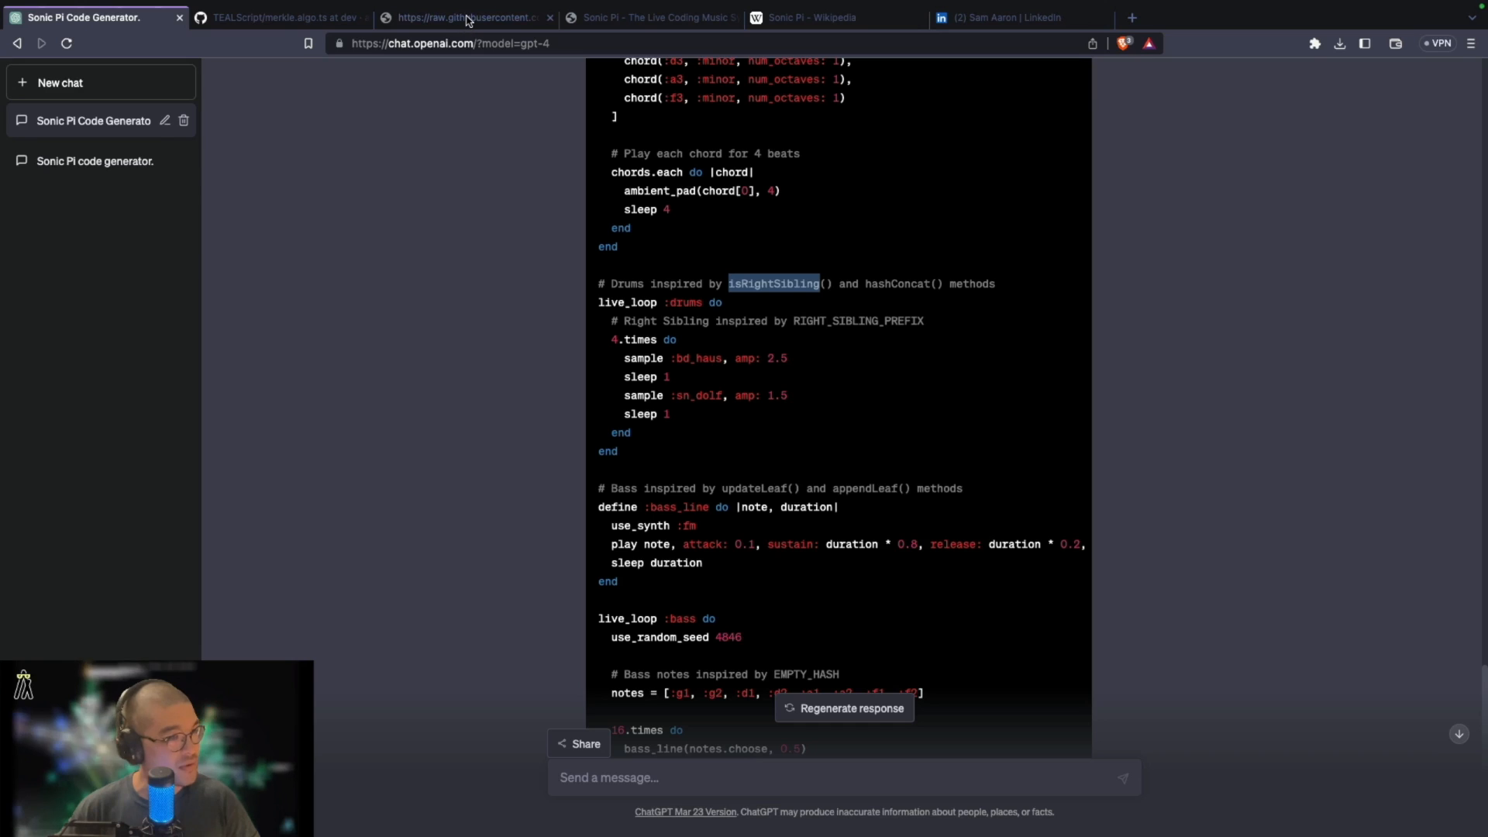
scroll("up", 3)
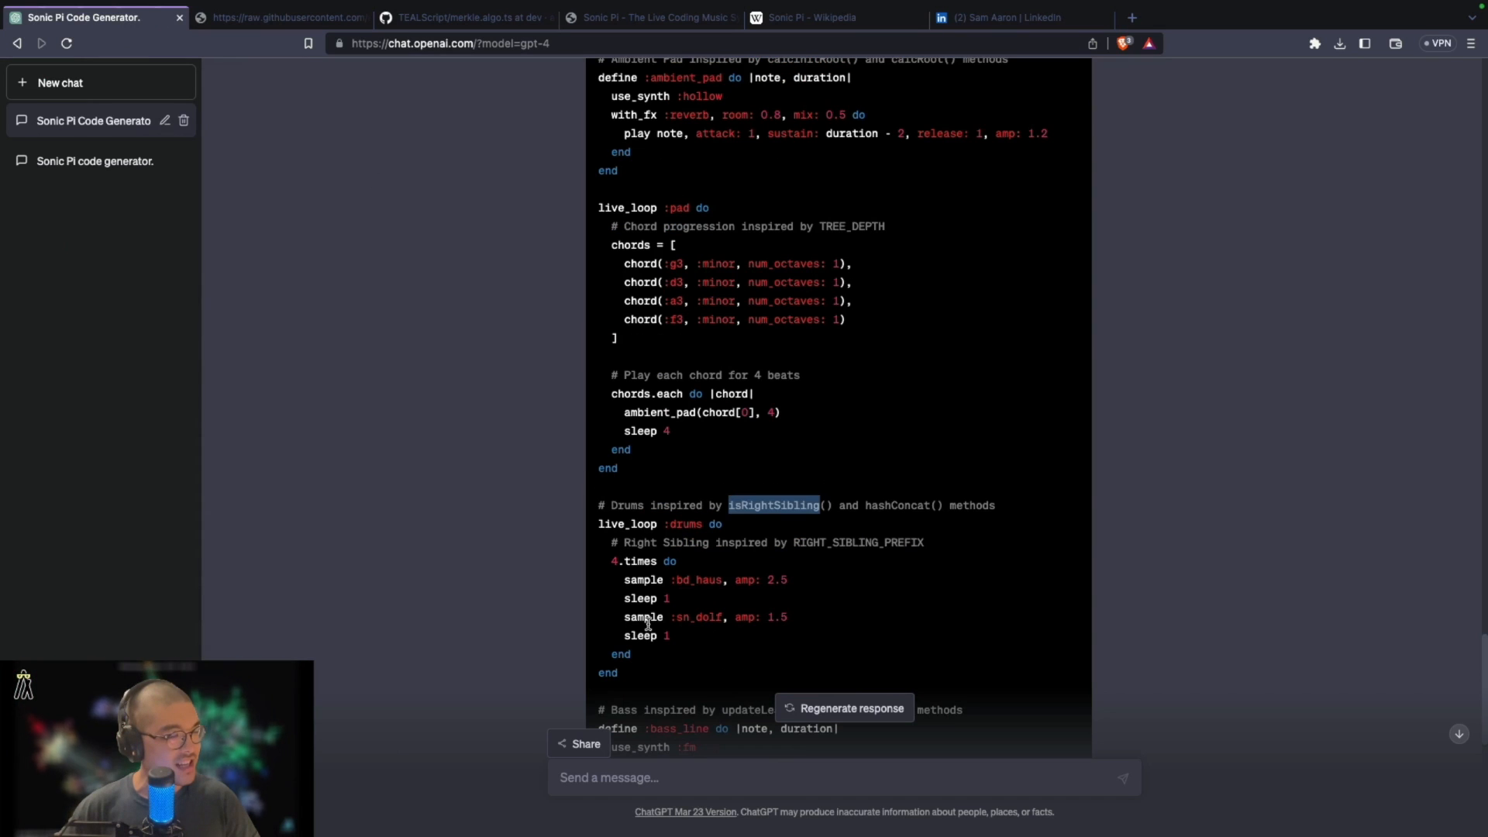
scroll("up", 3)
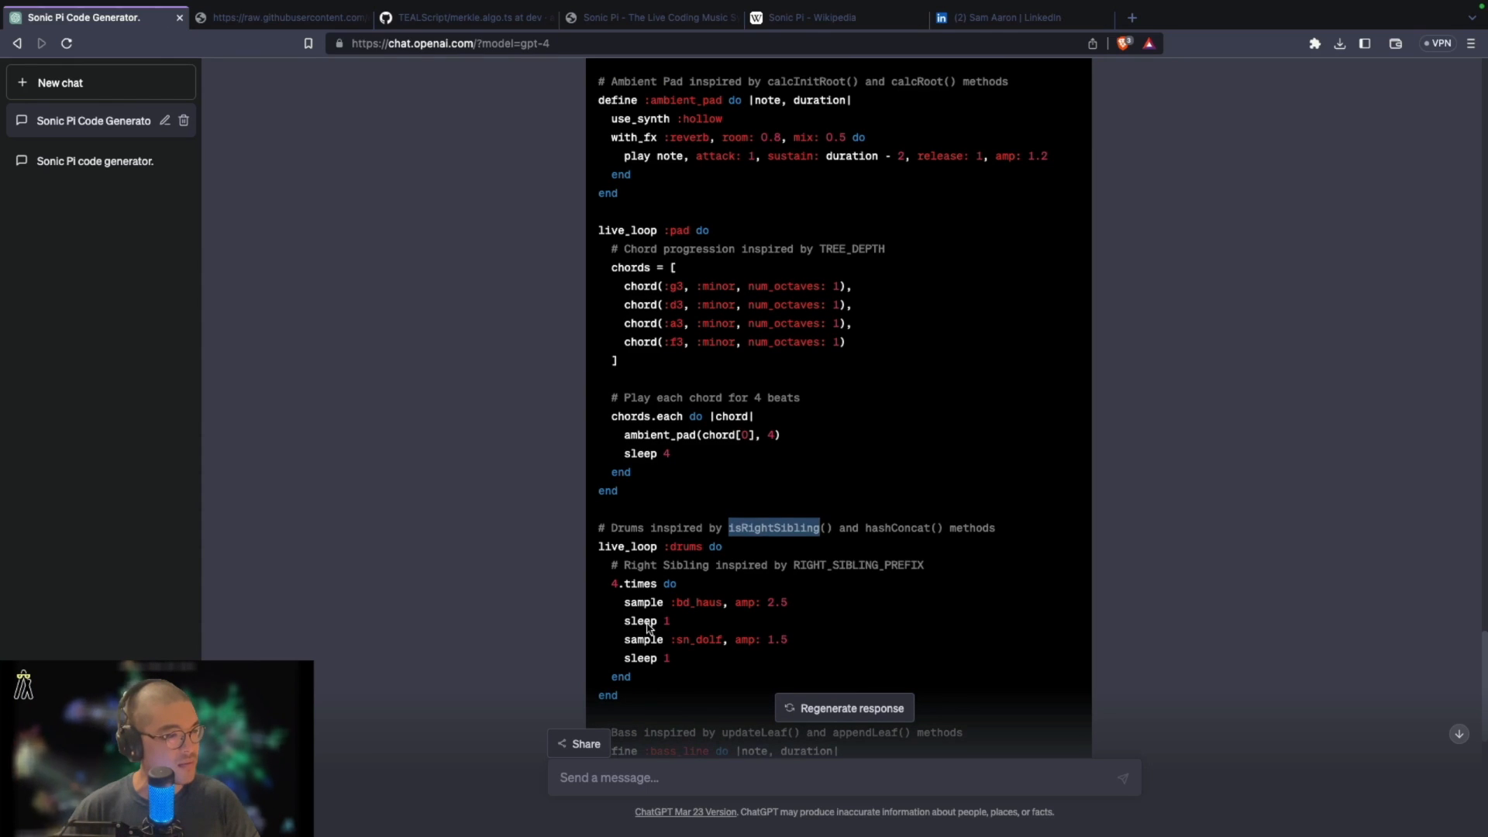
scroll("up", 3)
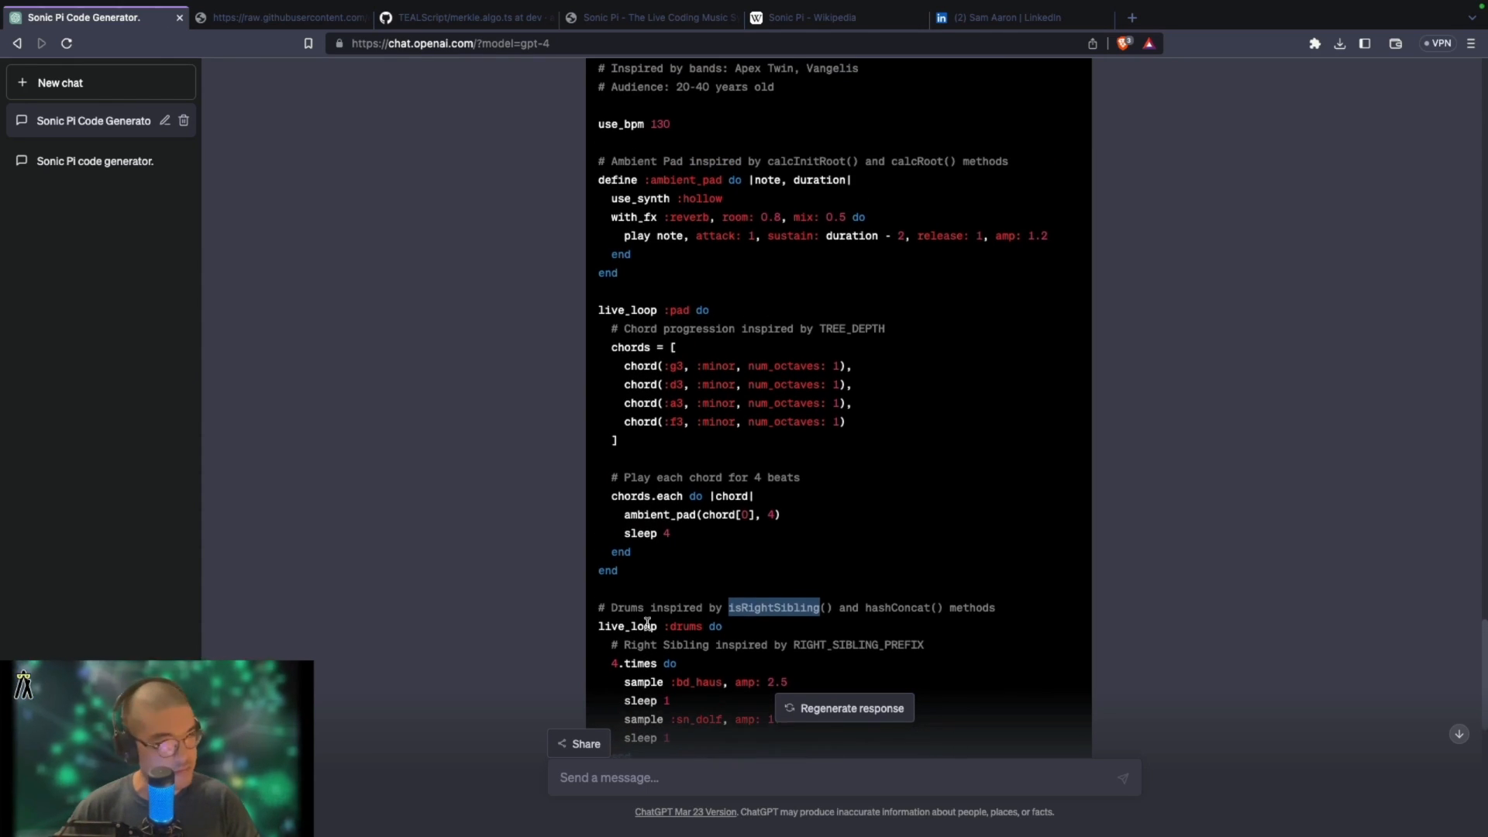
Send ChatGPT 'add more harmonic progressions and instruments, make it catchy'.
type("add")
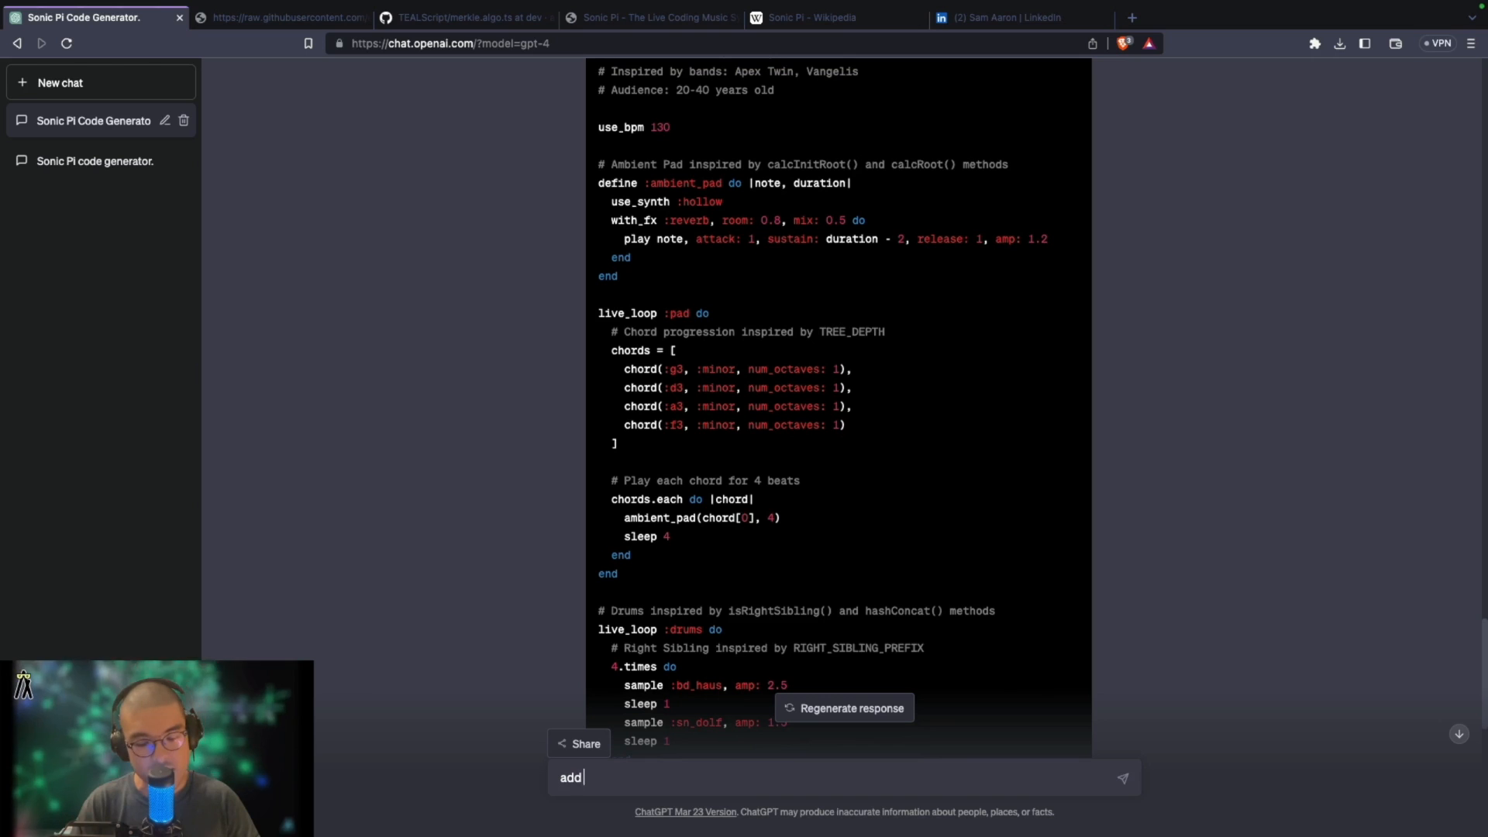
type("more")
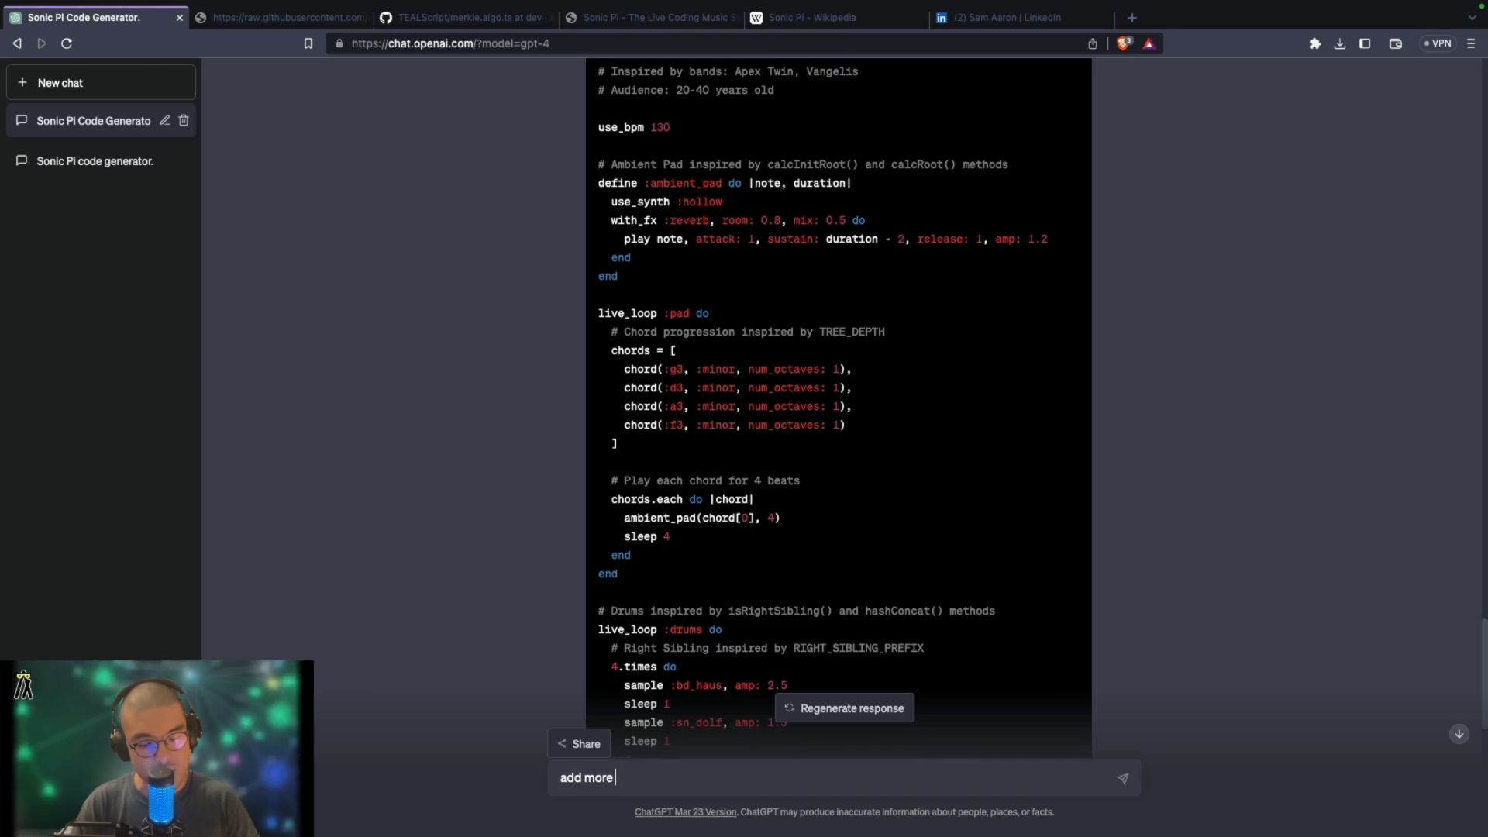
type("harmonic progres")
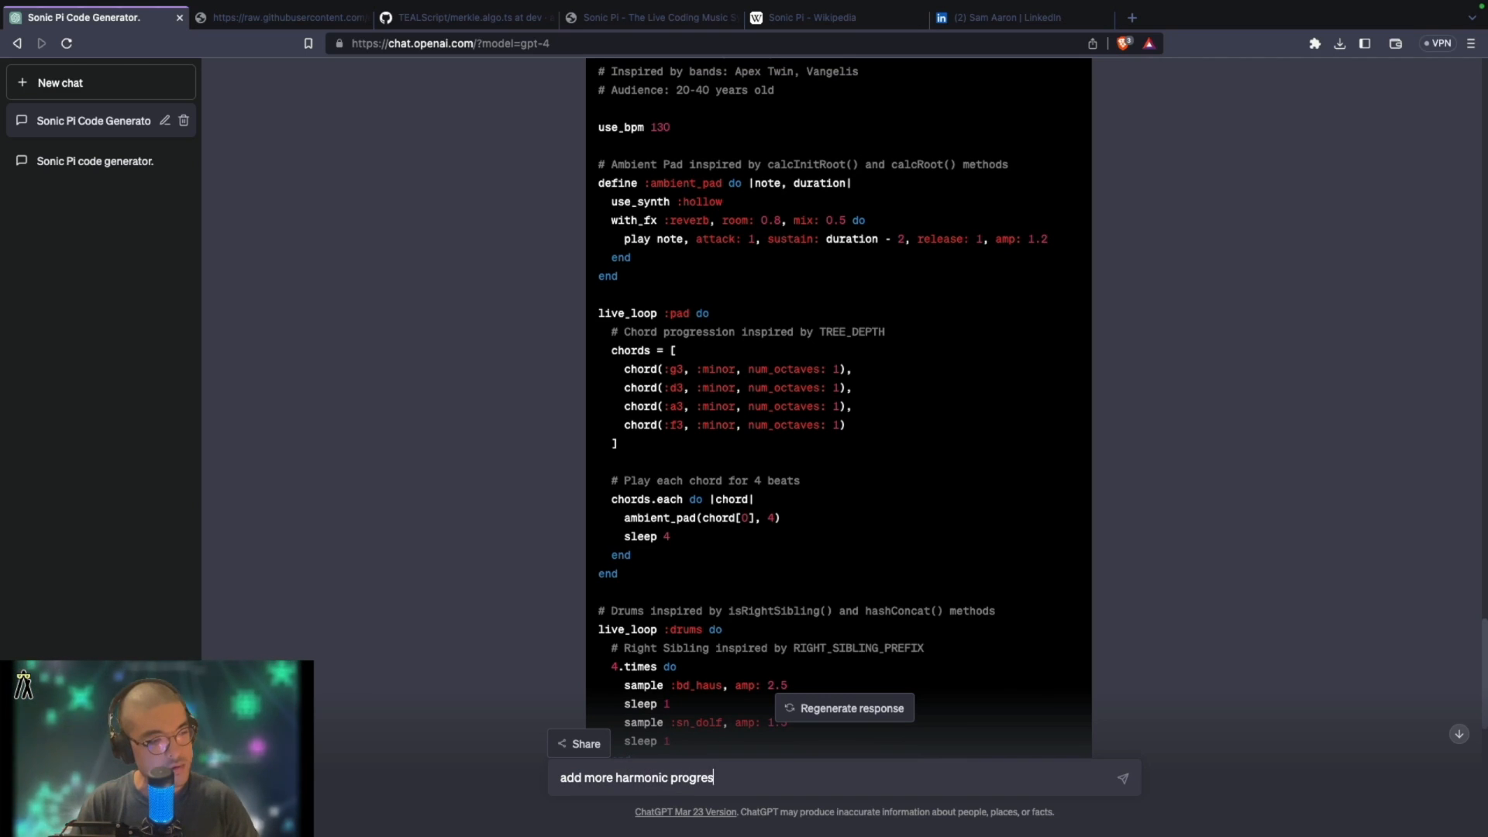
type("sions and")
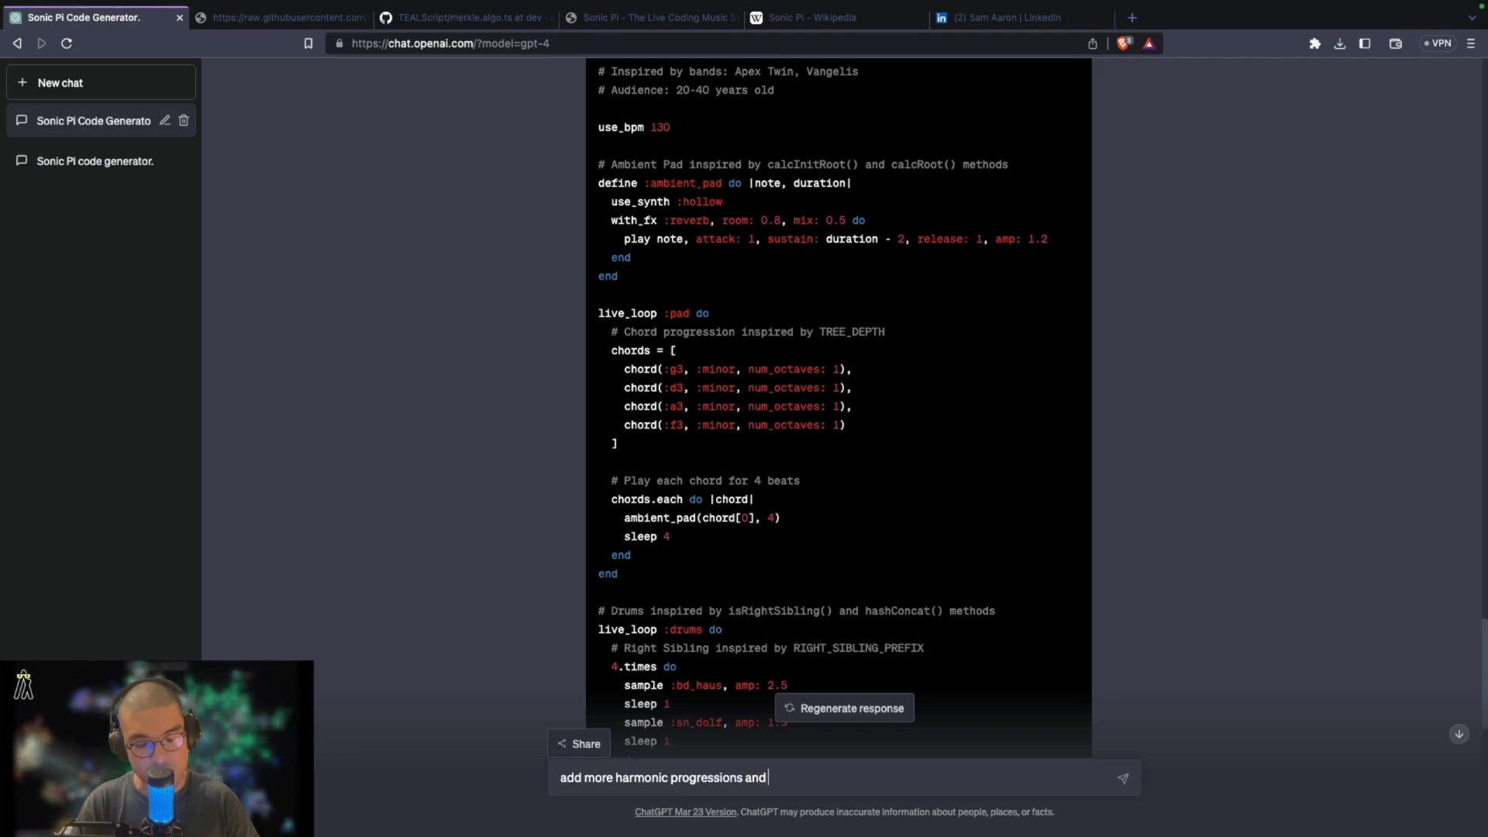
type("instruments")
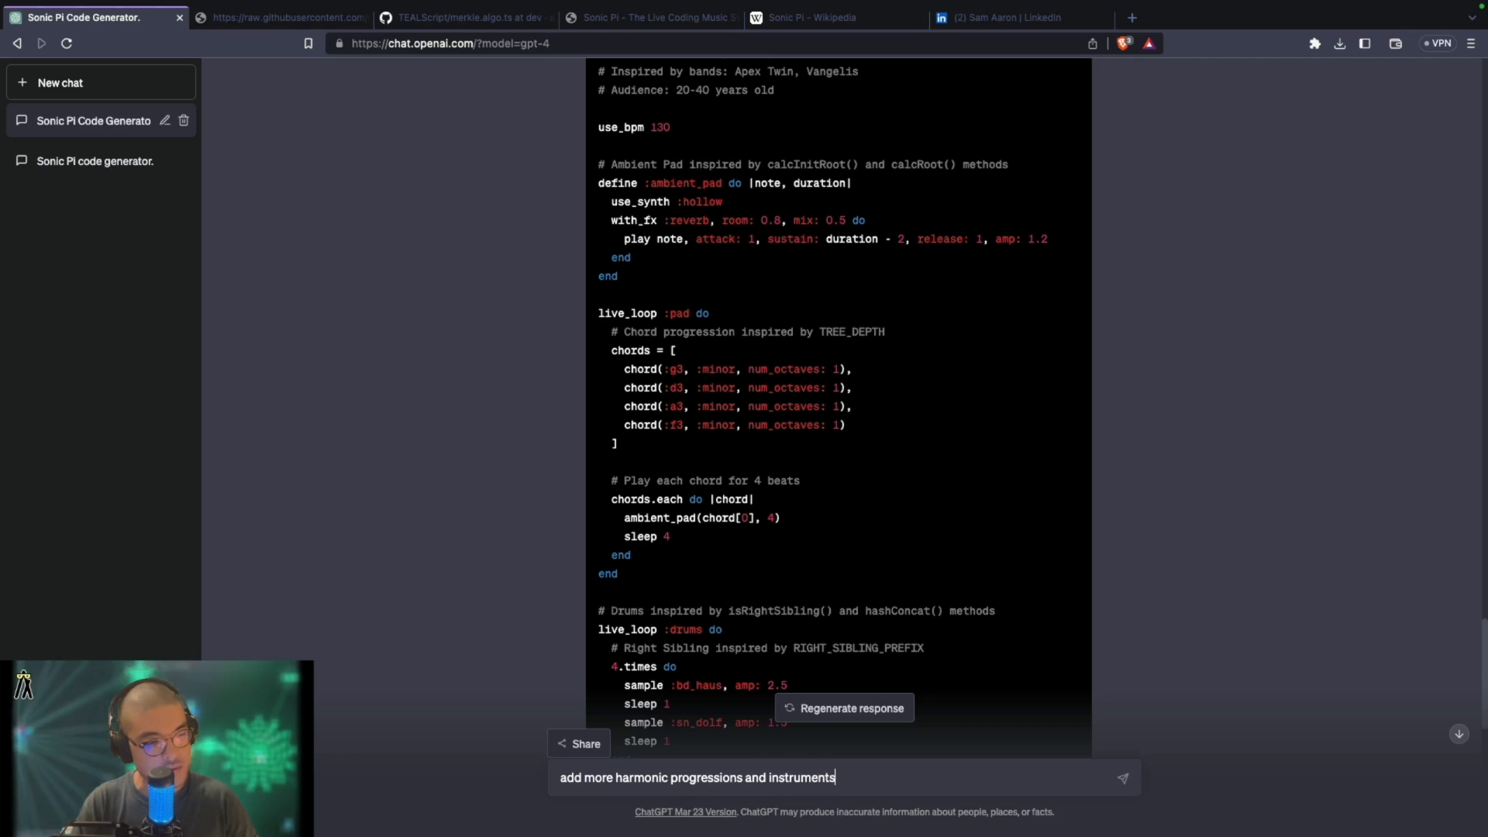
type(", make it catchy")
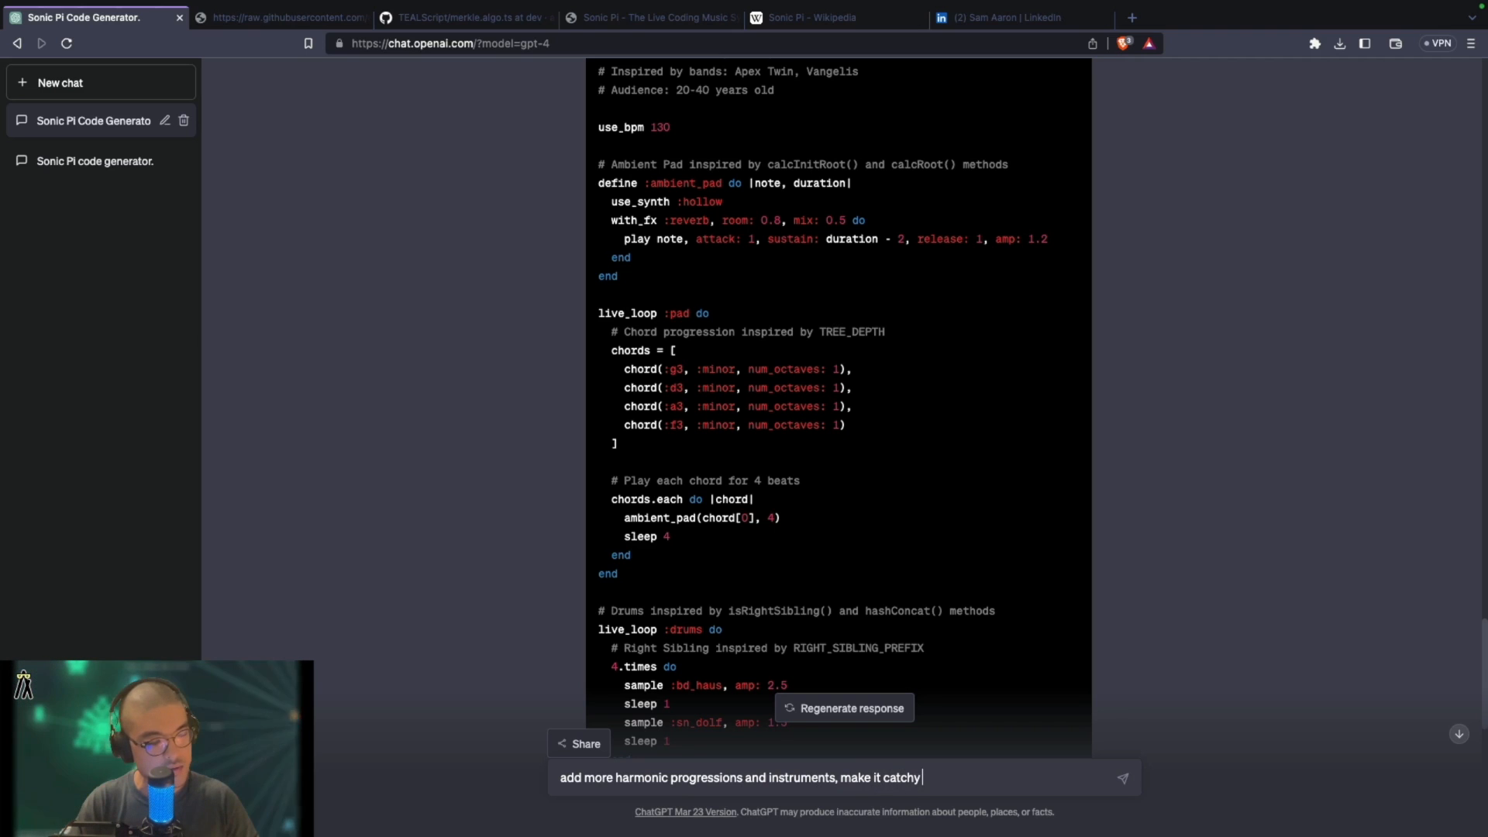
key("Return")
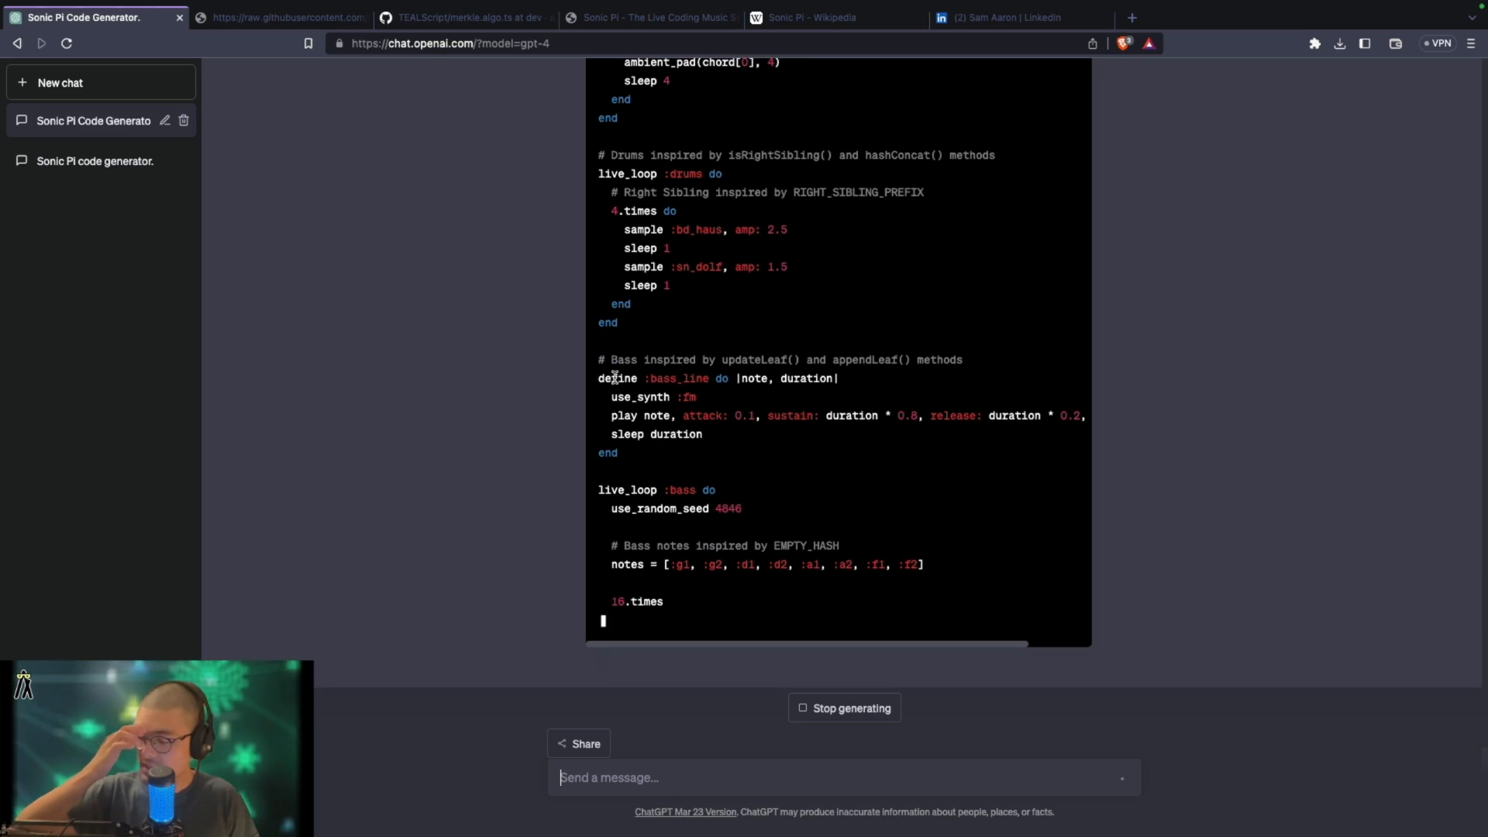
Scroll down the revised reply as it finishes at the pluck melody_line loop.
scroll("down", 3)
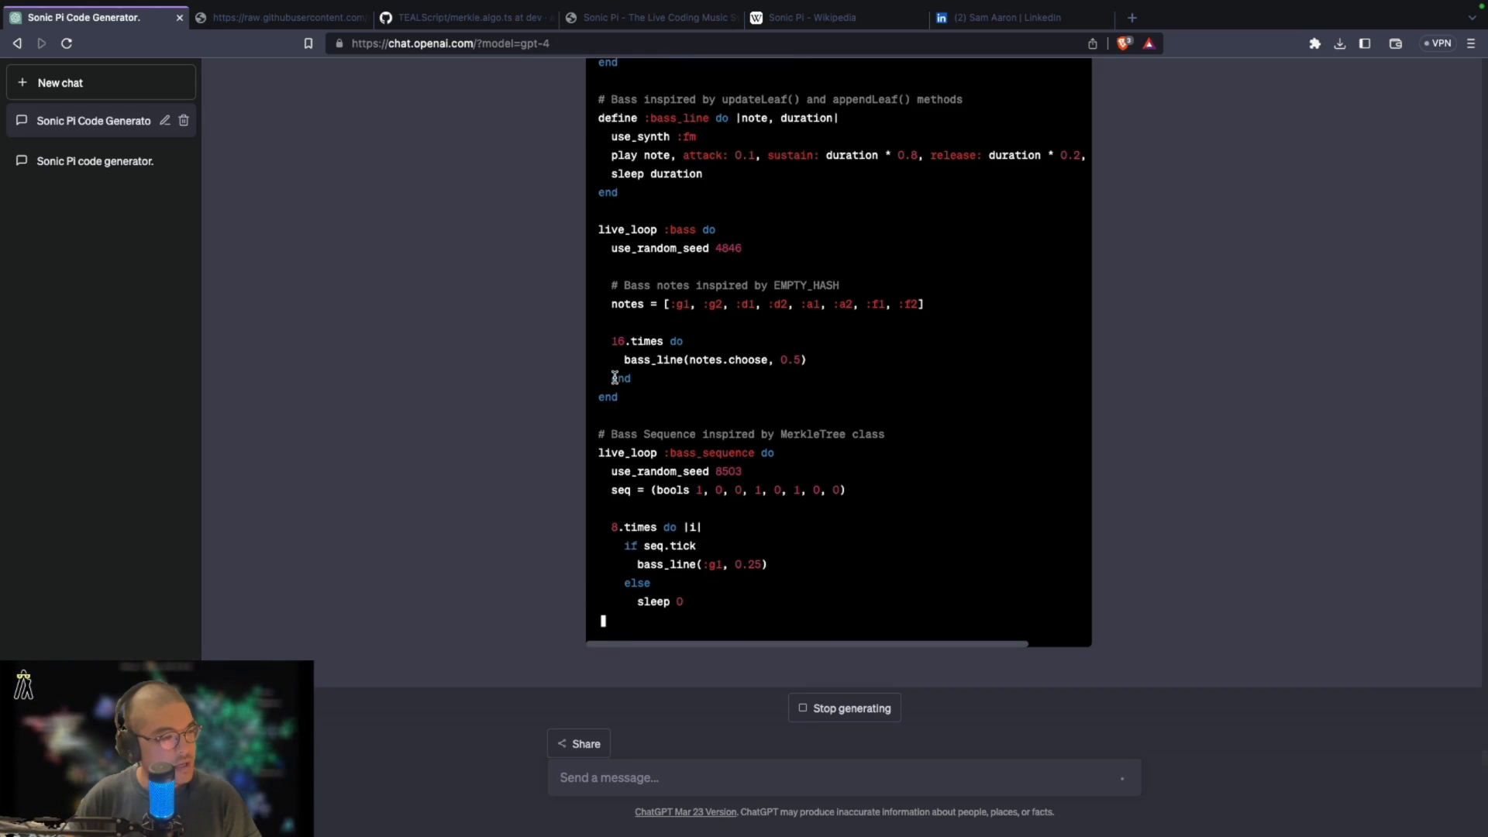
scroll("down", 3)
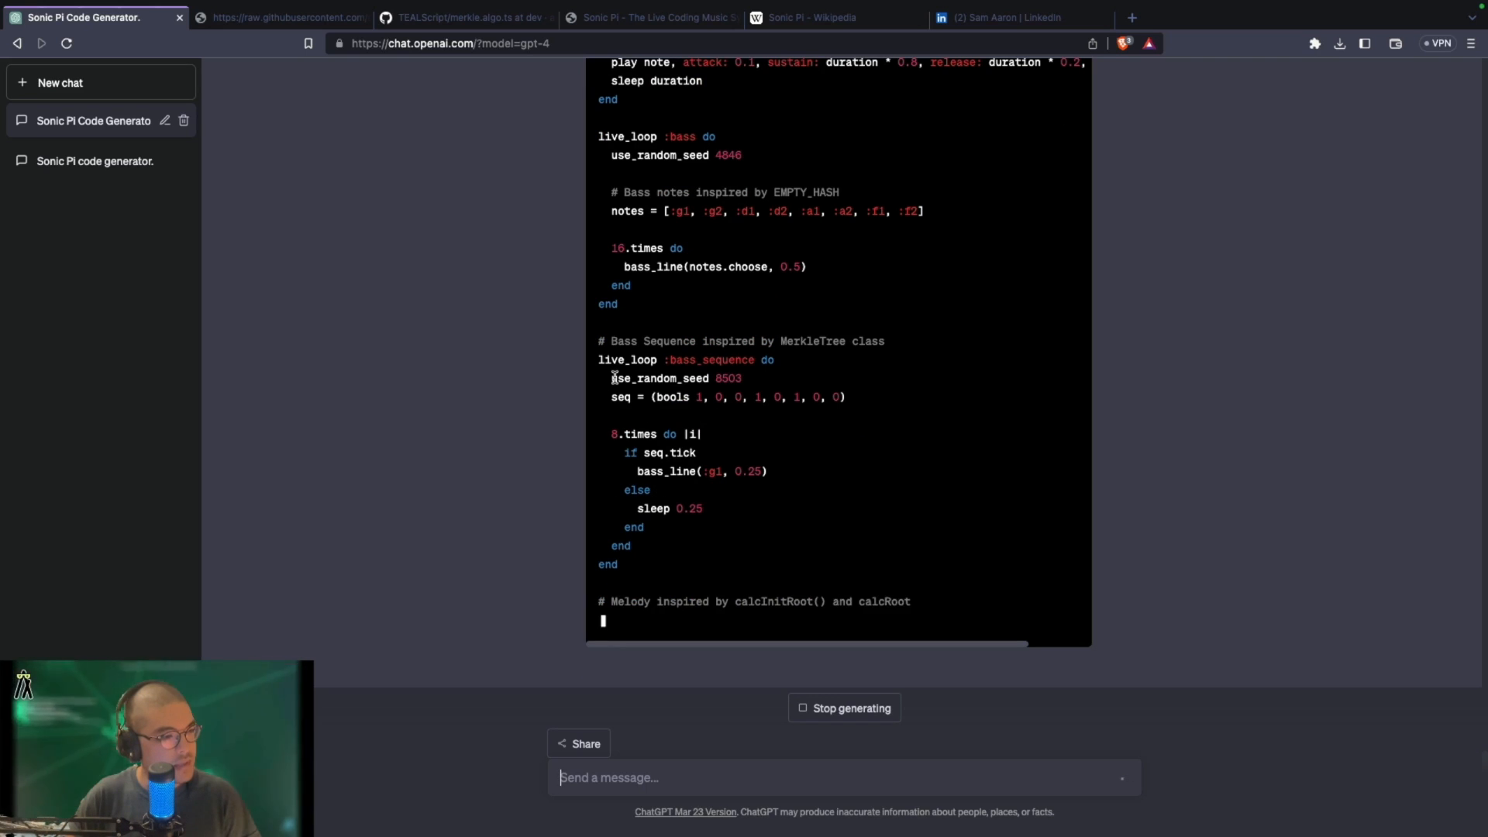
scroll("down", 3)
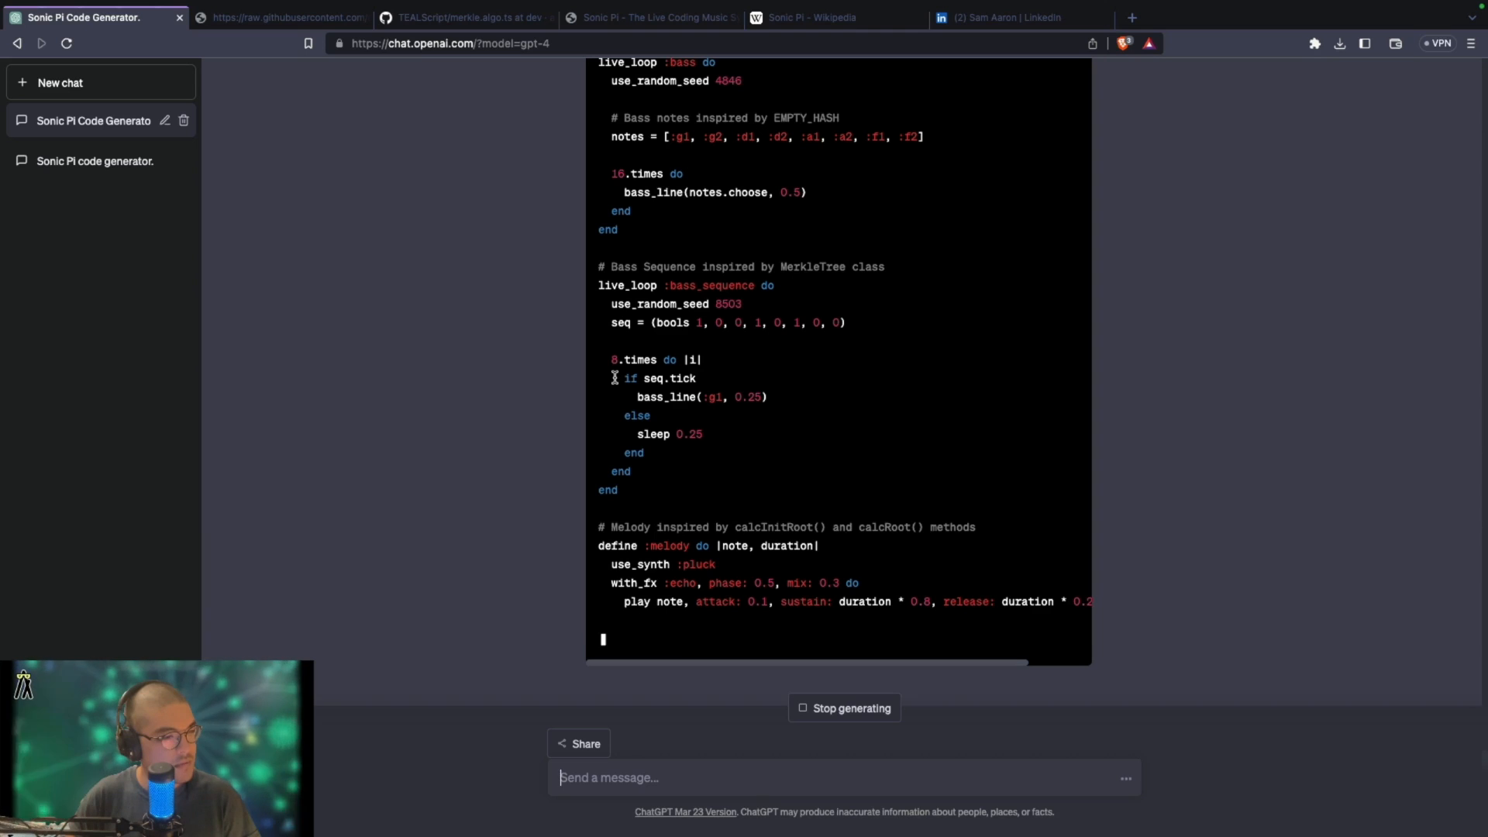
scroll("down", 3)
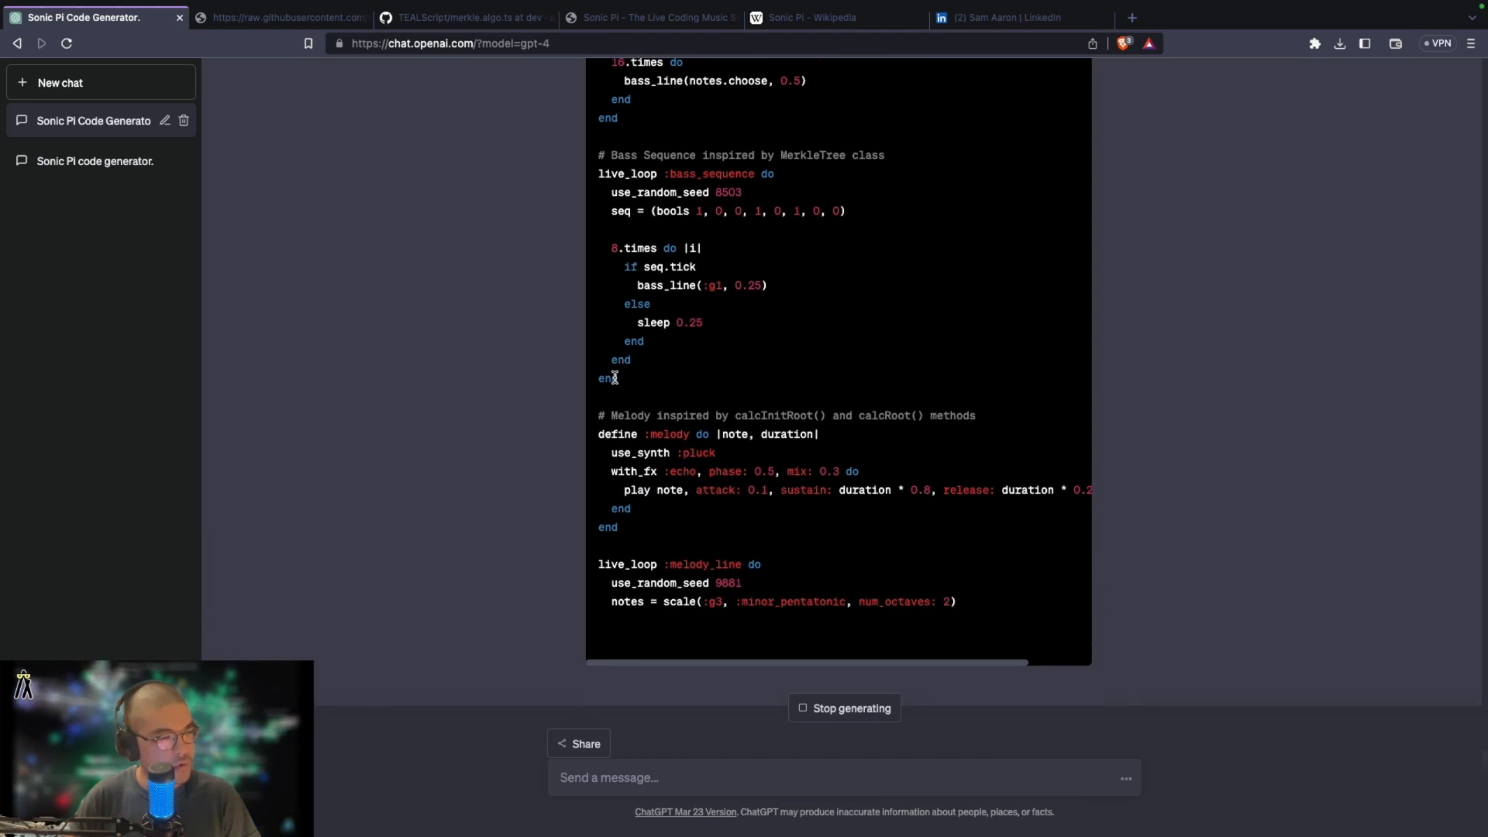
scroll("down", 3)
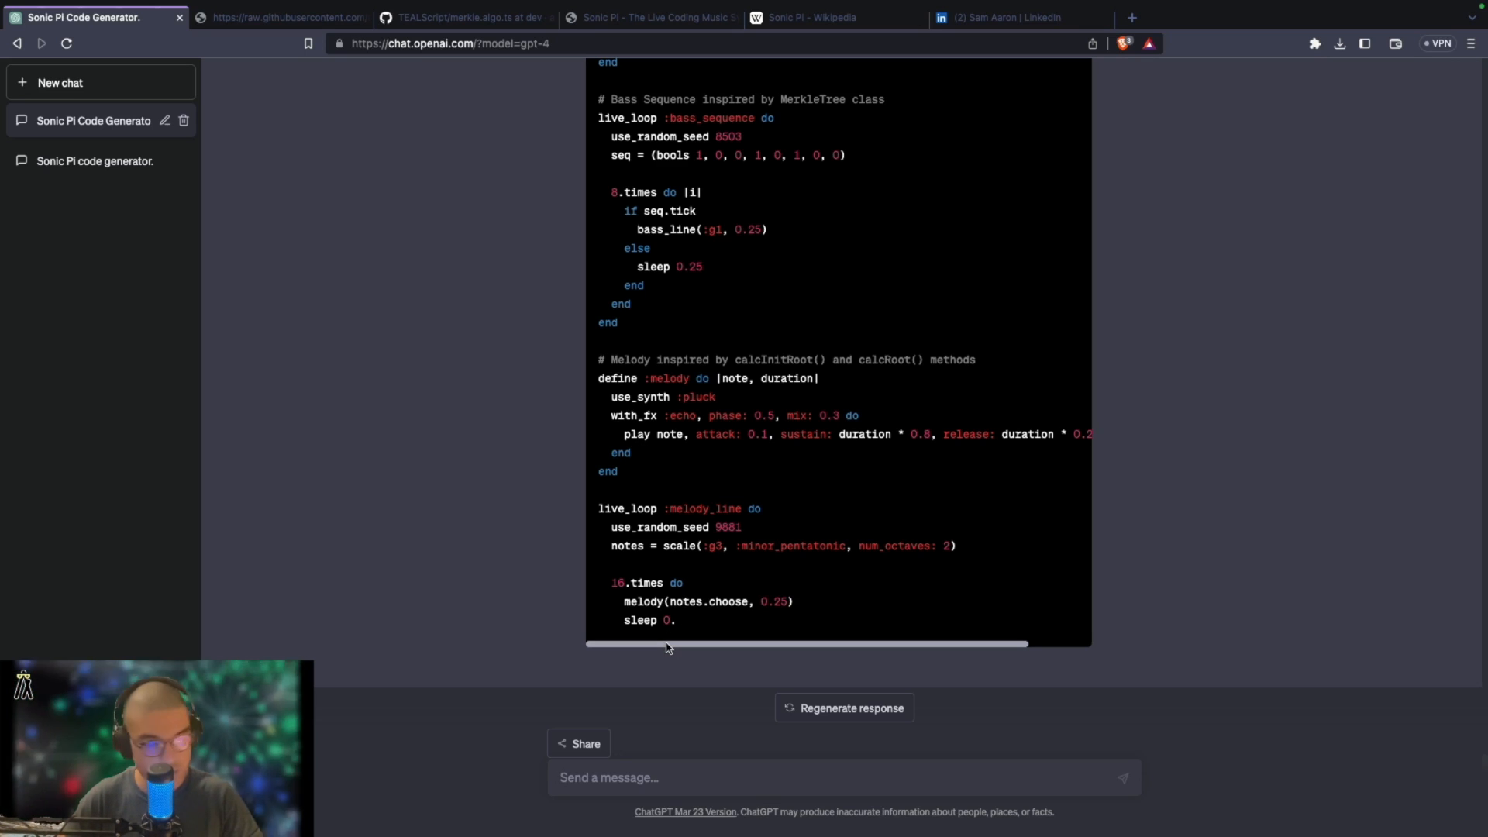
scroll("up", 3)
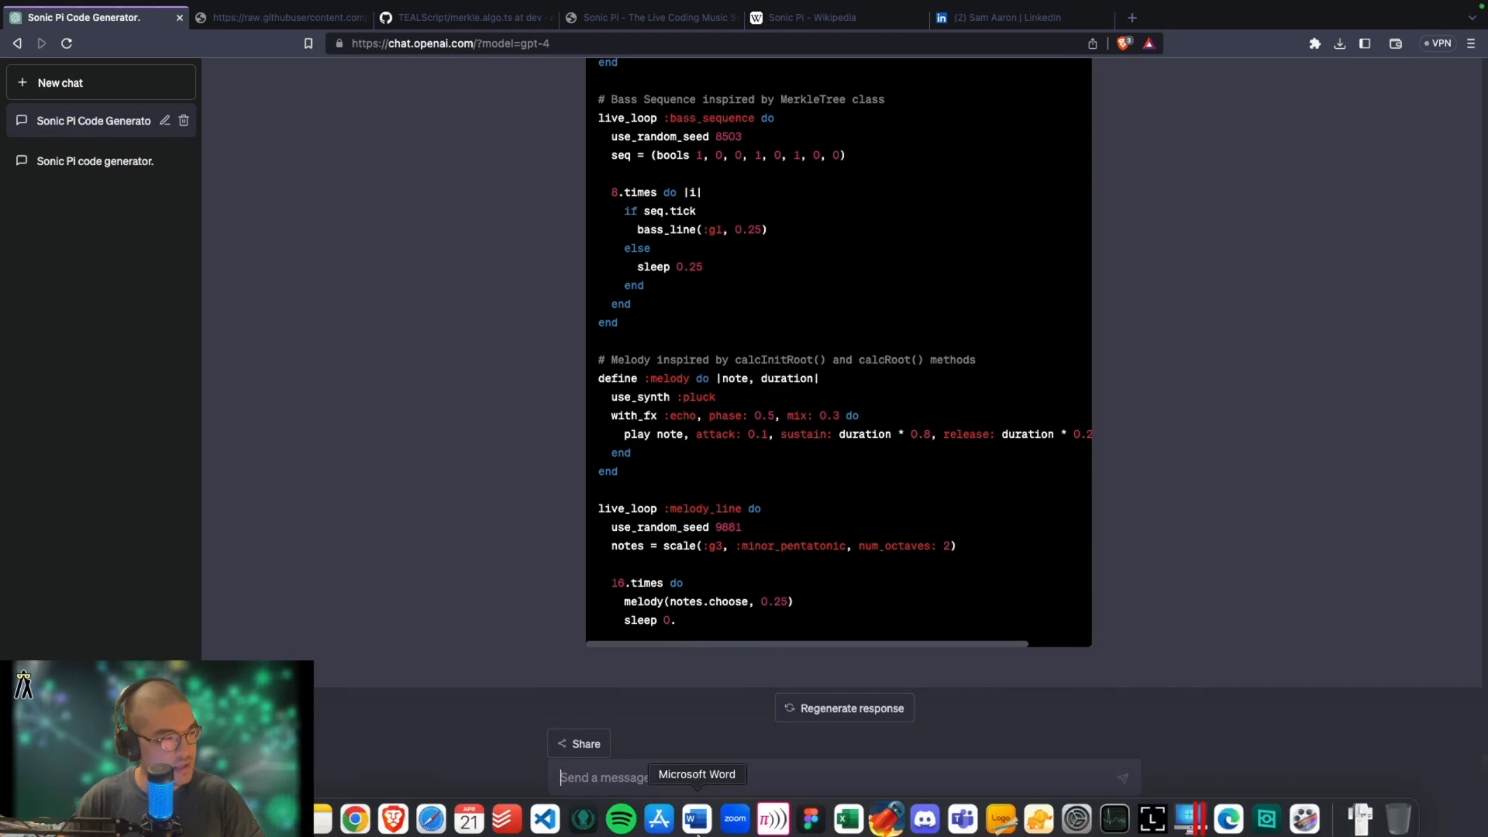
mouse_move(971, 595)
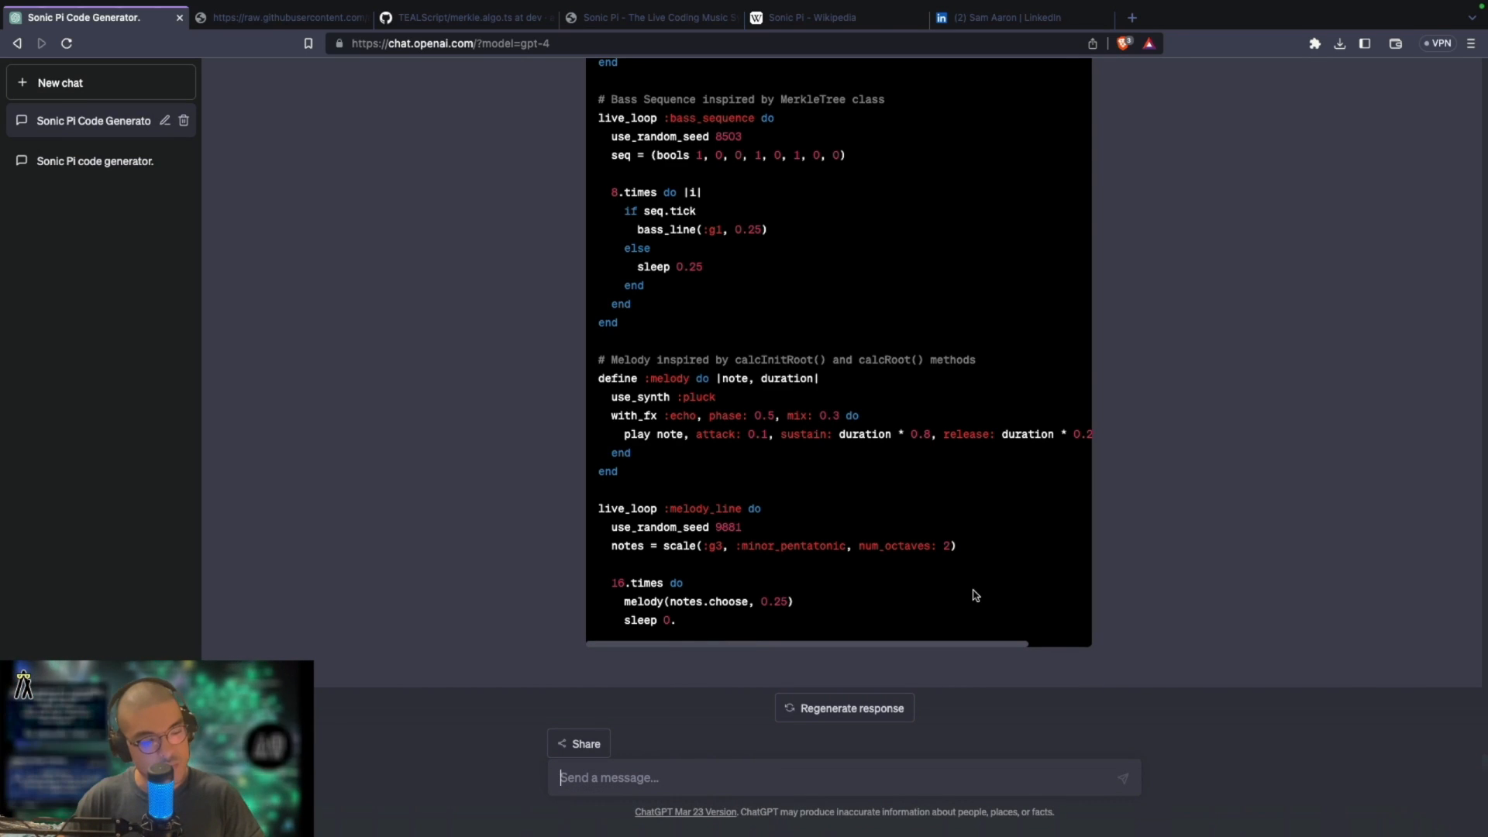
Review the end of the reply and start typing a 'continue' prompt.
scroll("up", 3)
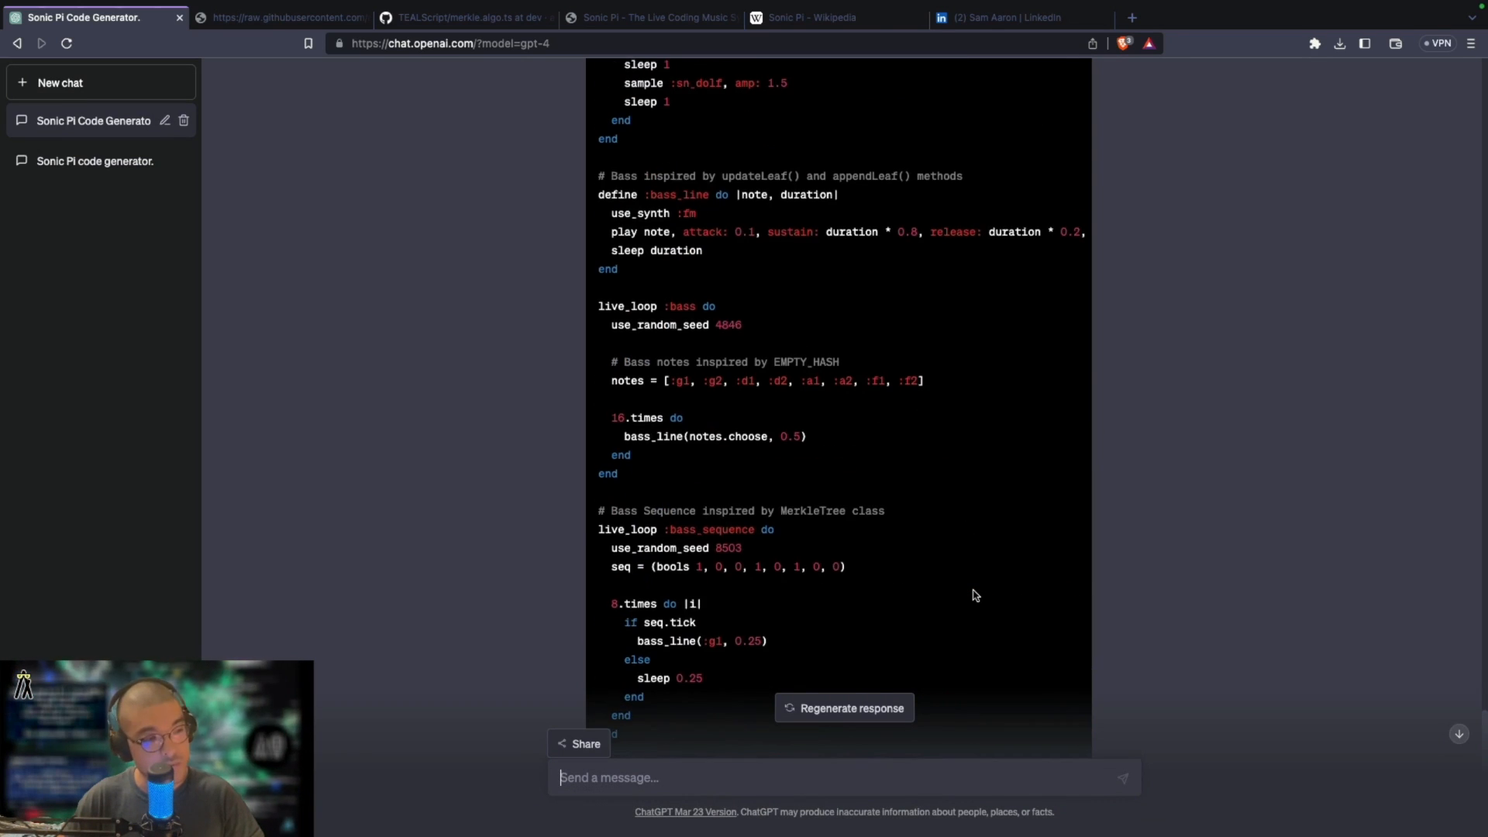
scroll("down", 3)
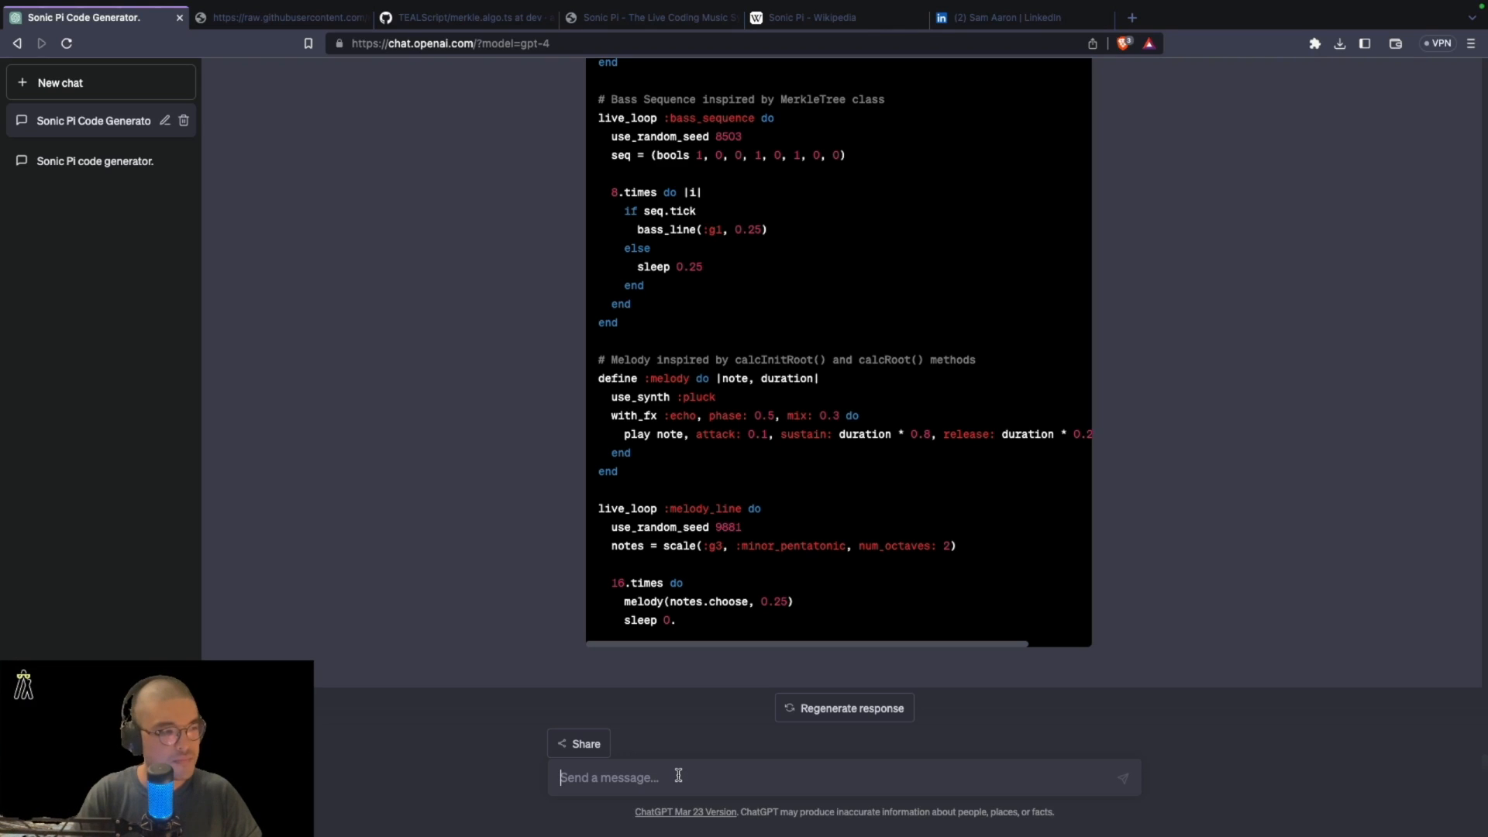
type("con")
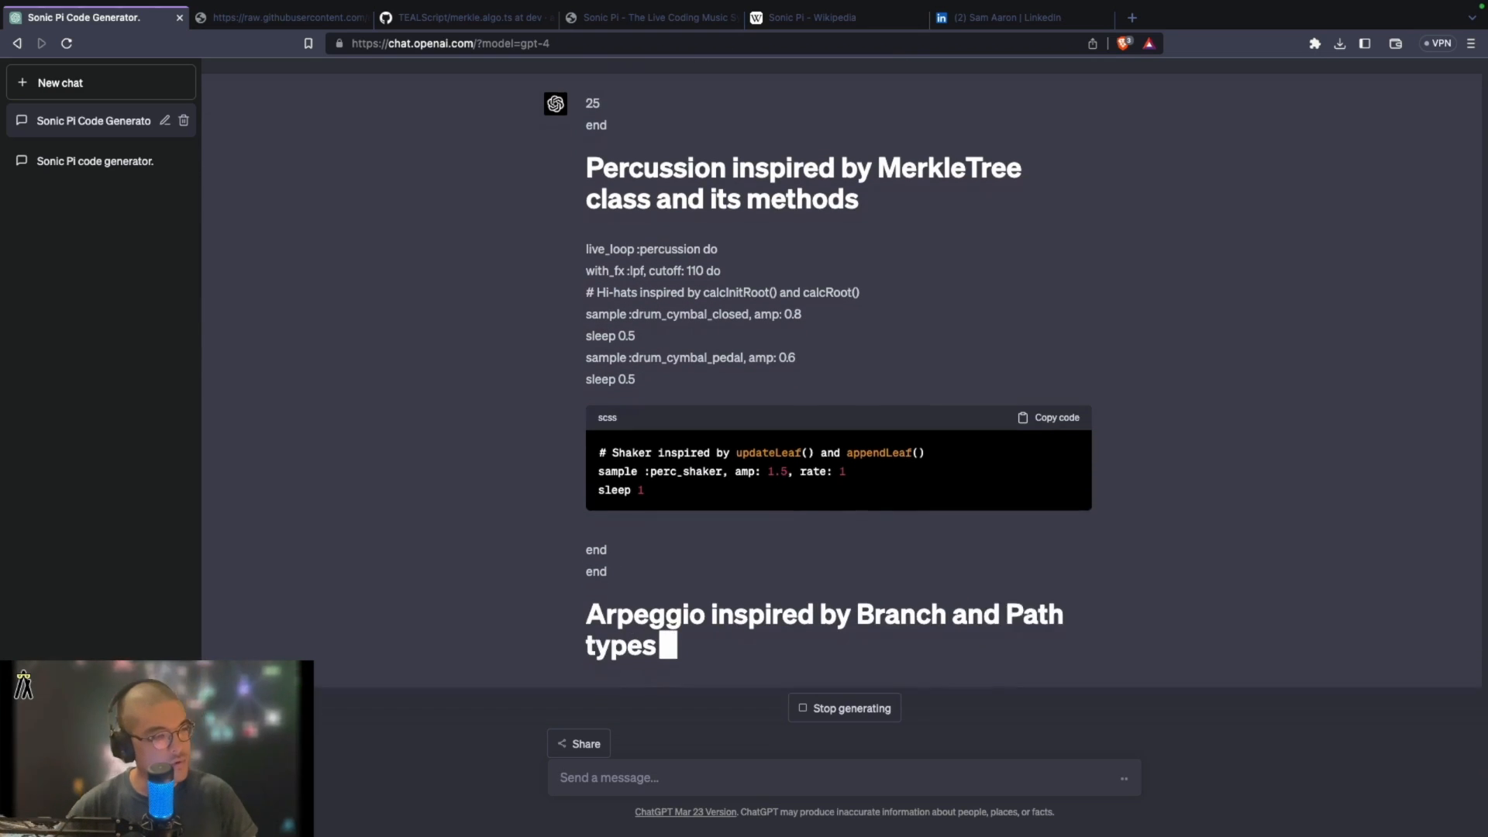
Save the Sonic Pi buffer as dj_tealscript_part1.
scroll("up", 3)
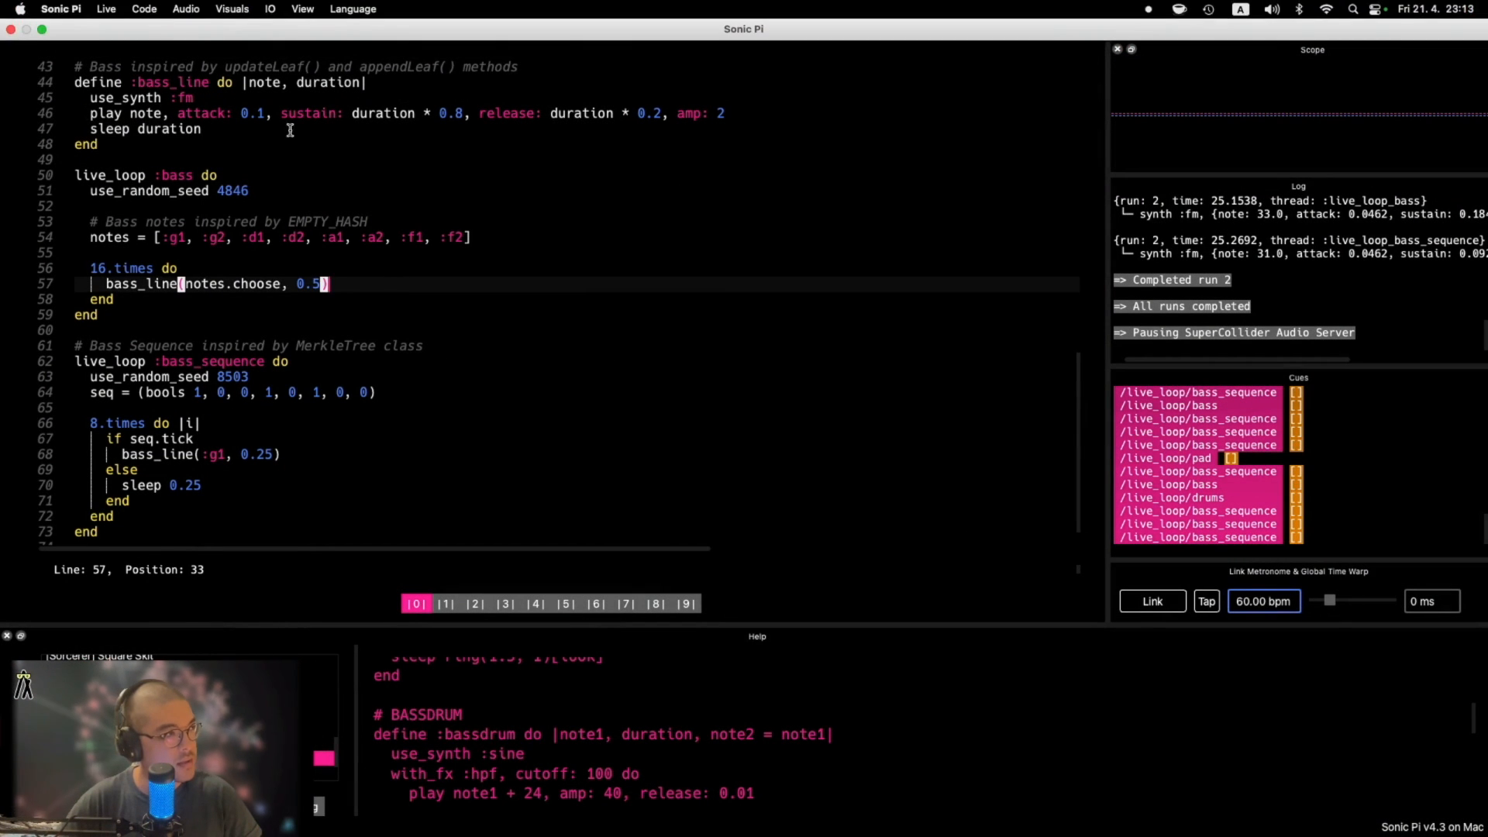
left_click(250, 19)
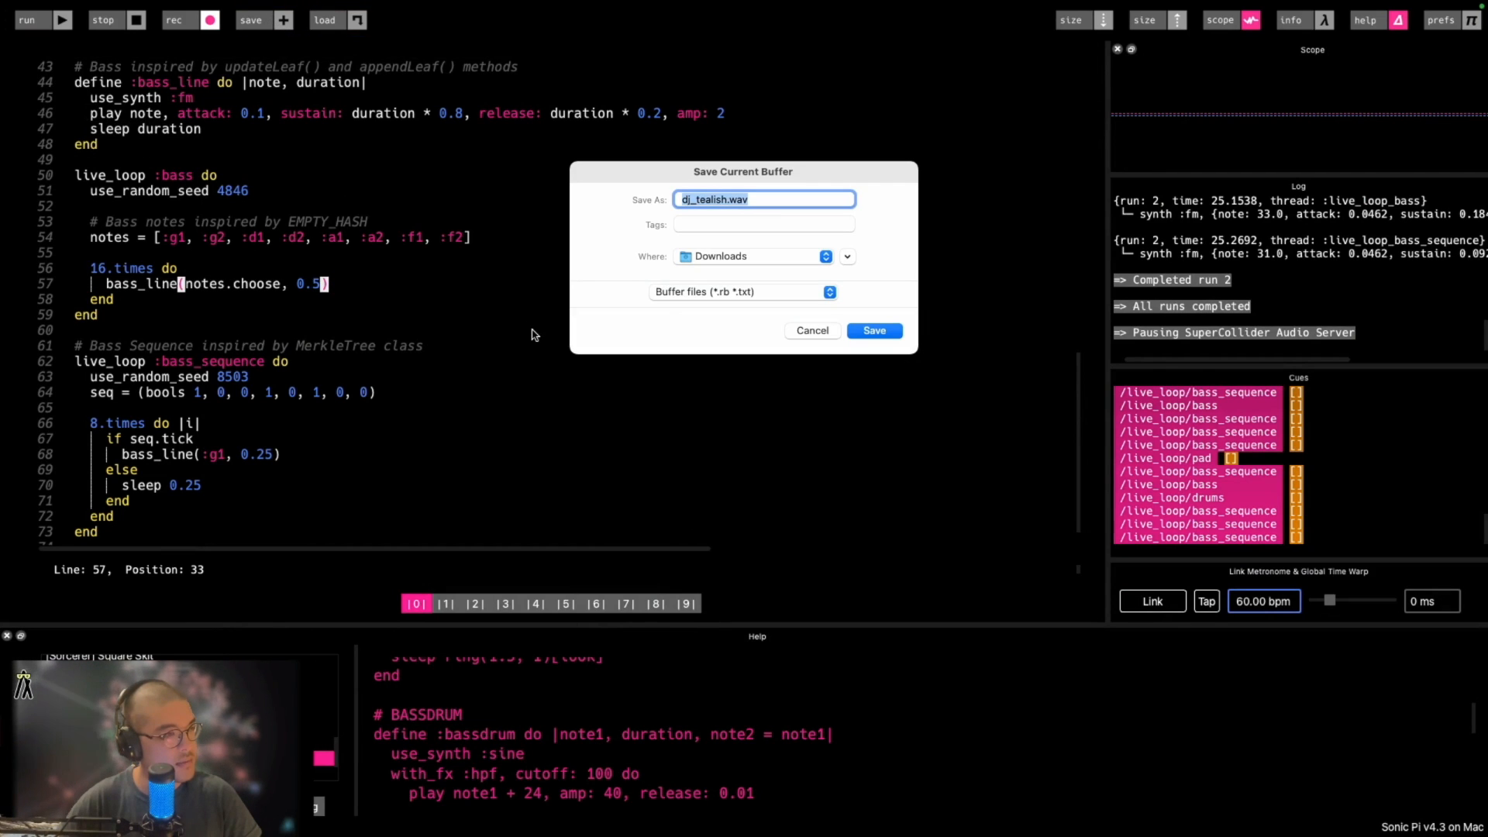
mouse_move(663, 314)
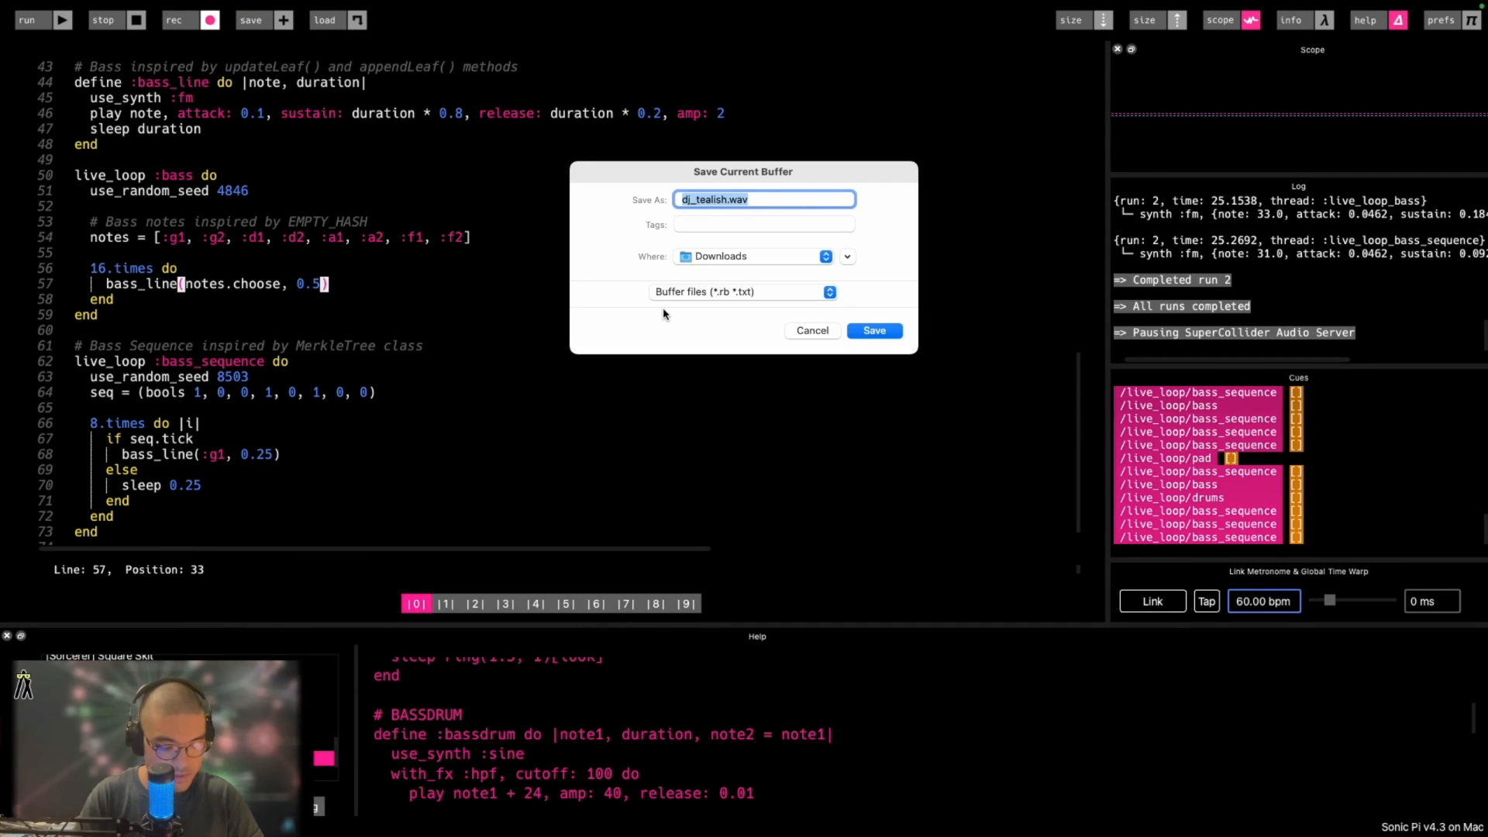
type("dj_tealsc")
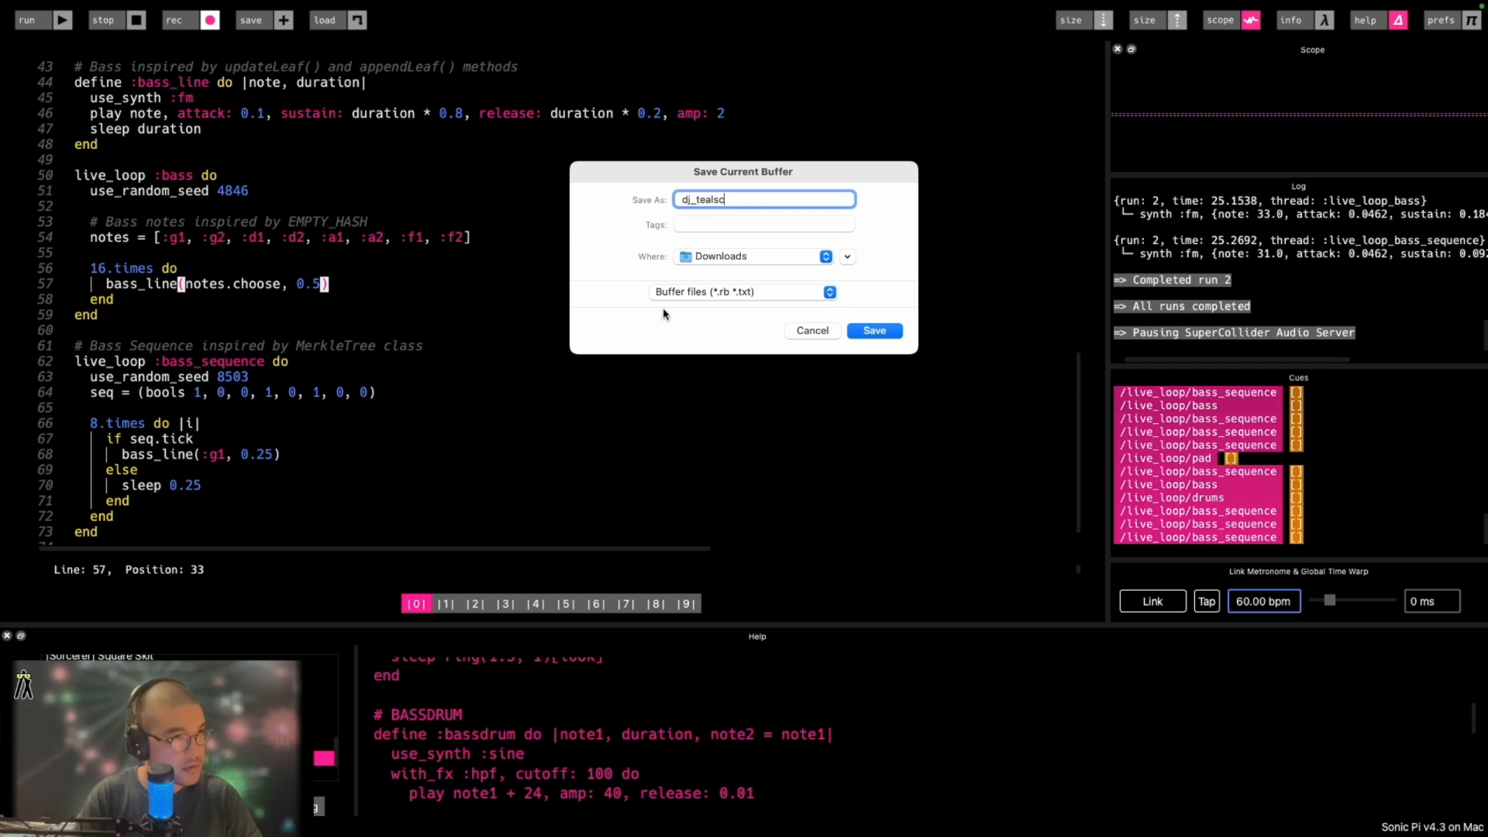
type("ript_part1")
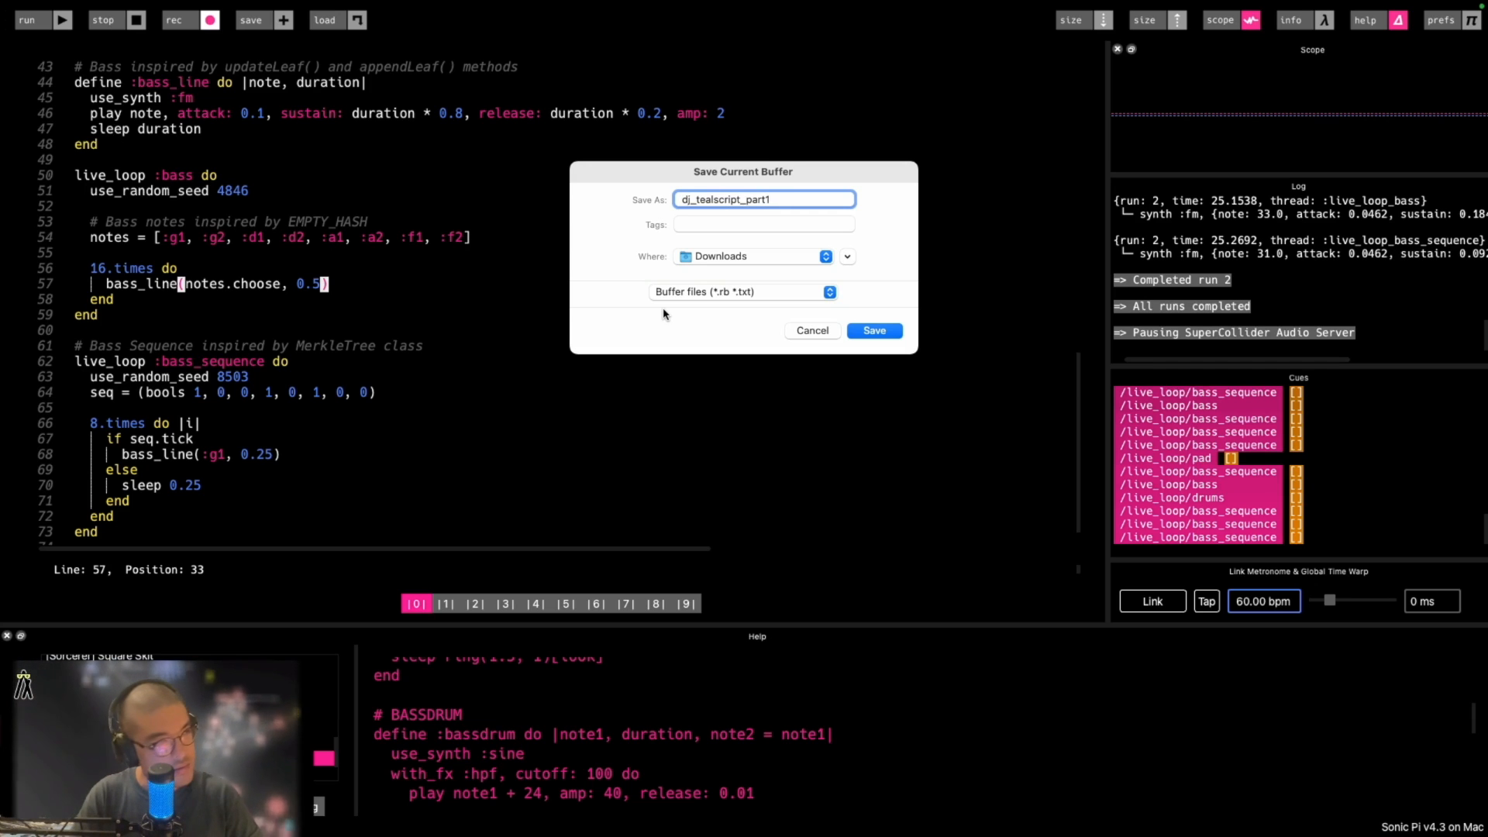
left_click(872, 330)
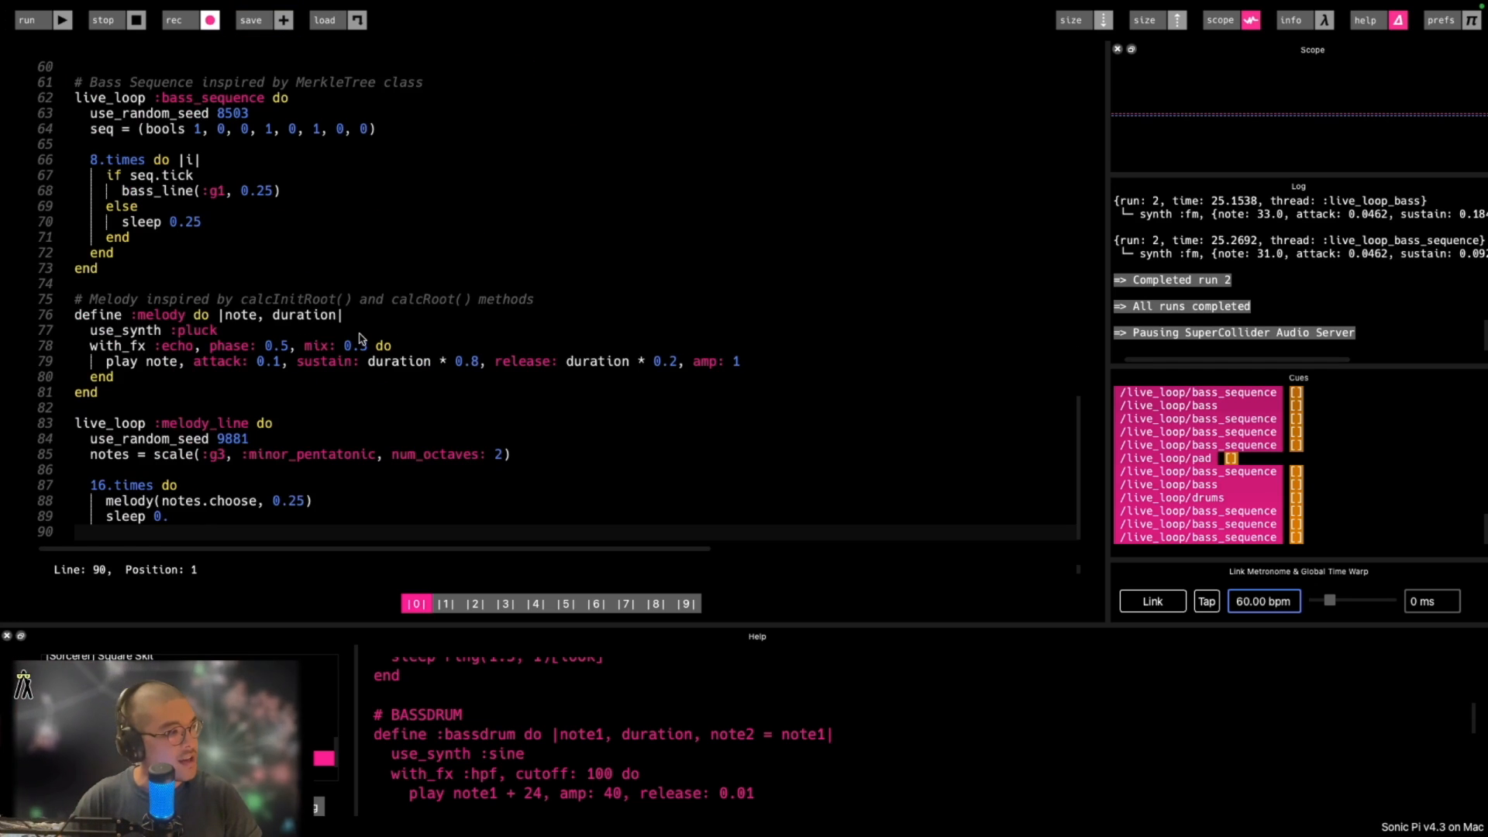
Run the pasted continuation with melody, percussion and arpeggio loops, which reports a syntax error.
scroll("up", 3)
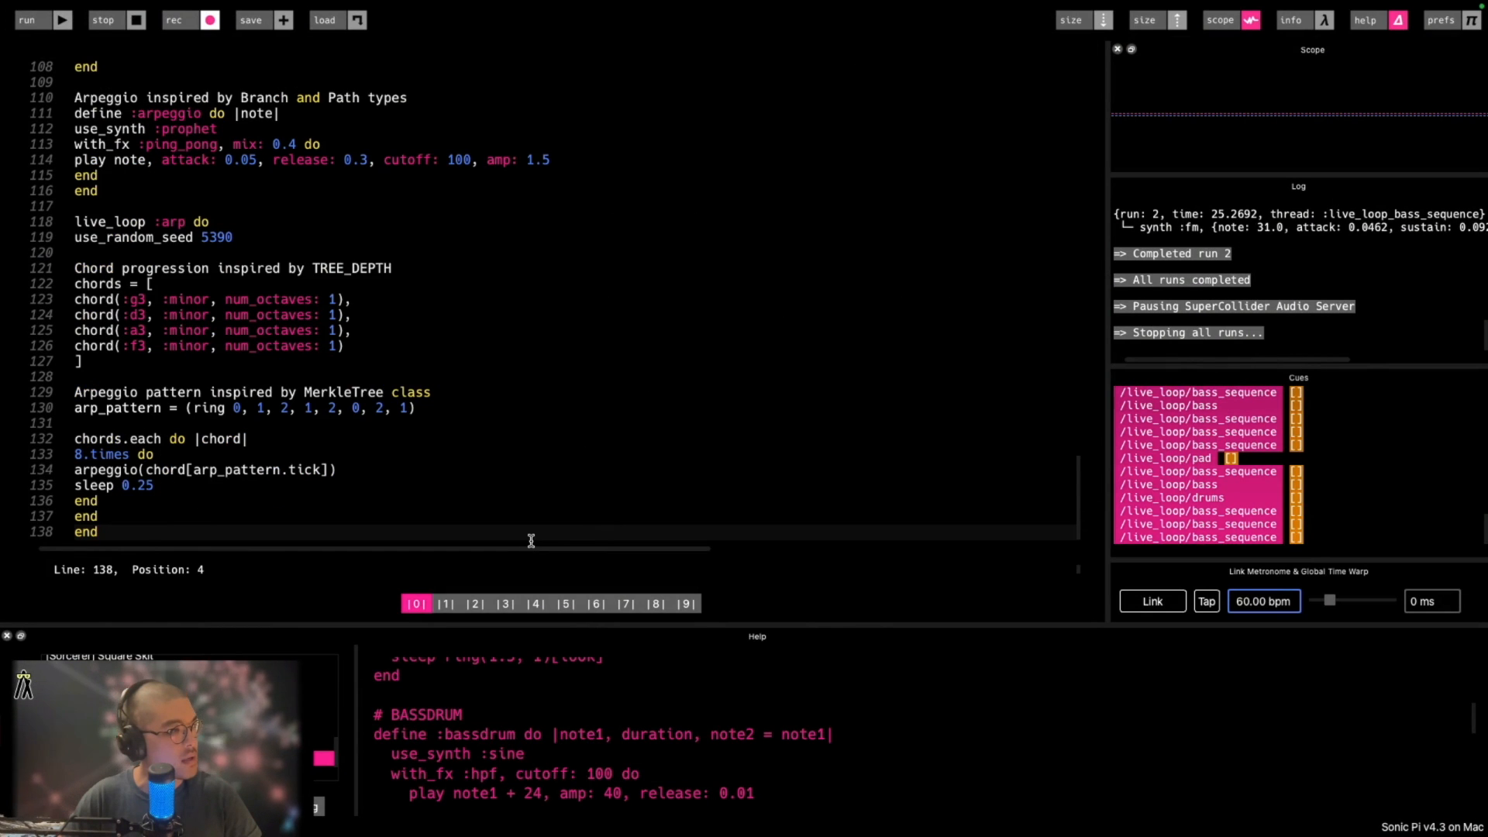
scroll("up", 3)
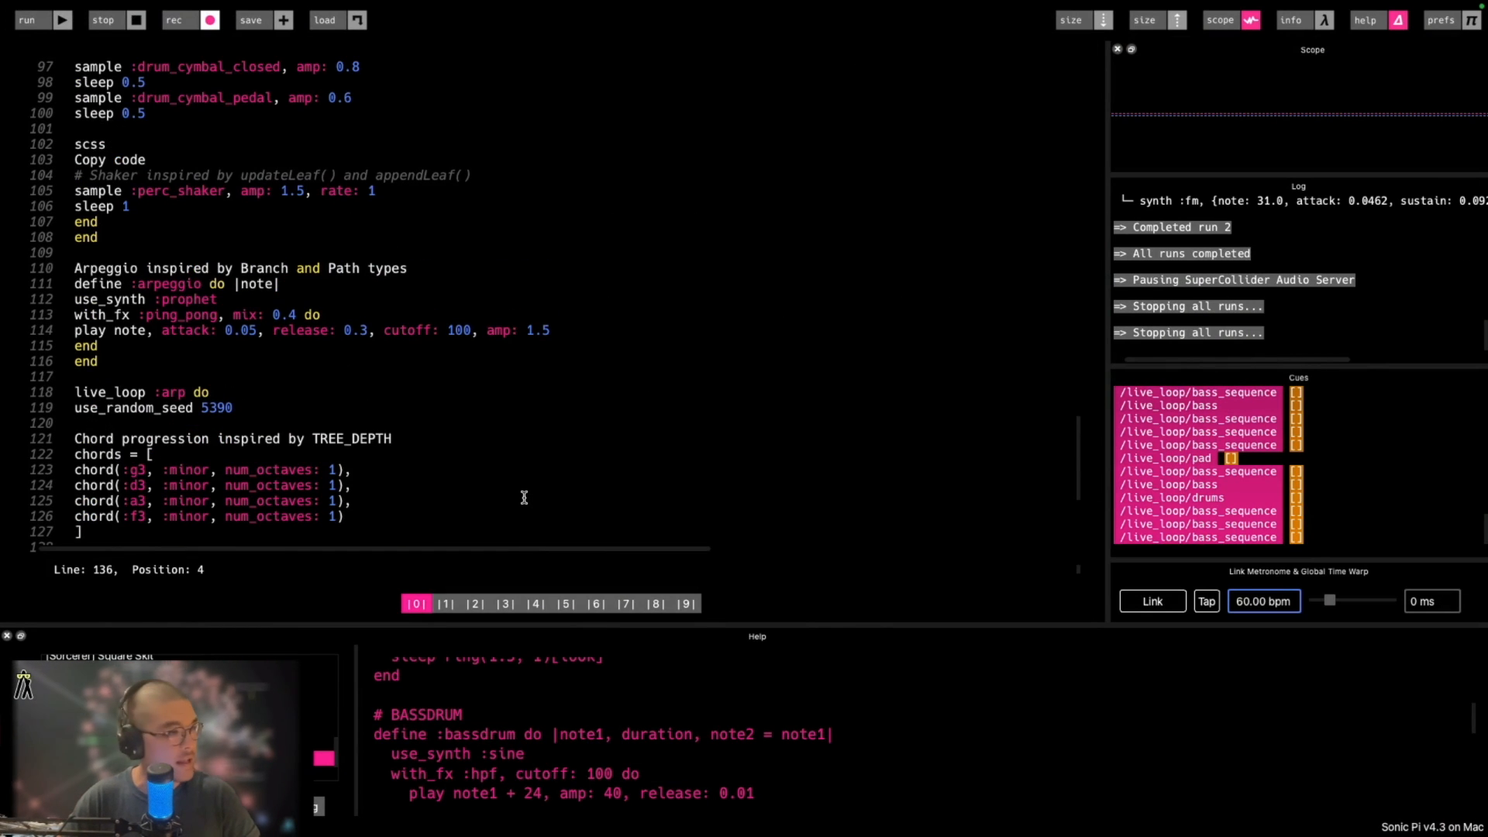
scroll("up", 3)
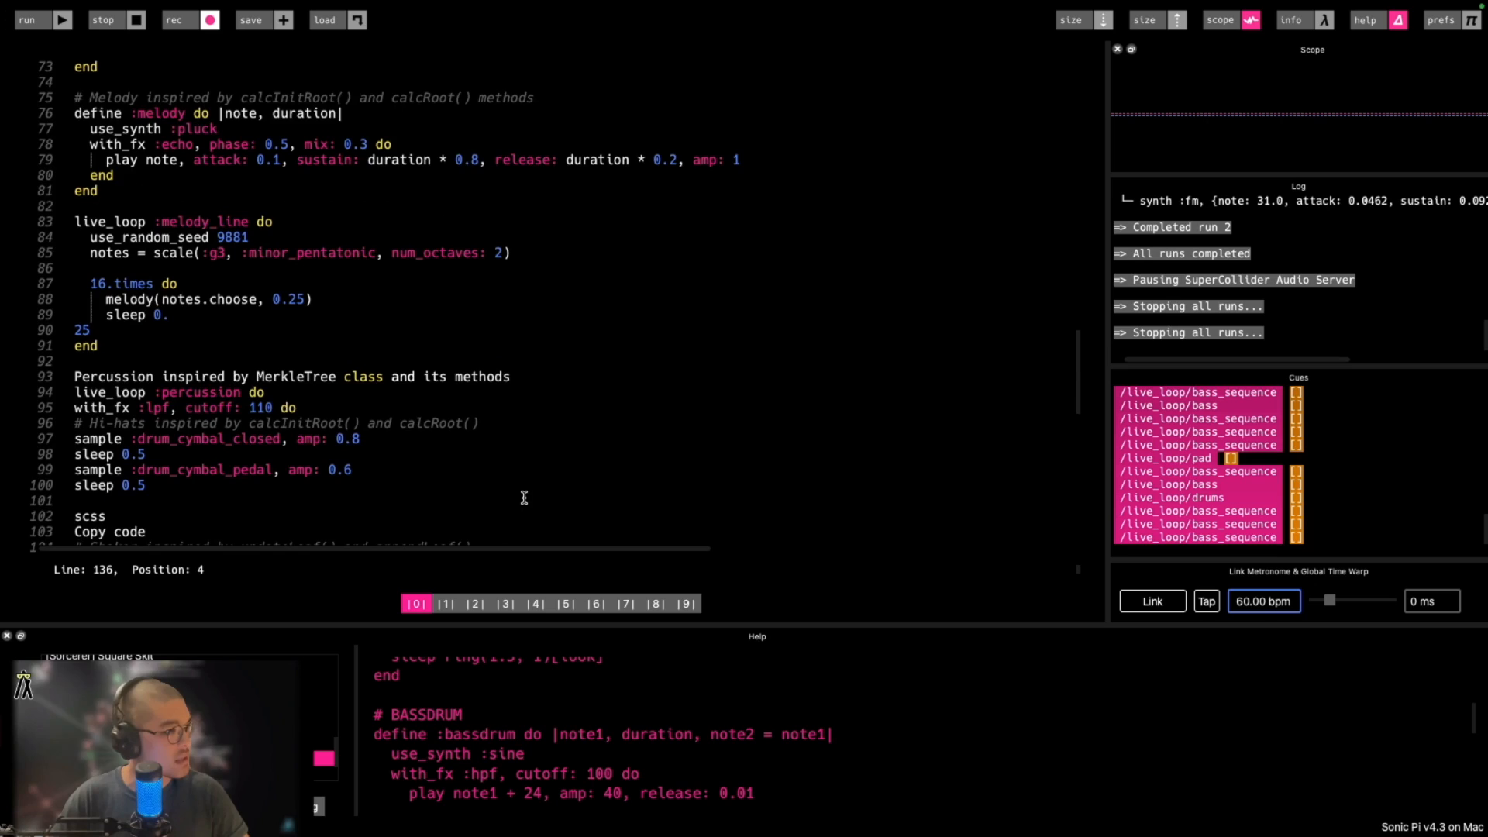
left_click(29, 20)
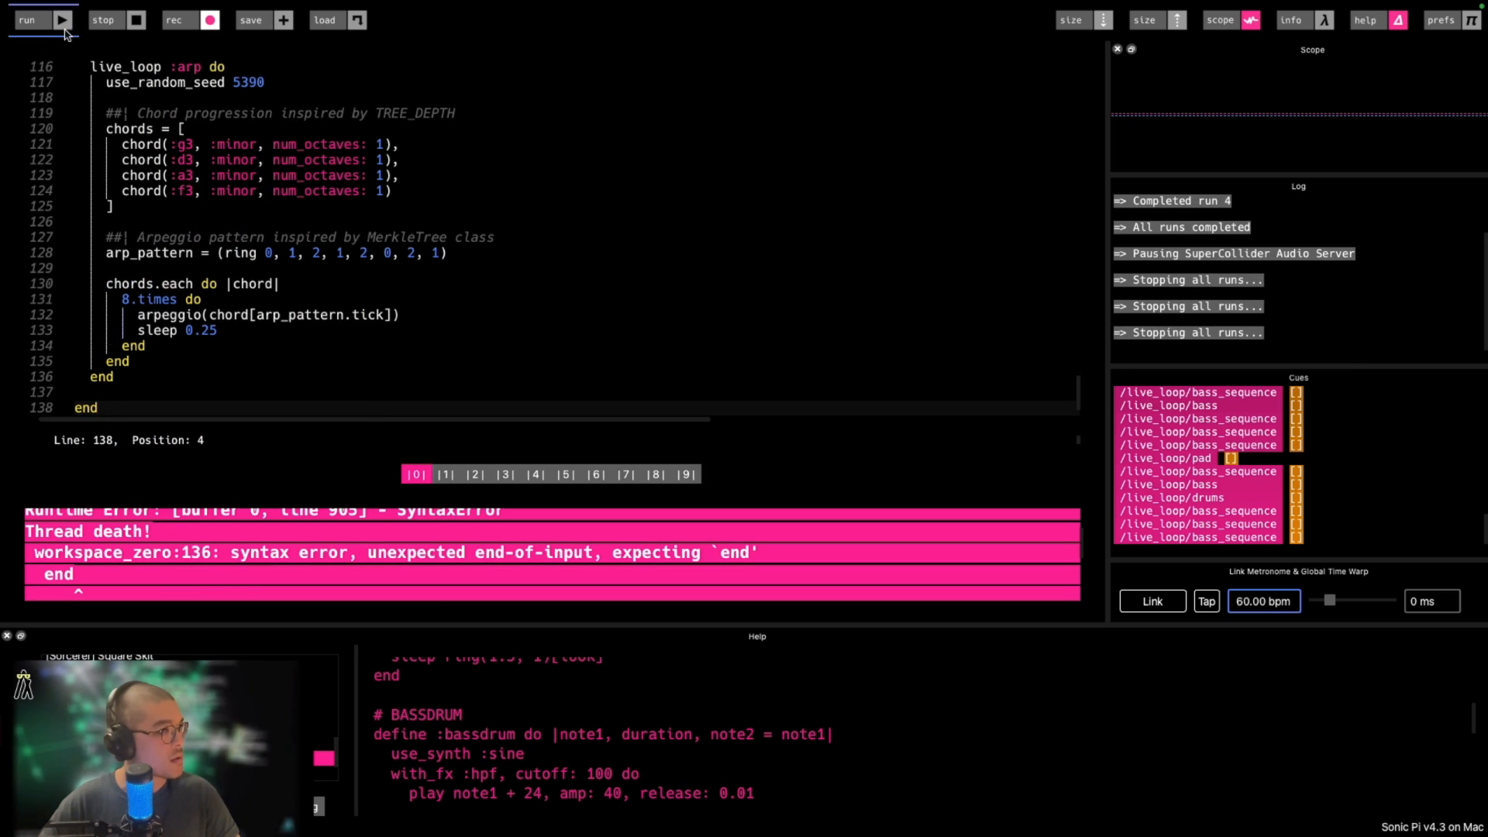
Comment out stray ChatGPT text, add the missing end, and rerun all six loops.
left_click(28, 20)
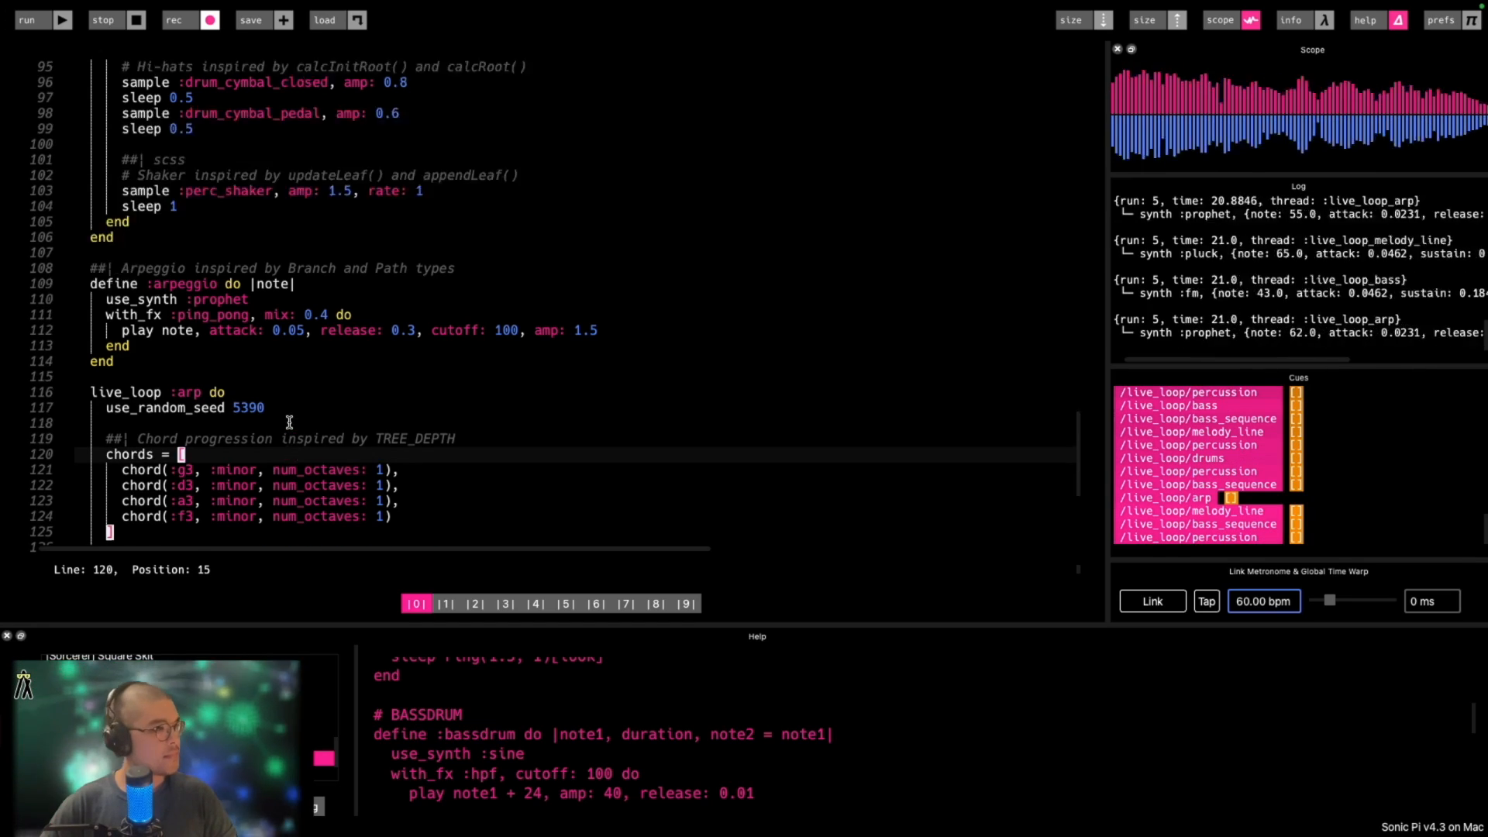
scroll("up", 3)
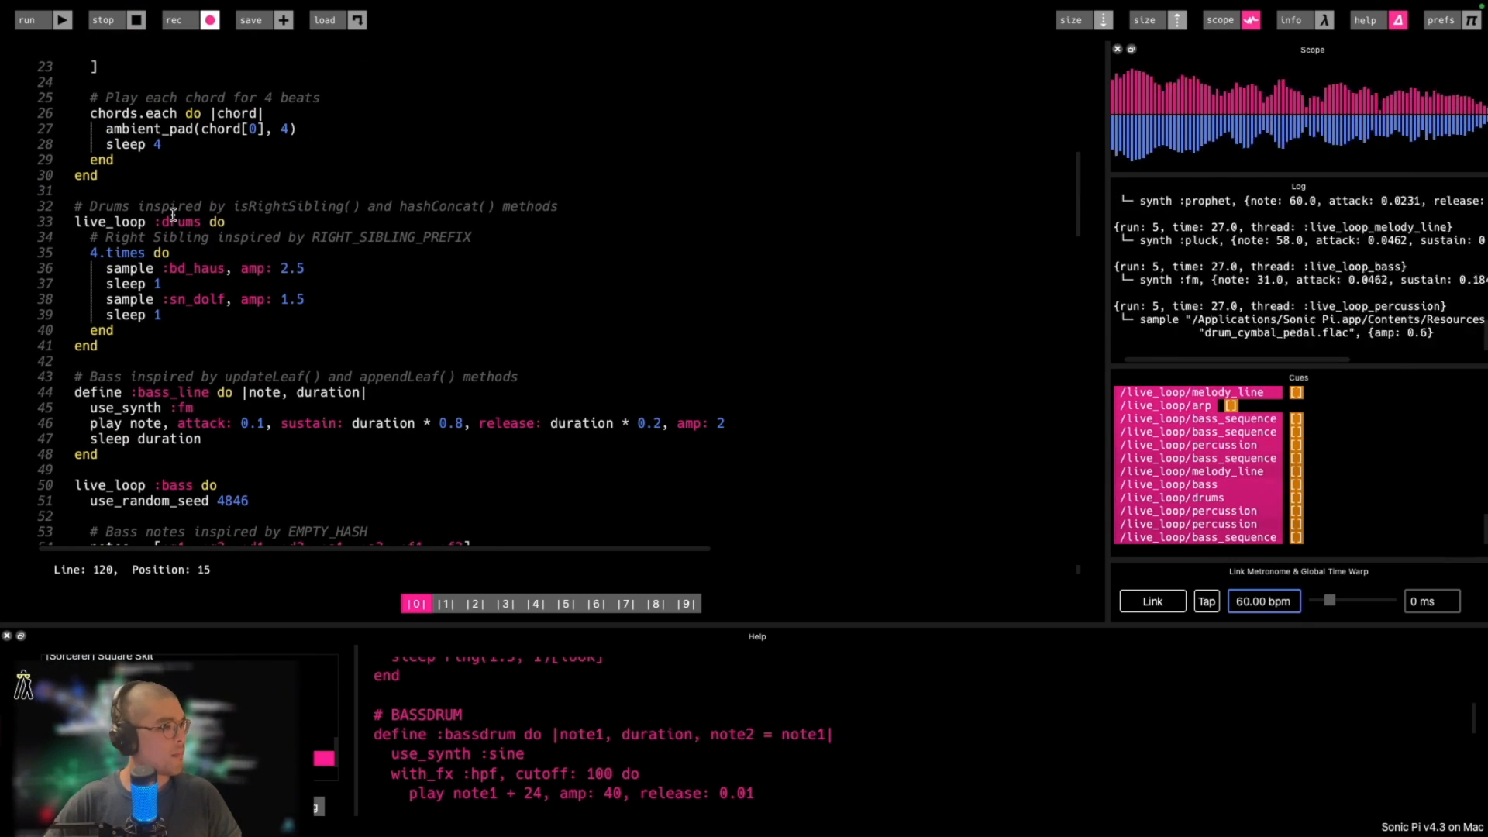
scroll("down", 3)
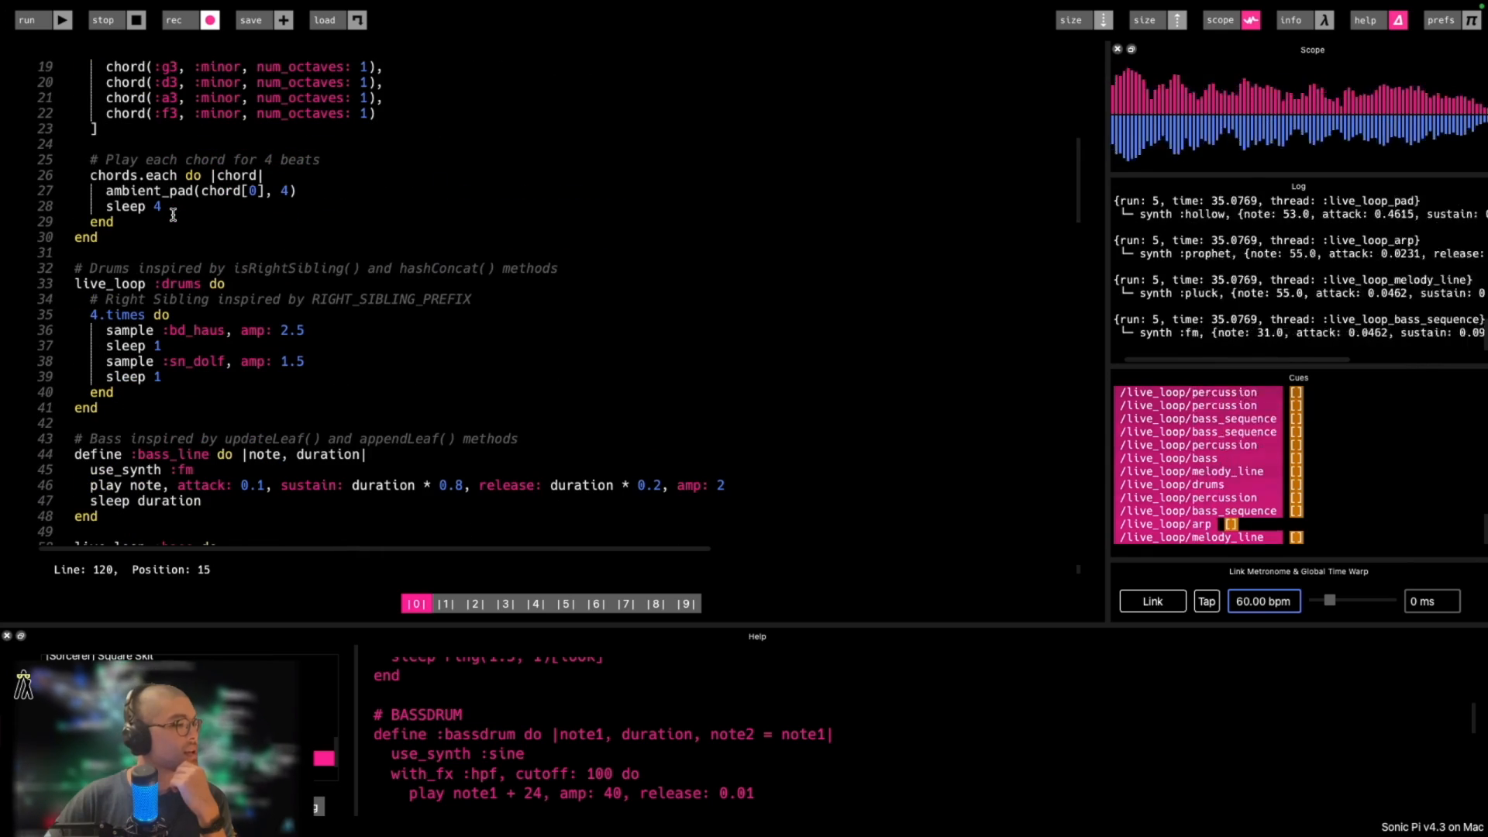
scroll("down", 3)
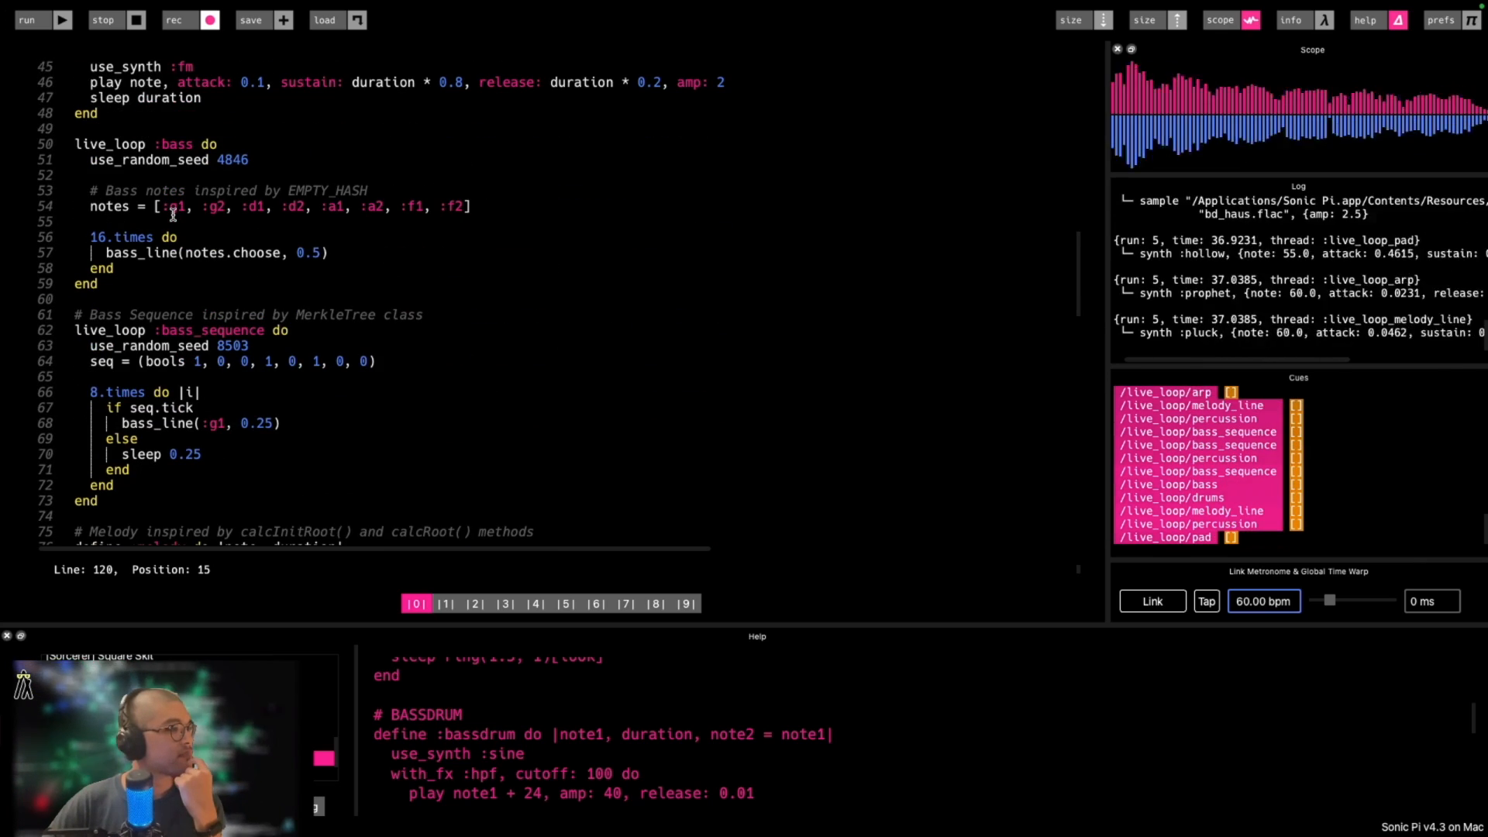
scroll("down", 3)
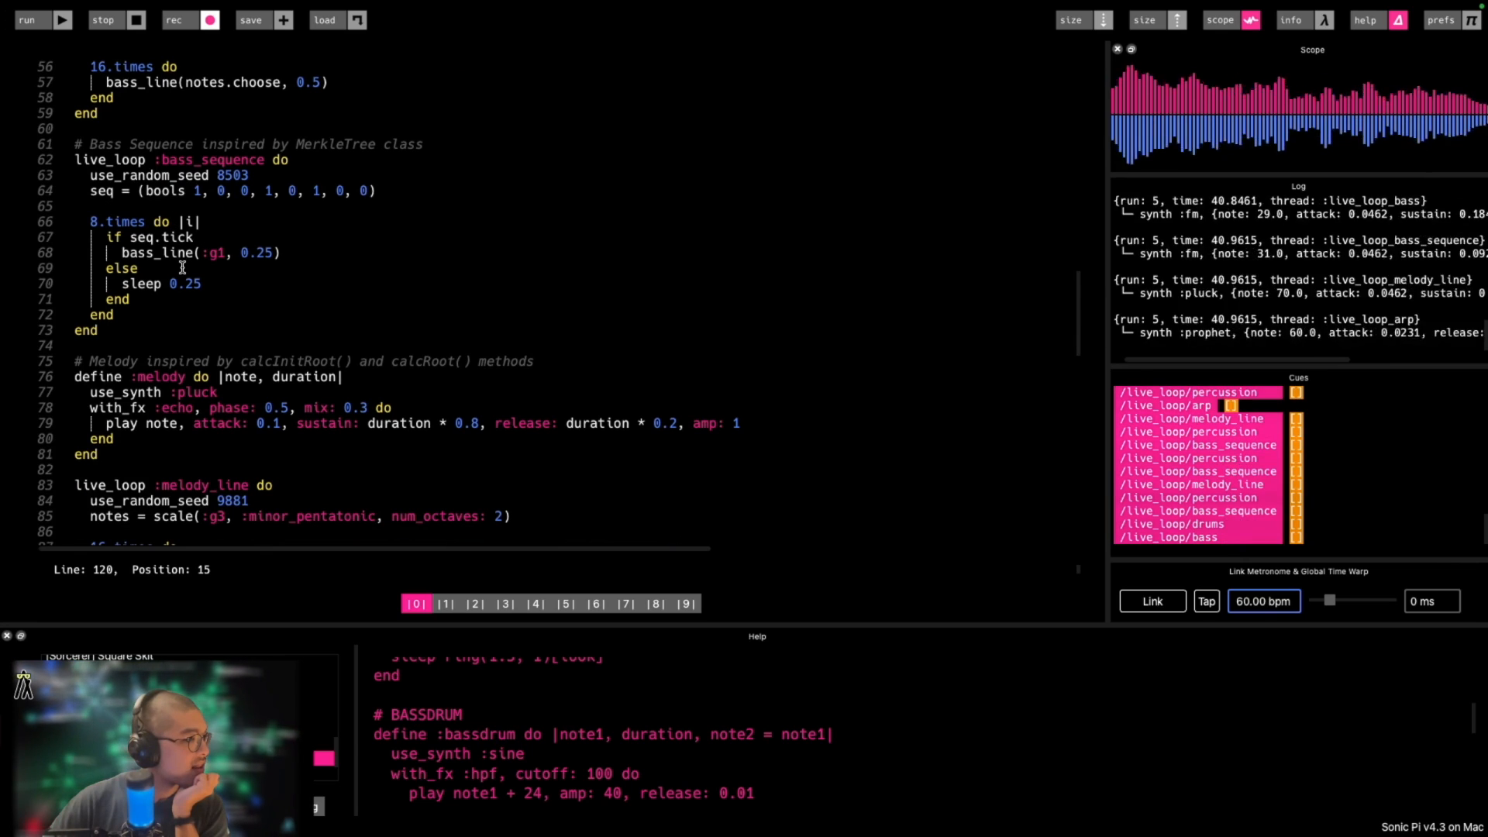
left_click(29, 20)
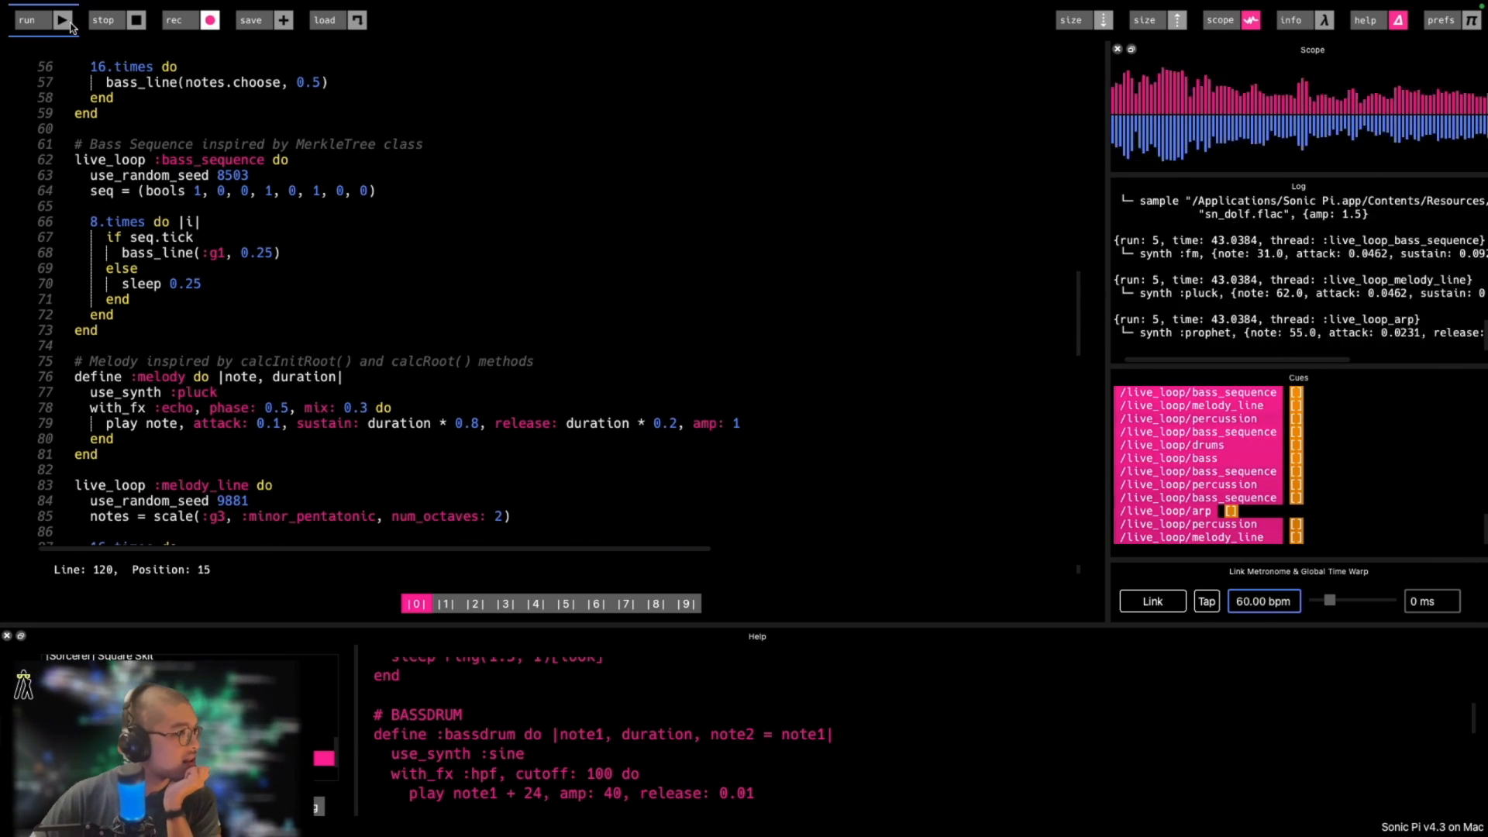
Stop the track with melody_line at sleep 0.25 and return to ChatGPT.
left_click(29, 20)
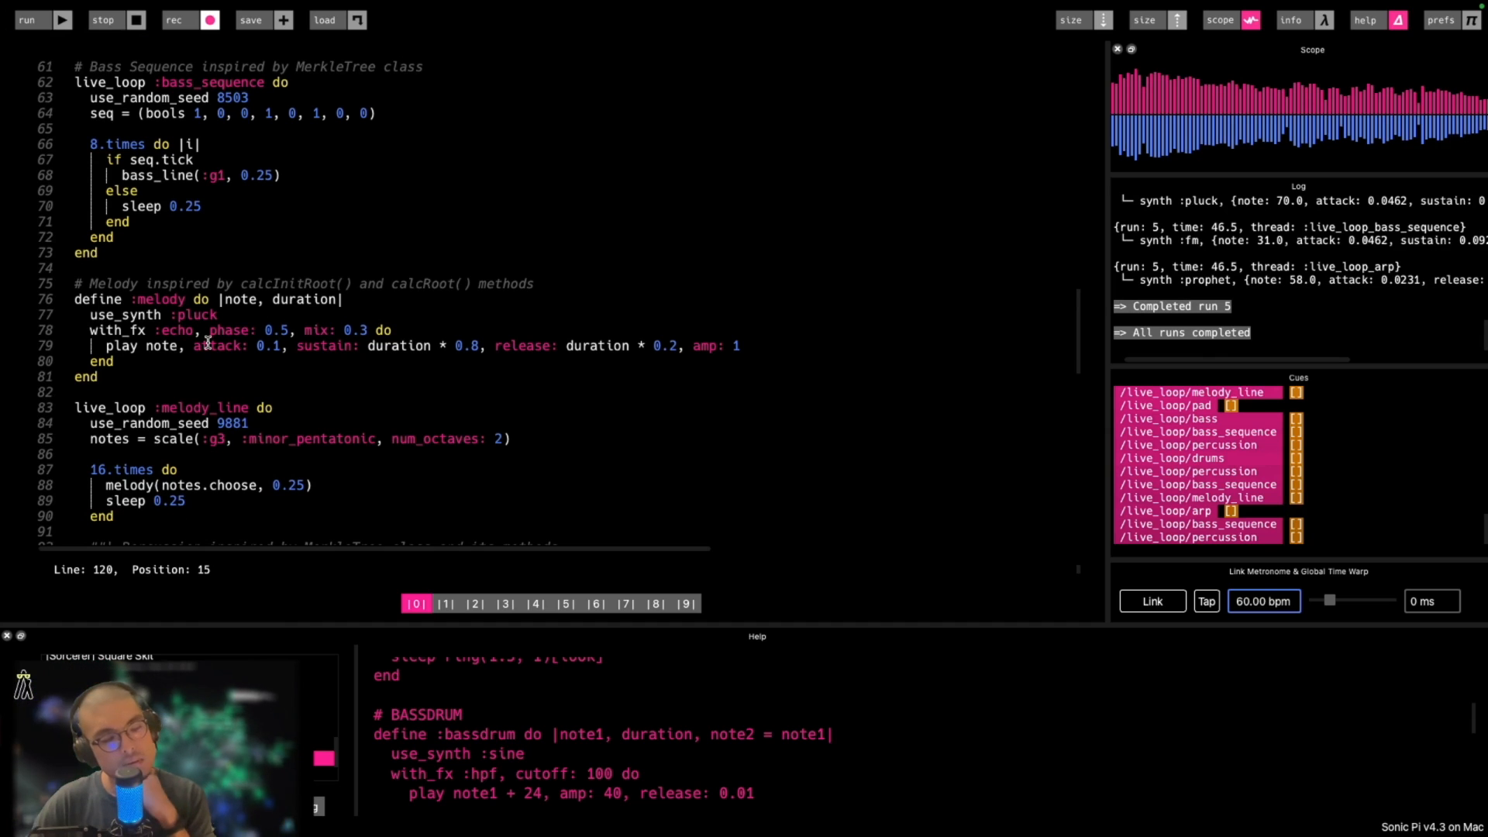
scroll("down", 3)
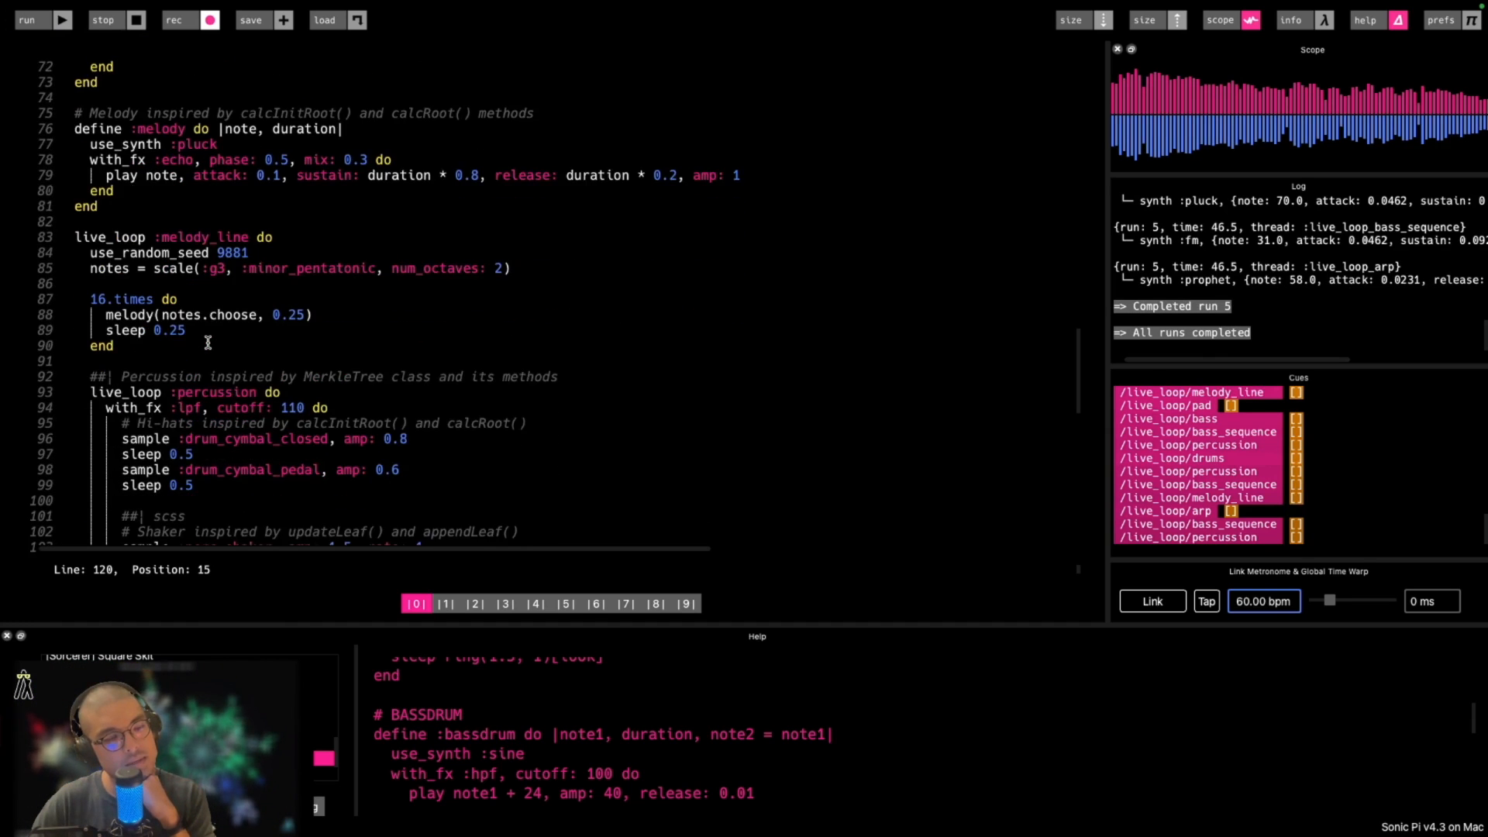
scroll("down", 3)
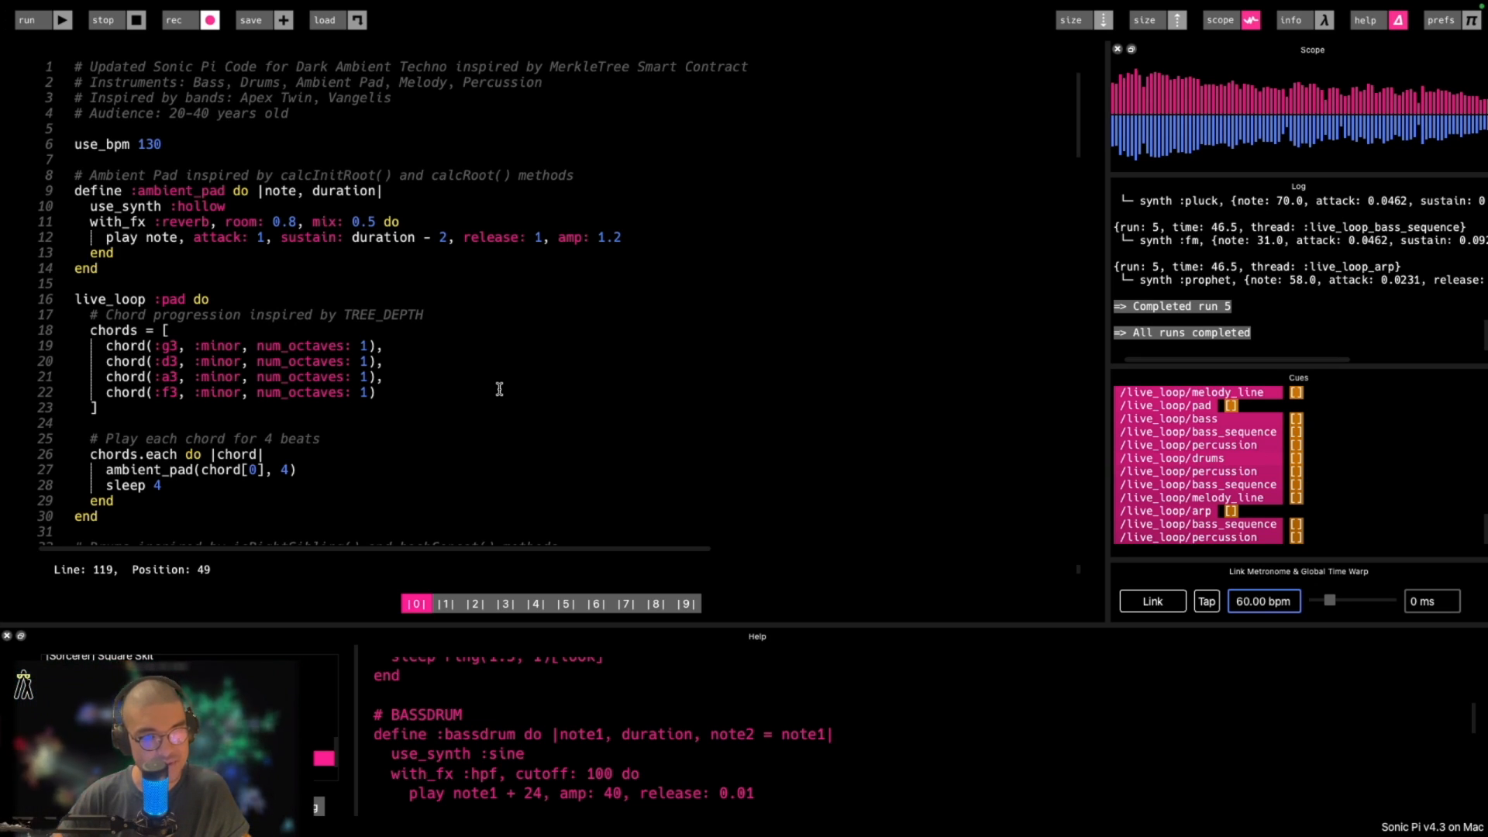
left_click(84, 17)
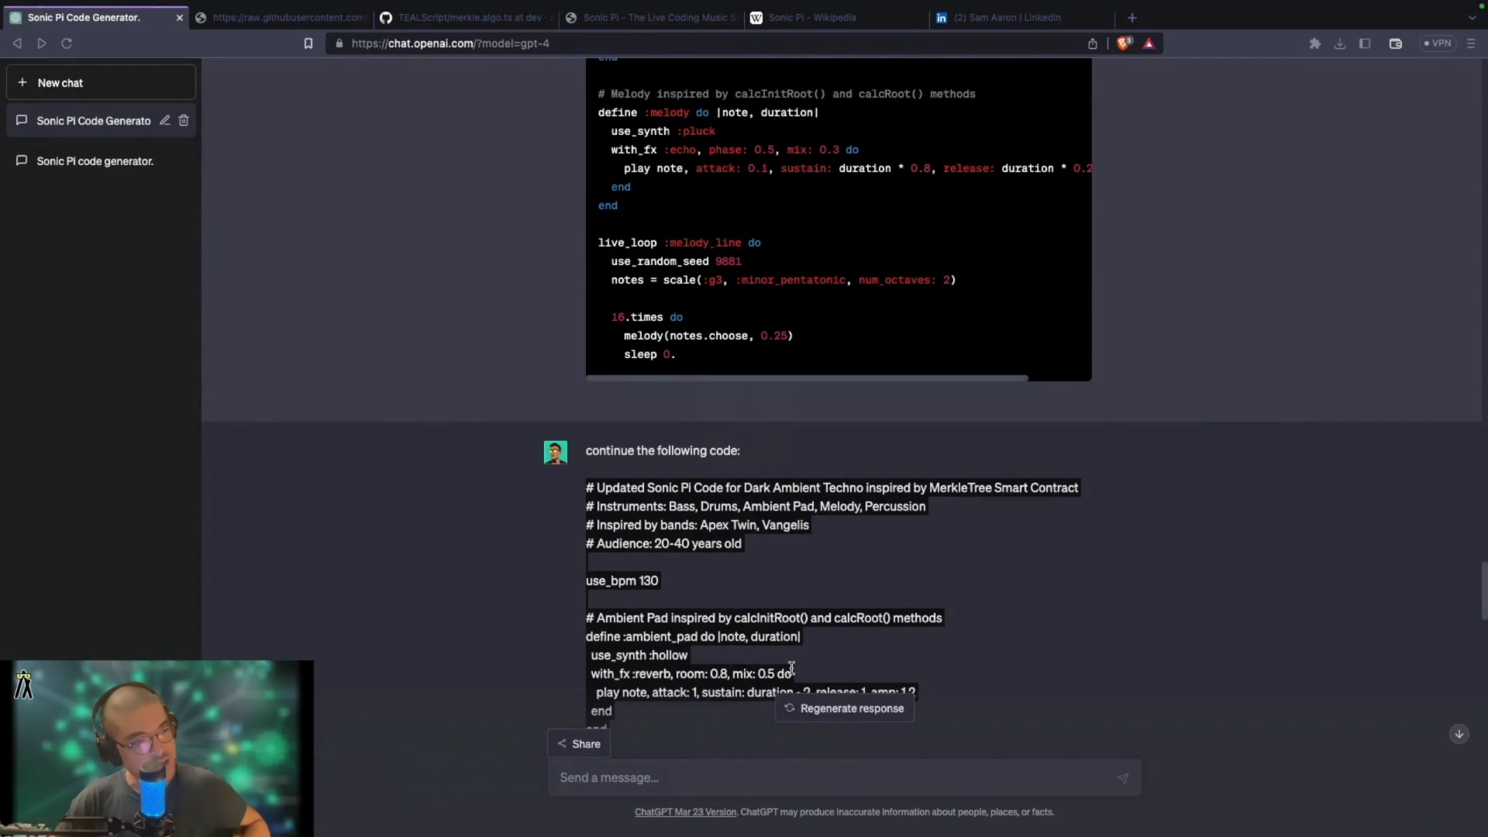
Scroll to the arpeggio section's end and begin typing 'name th'.
scroll("down", 3)
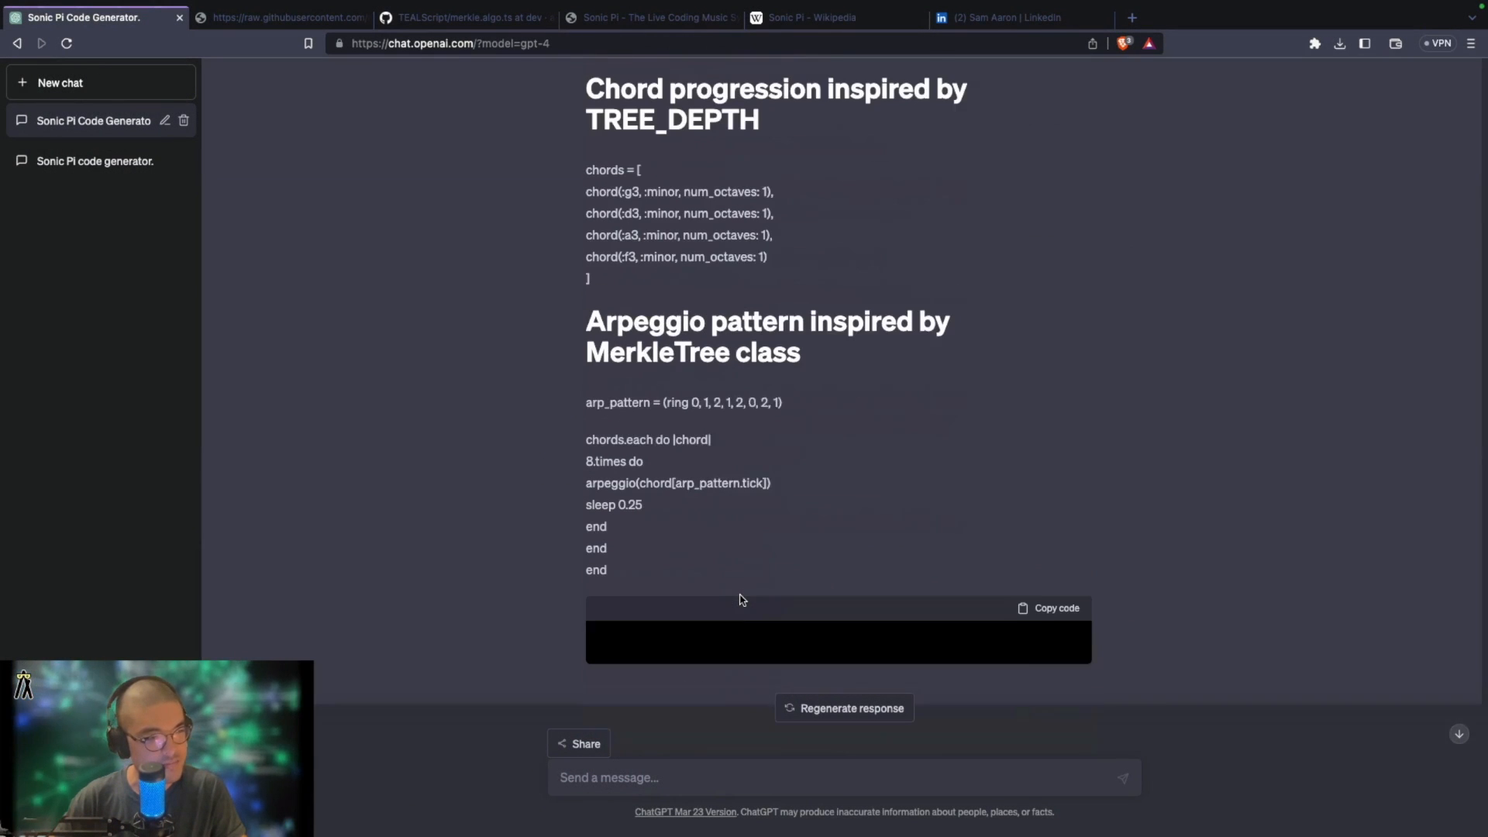
type("name th")
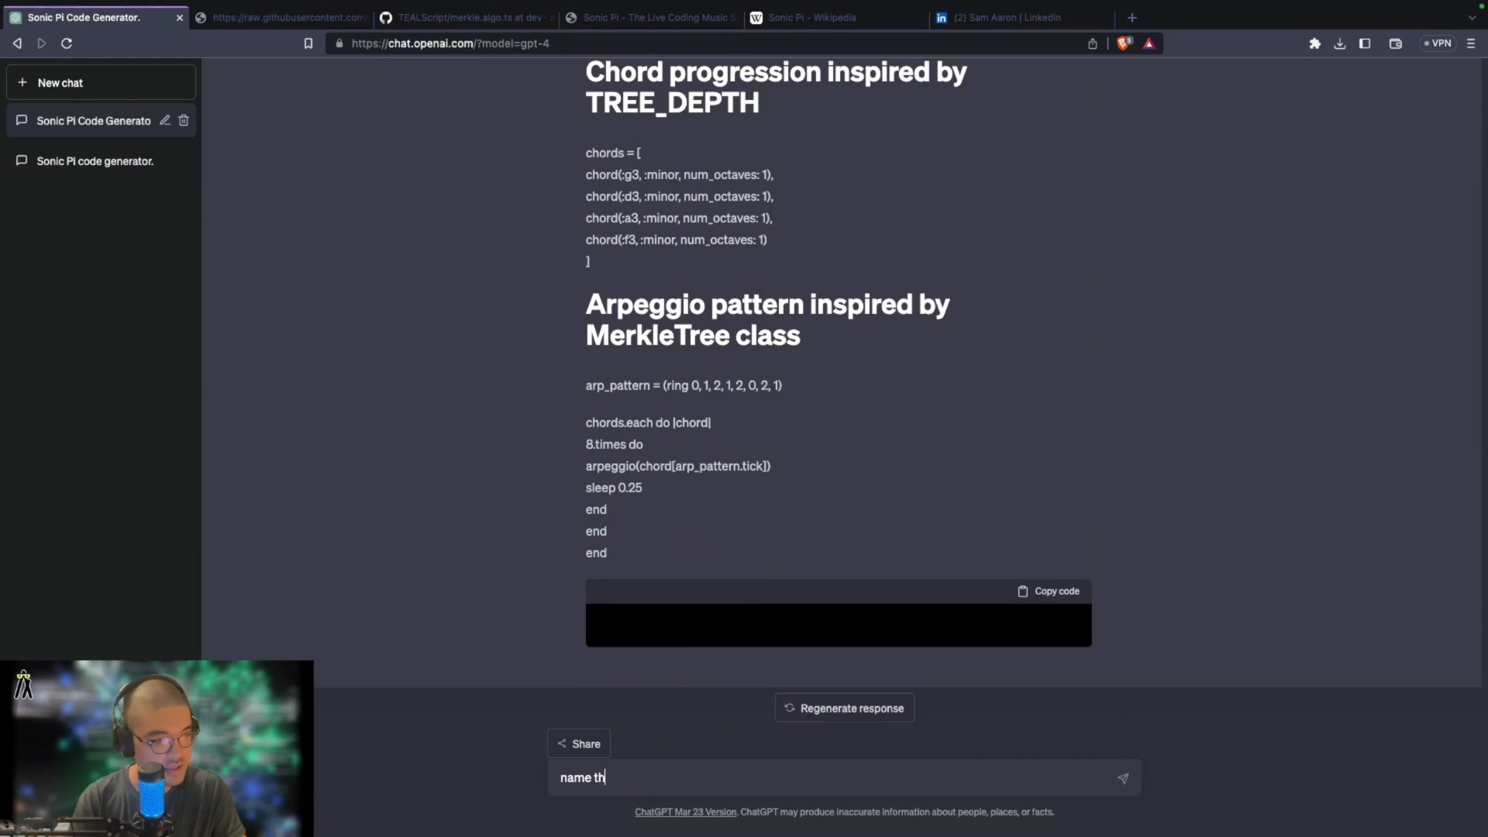